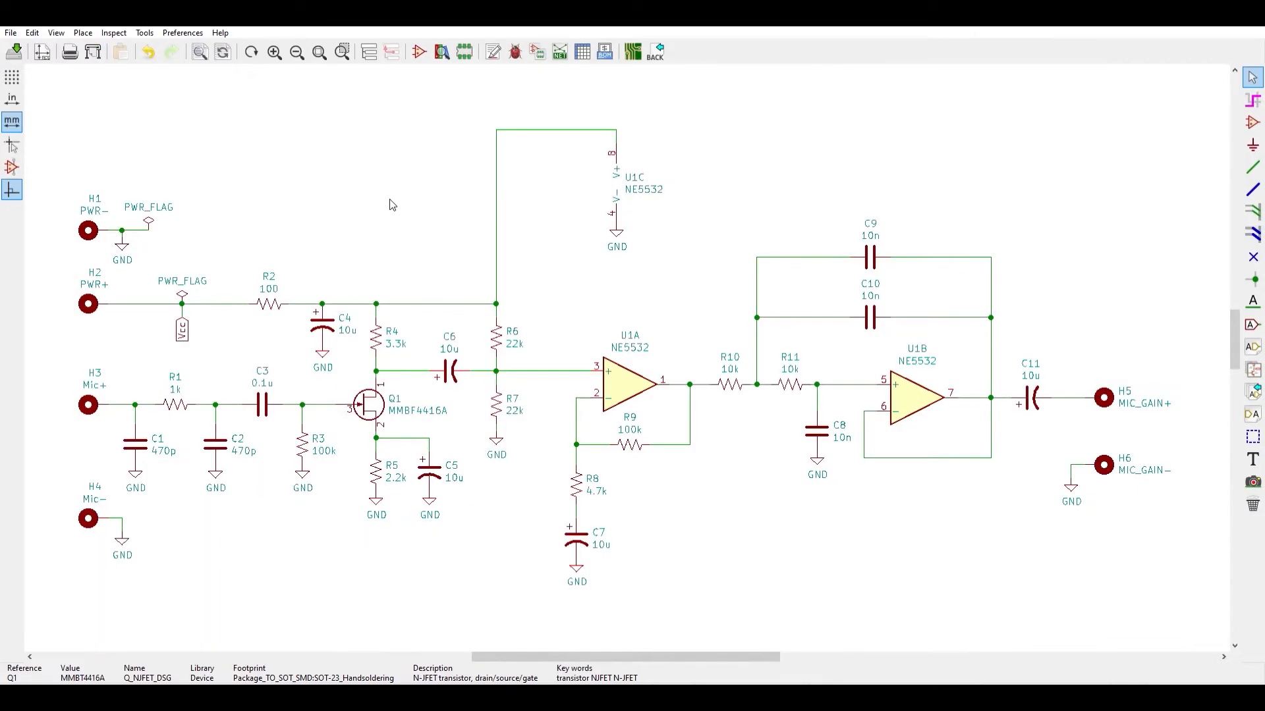
mouse_move(321, 191)
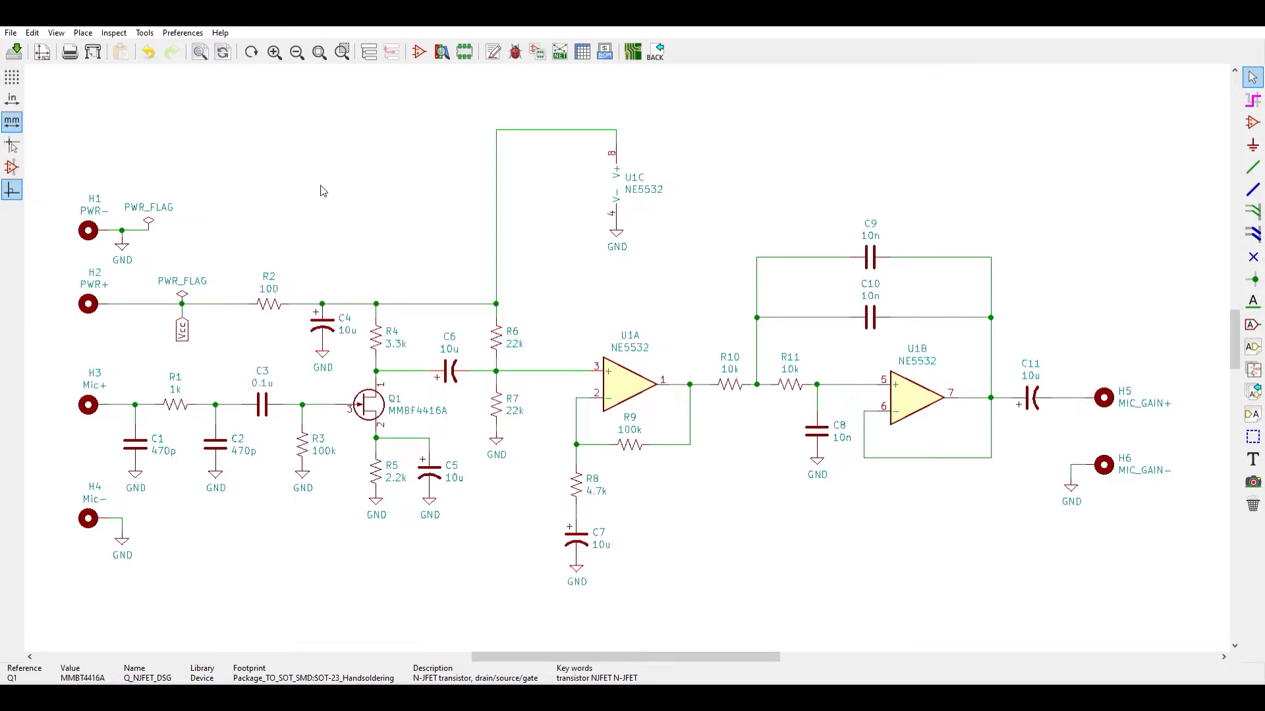
mouse_move(296, 157)
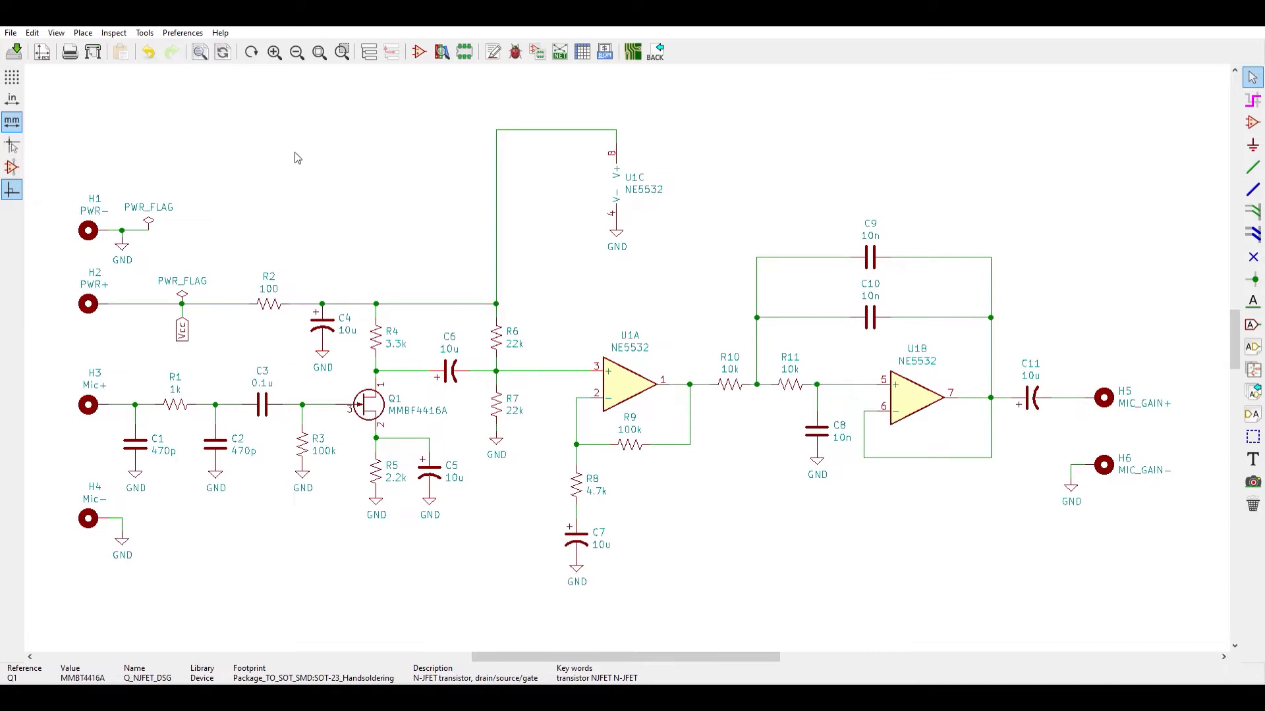
mouse_move(400, 147)
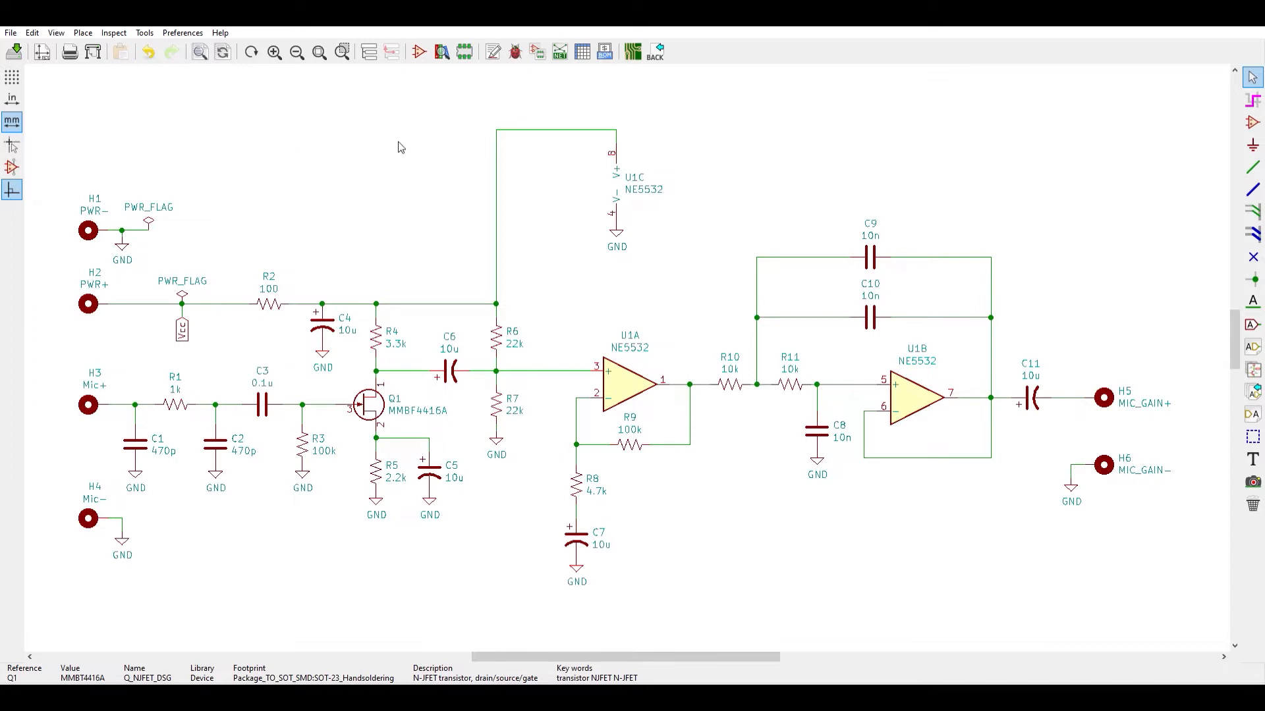
mouse_move(365, 521)
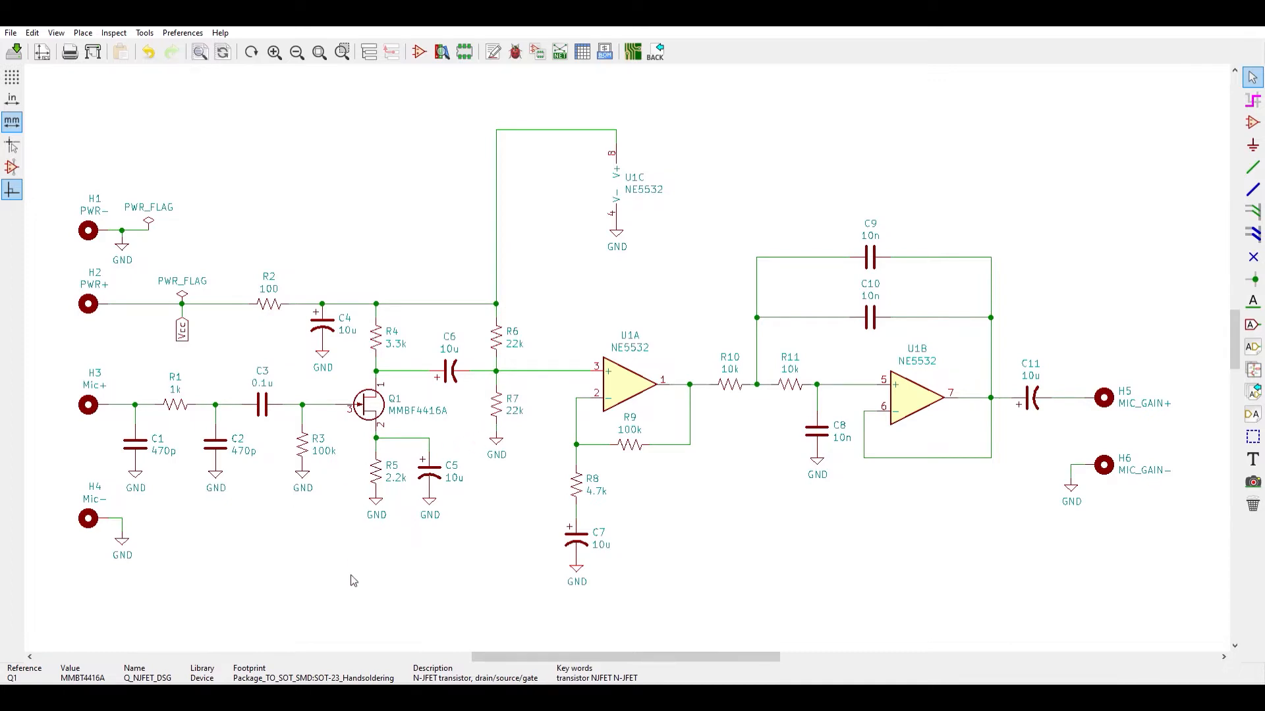
- Show the audio_stage_2N4416 AC plot of V(vout) in LTspice, about 14 dB gain
left_click(367, 403)
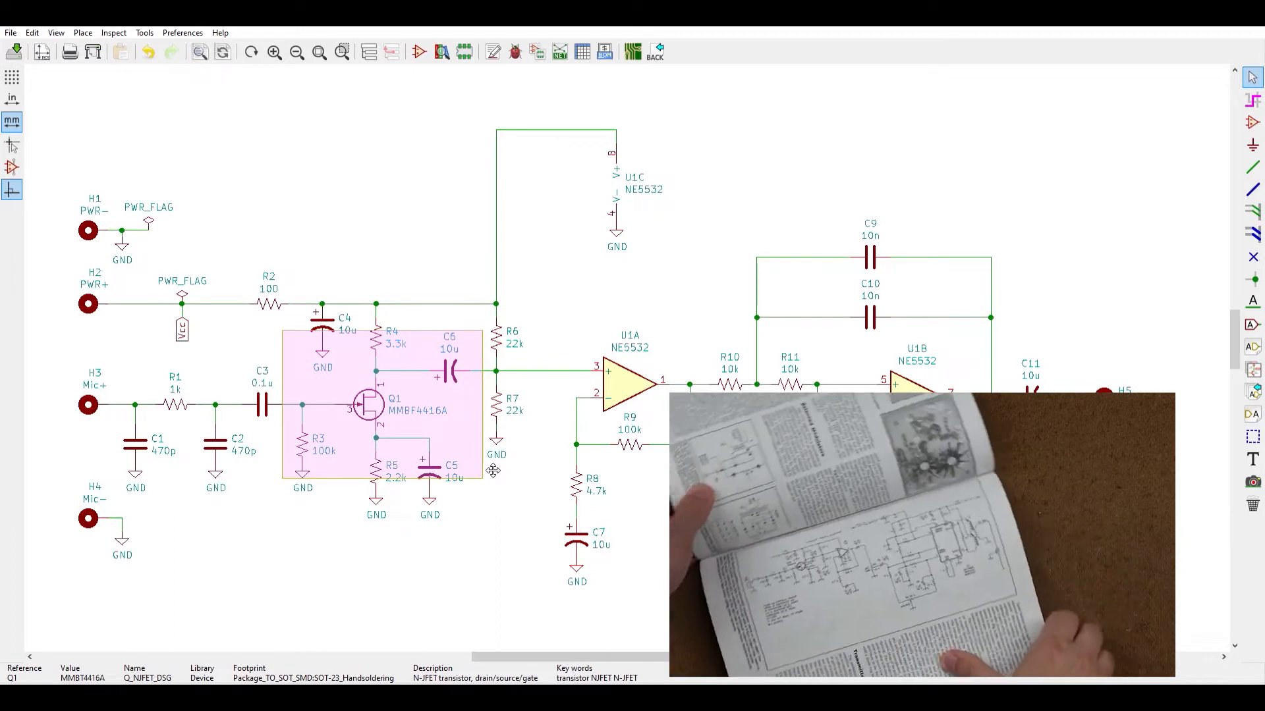
left_click(492, 469)
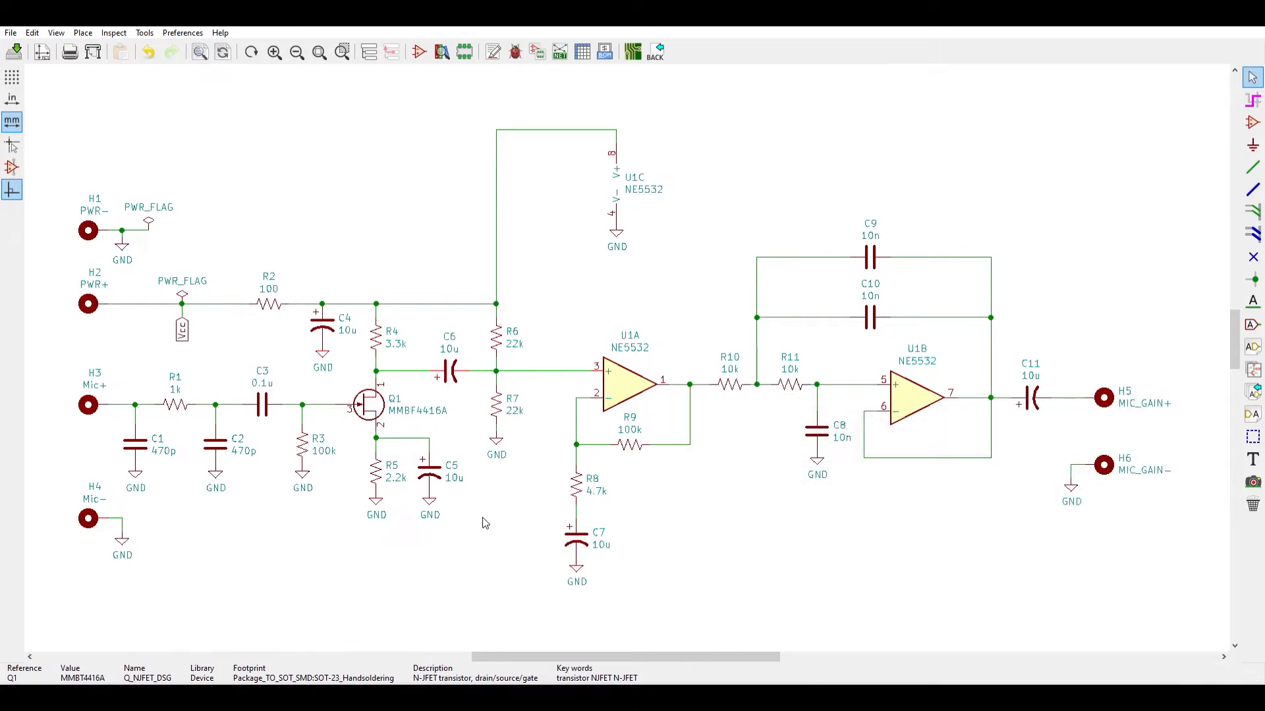
mouse_move(402, 528)
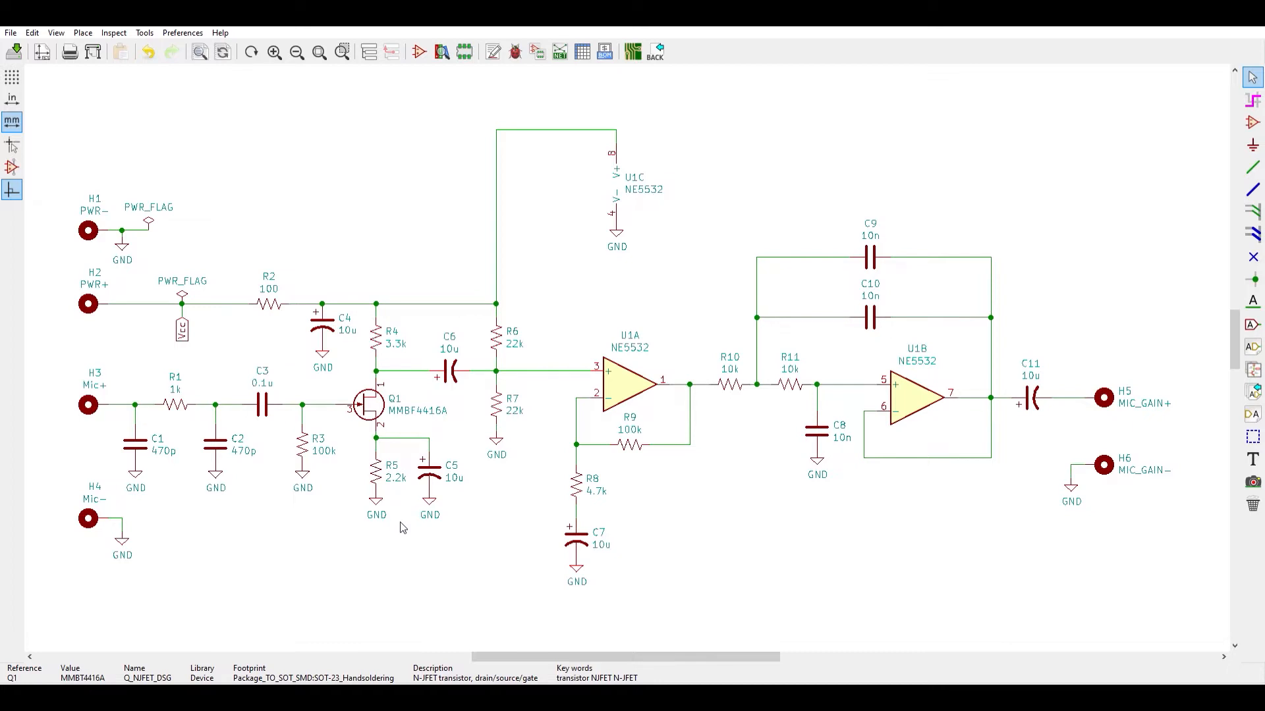
mouse_move(385, 528)
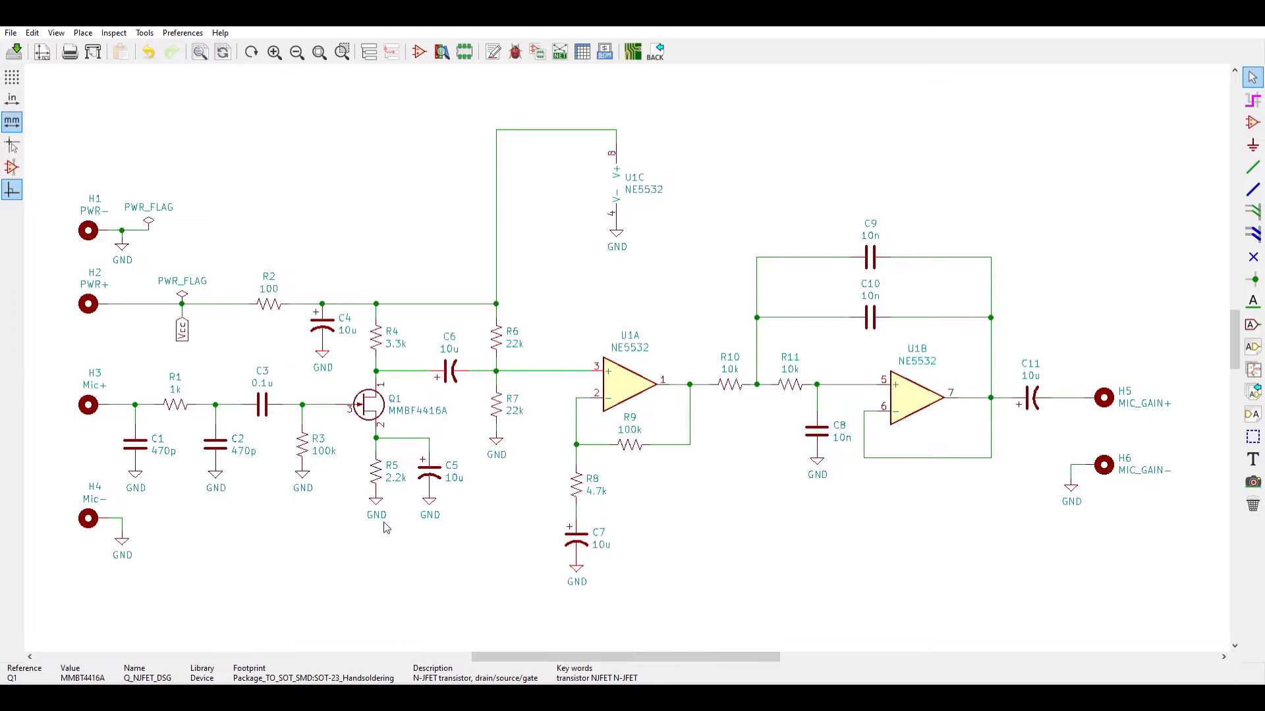
mouse_move(403, 520)
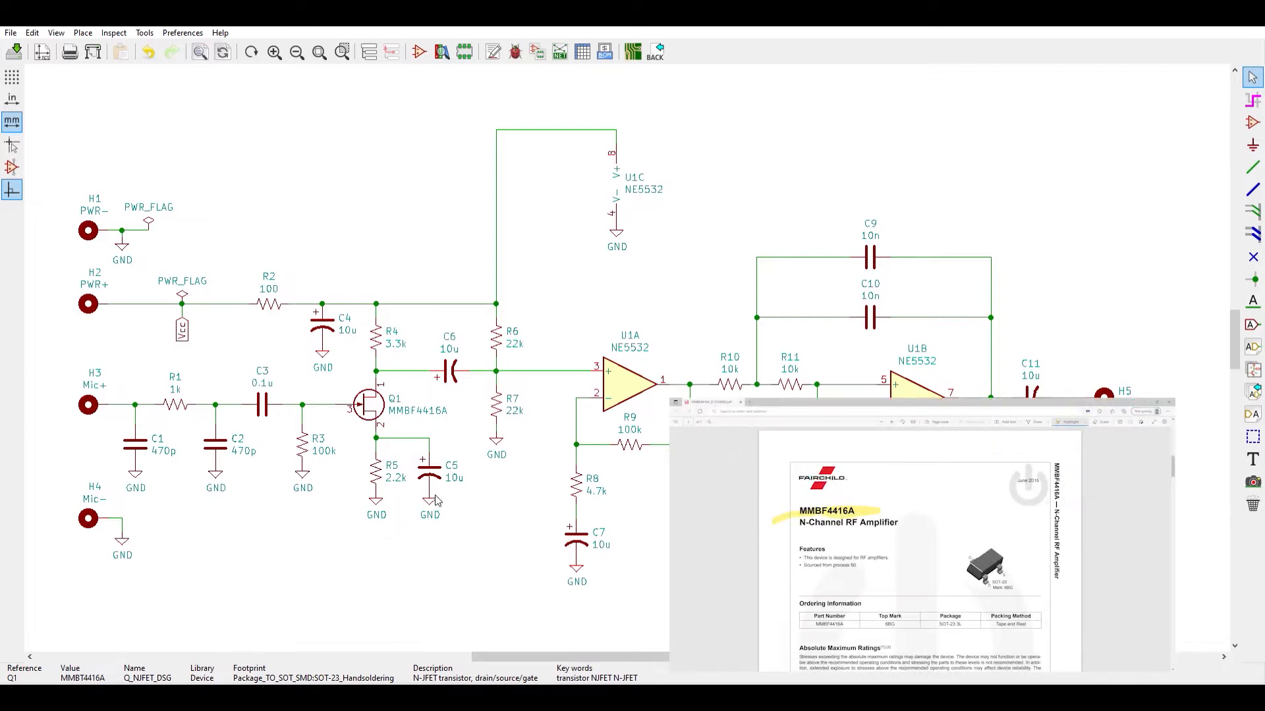
mouse_move(476, 494)
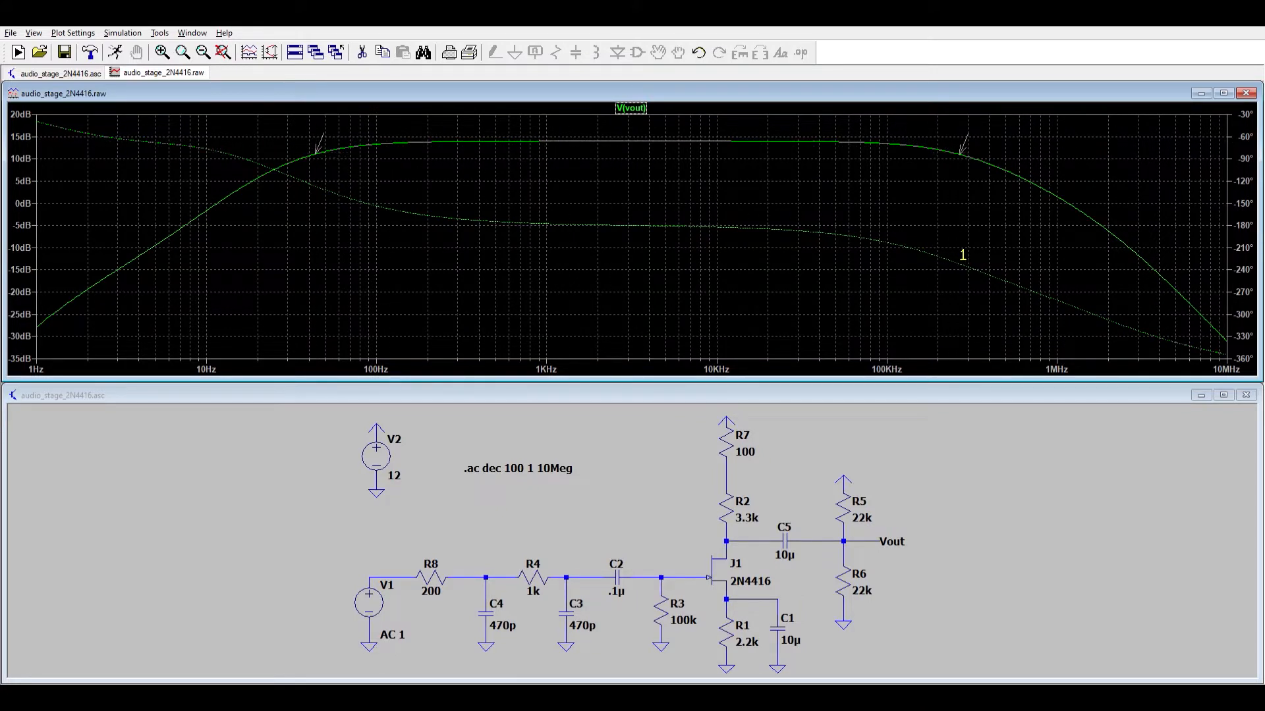
mouse_move(606, 245)
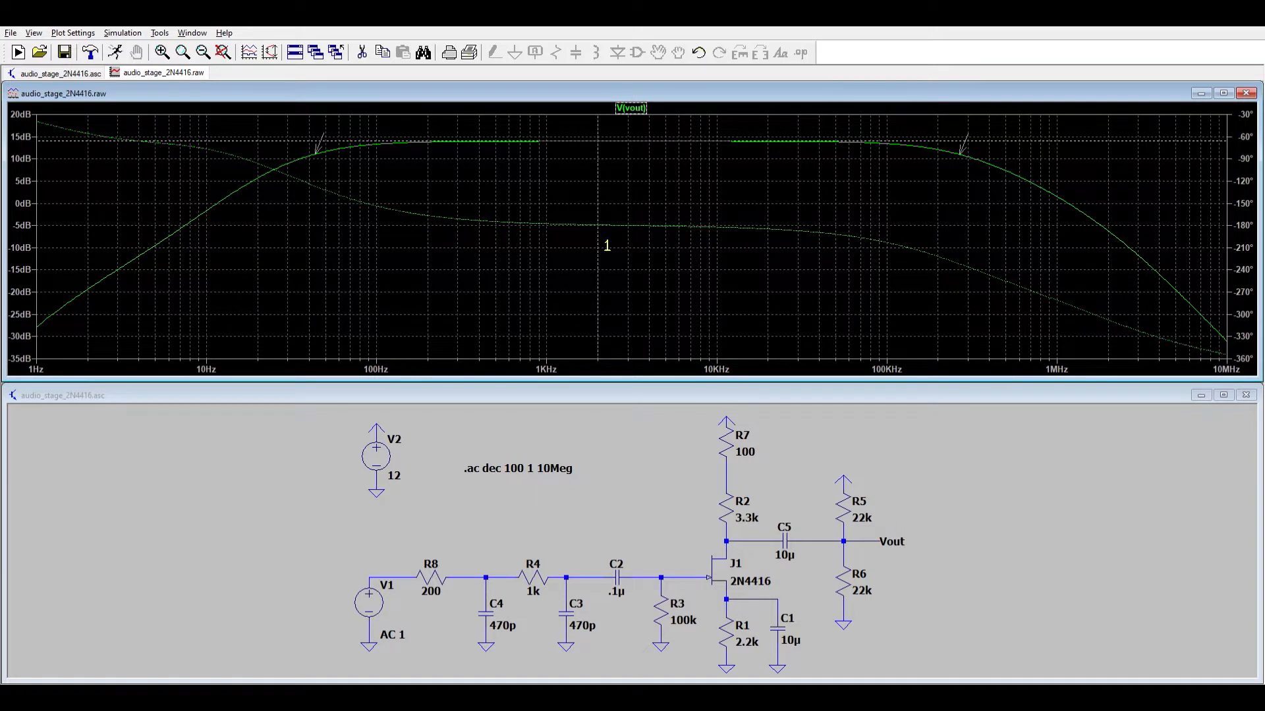
mouse_move(685, 272)
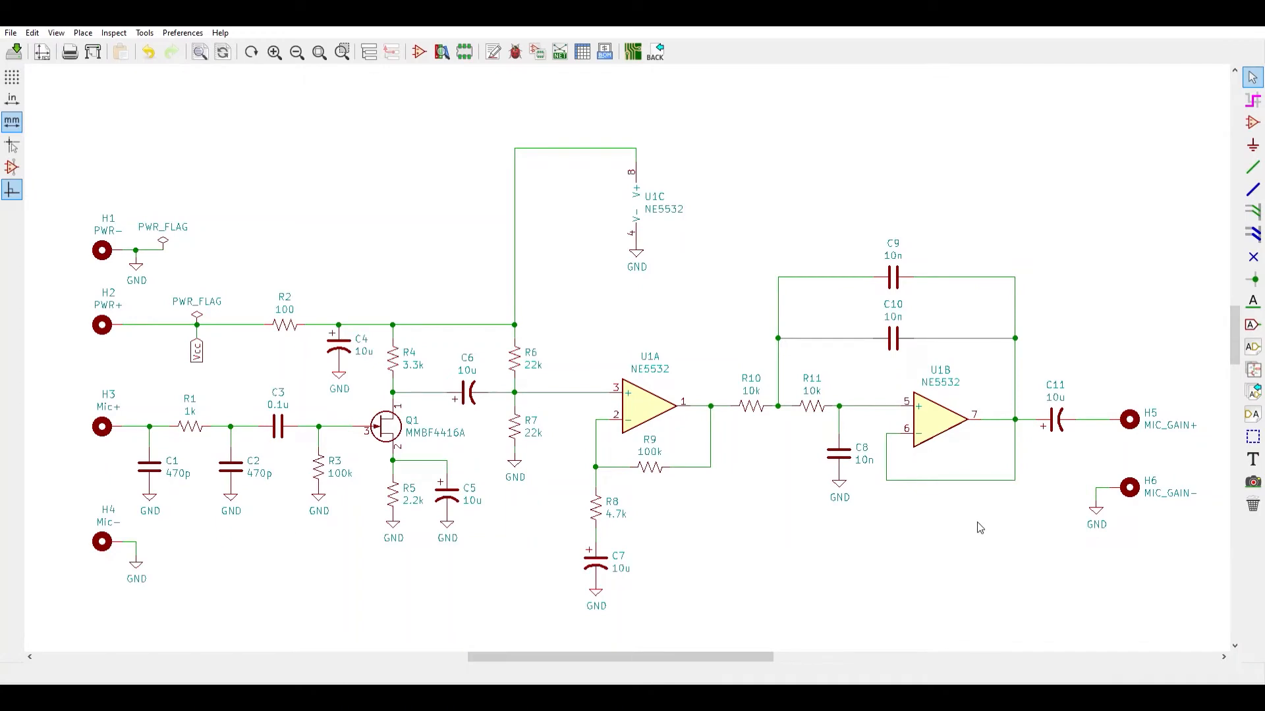
mouse_move(967, 533)
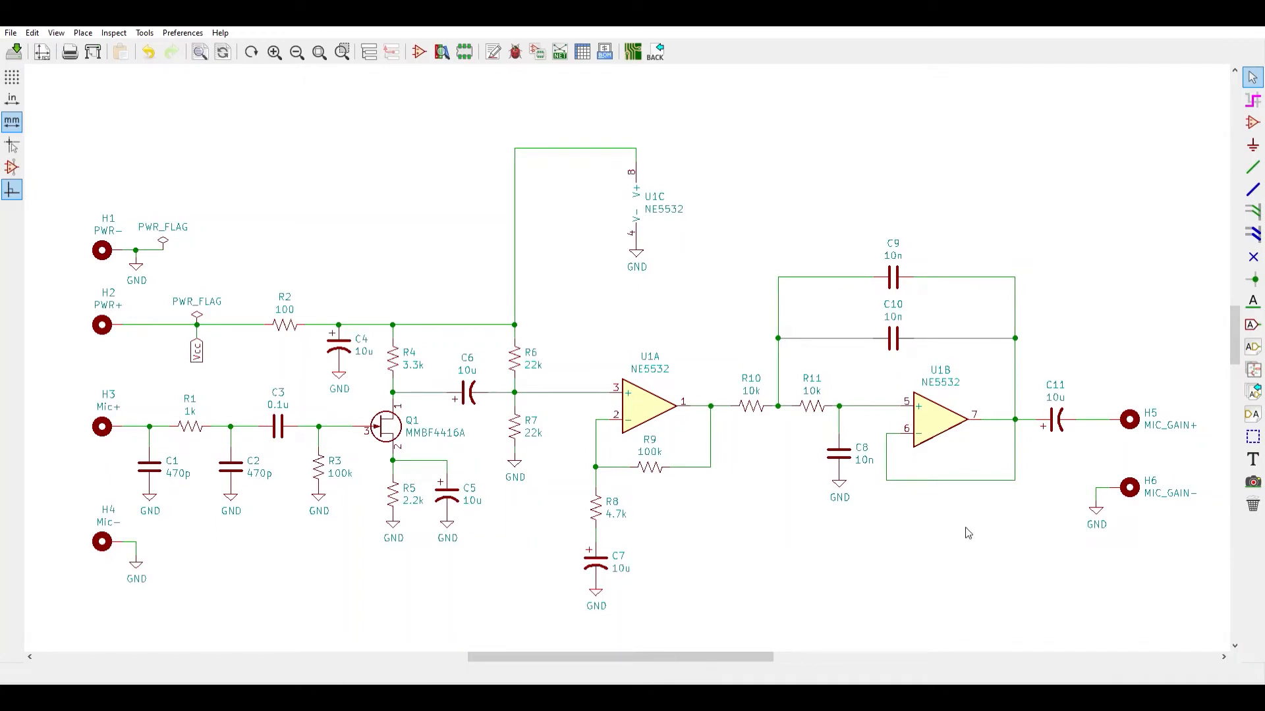
mouse_move(688, 501)
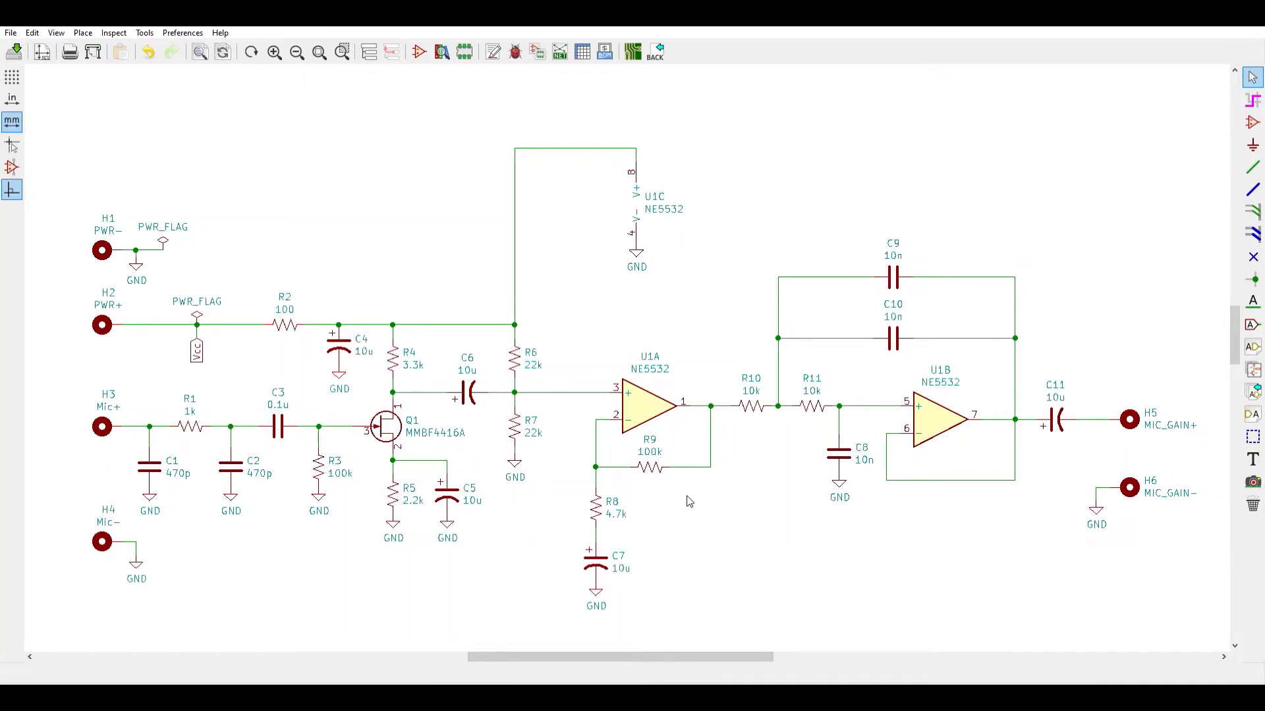
mouse_move(564, 313)
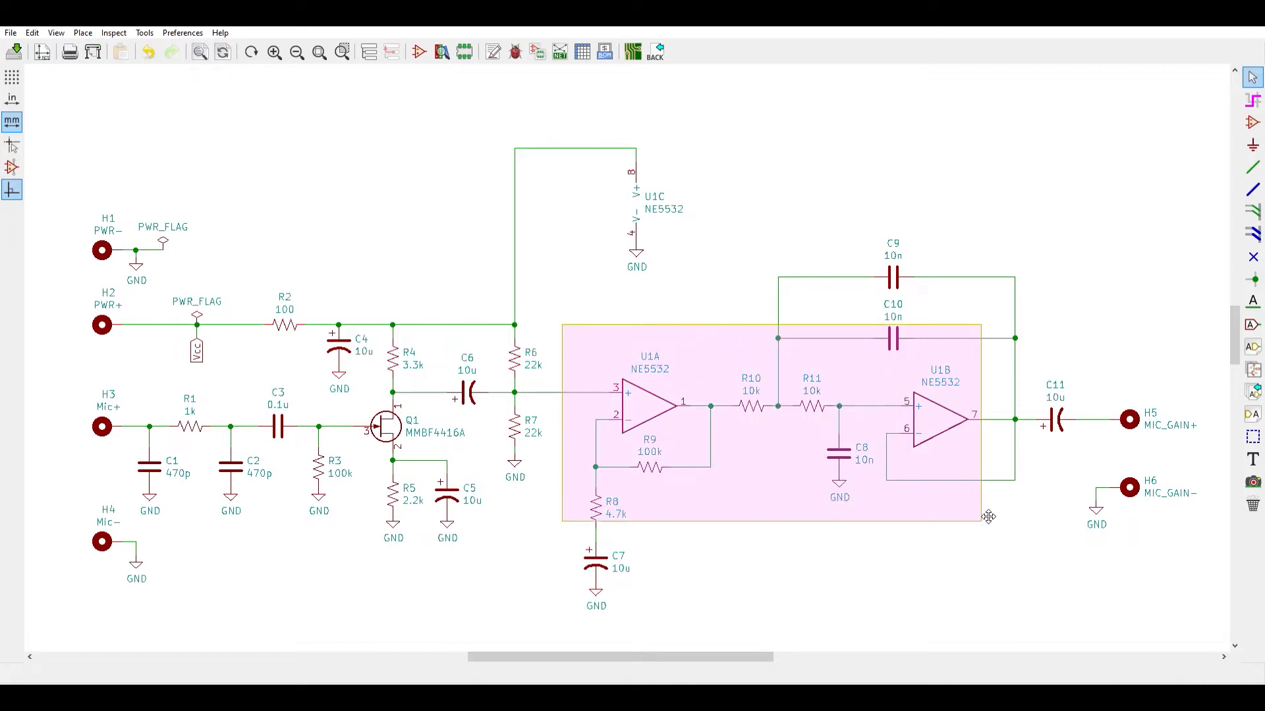
- Switch back to the unchanged microphone preamp schematic in KiCad Eeschema
left_click(982, 514)
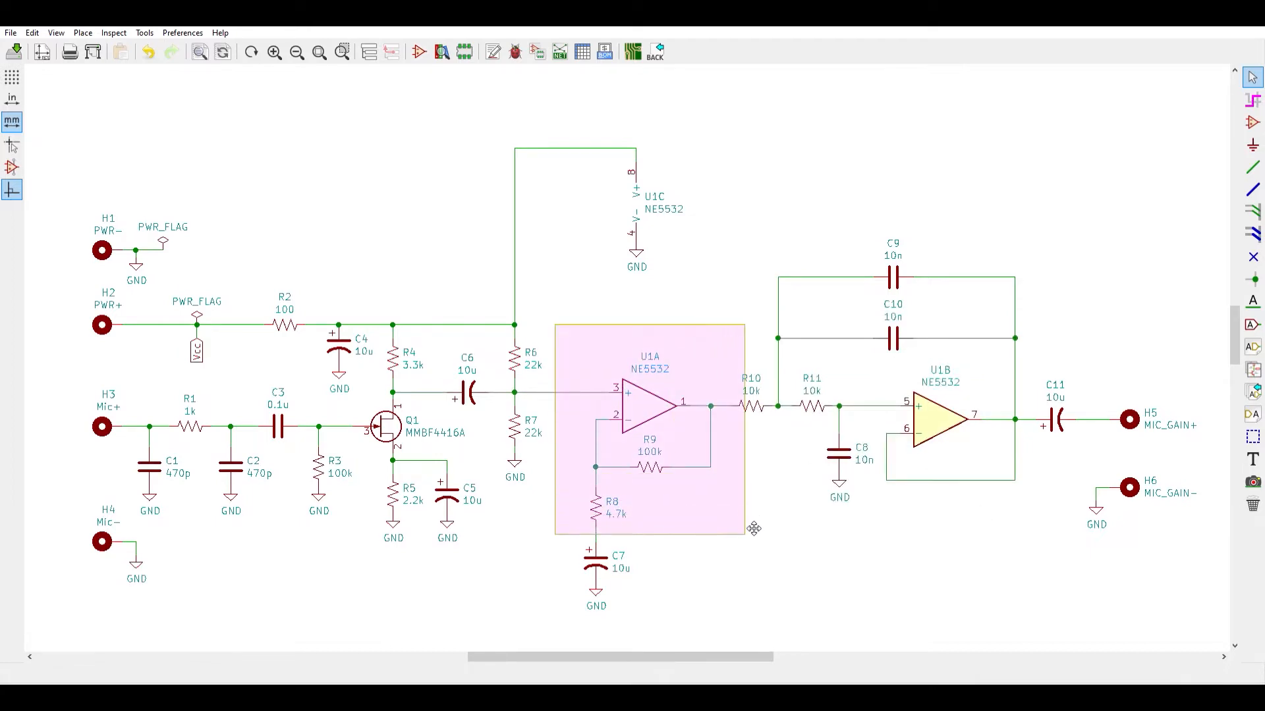
left_click(752, 527)
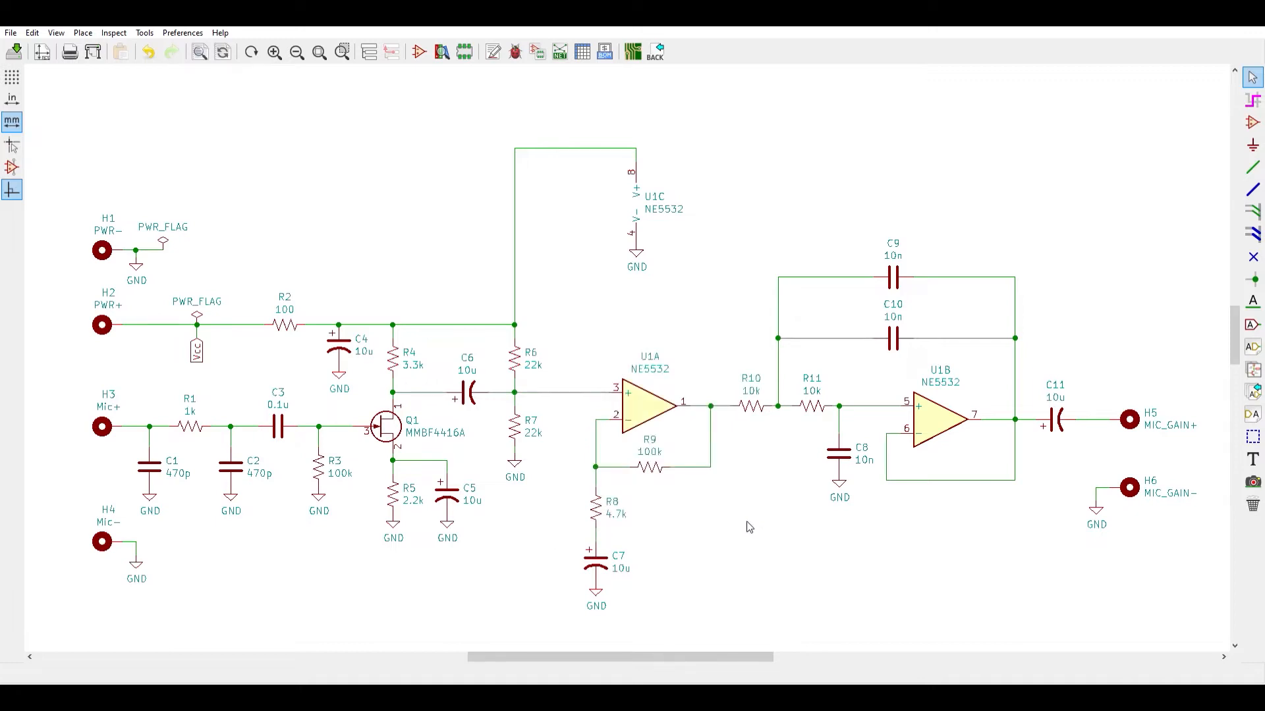
mouse_move(579, 506)
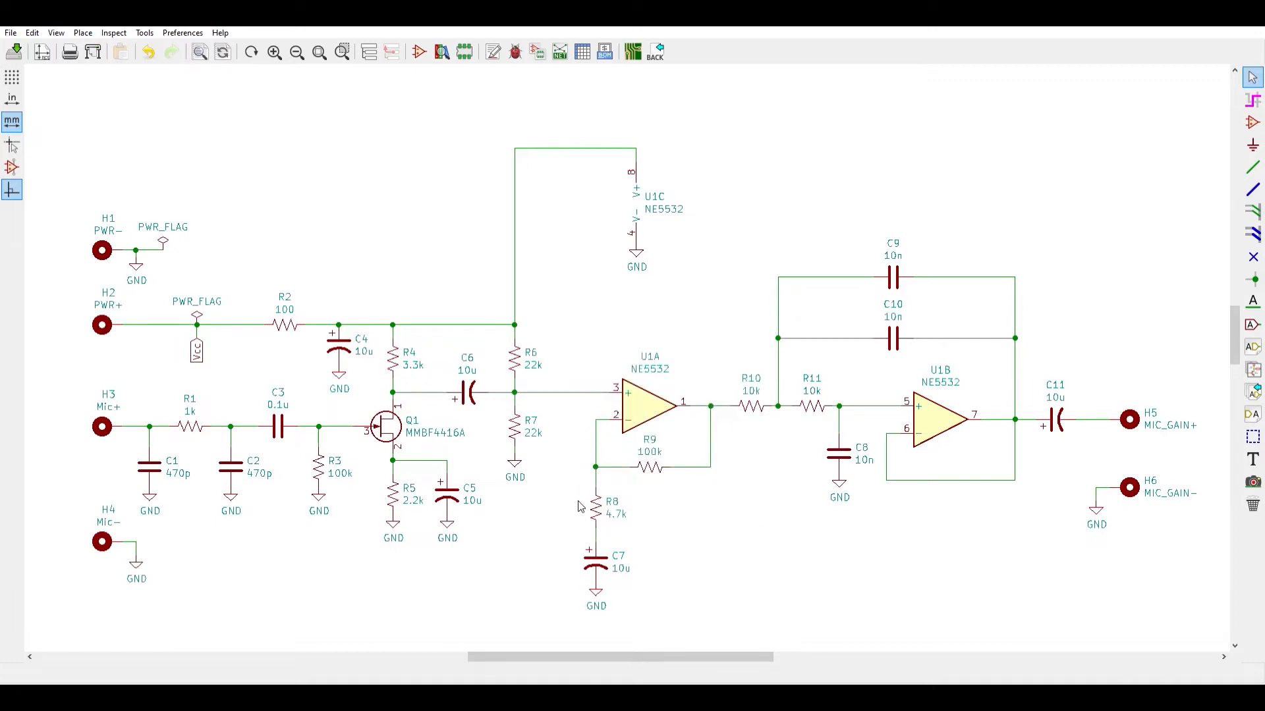
mouse_move(555, 525)
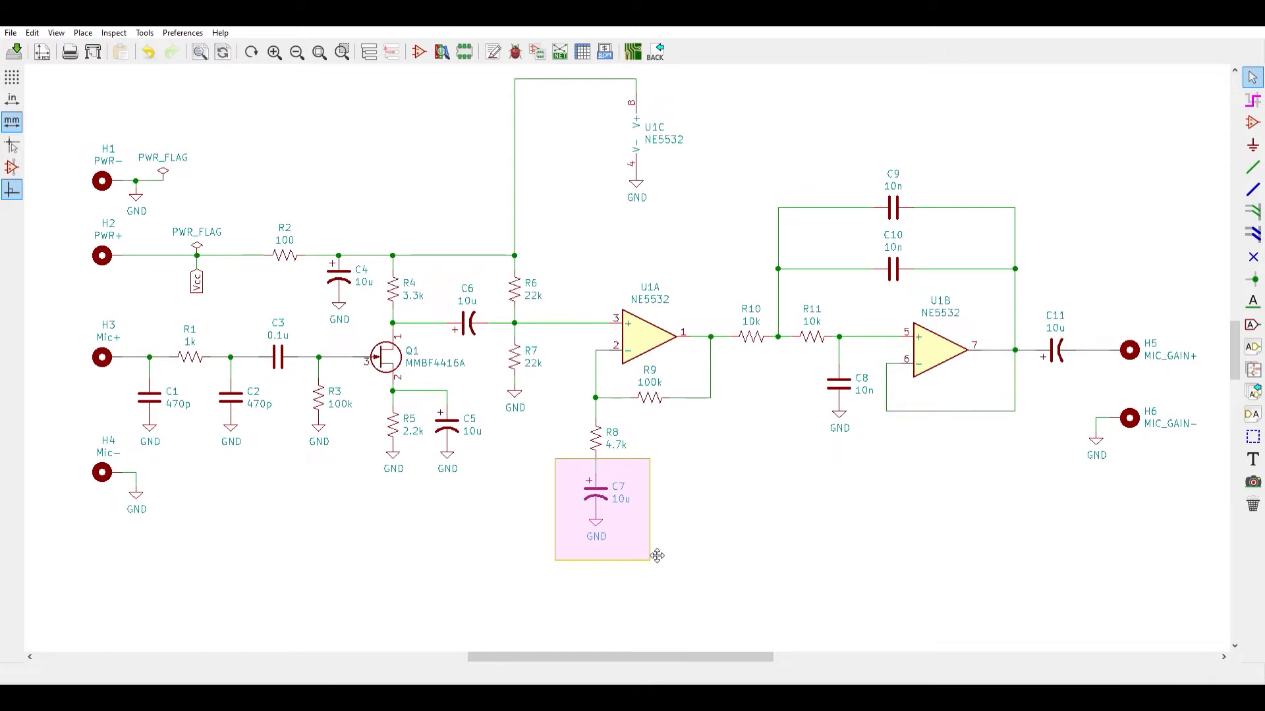
left_click(652, 554)
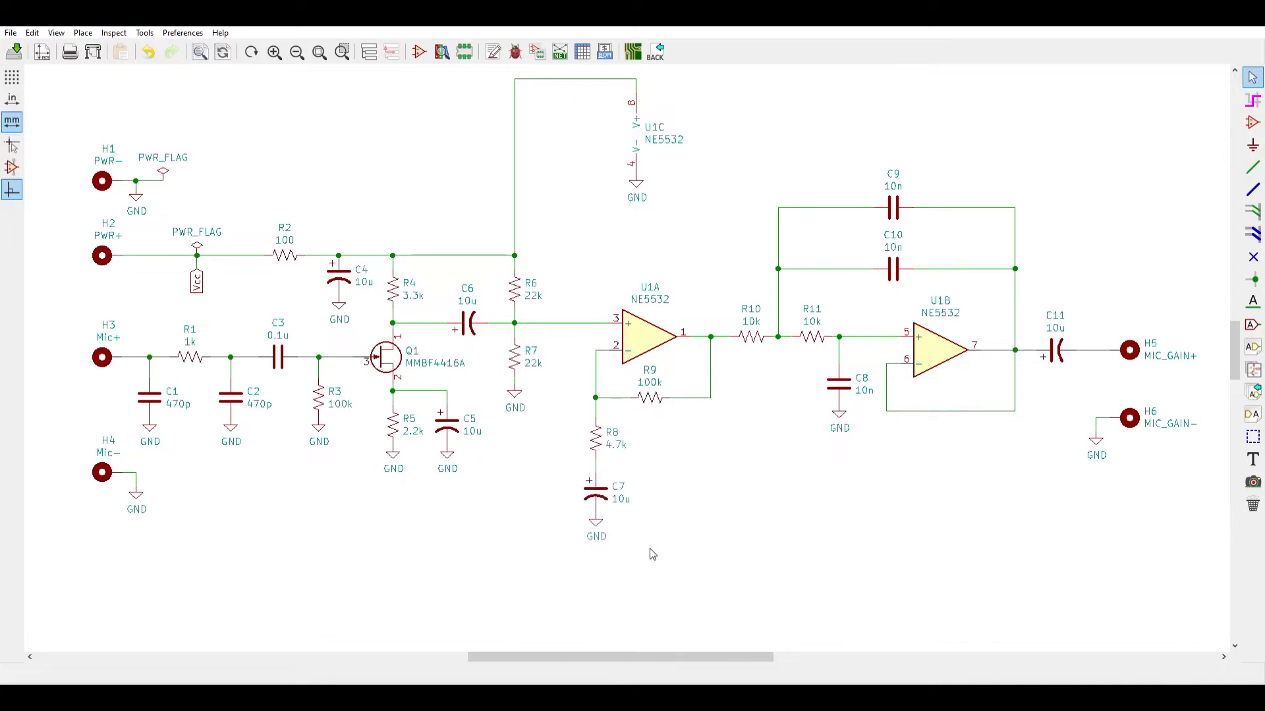
mouse_move(1219, 364)
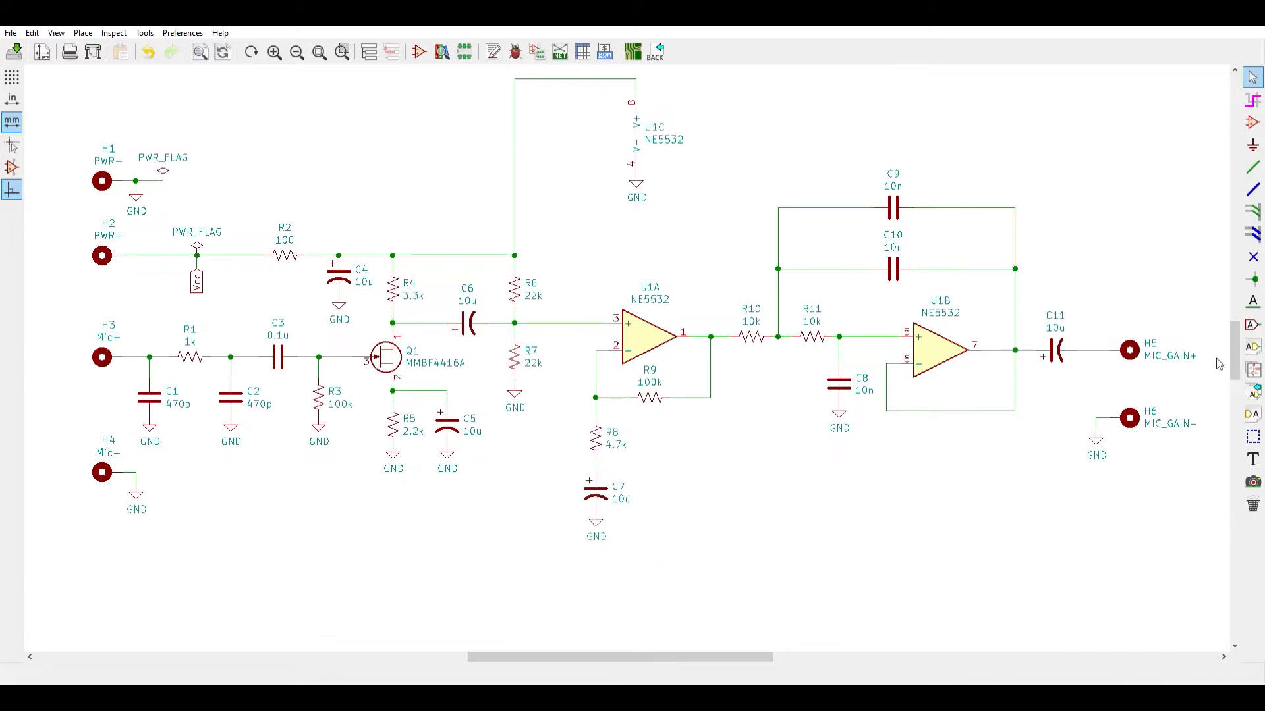
scroll("down", 3)
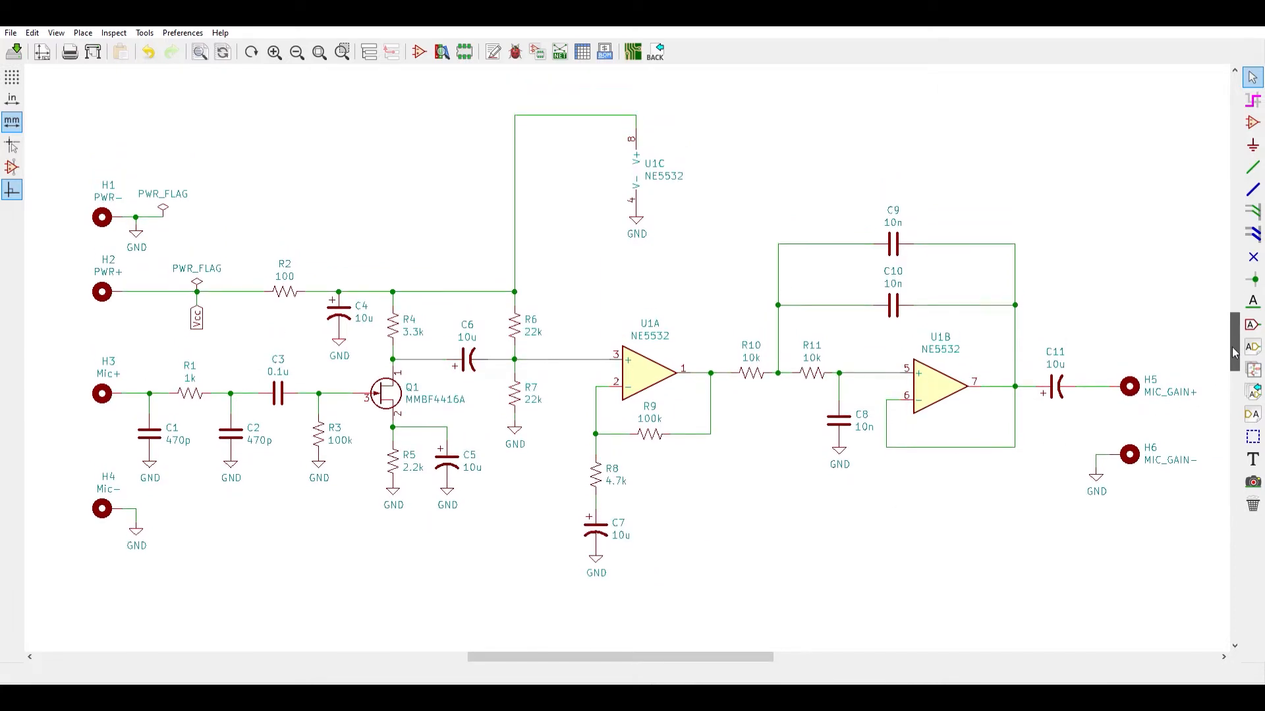
scroll("down", 3)
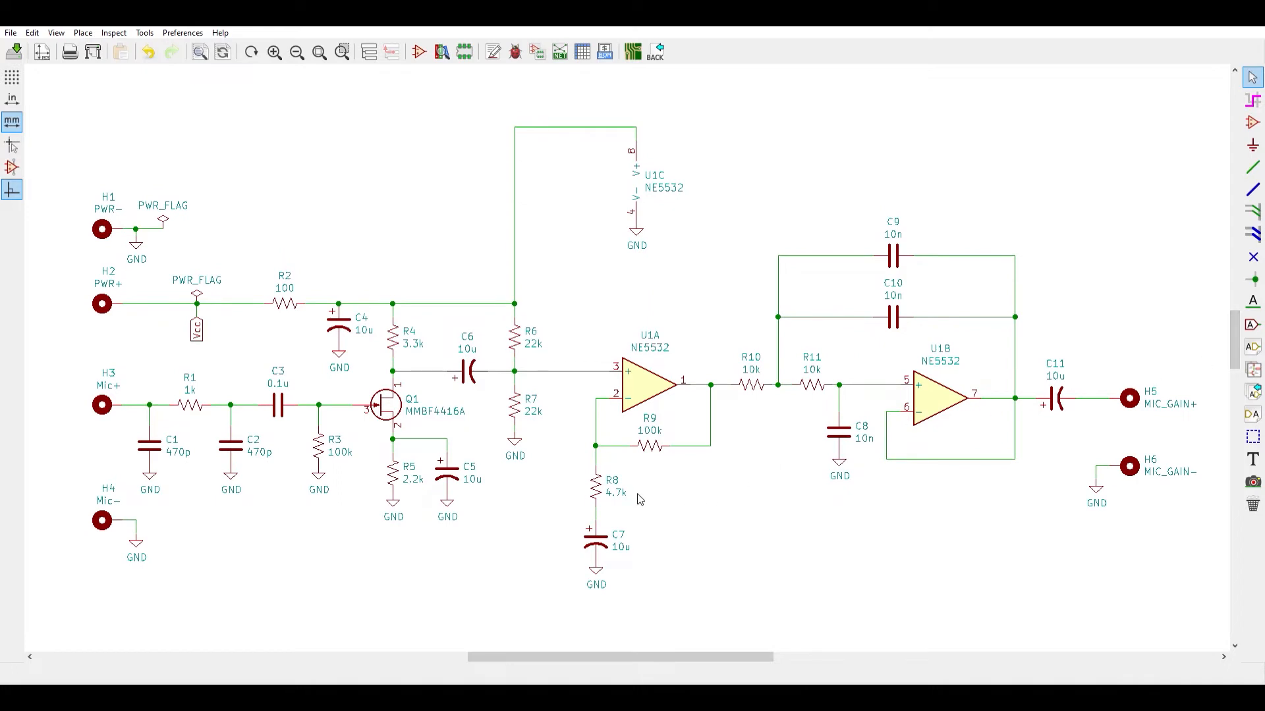
mouse_move(520, 319)
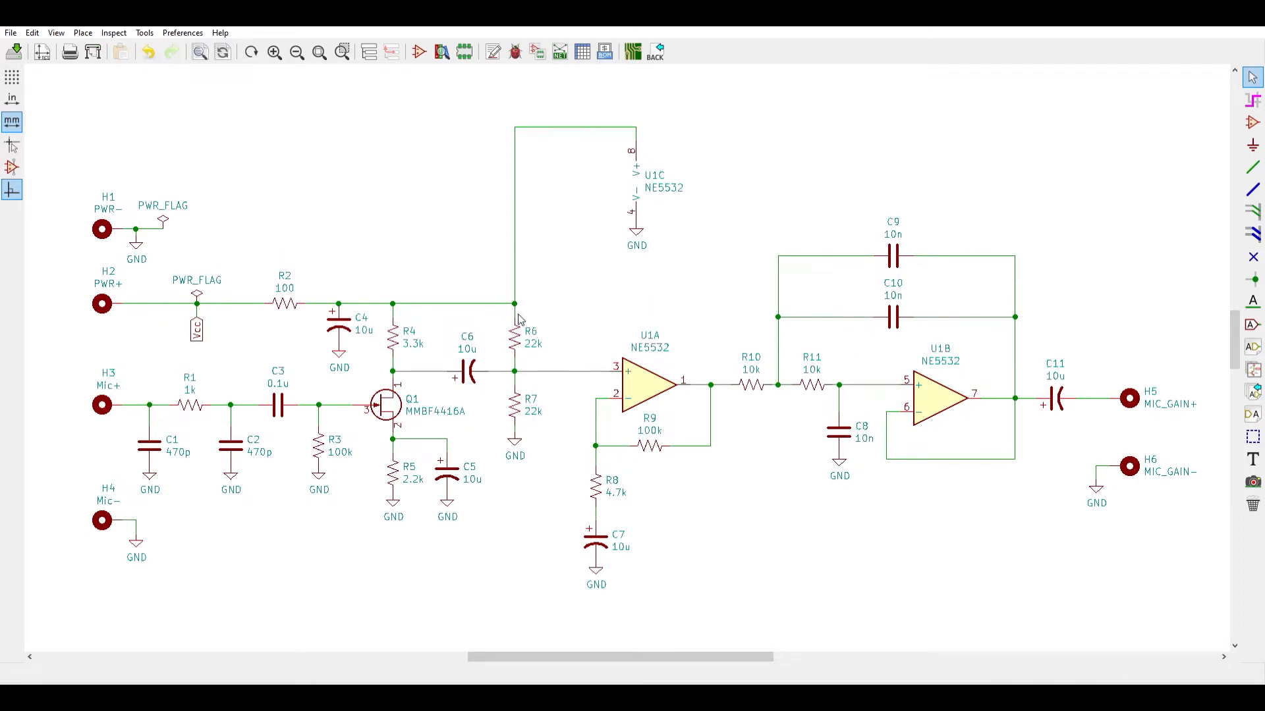
mouse_move(481, 402)
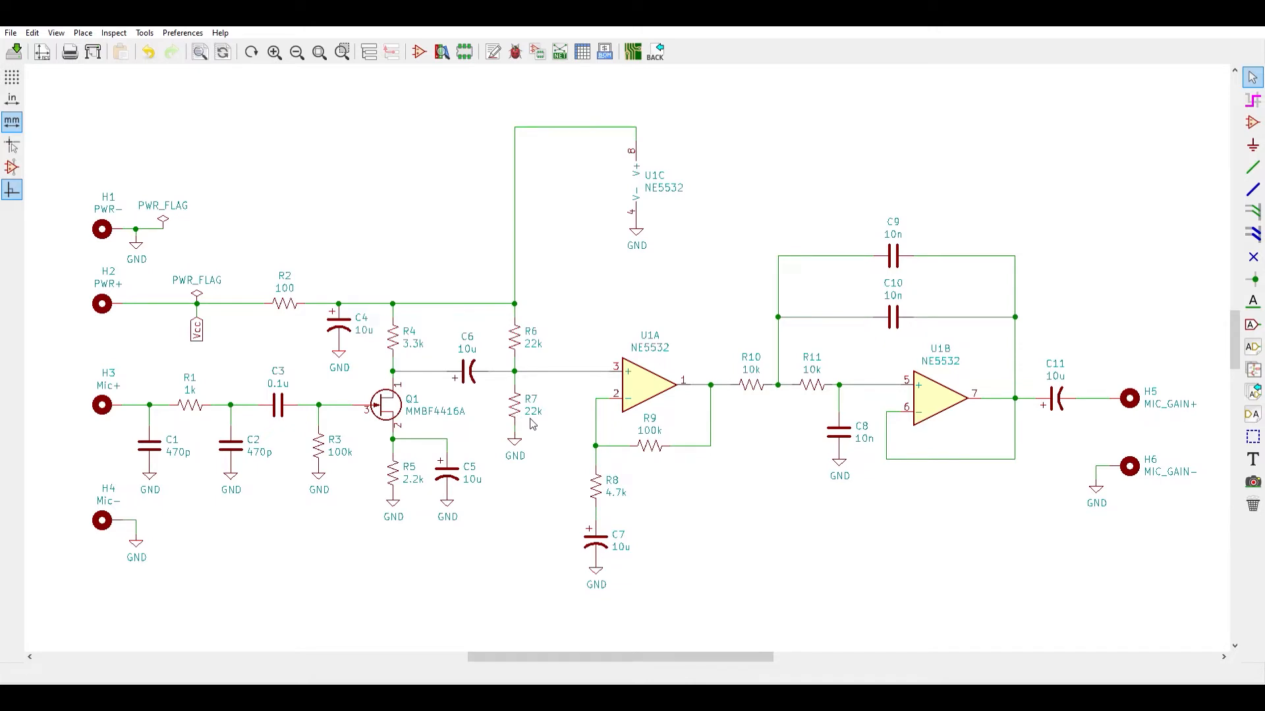
mouse_move(646, 524)
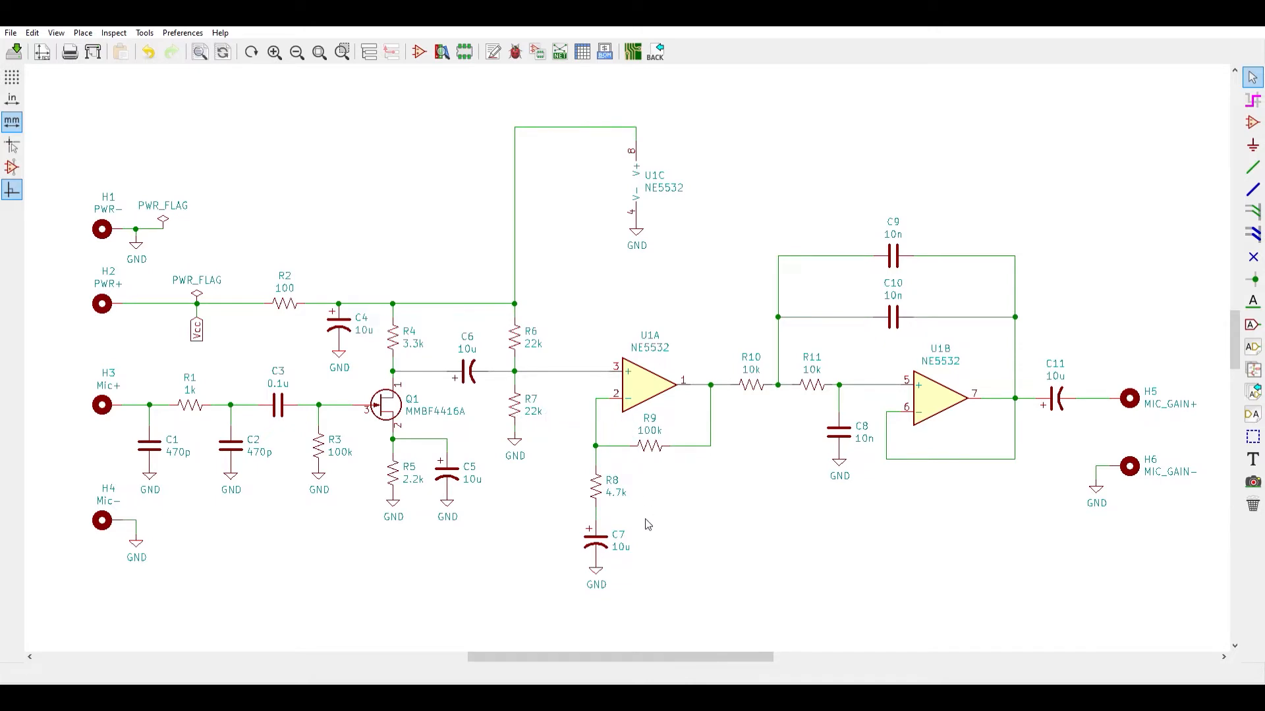
mouse_move(705, 481)
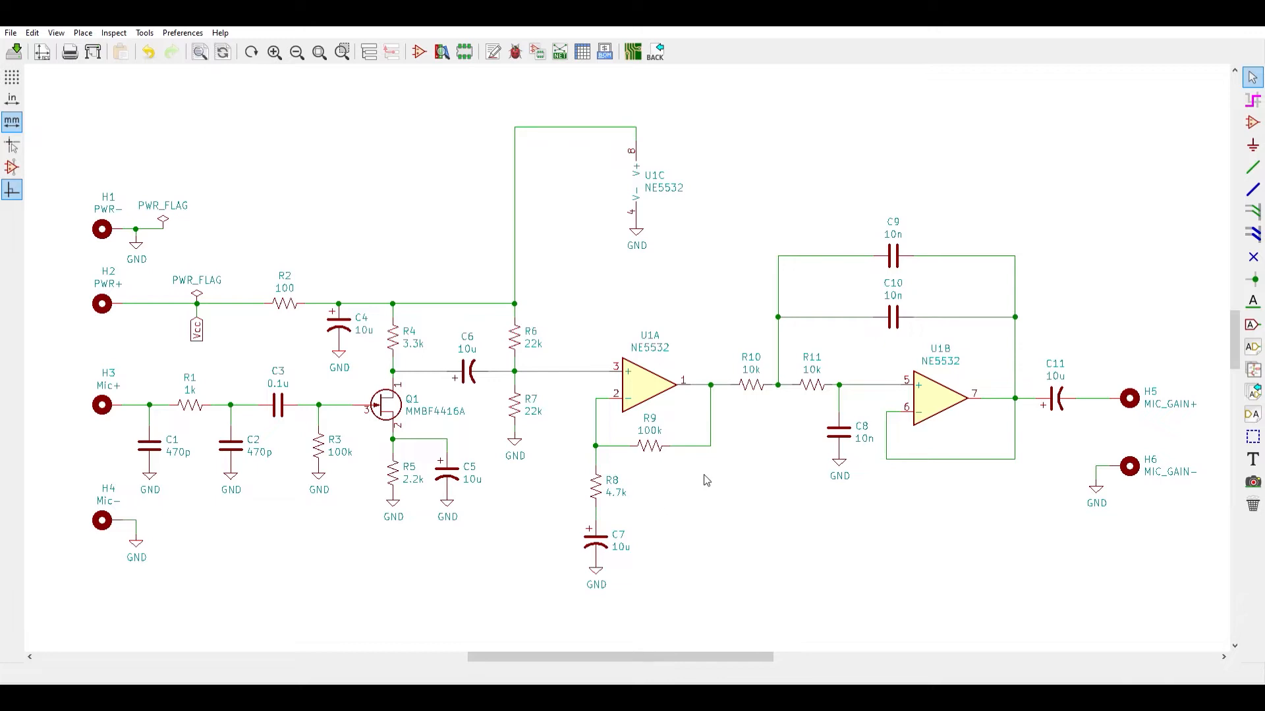
left_click(940, 383)
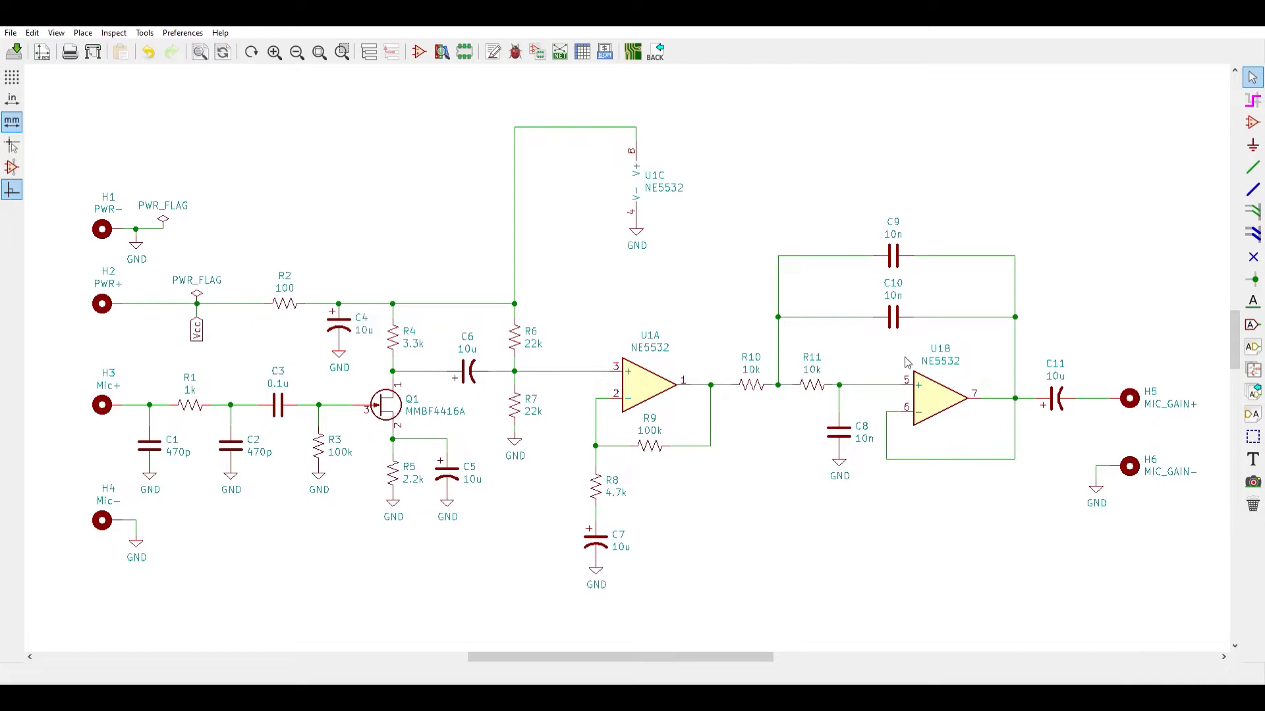
mouse_move(741, 208)
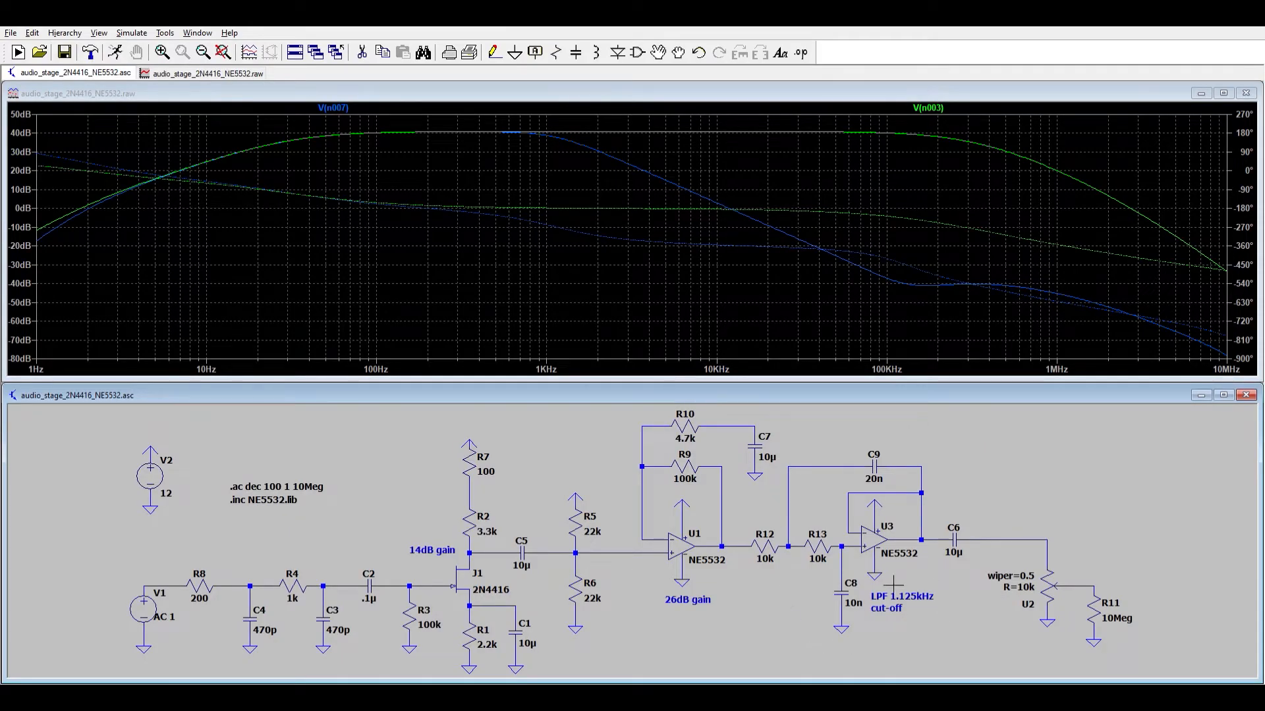
mouse_move(926, 402)
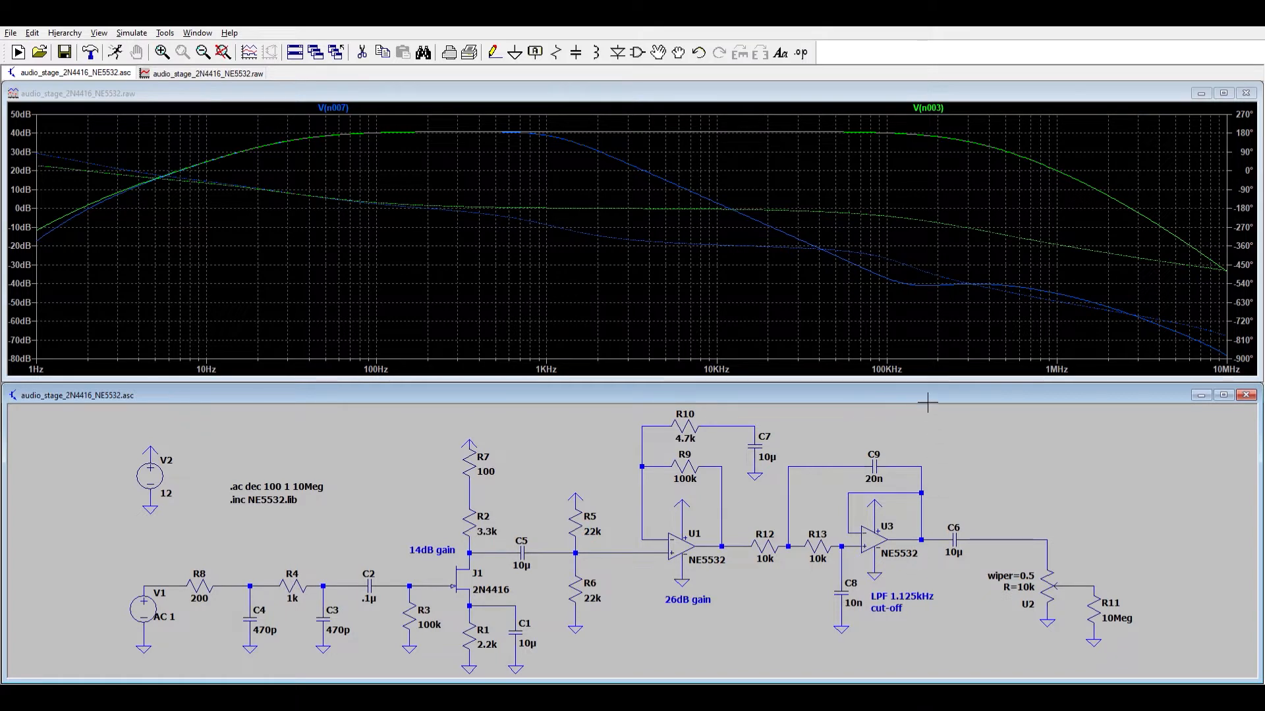
mouse_move(740, 157)
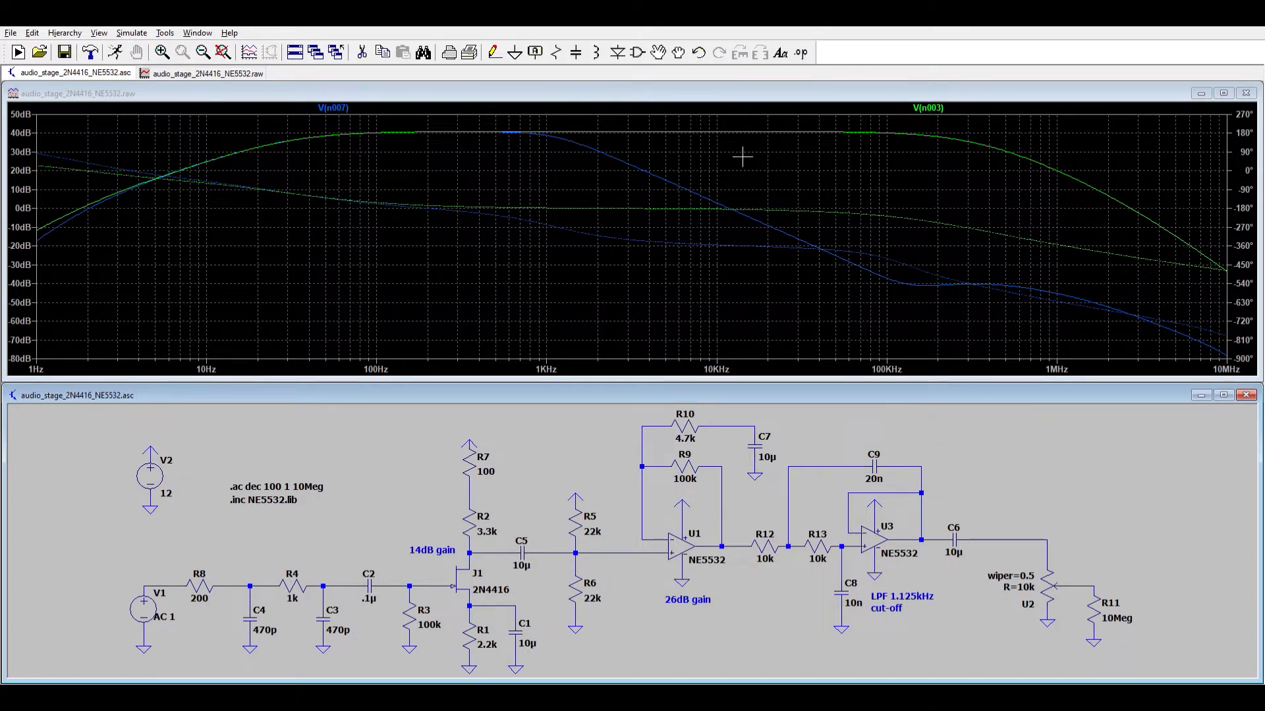
mouse_move(1000, 150)
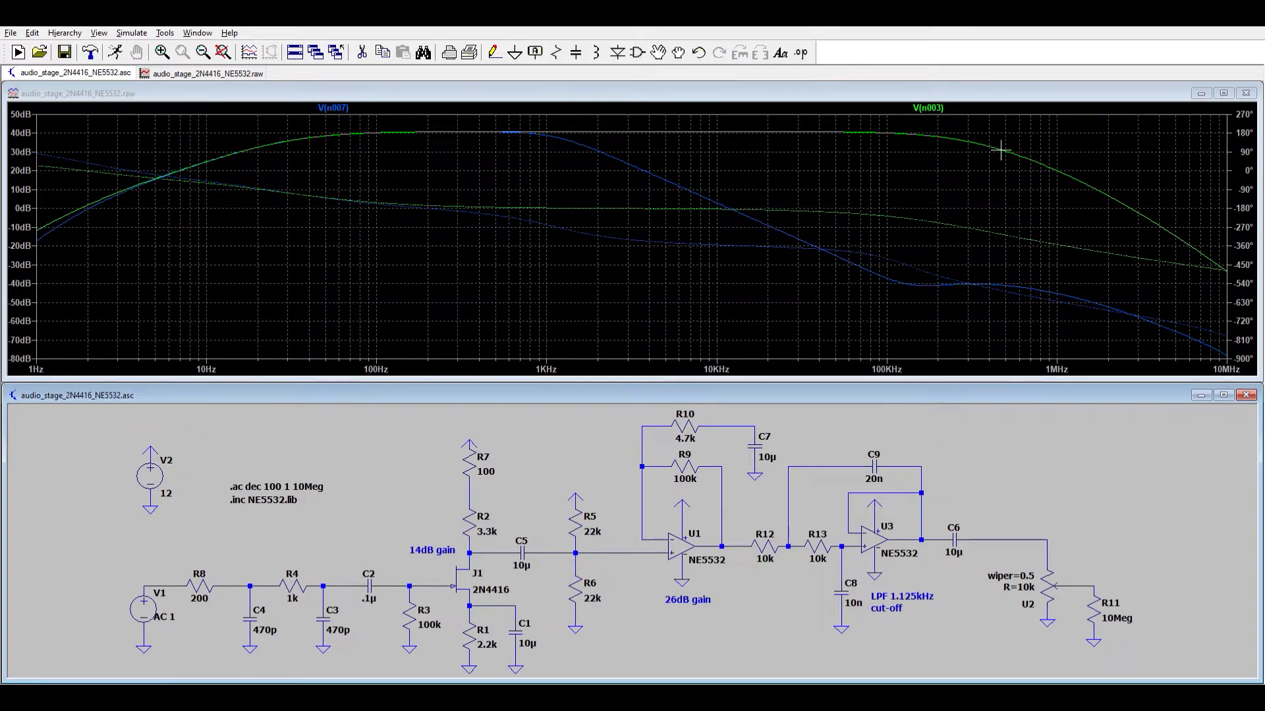
mouse_move(1095, 184)
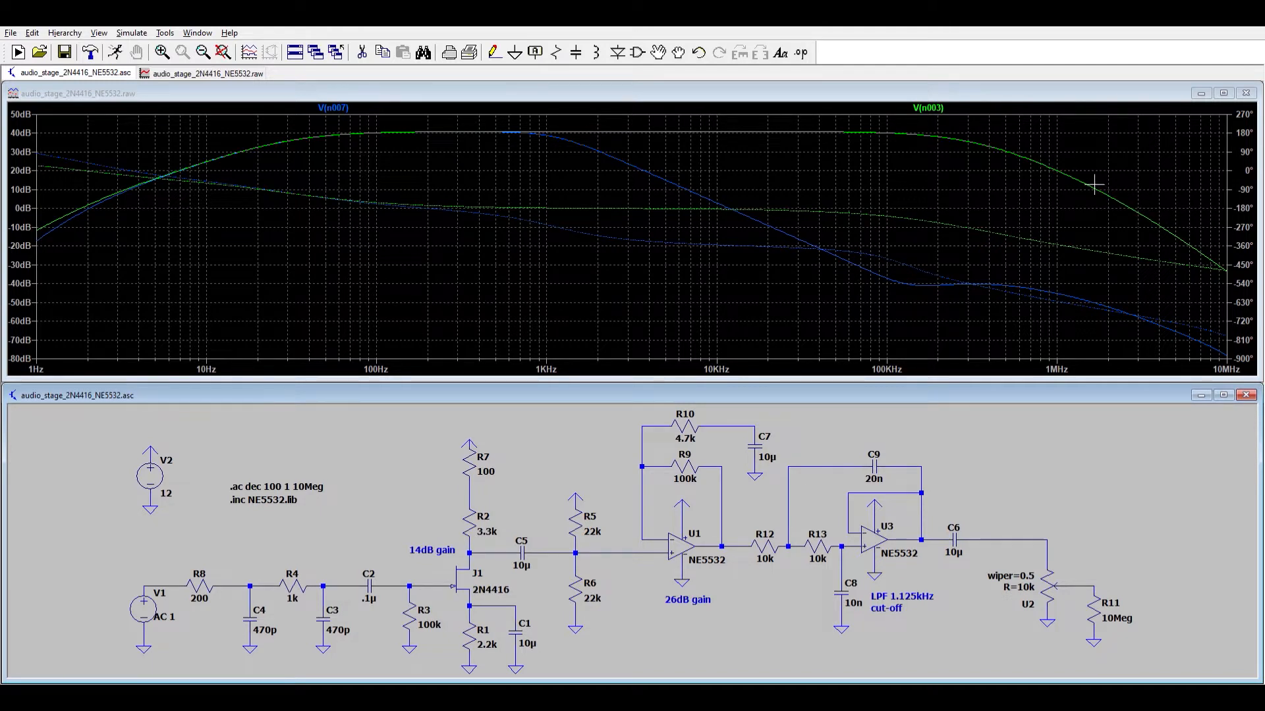
mouse_move(966, 137)
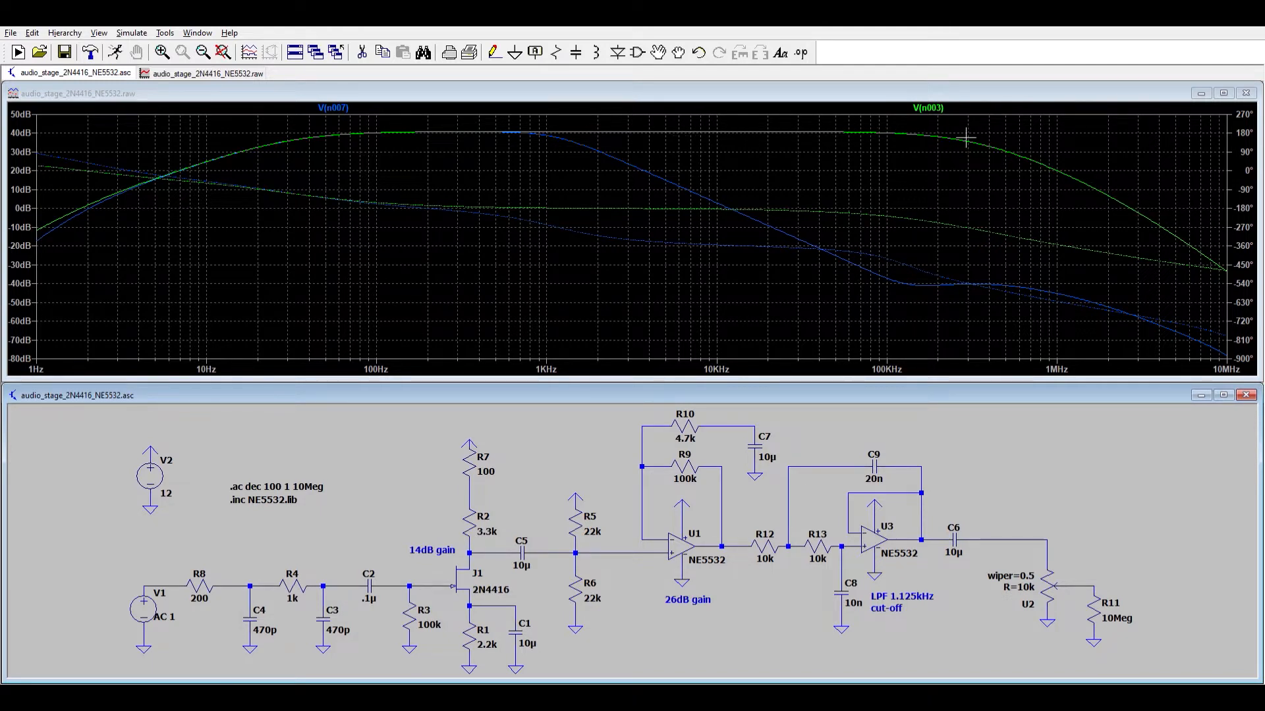
mouse_move(680, 169)
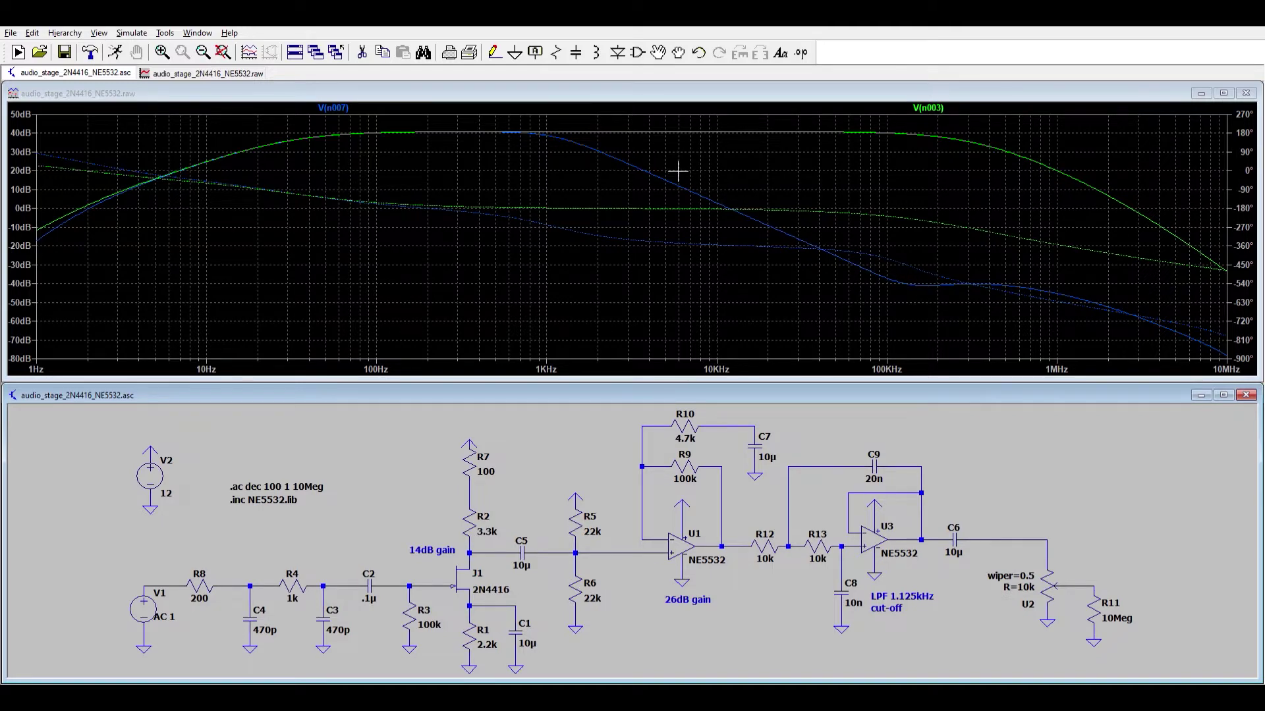
mouse_move(559, 154)
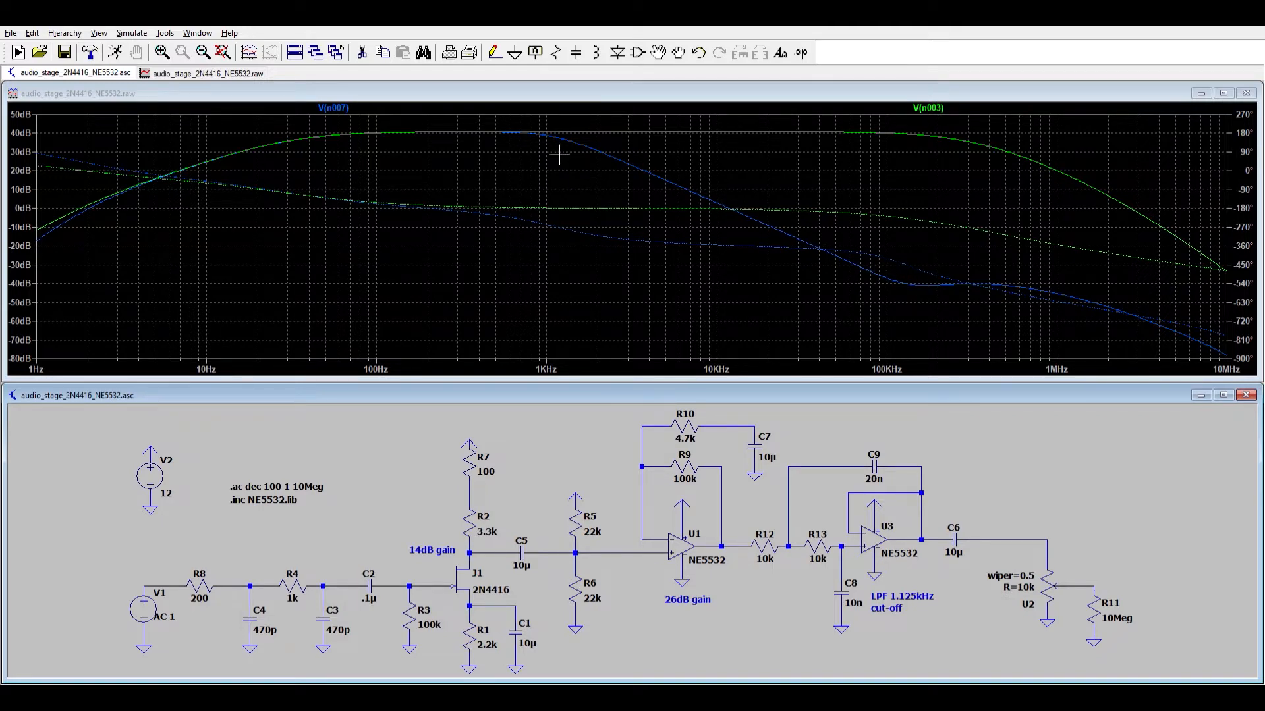
mouse_move(595, 267)
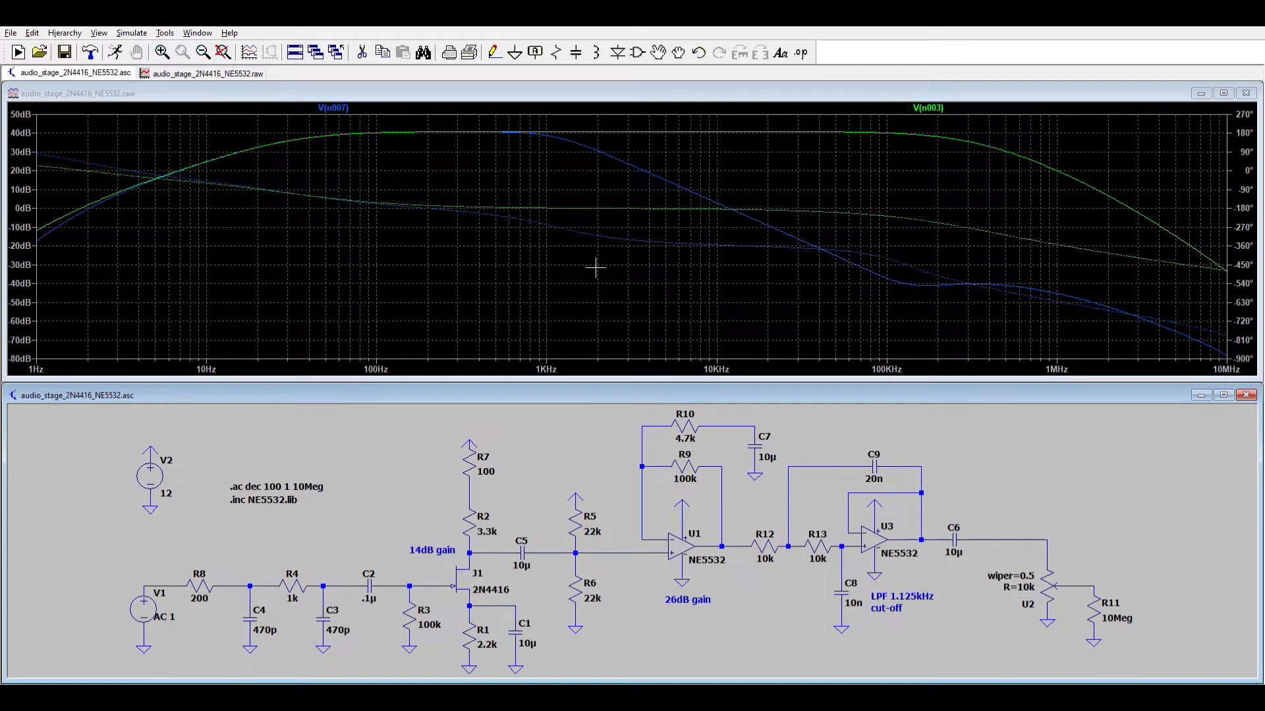
mouse_move(720, 294)
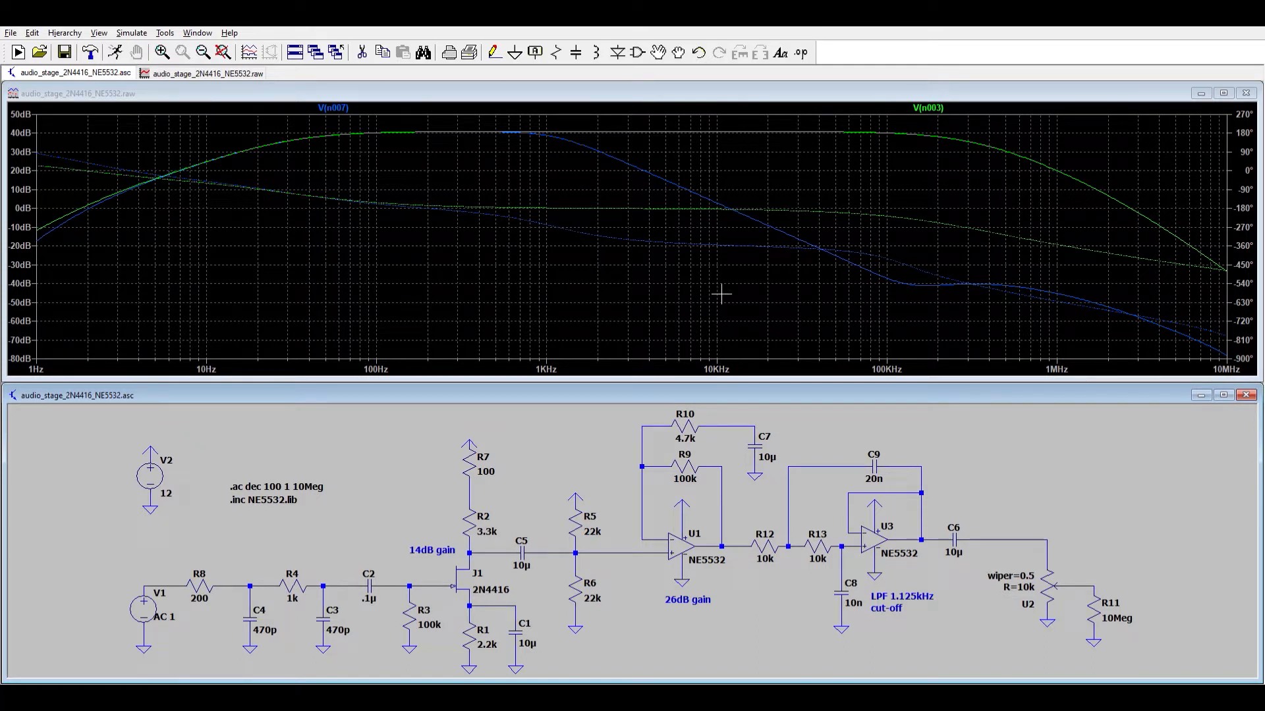
mouse_move(812, 296)
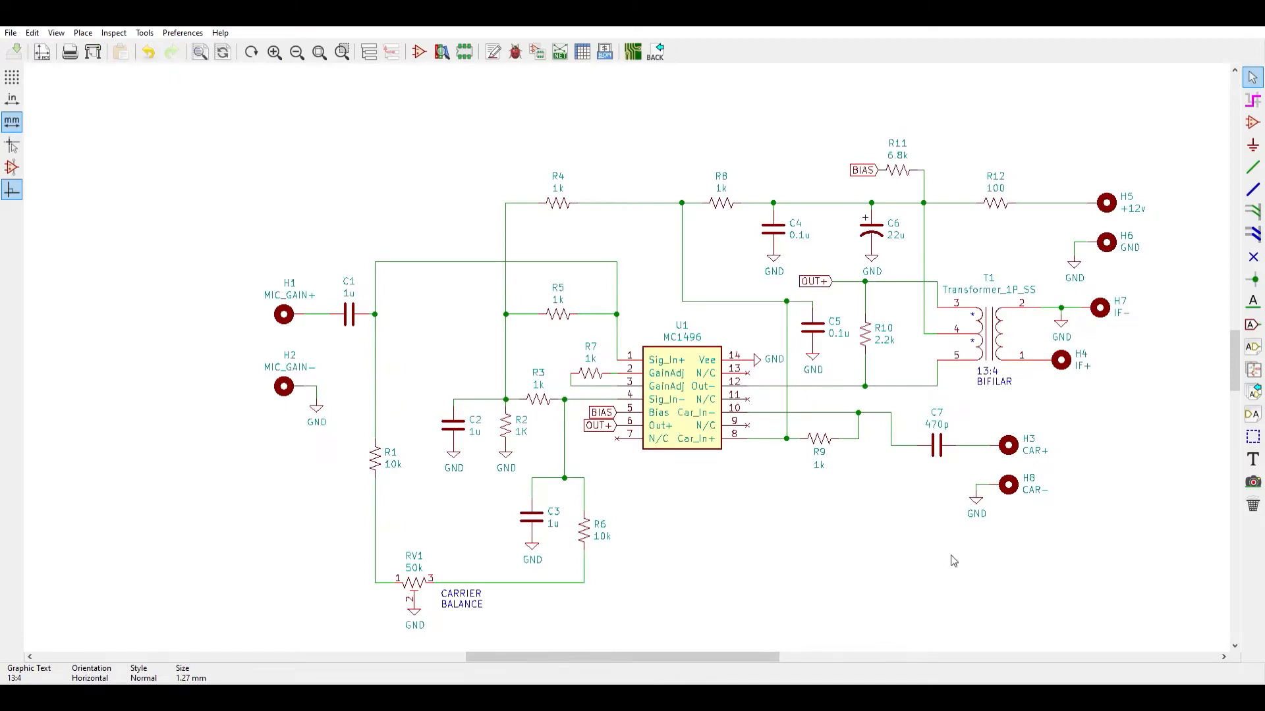
mouse_move(745, 460)
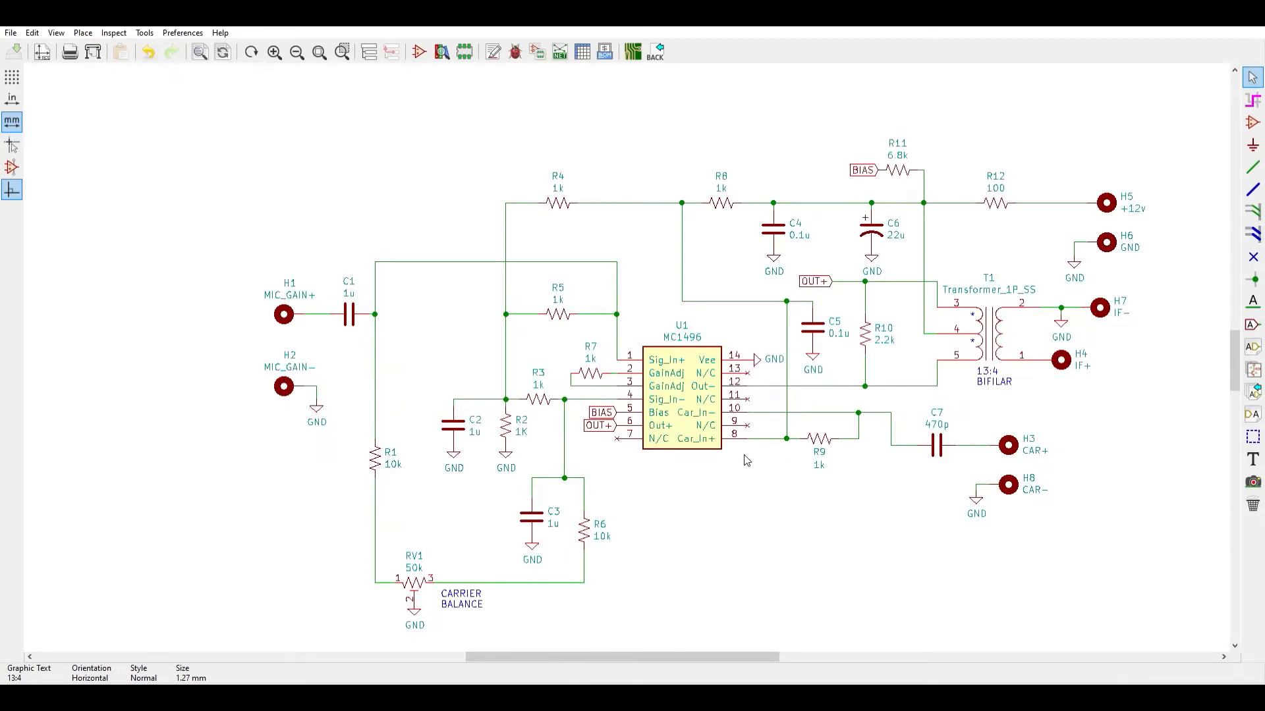
mouse_move(238, 279)
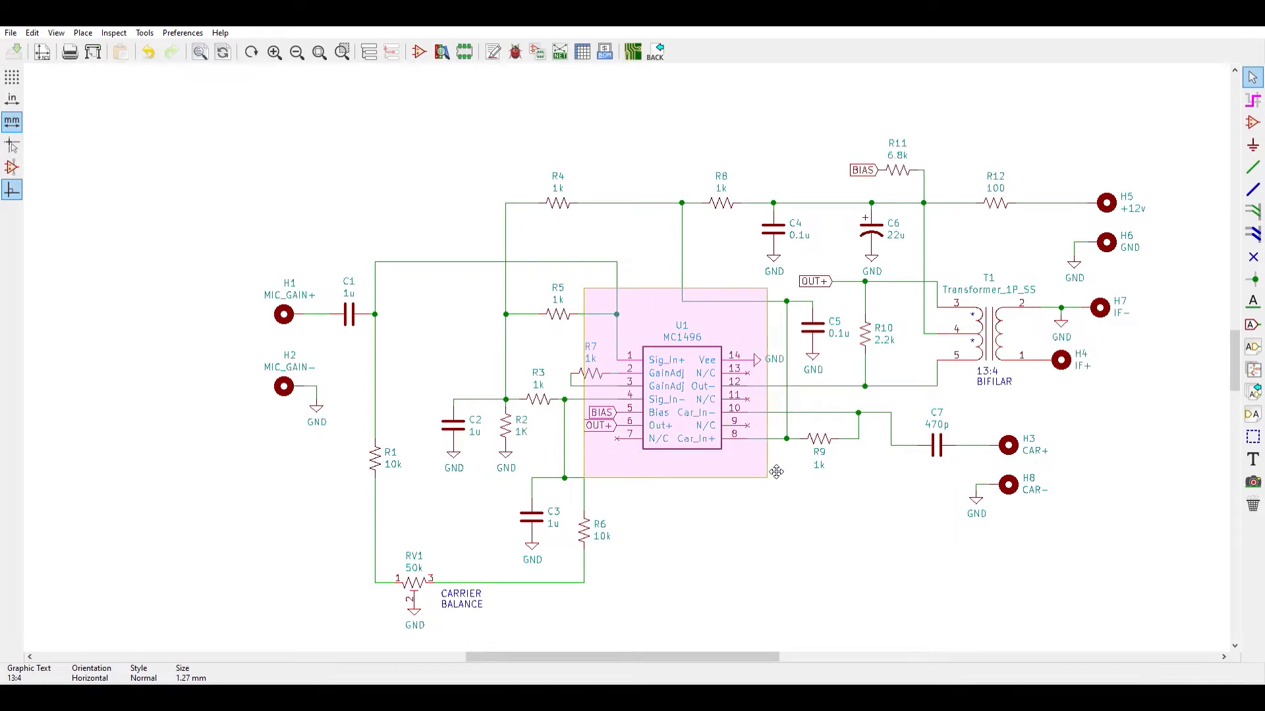
left_click(774, 472)
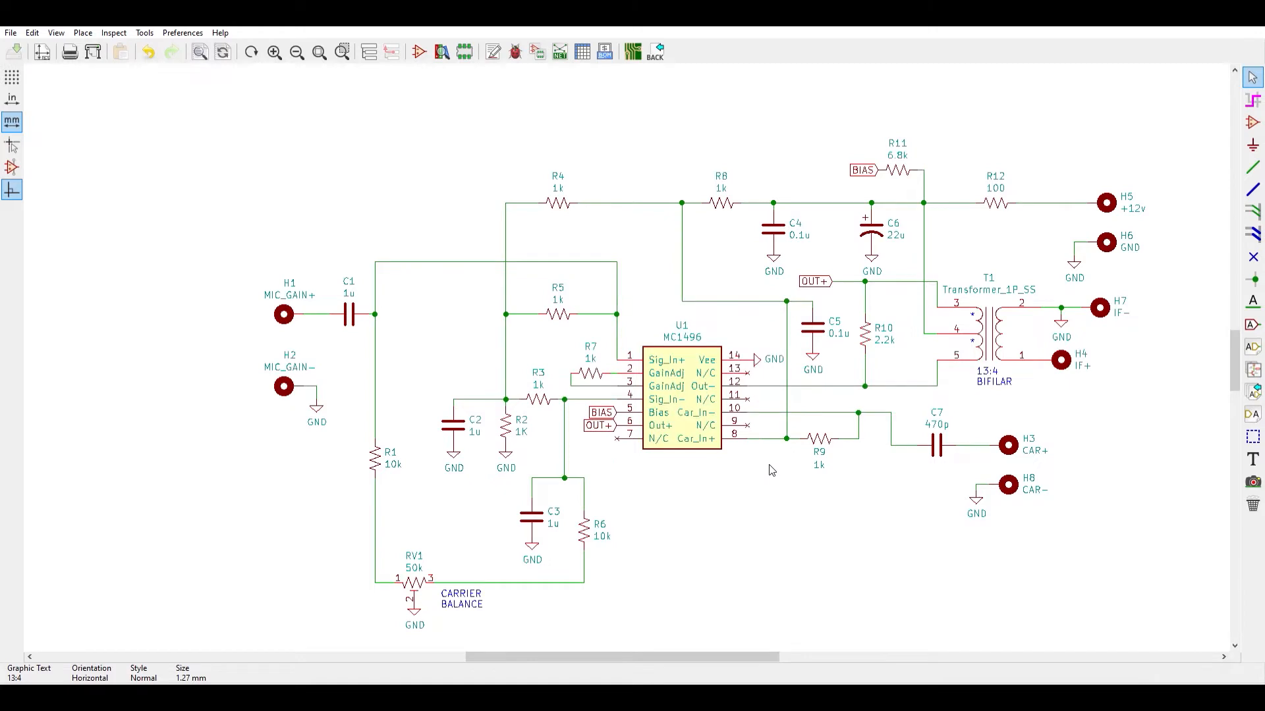
mouse_move(581, 456)
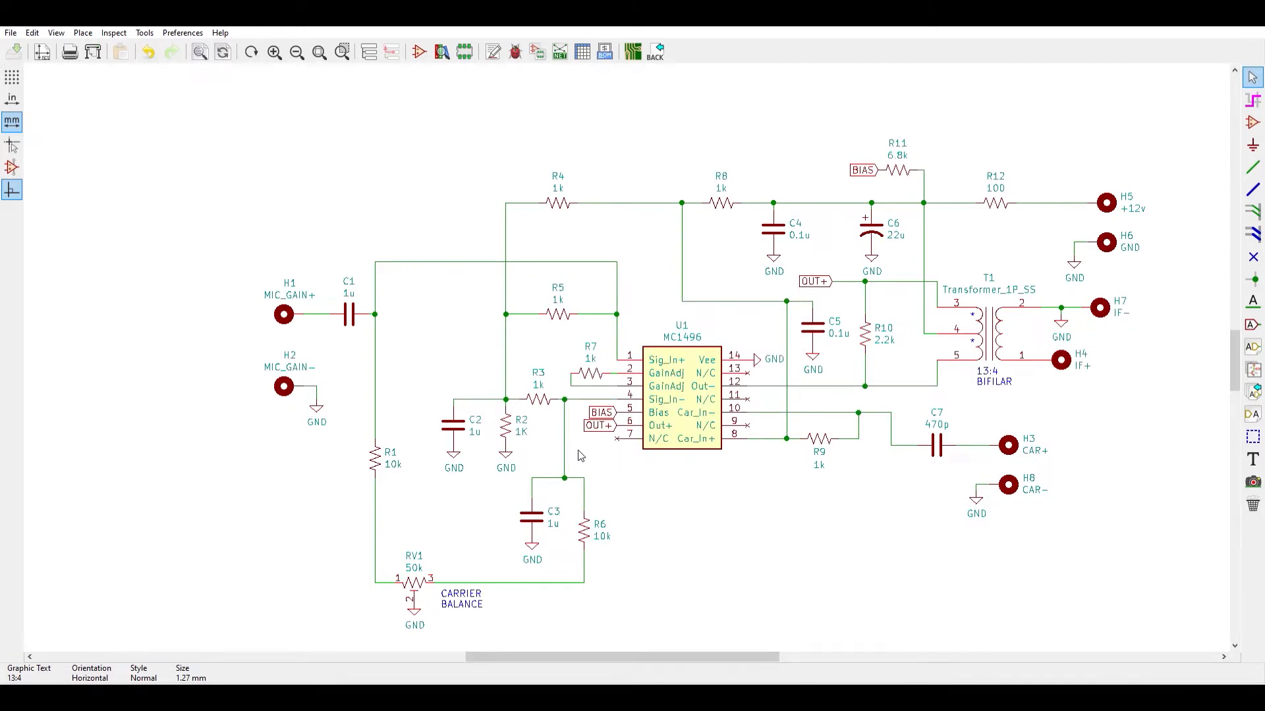
mouse_move(759, 399)
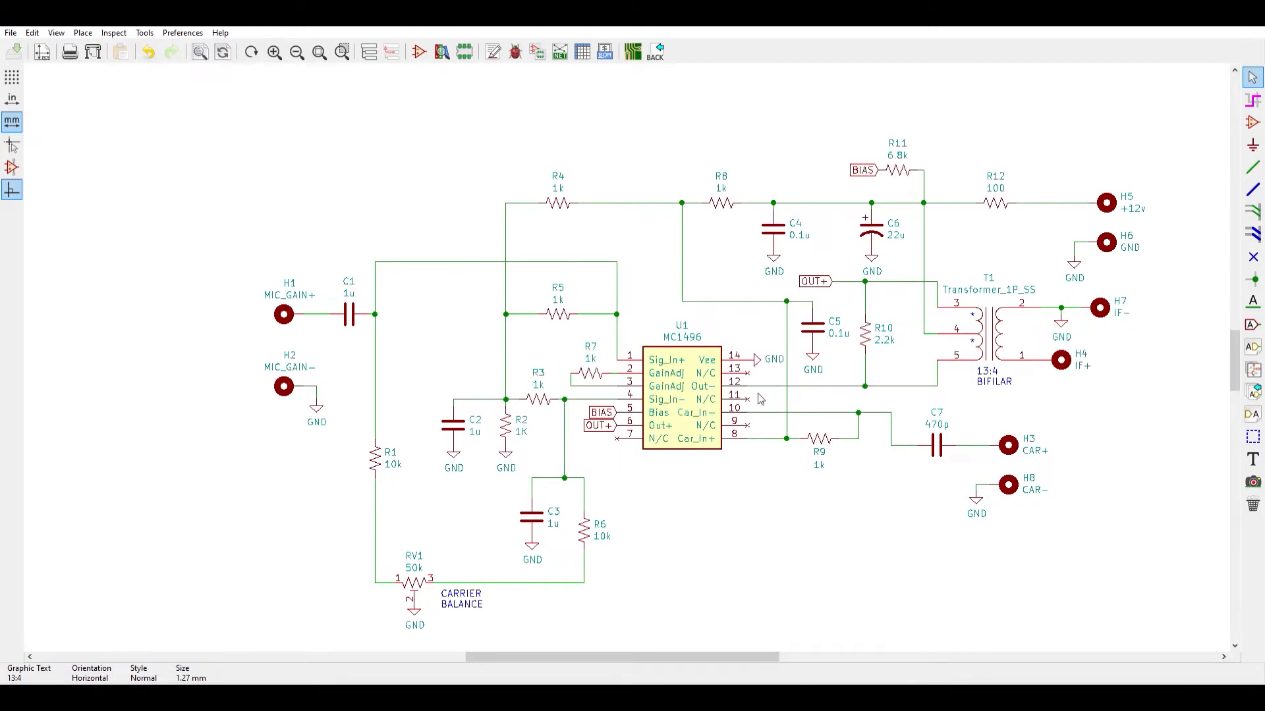
mouse_move(689, 568)
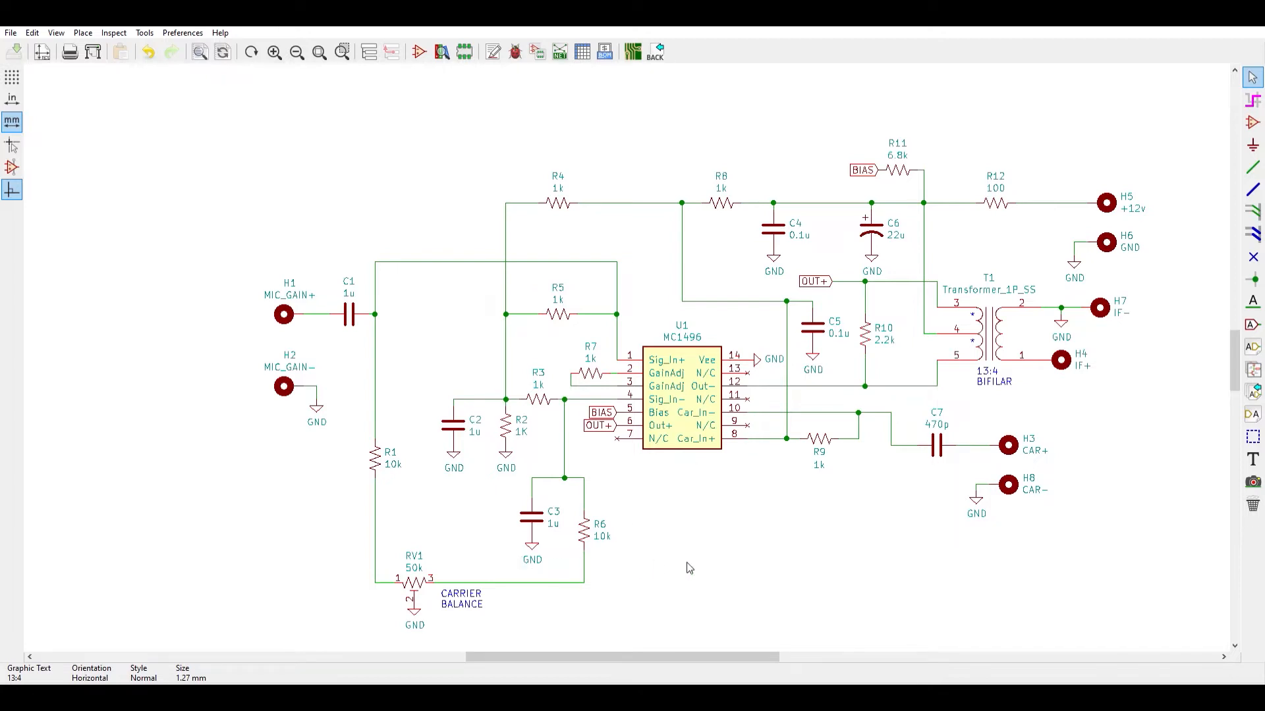
mouse_move(423, 529)
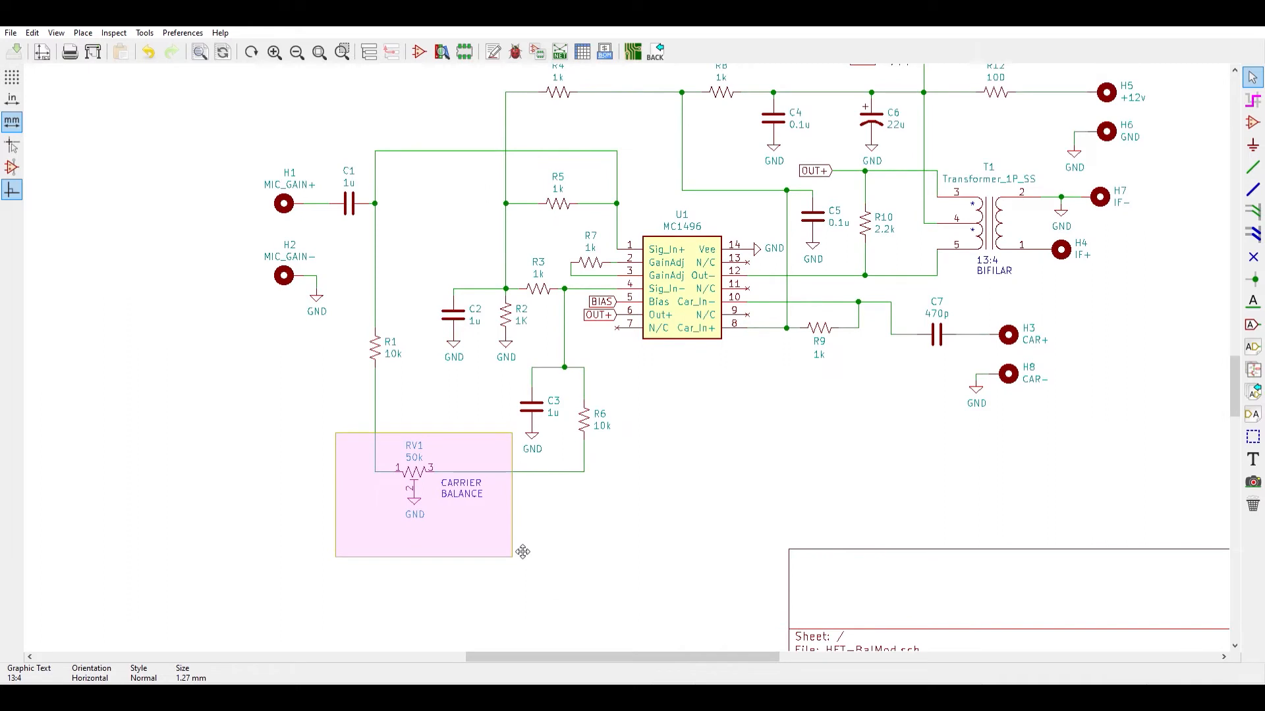
left_click(517, 550)
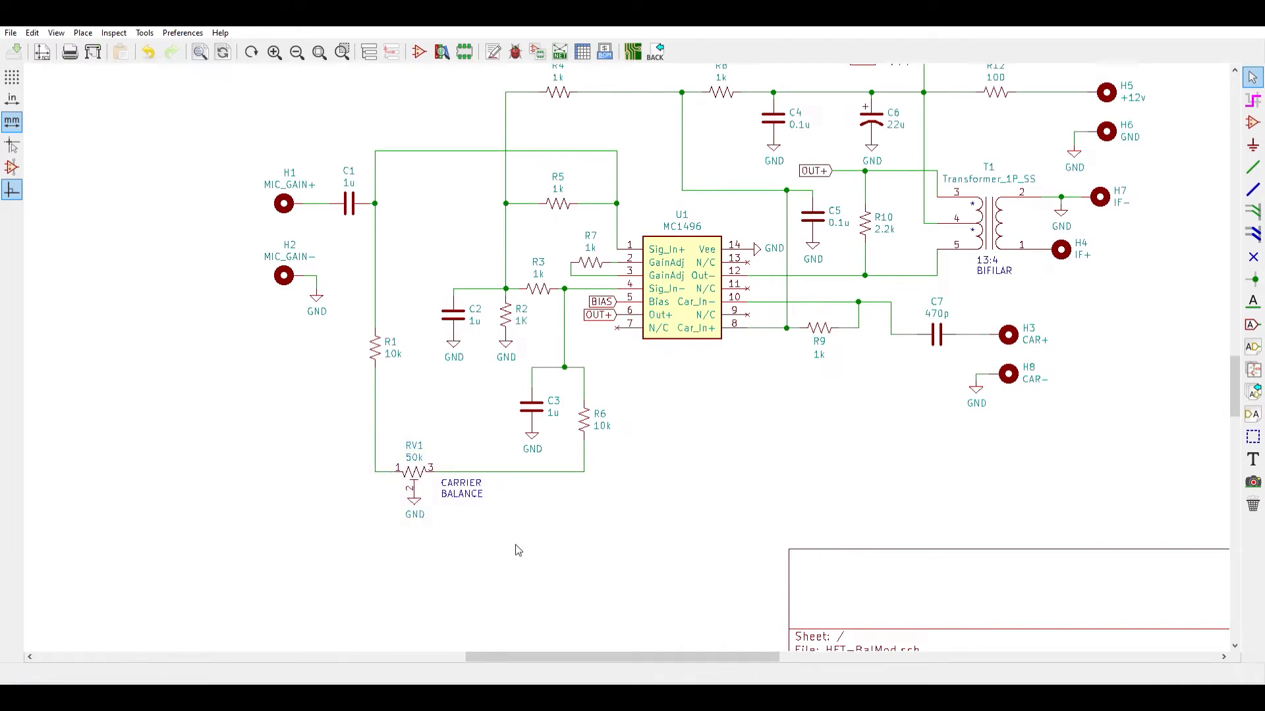
scroll("down", 3)
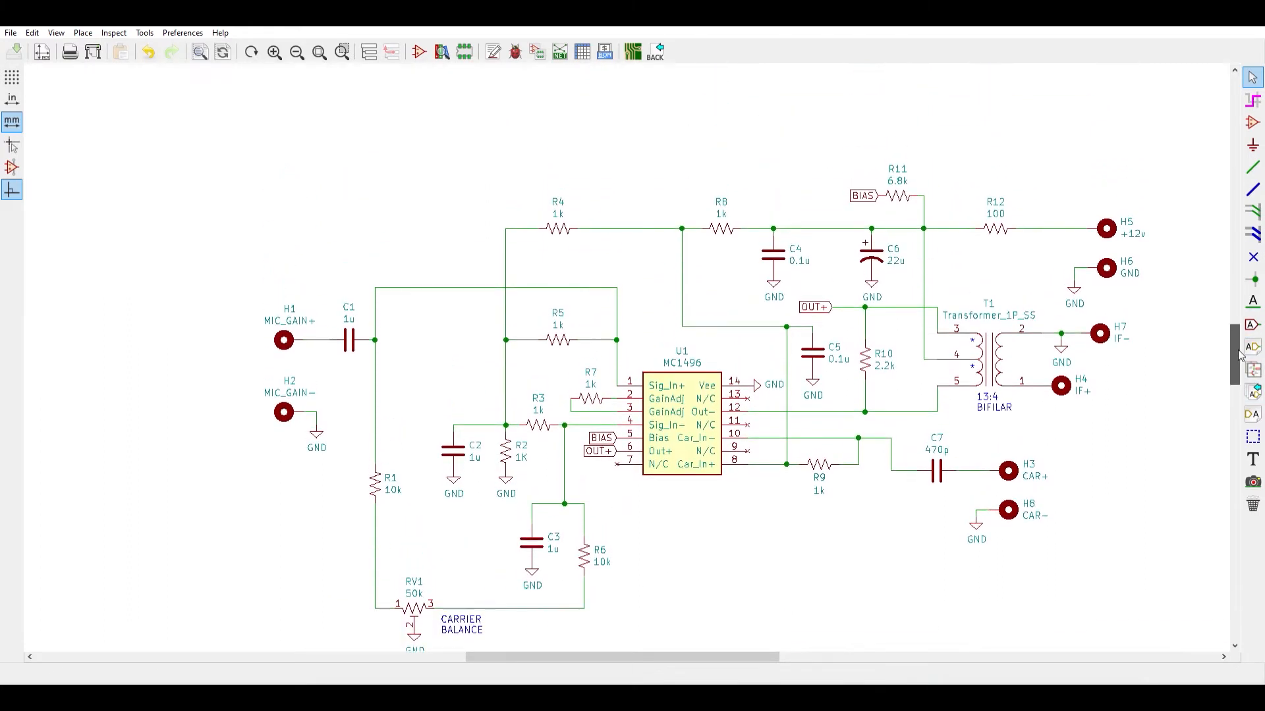
left_click(987, 355)
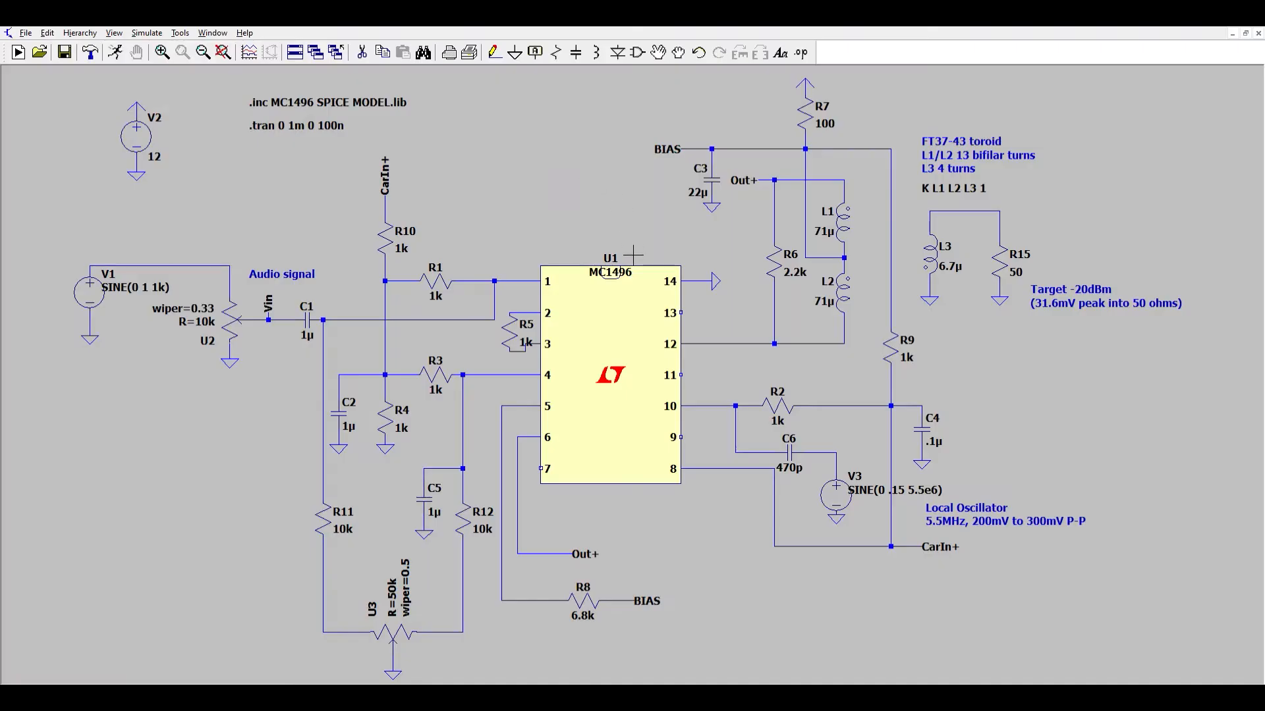
mouse_move(712, 388)
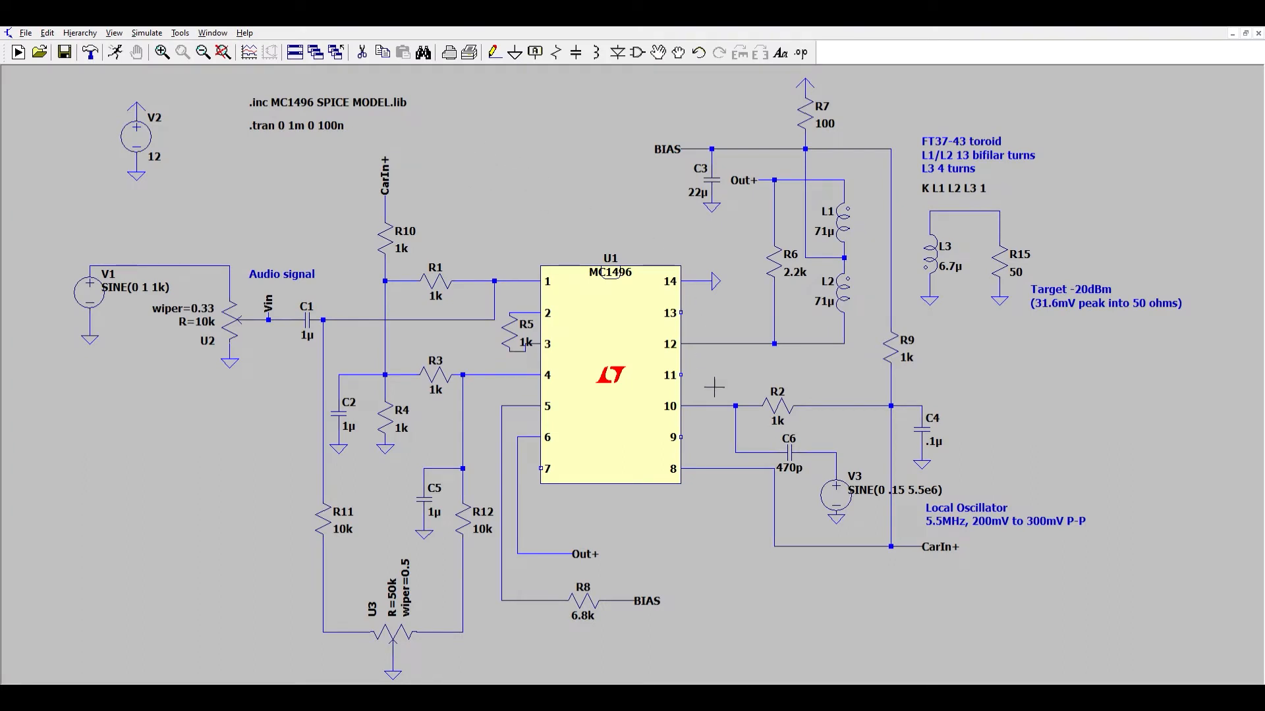
mouse_move(712, 232)
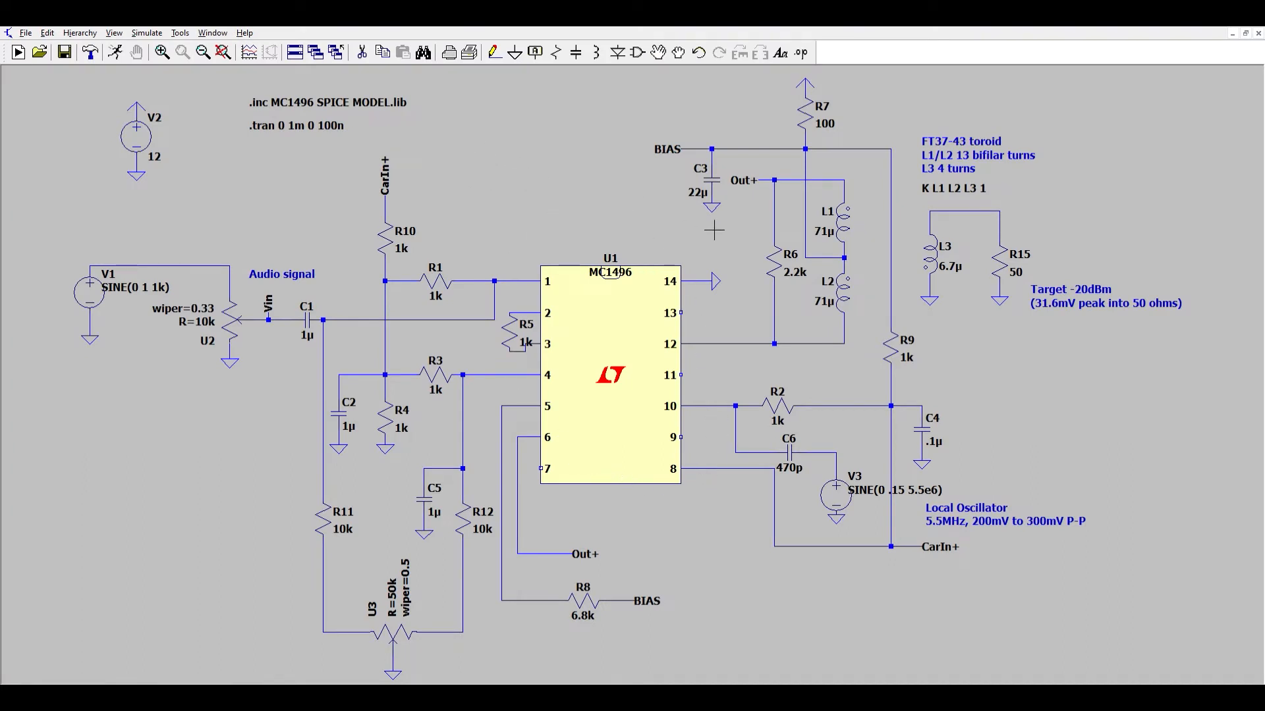
mouse_move(250, 208)
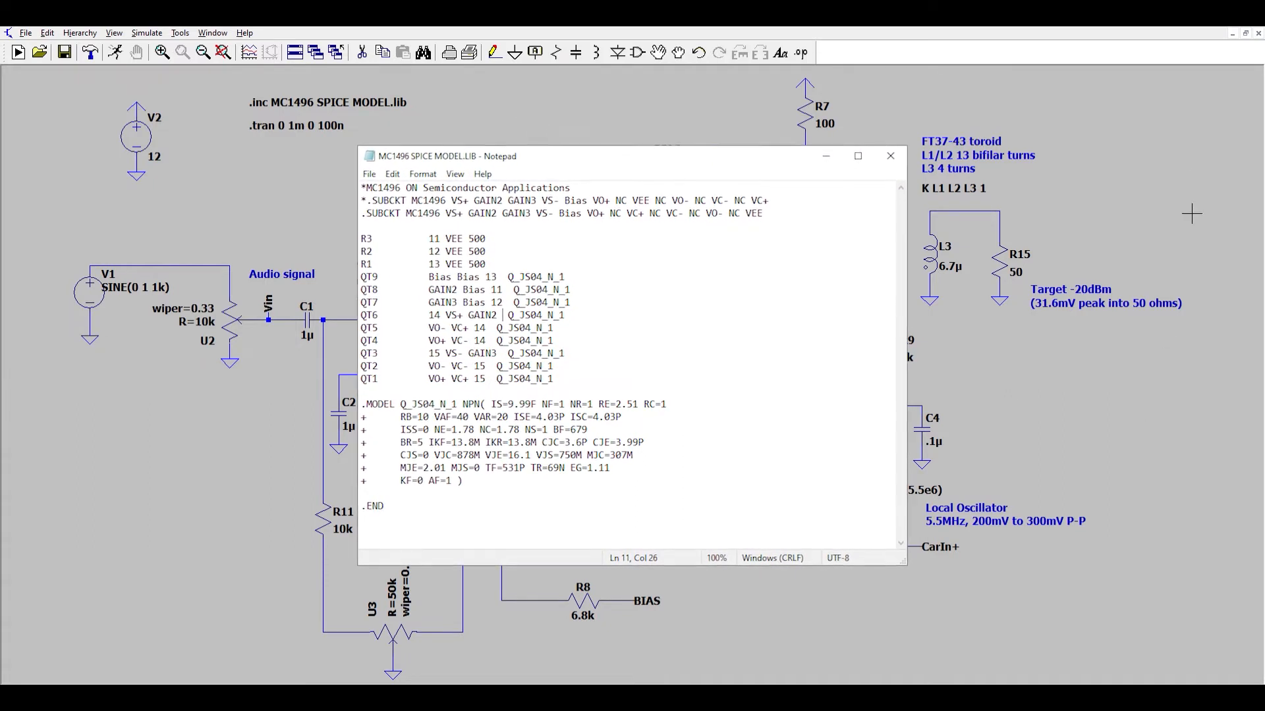
- View the .SUBCKT definition in MC1496 SPICE MODEL.LIB in Notepad
left_click_drag(442, 155, 440, 148)
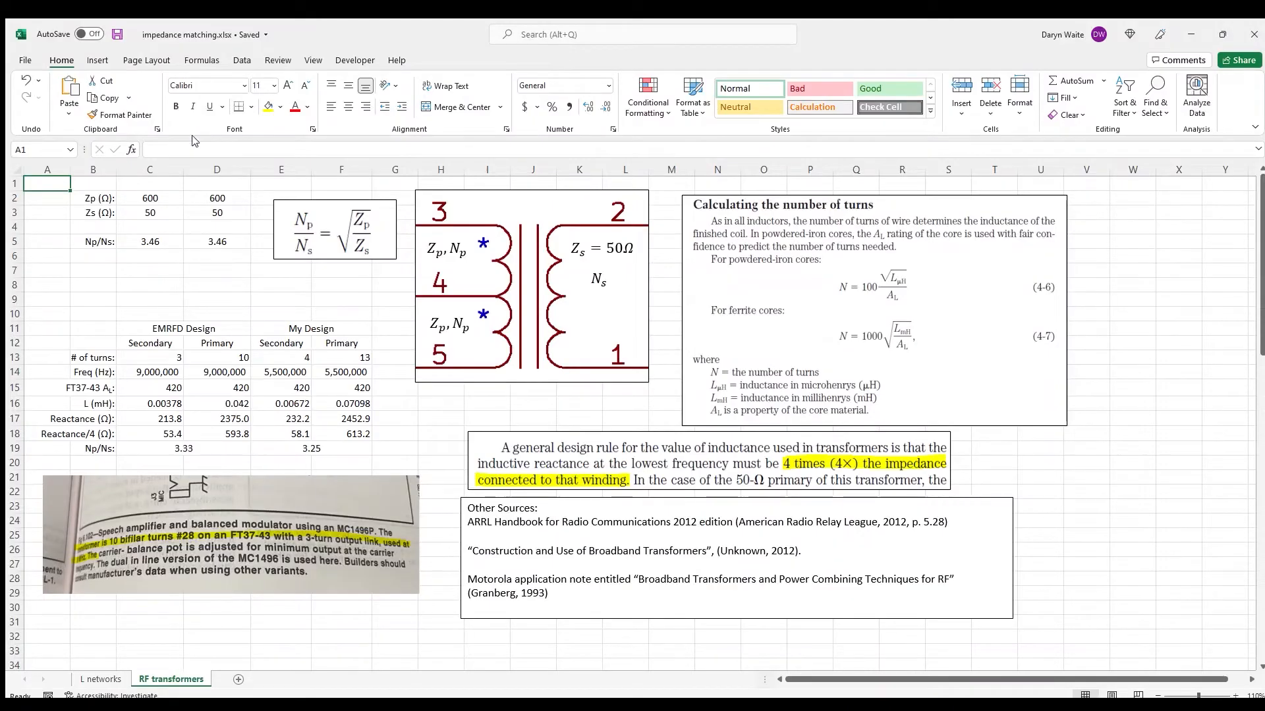
mouse_move(192, 291)
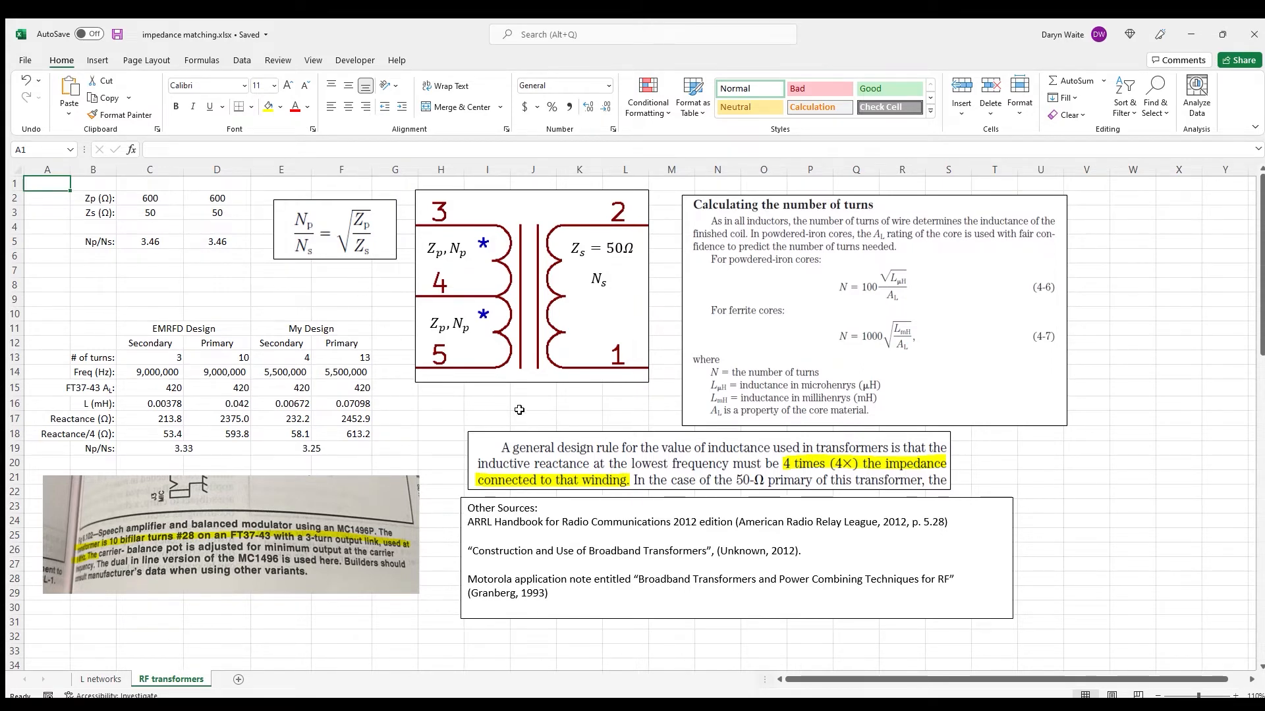
mouse_move(649, 322)
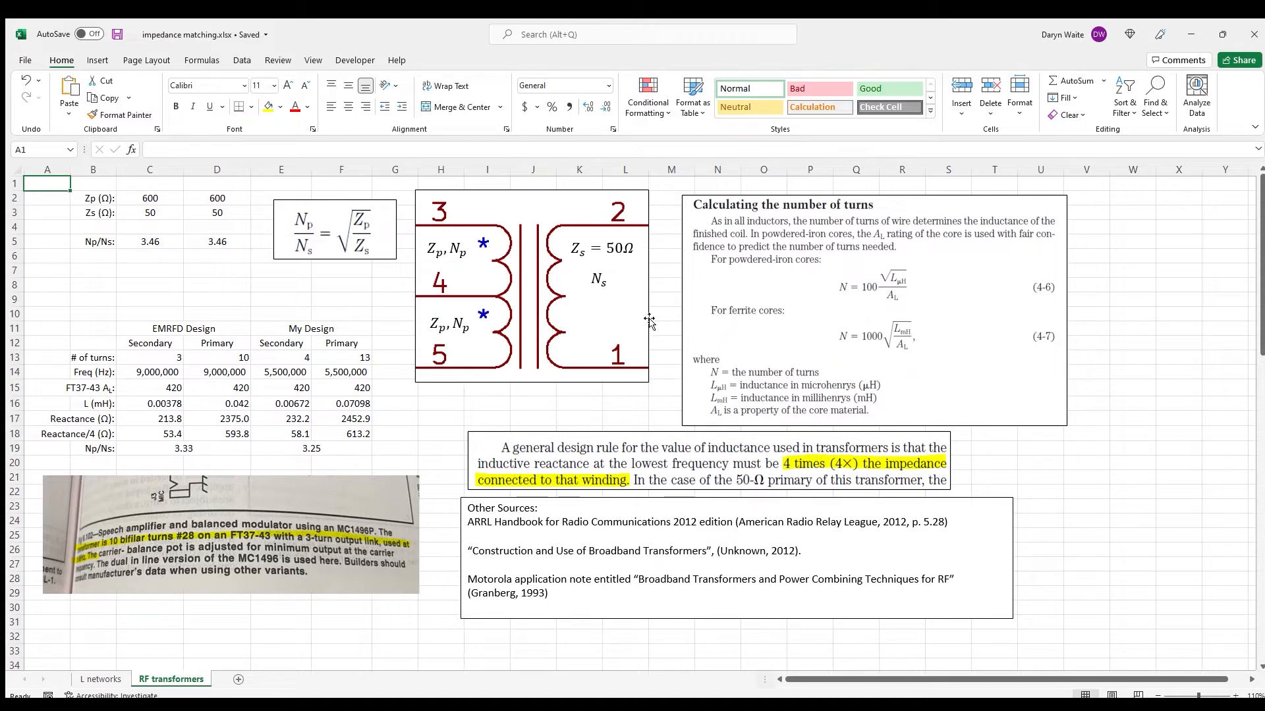
mouse_move(599, 265)
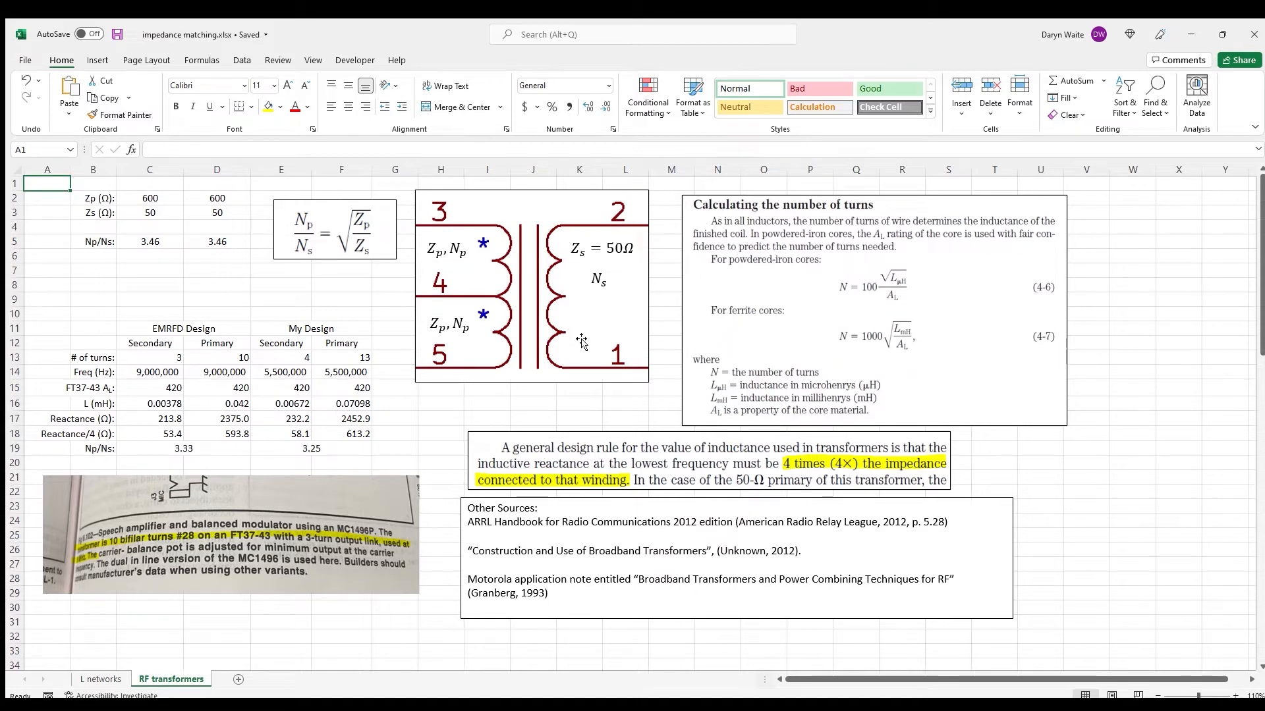
mouse_move(485, 400)
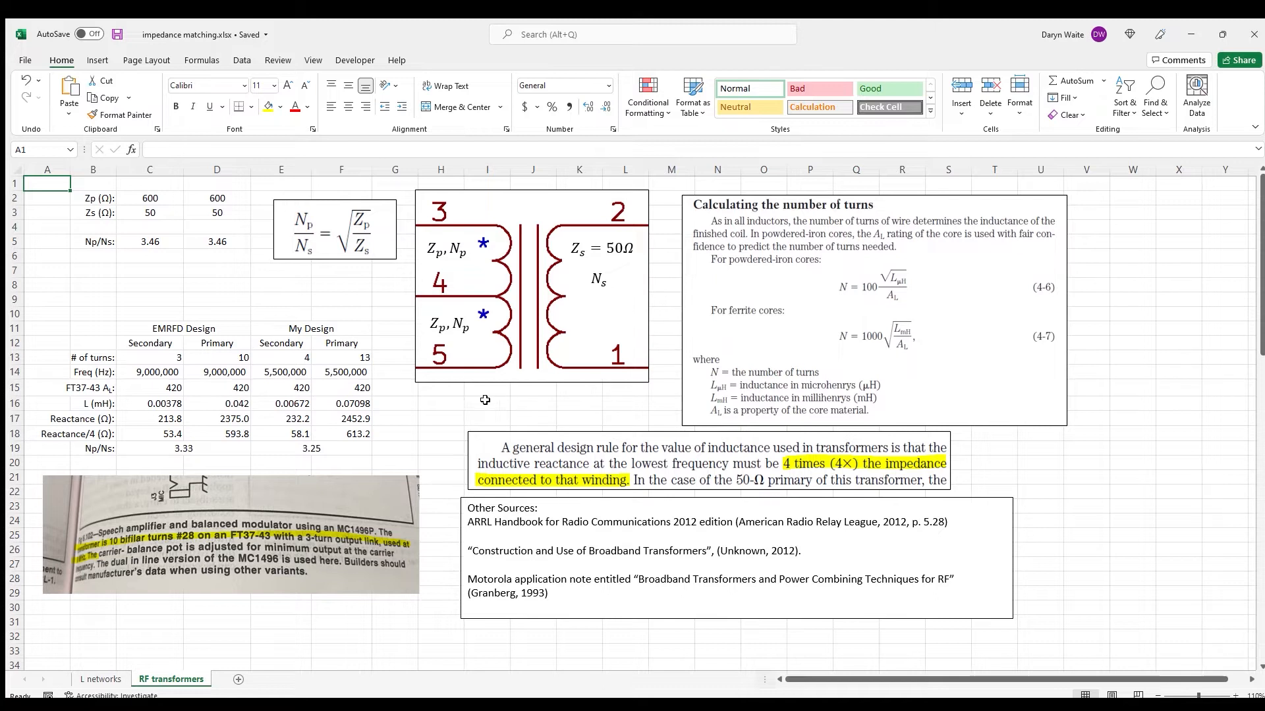
mouse_move(423, 391)
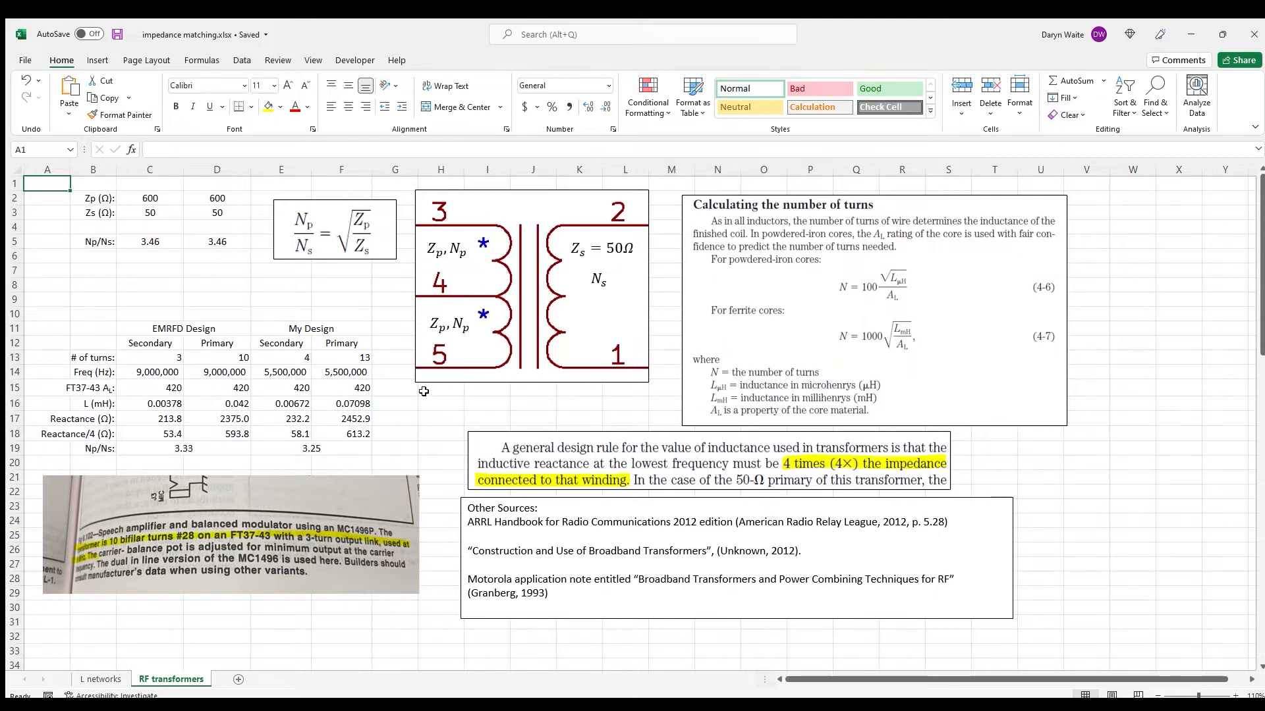
mouse_move(532, 462)
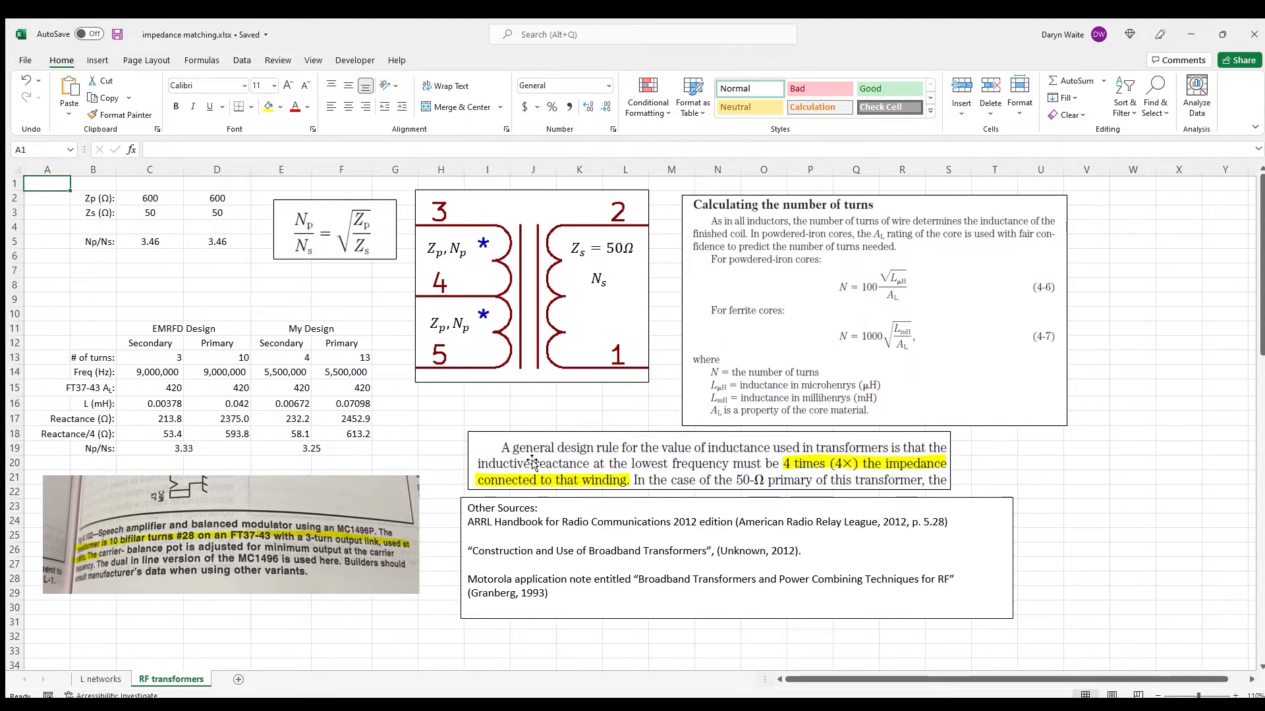
mouse_move(775, 448)
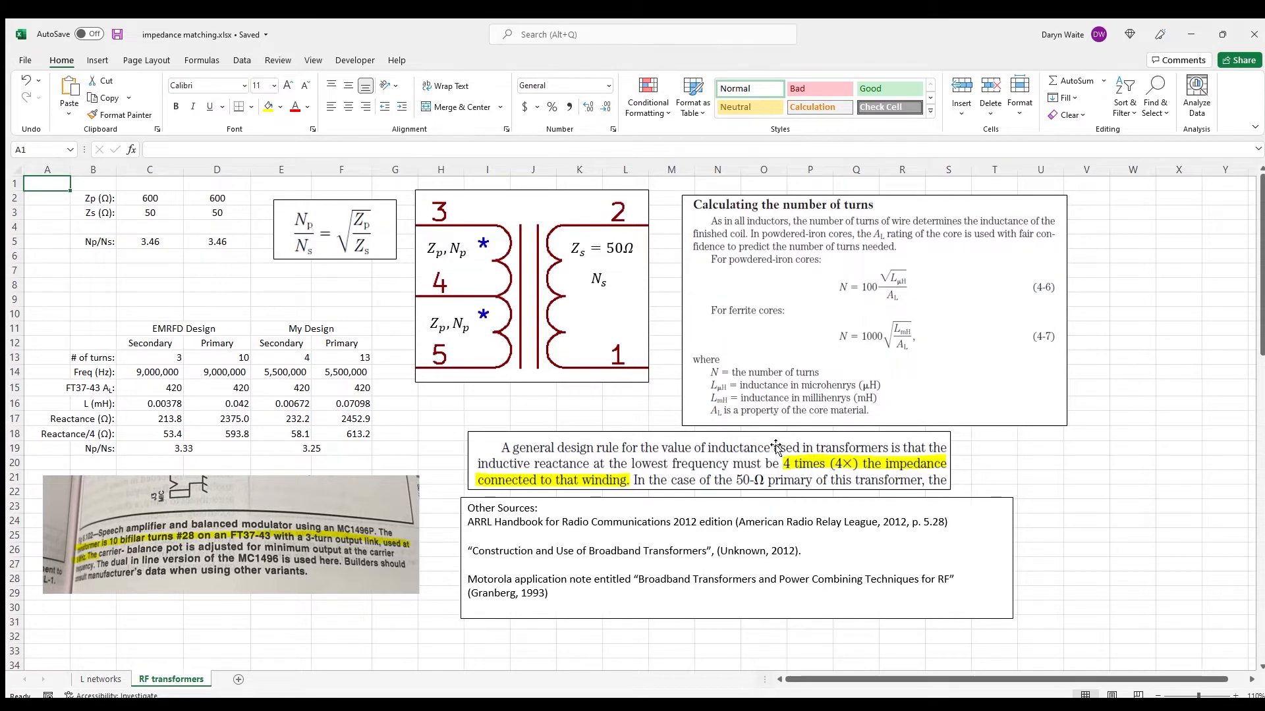
mouse_move(651, 471)
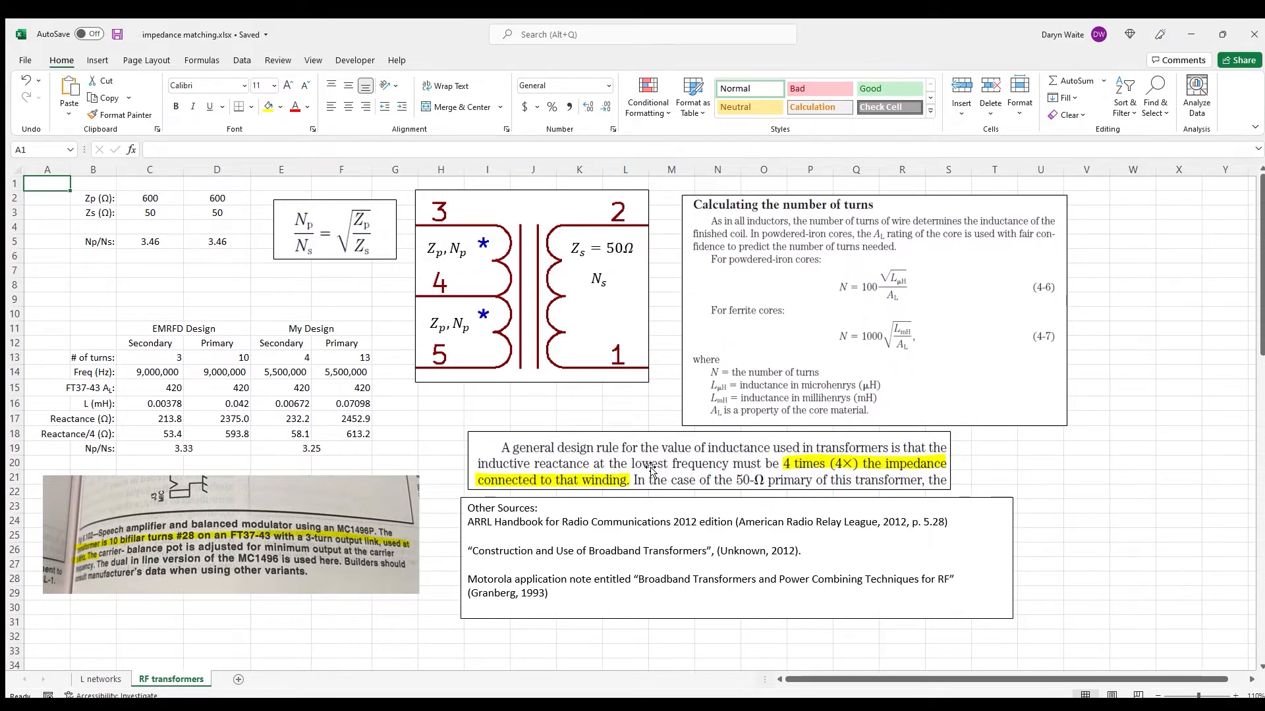
mouse_move(730, 492)
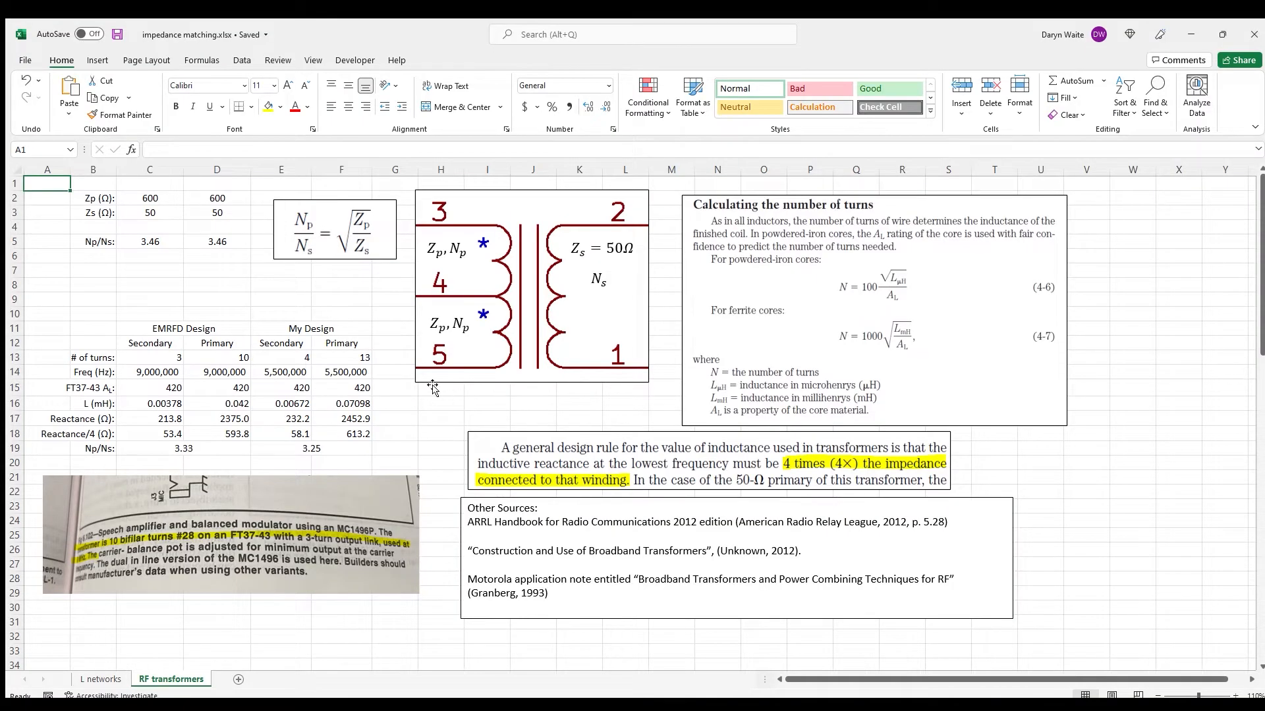
mouse_move(222, 572)
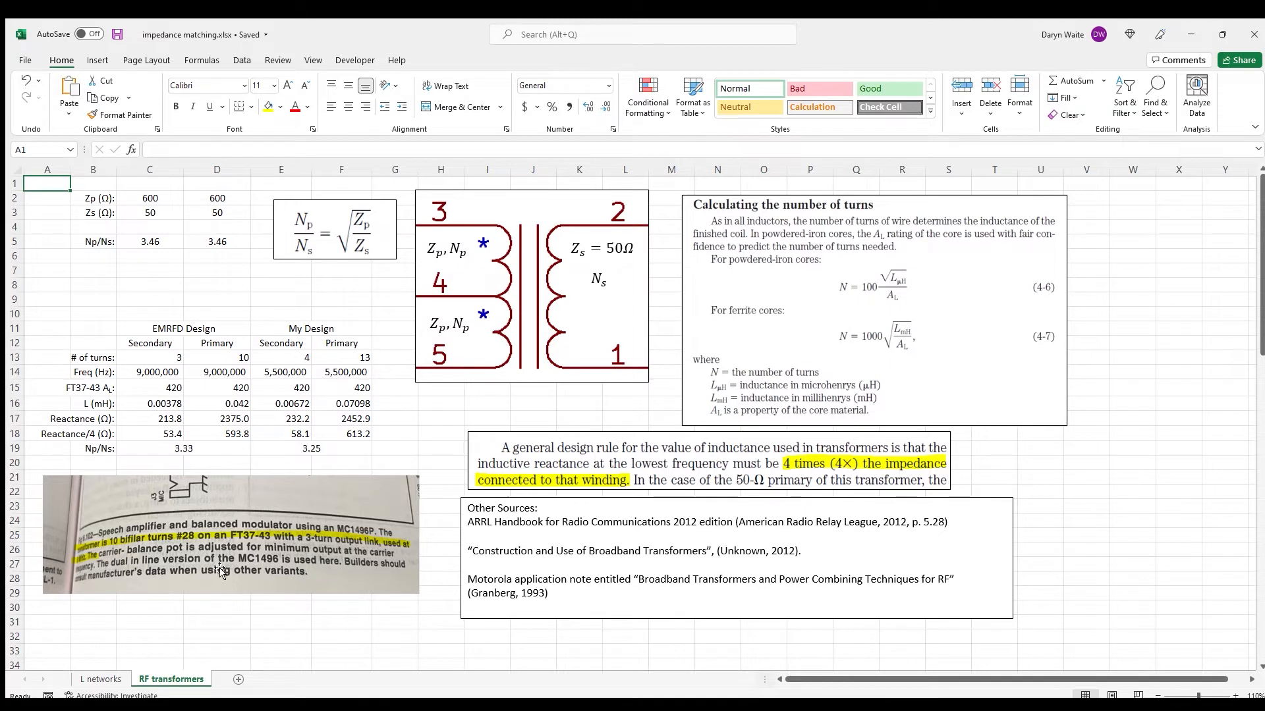
mouse_move(141, 557)
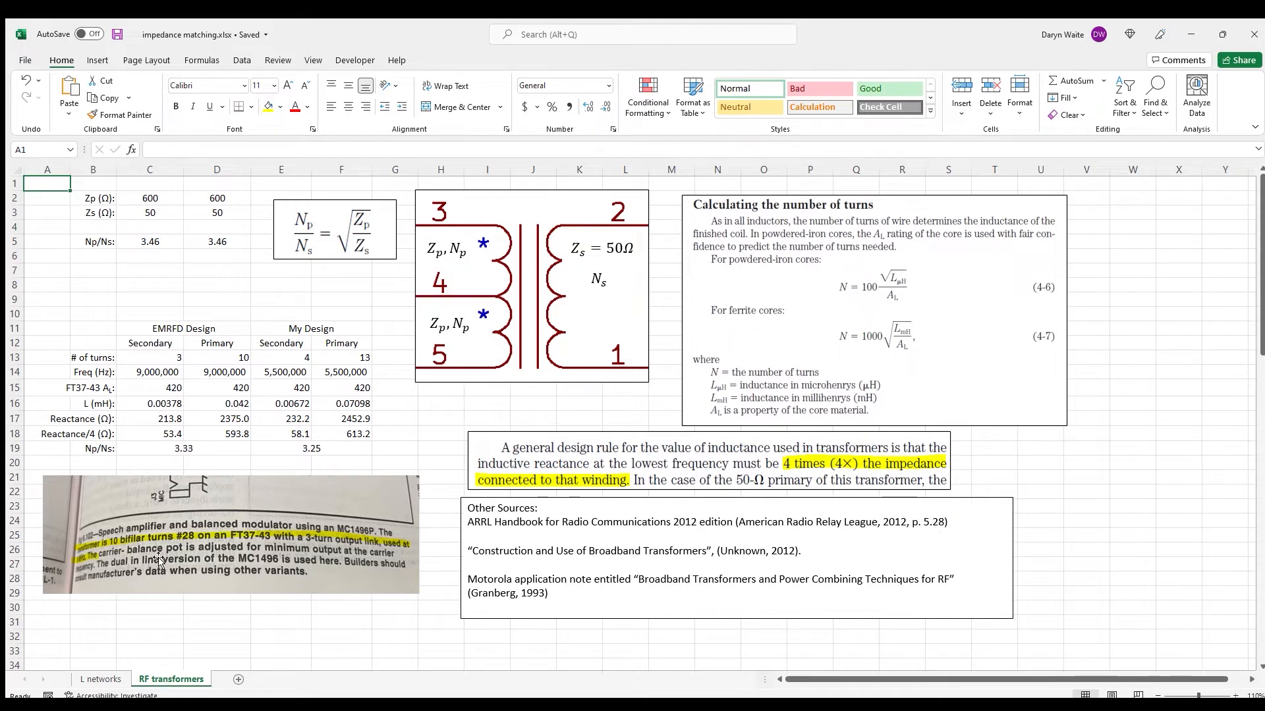
mouse_move(189, 551)
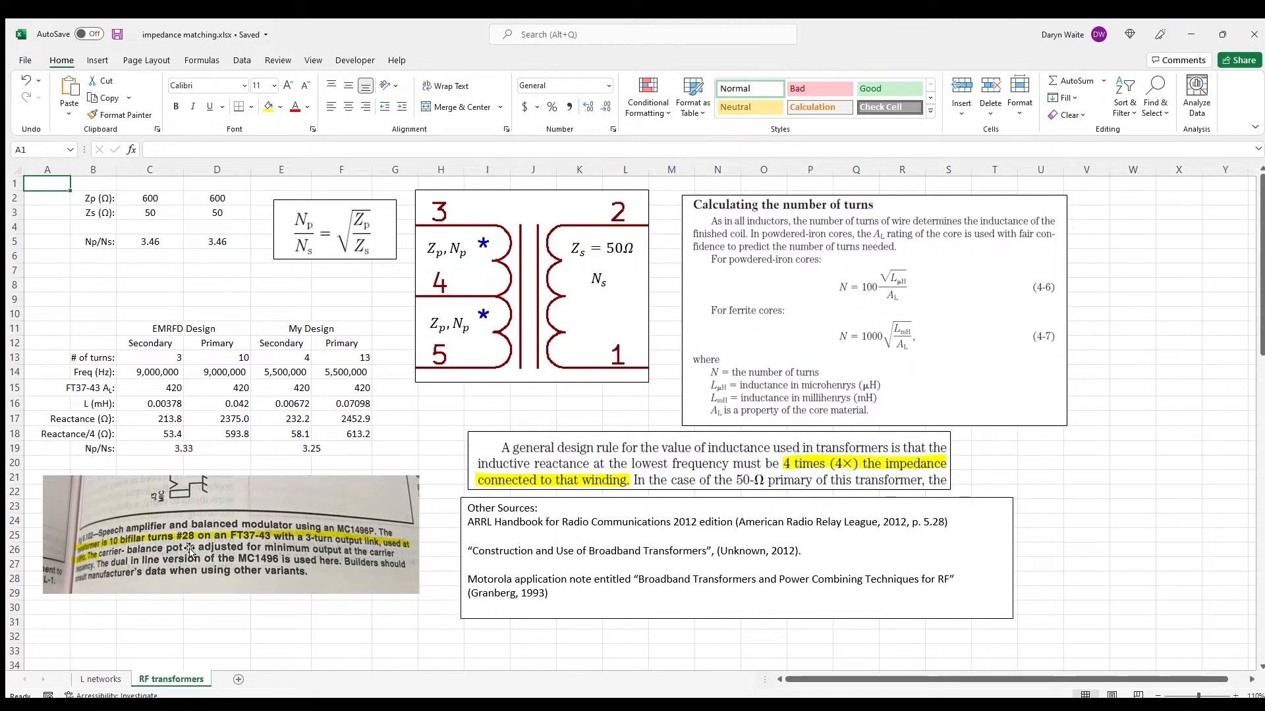
mouse_move(164, 347)
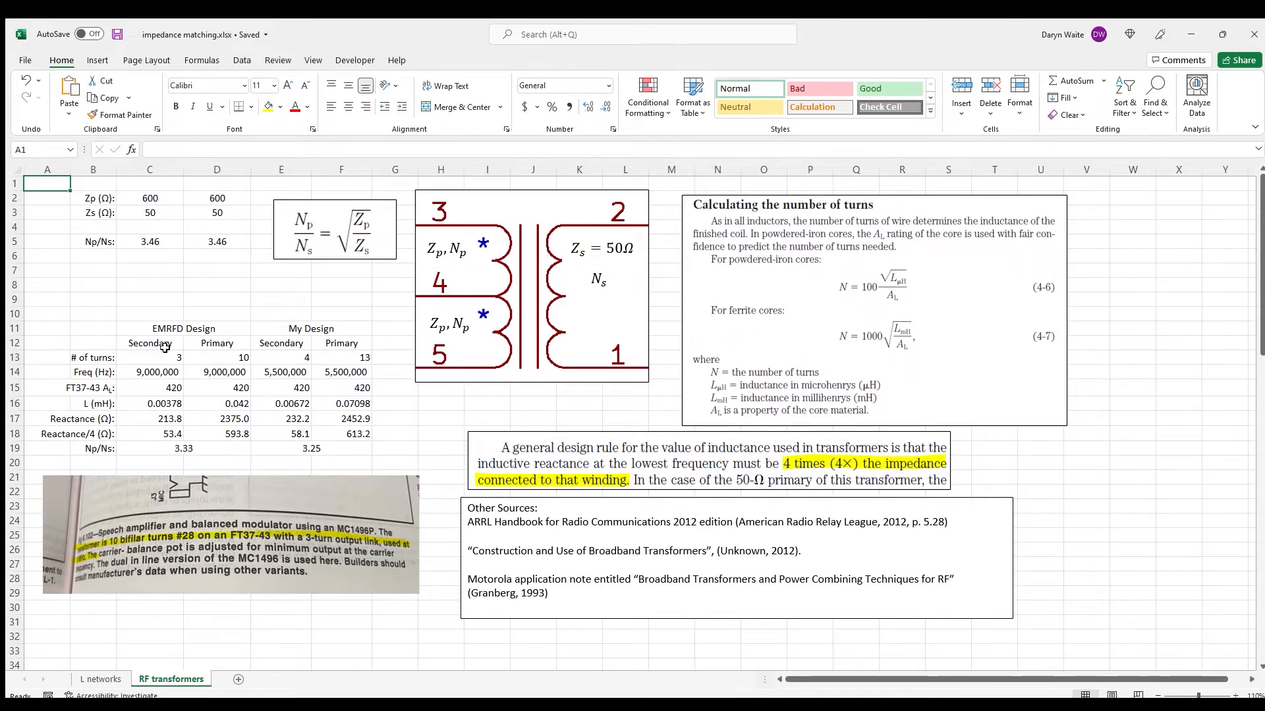
mouse_move(112, 329)
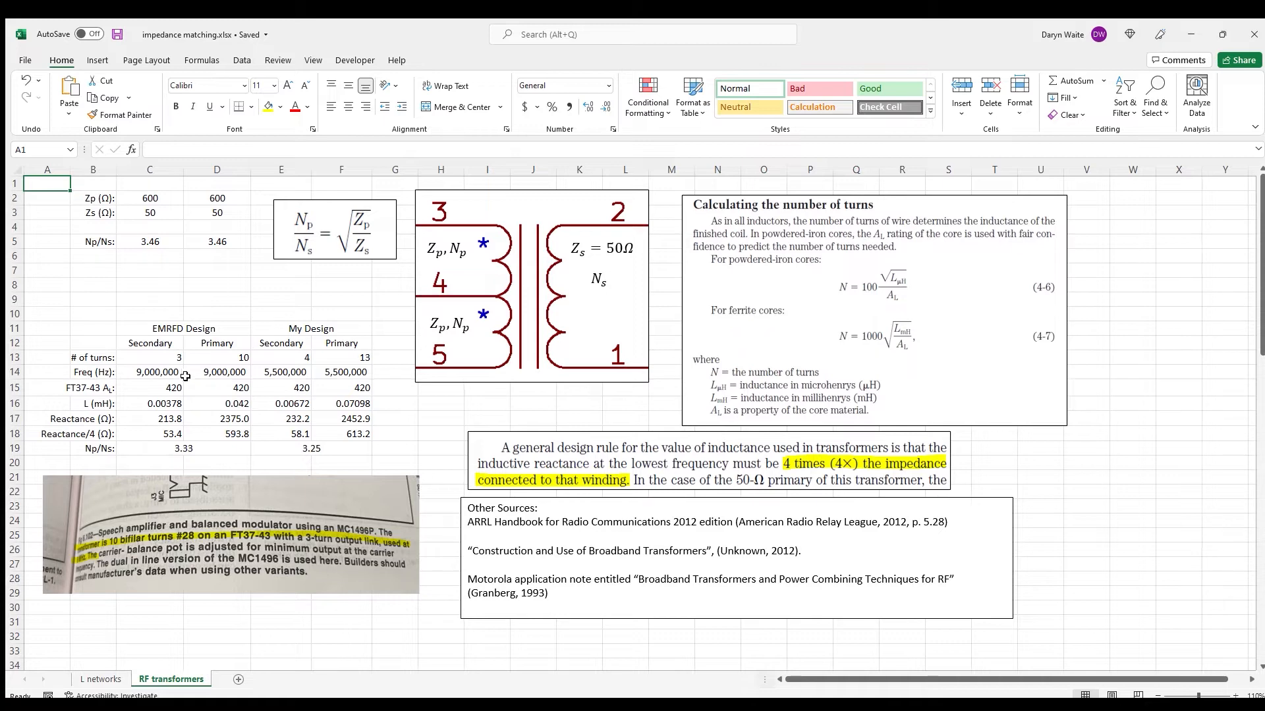
mouse_move(191, 387)
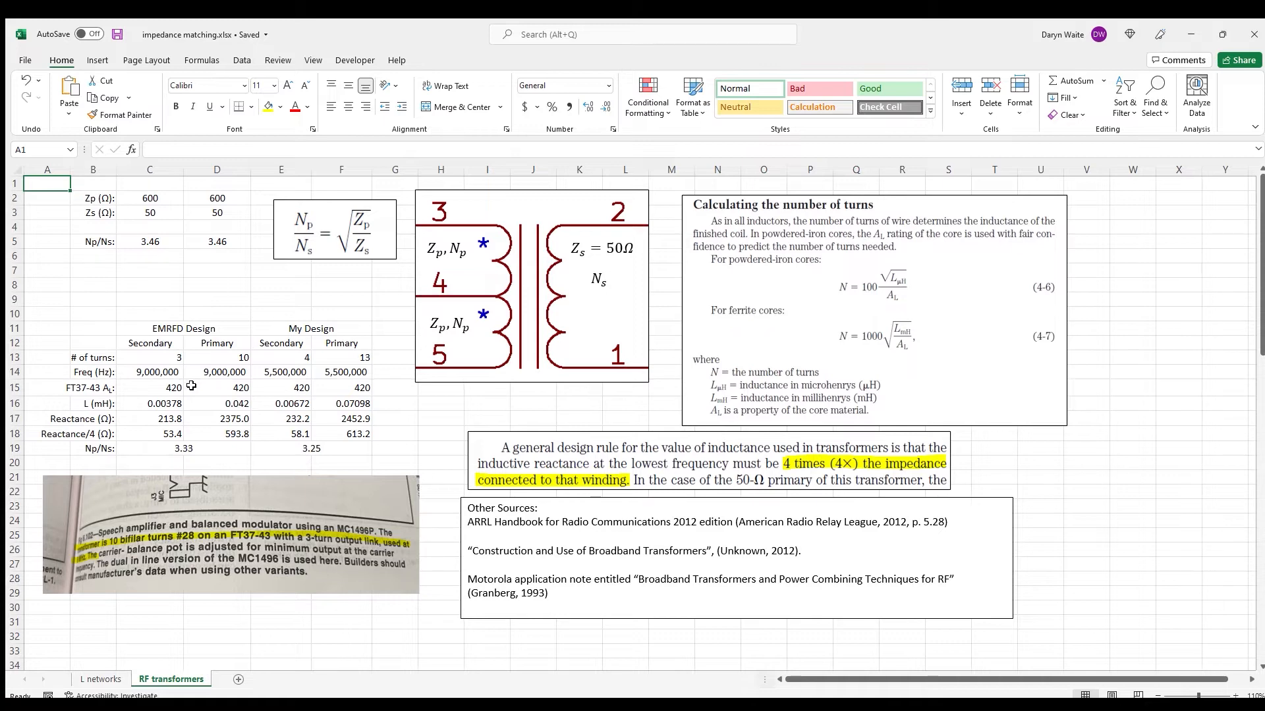
mouse_move(194, 396)
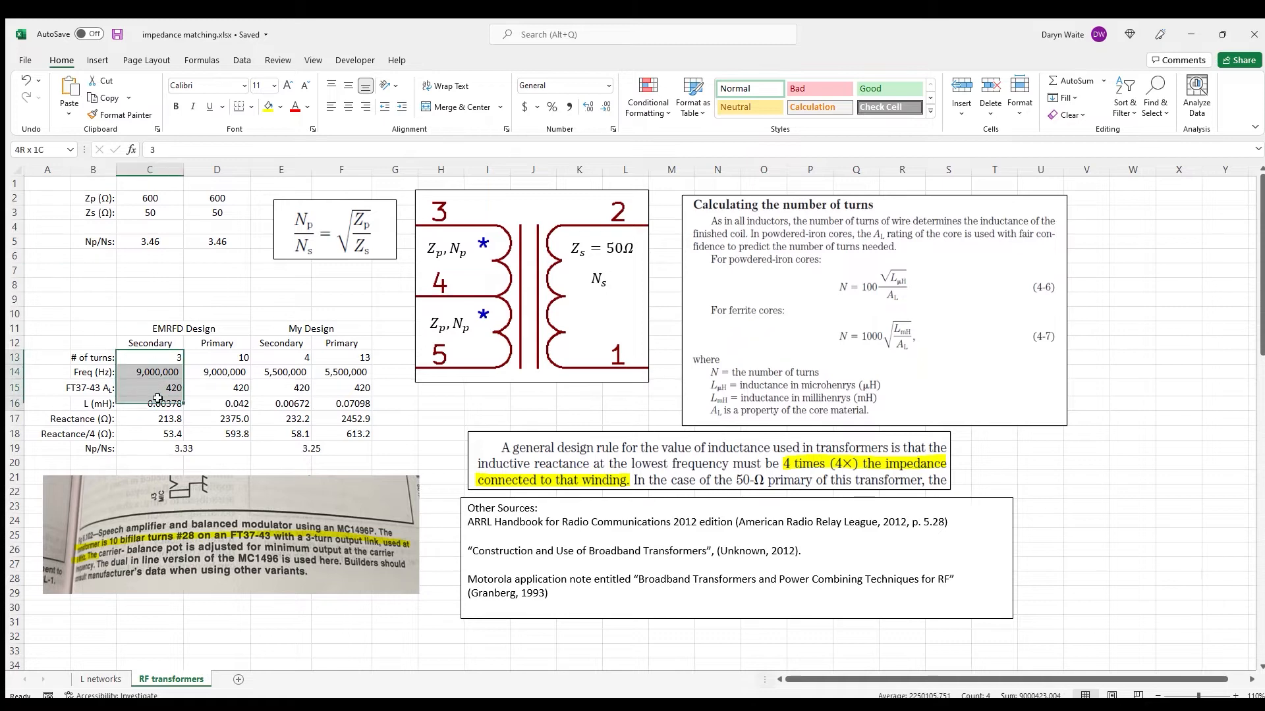
left_click(149, 357)
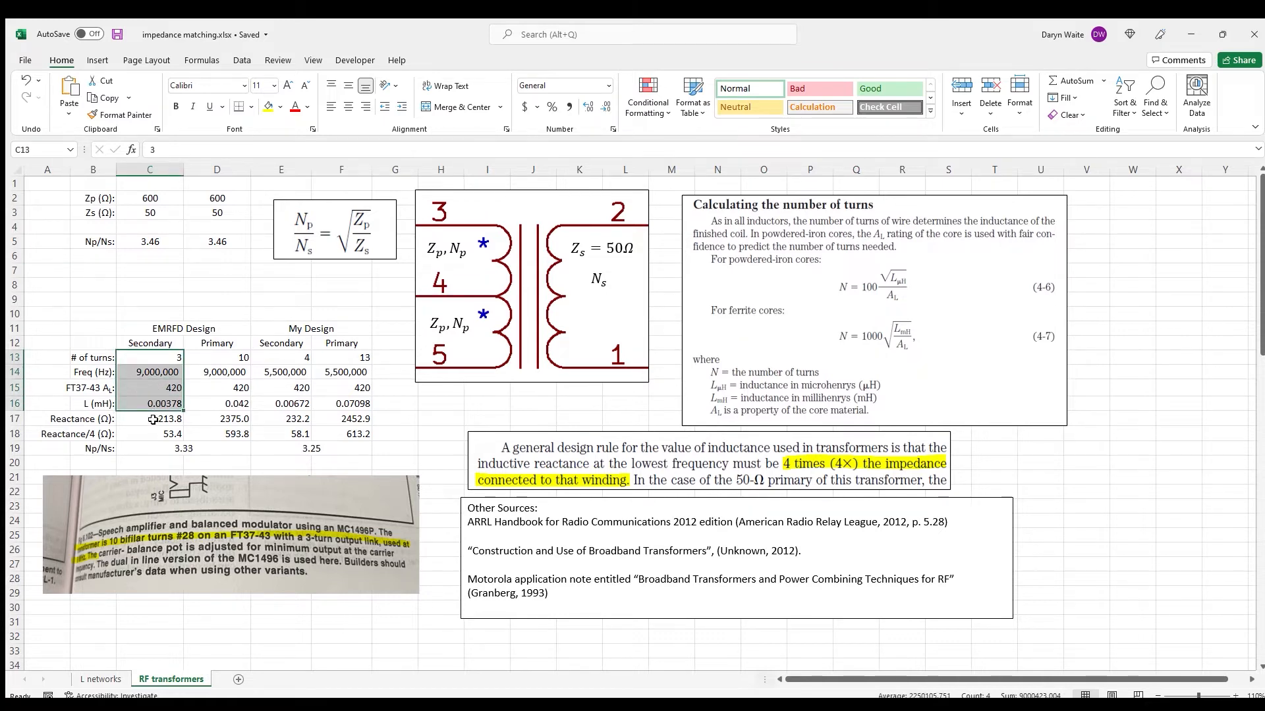
left_click(150, 419)
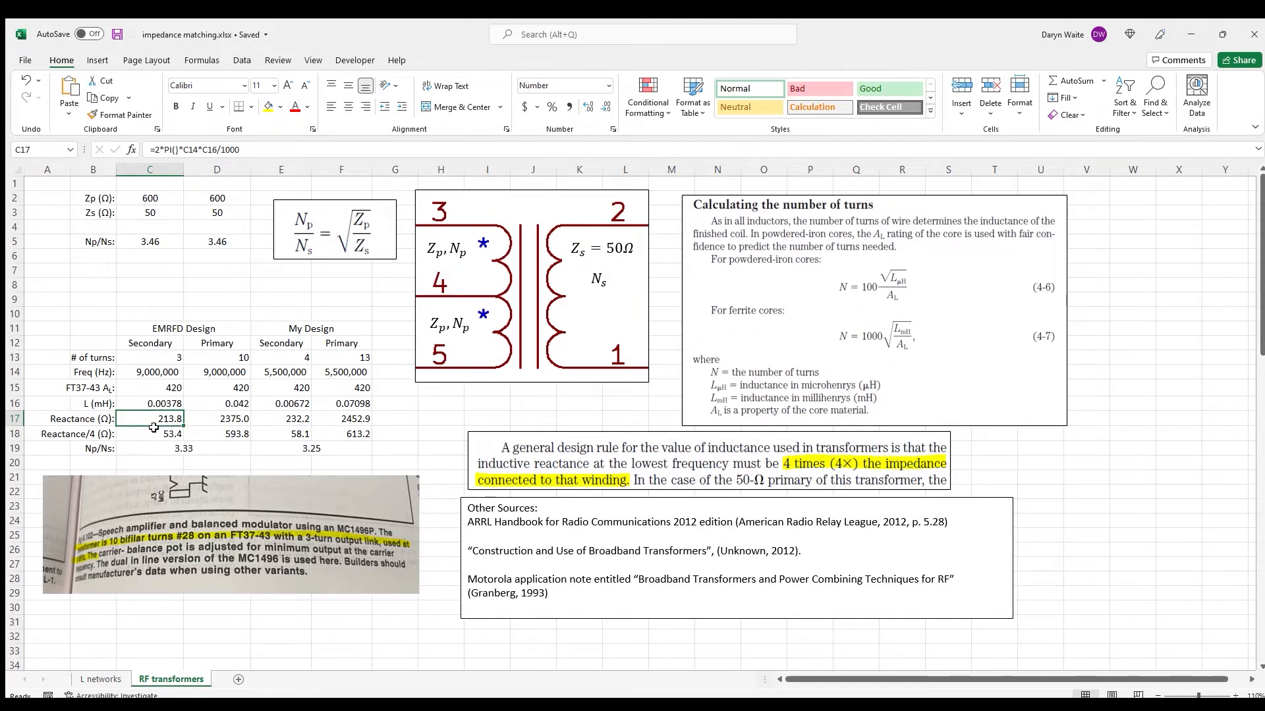
left_click(150, 434)
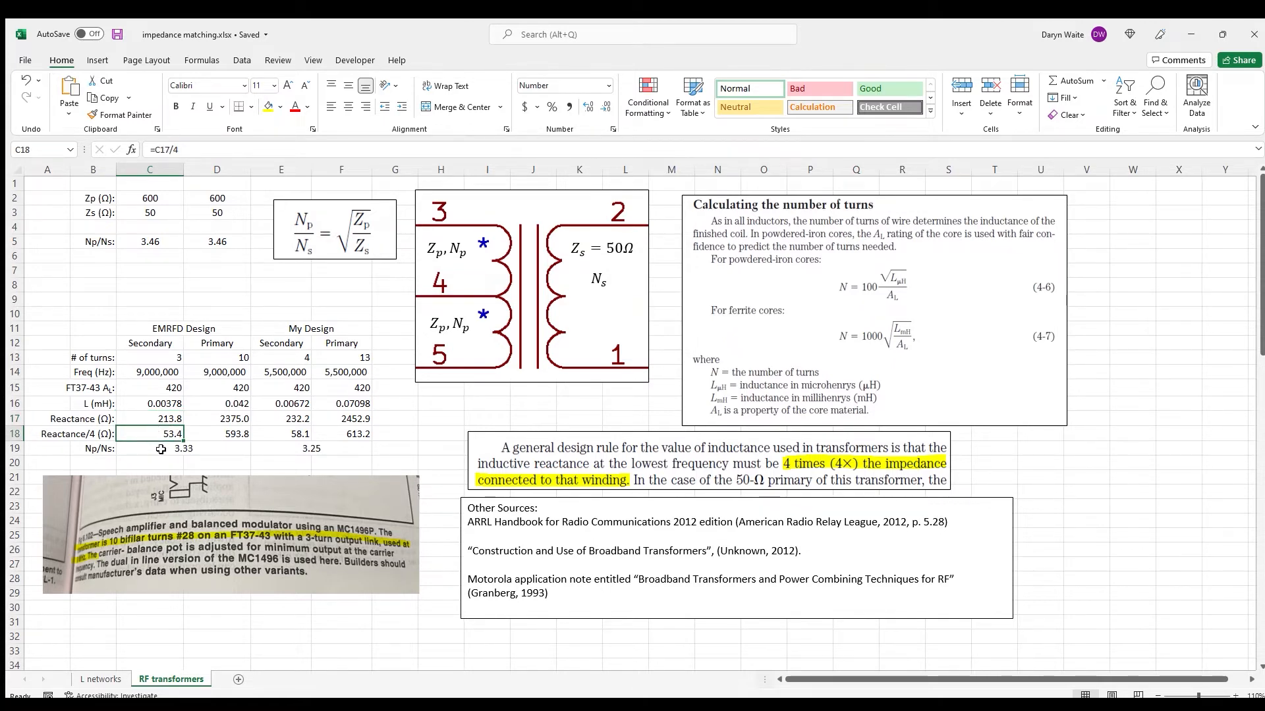
mouse_move(192, 445)
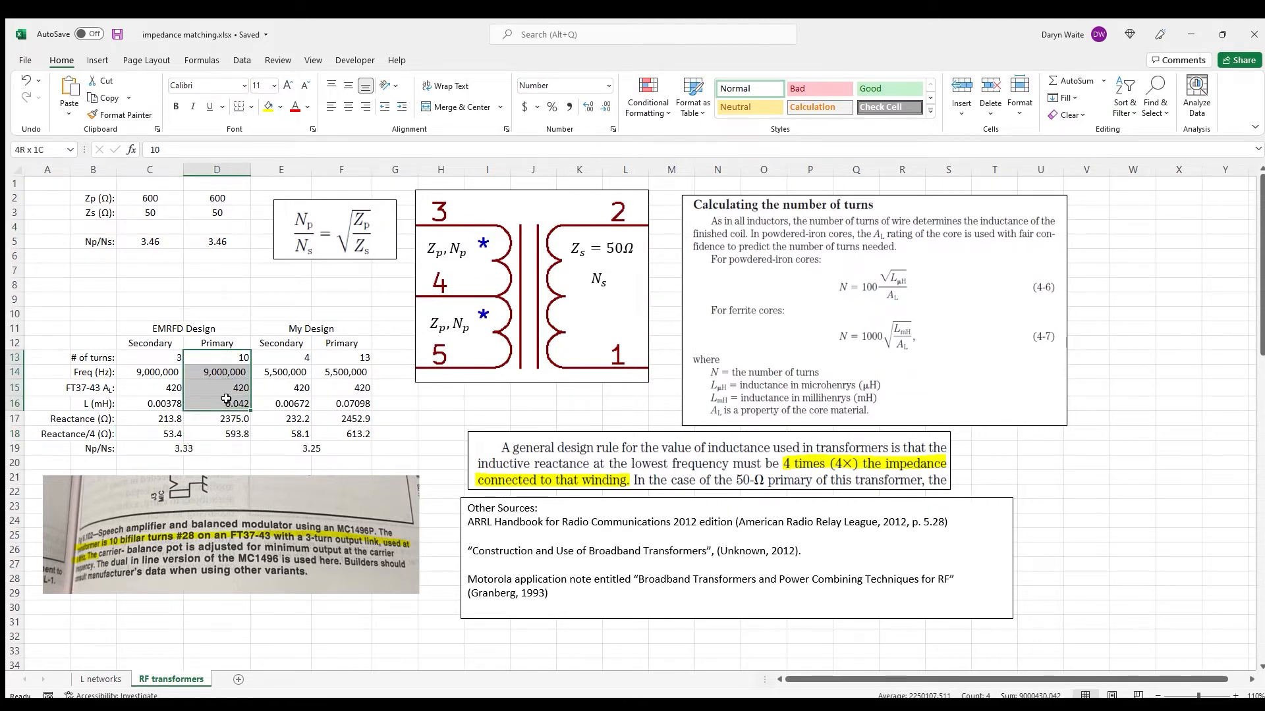
left_click(217, 419)
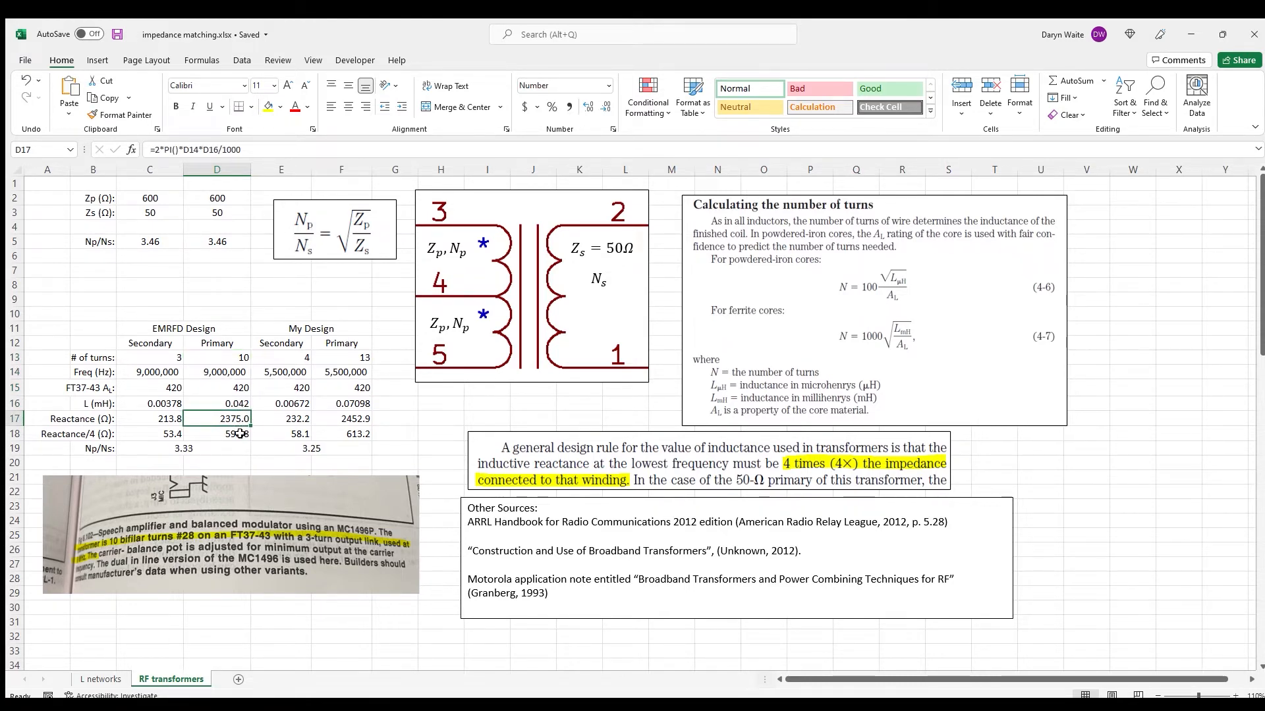
left_click(216, 434)
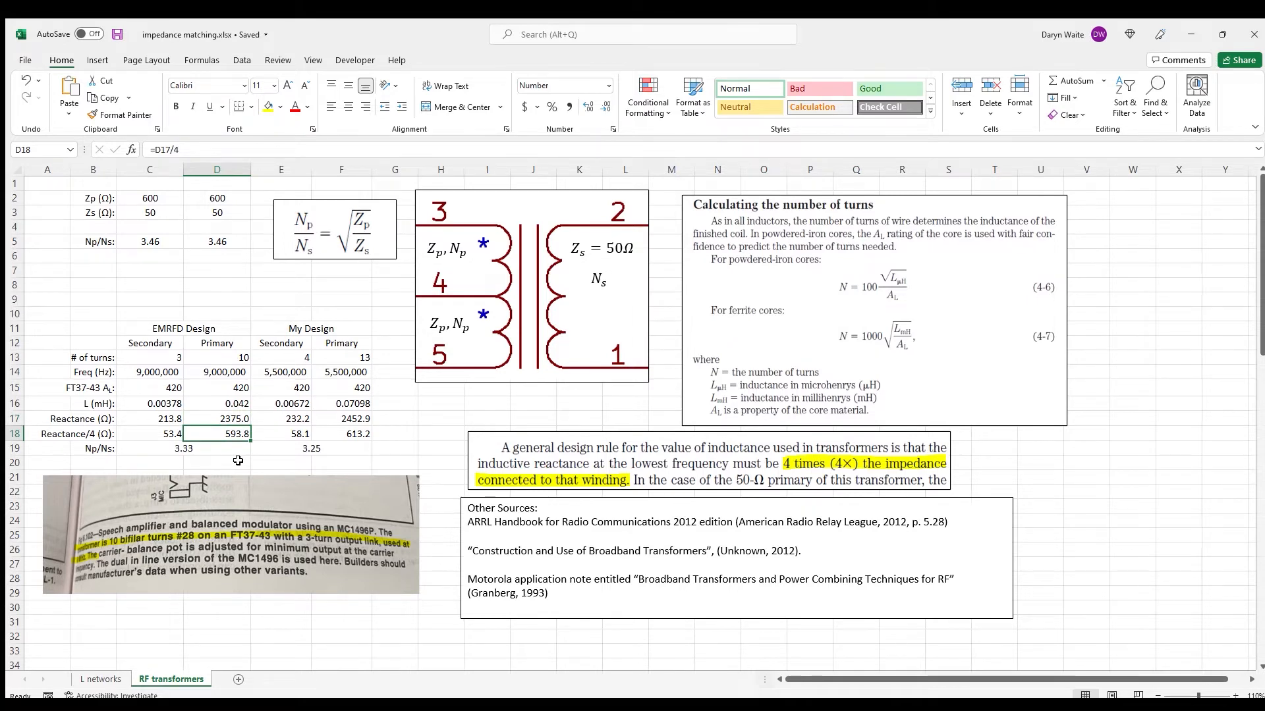
mouse_move(246, 454)
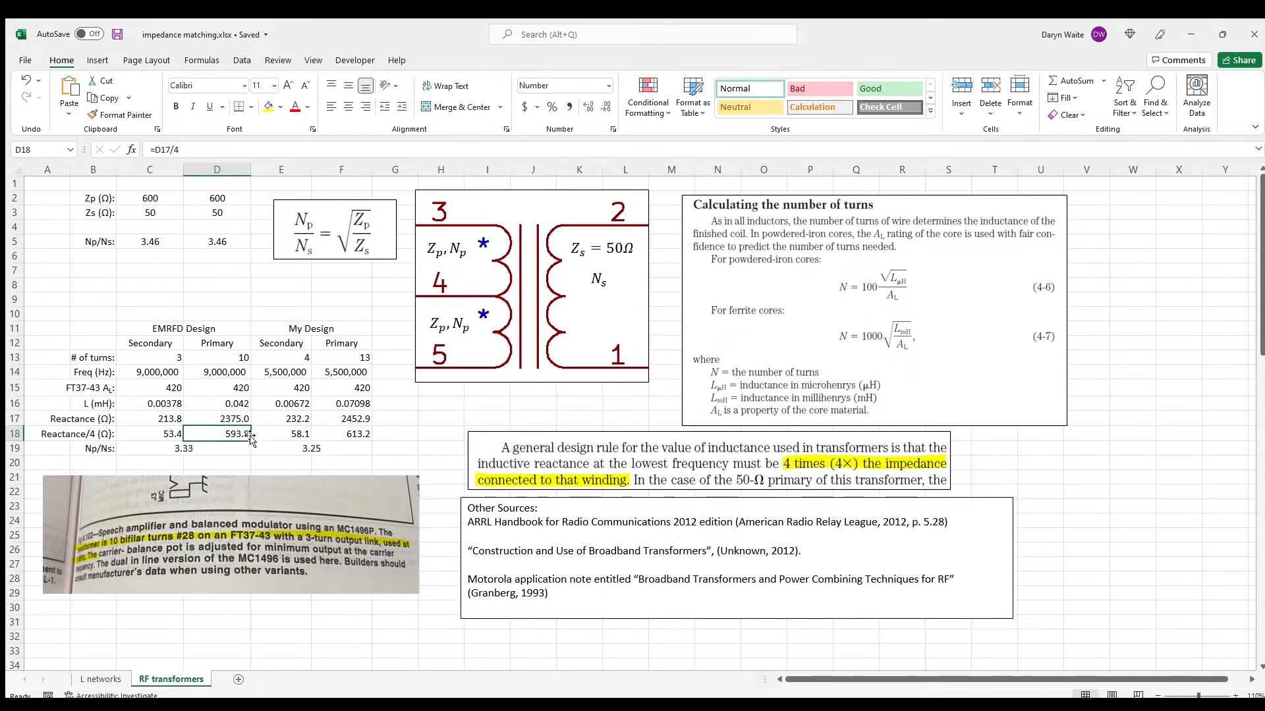
mouse_move(503, 282)
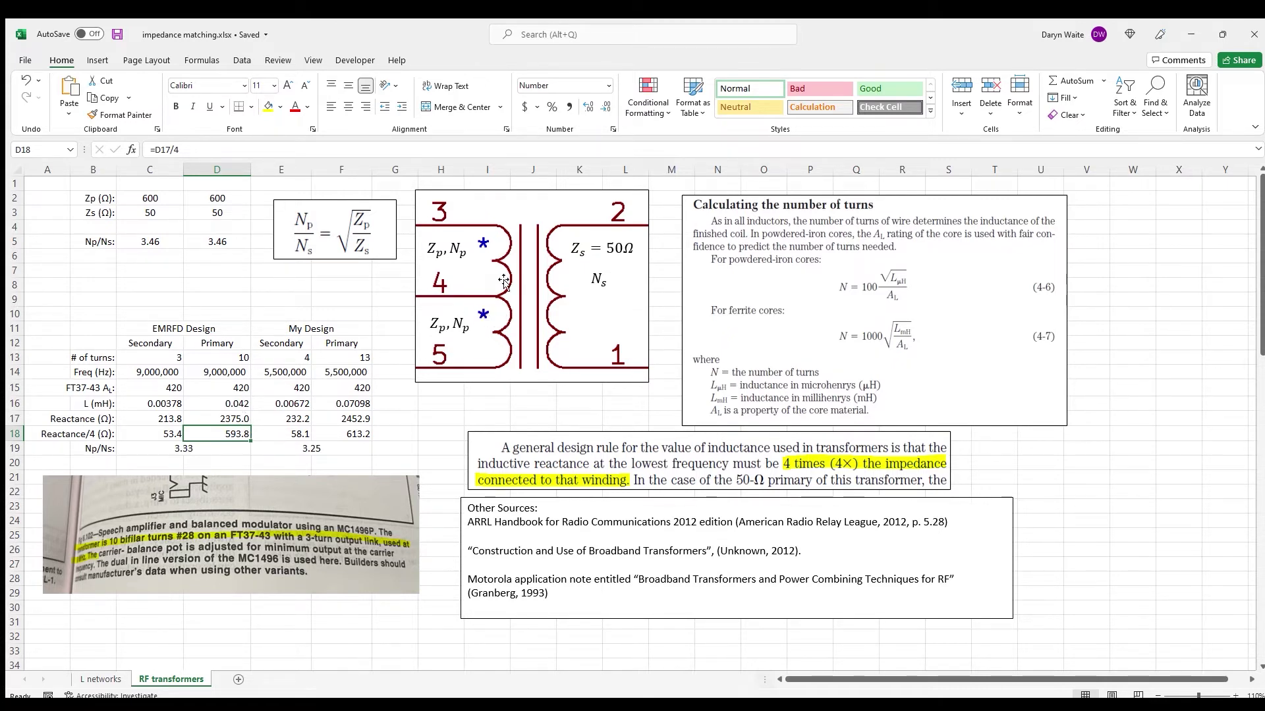
mouse_move(311, 292)
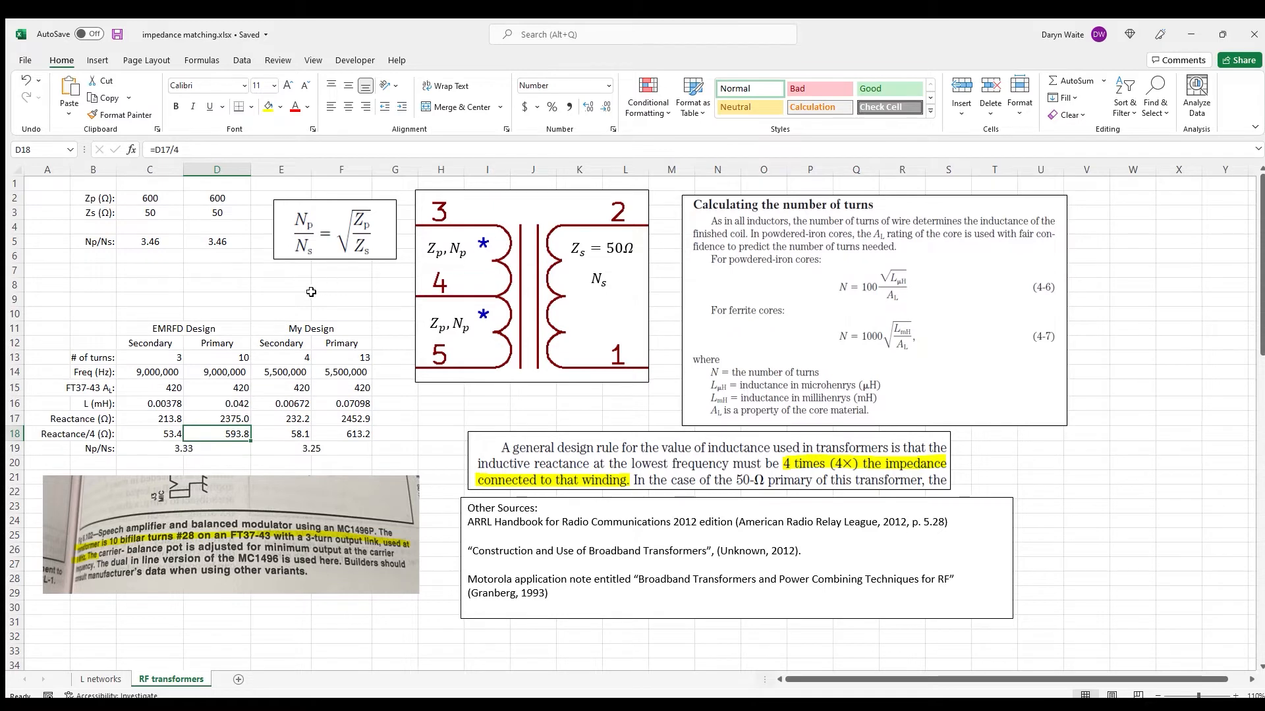
mouse_move(270, 316)
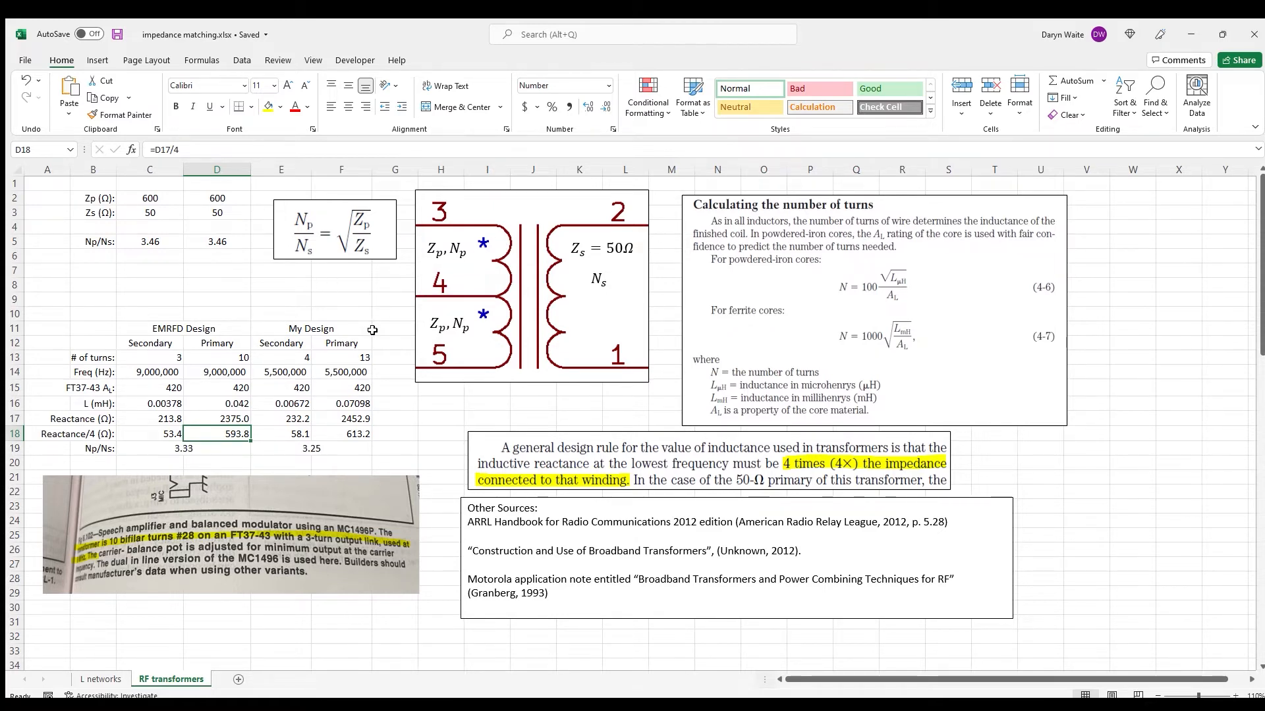
mouse_move(384, 380)
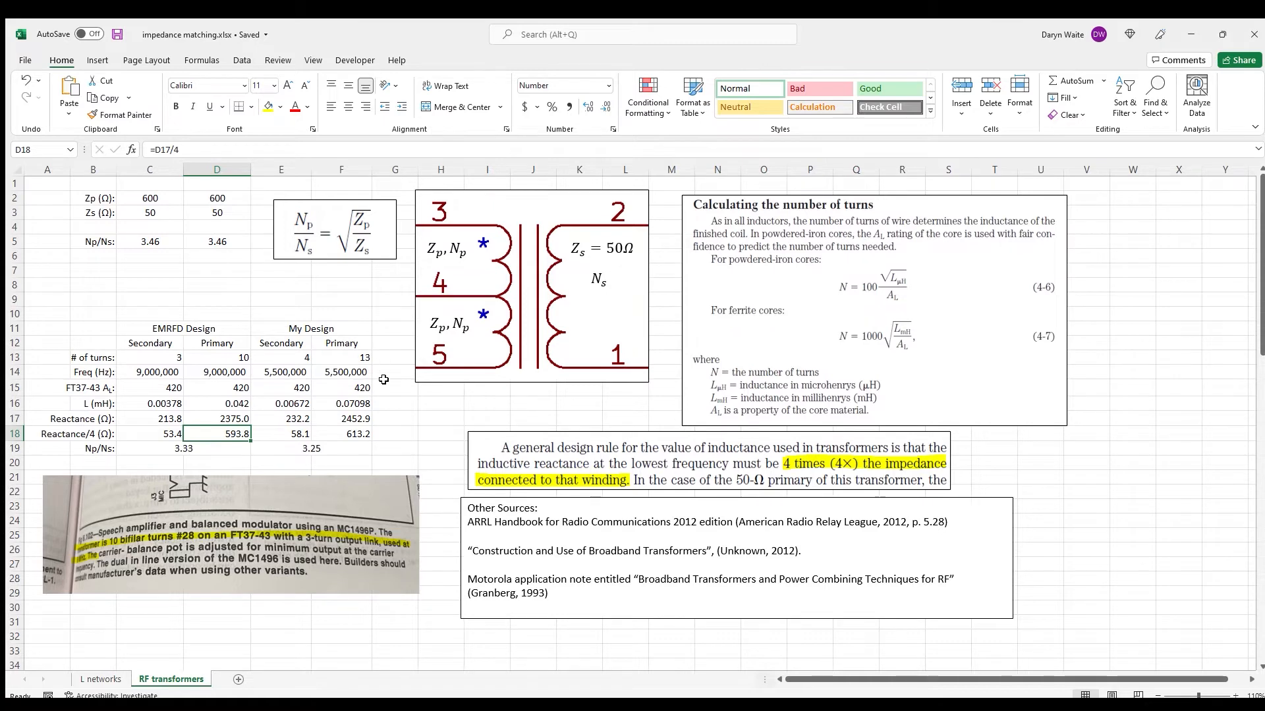
mouse_move(383, 399)
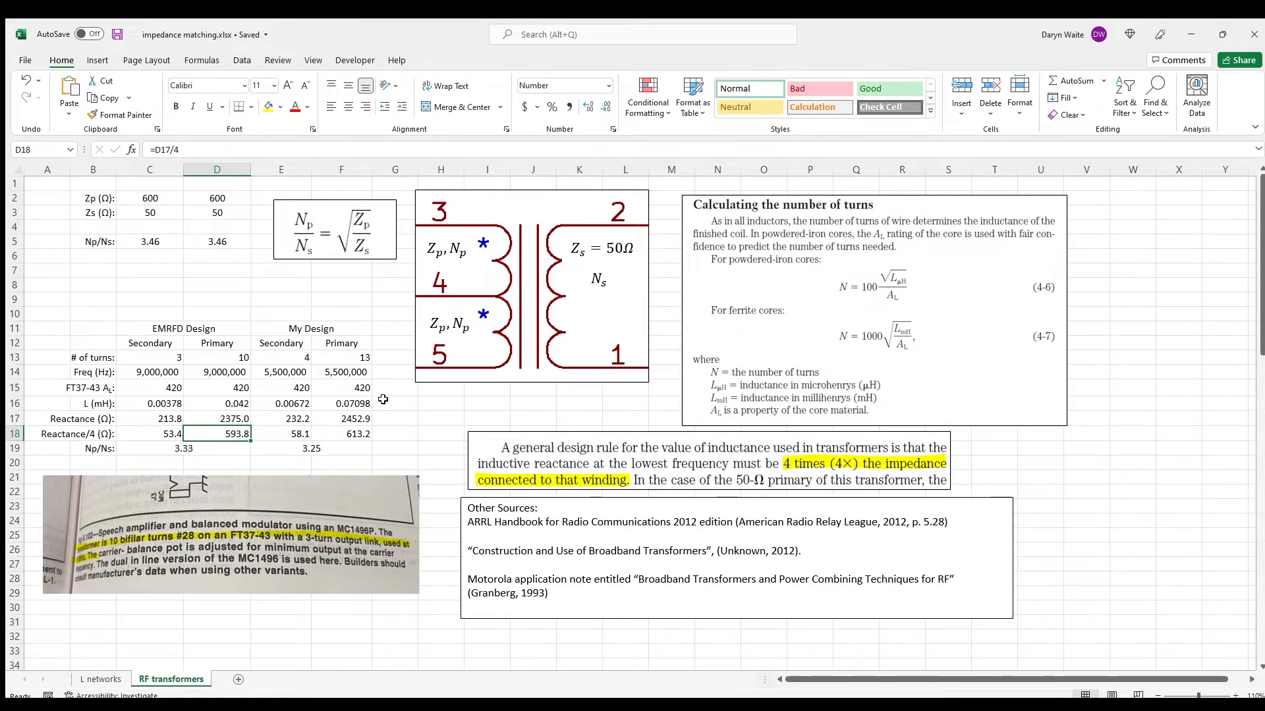
mouse_move(317, 408)
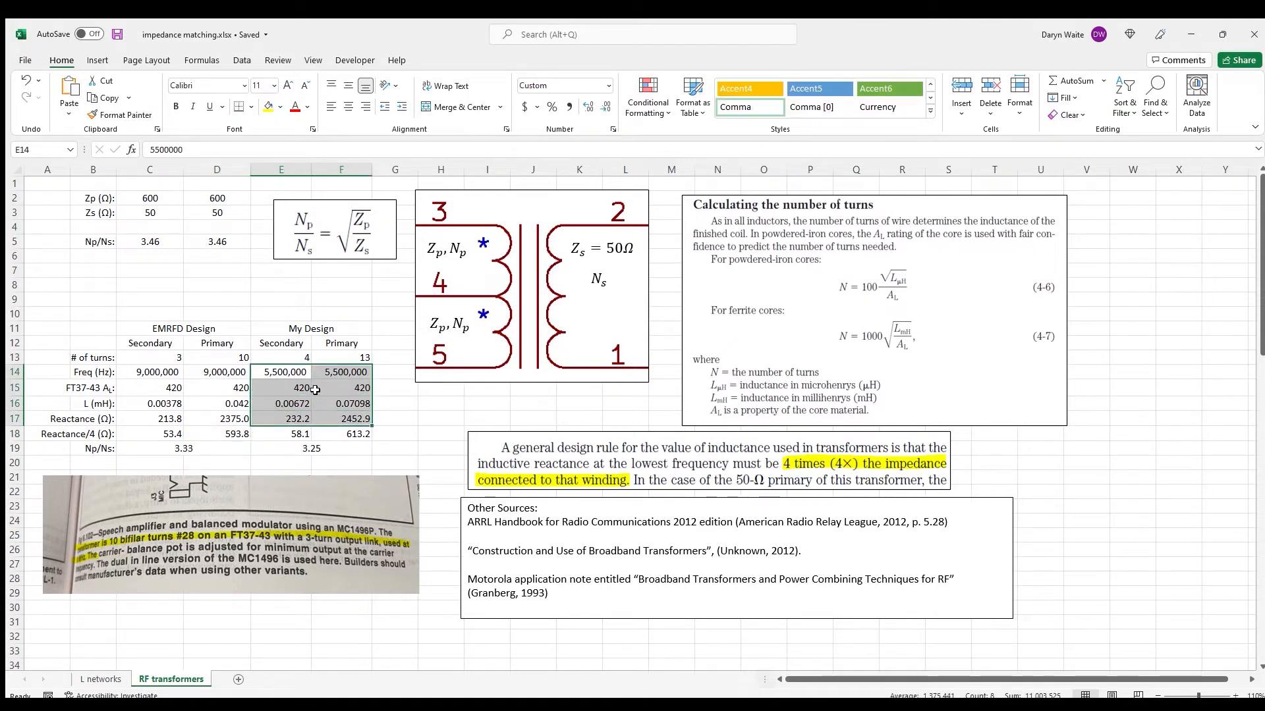
left_click(280, 357)
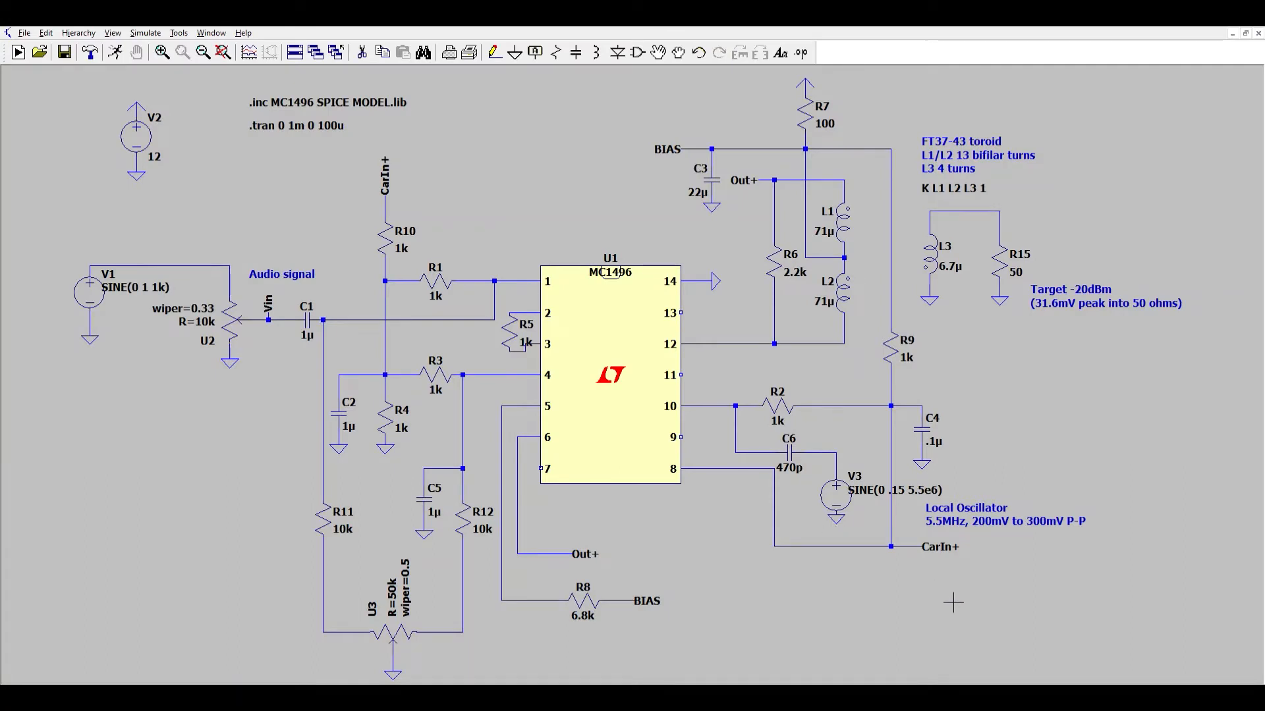
mouse_move(1185, 459)
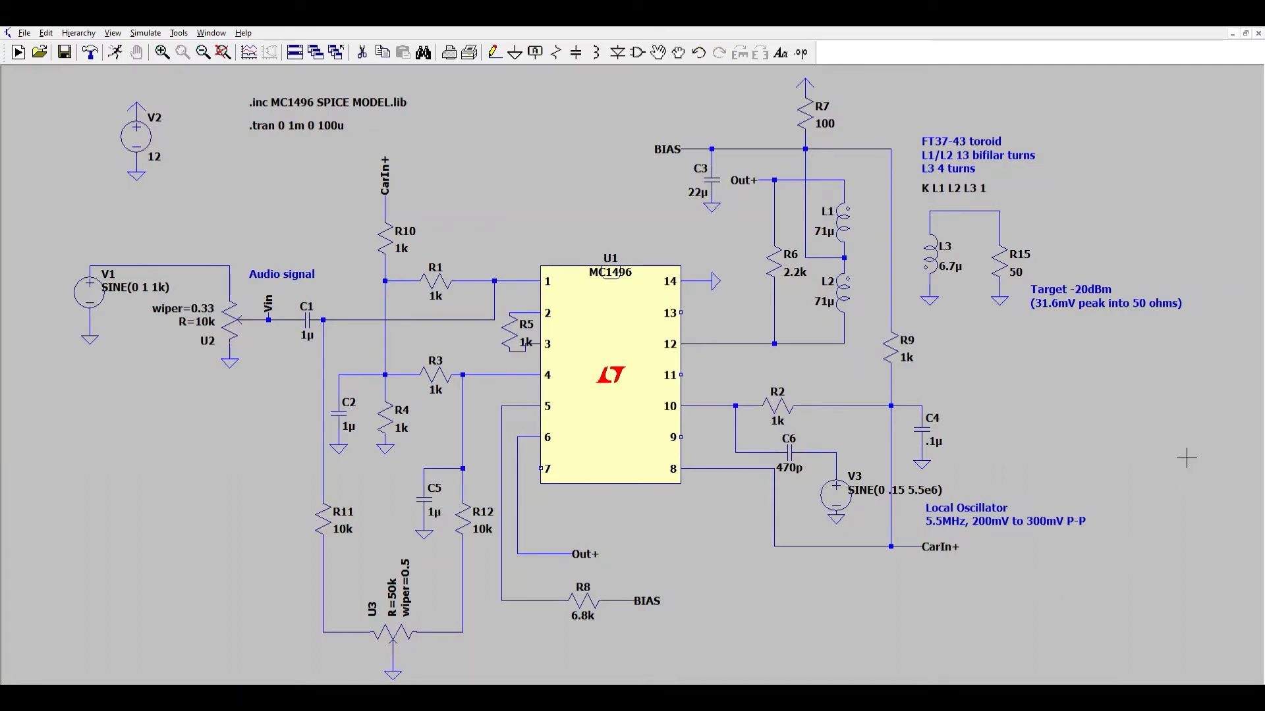
mouse_move(1077, 407)
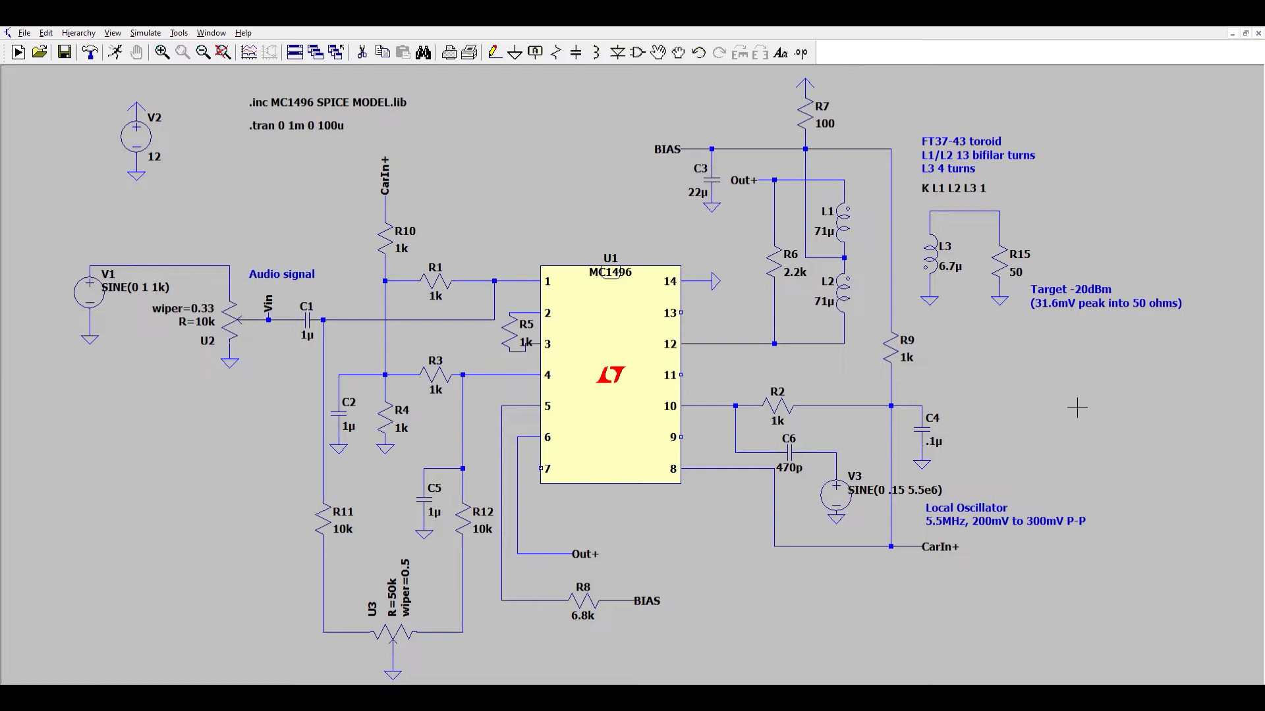
mouse_move(1020, 444)
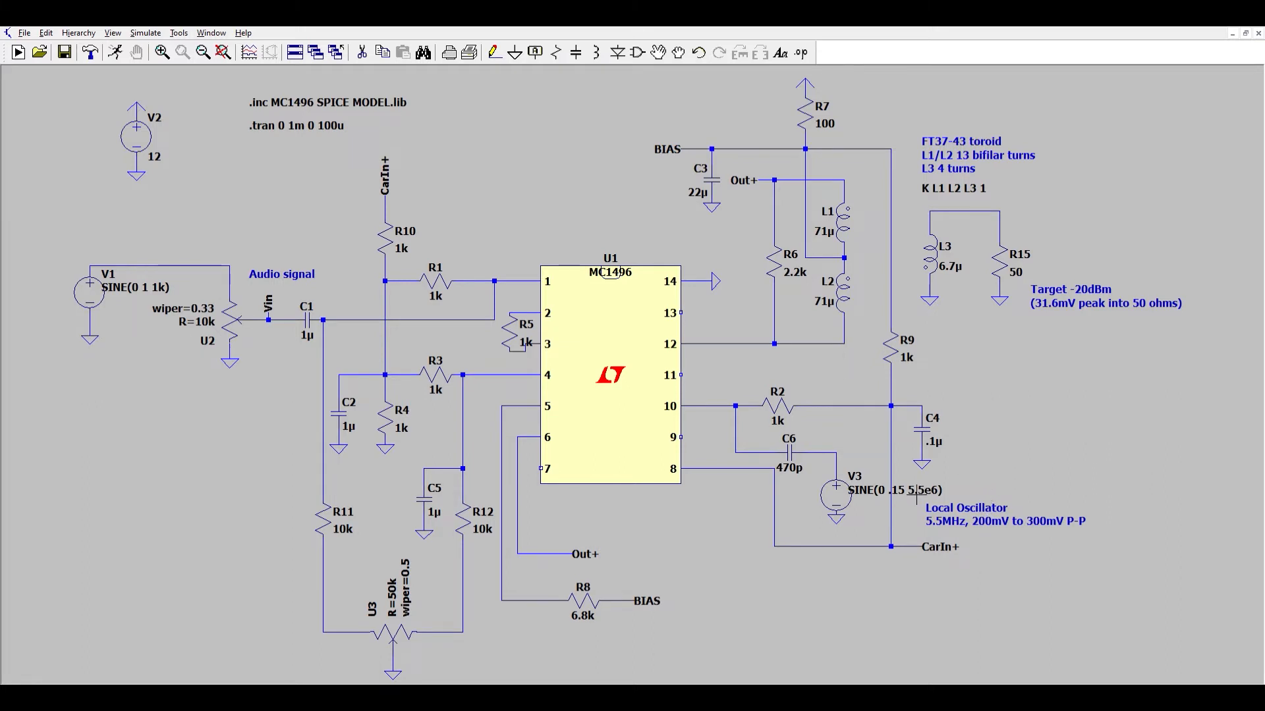
mouse_move(1046, 370)
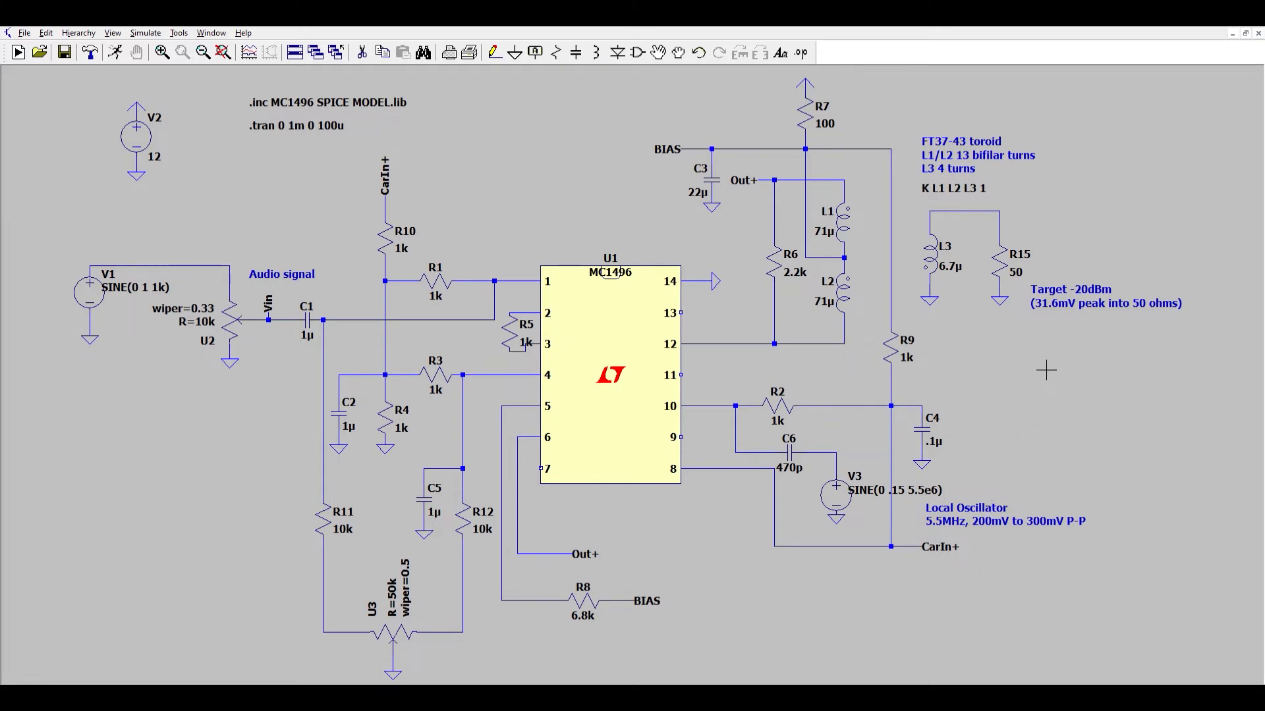
mouse_move(1108, 269)
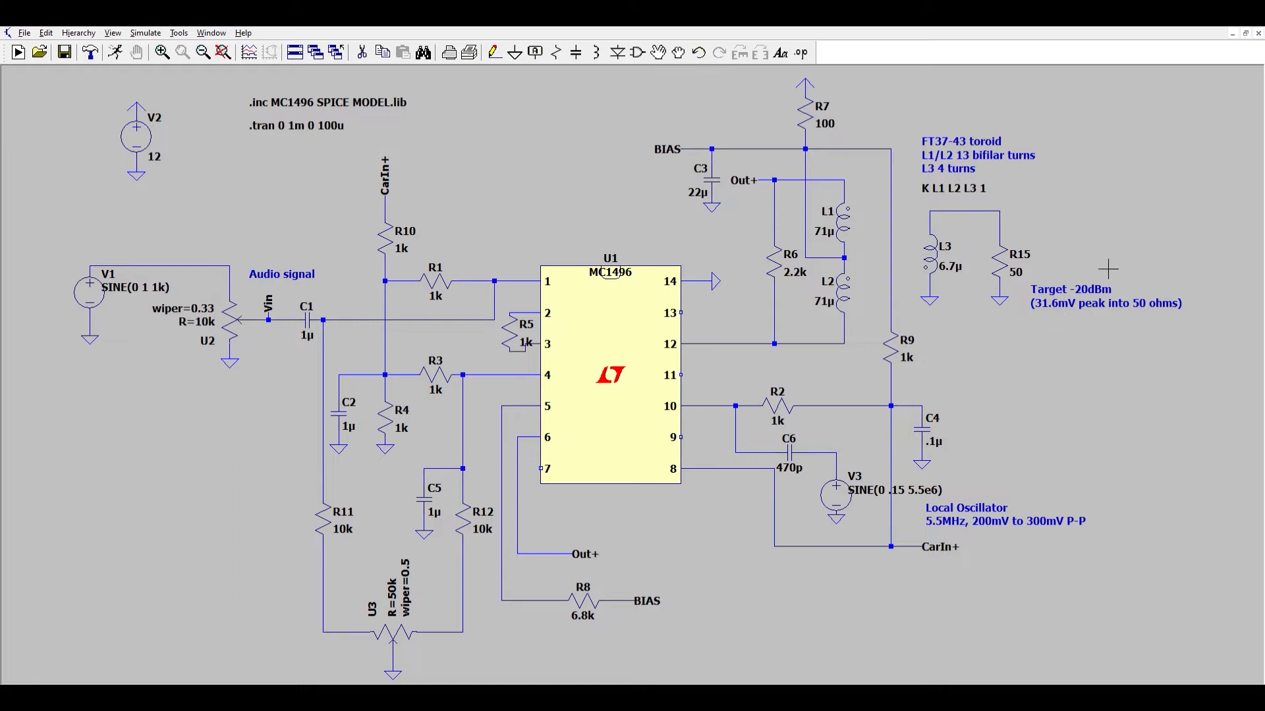
mouse_move(556, 208)
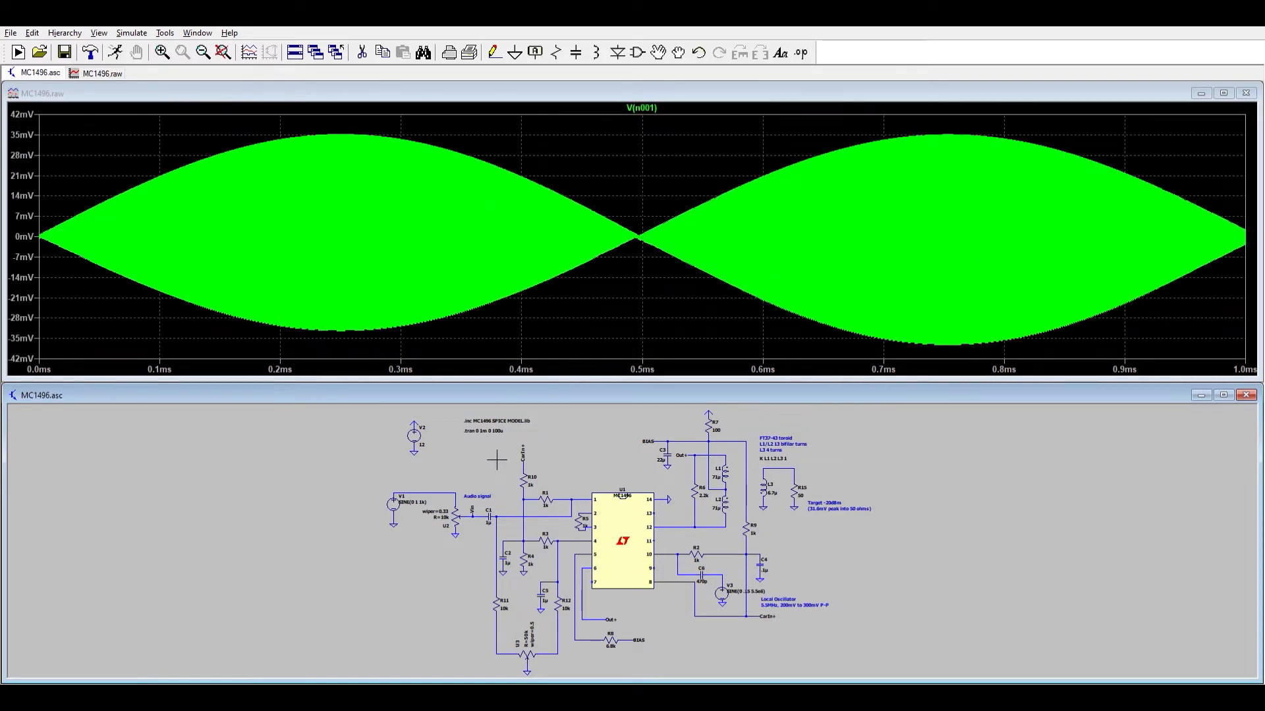
mouse_move(458, 442)
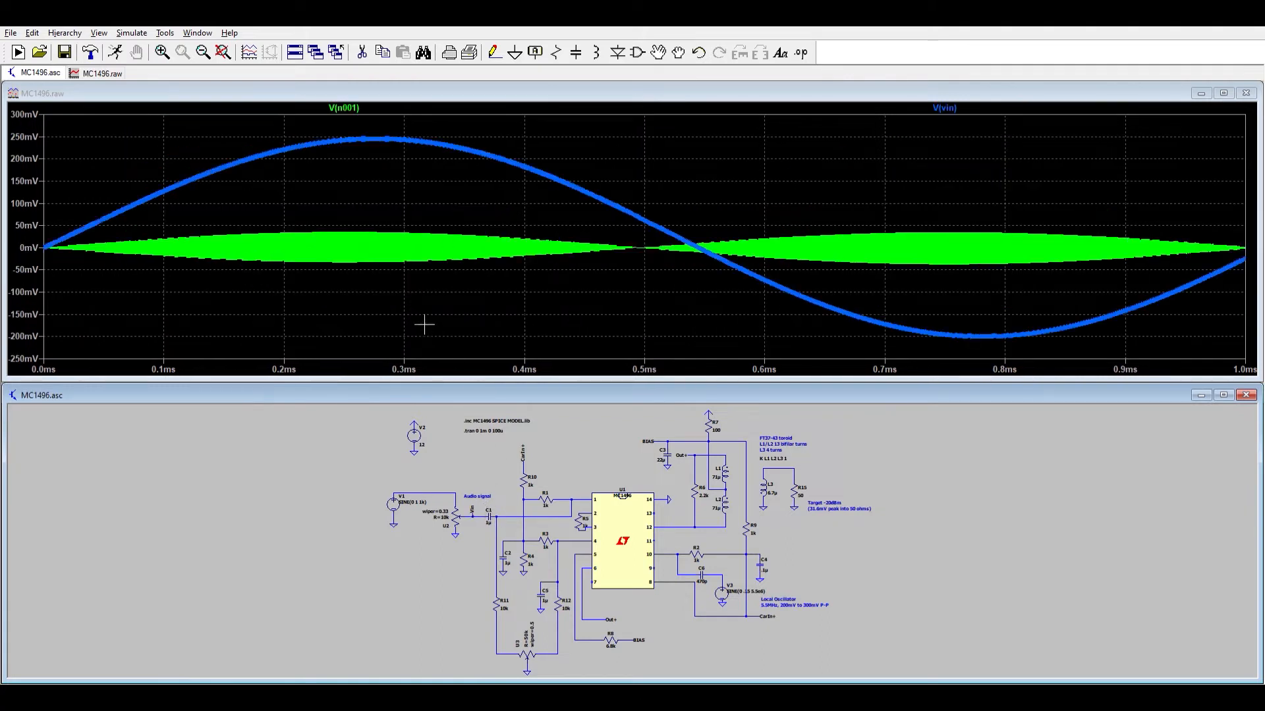
mouse_move(193, 127)
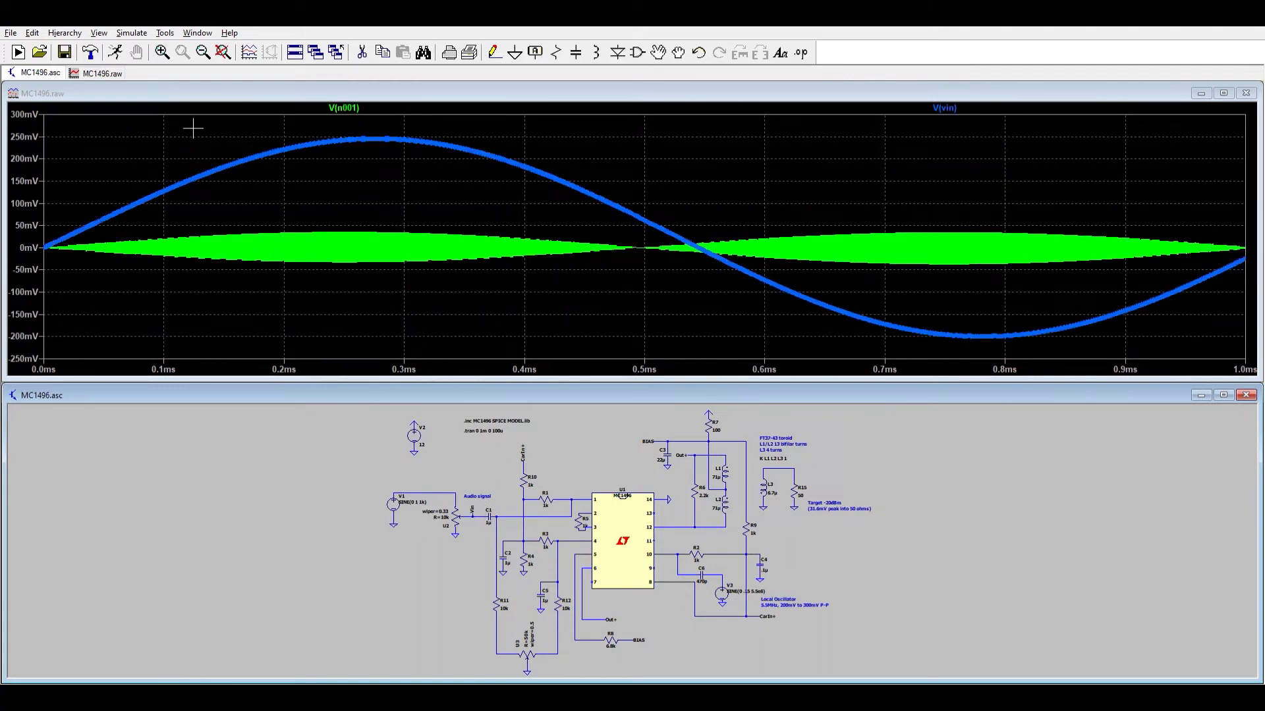
mouse_move(327, 198)
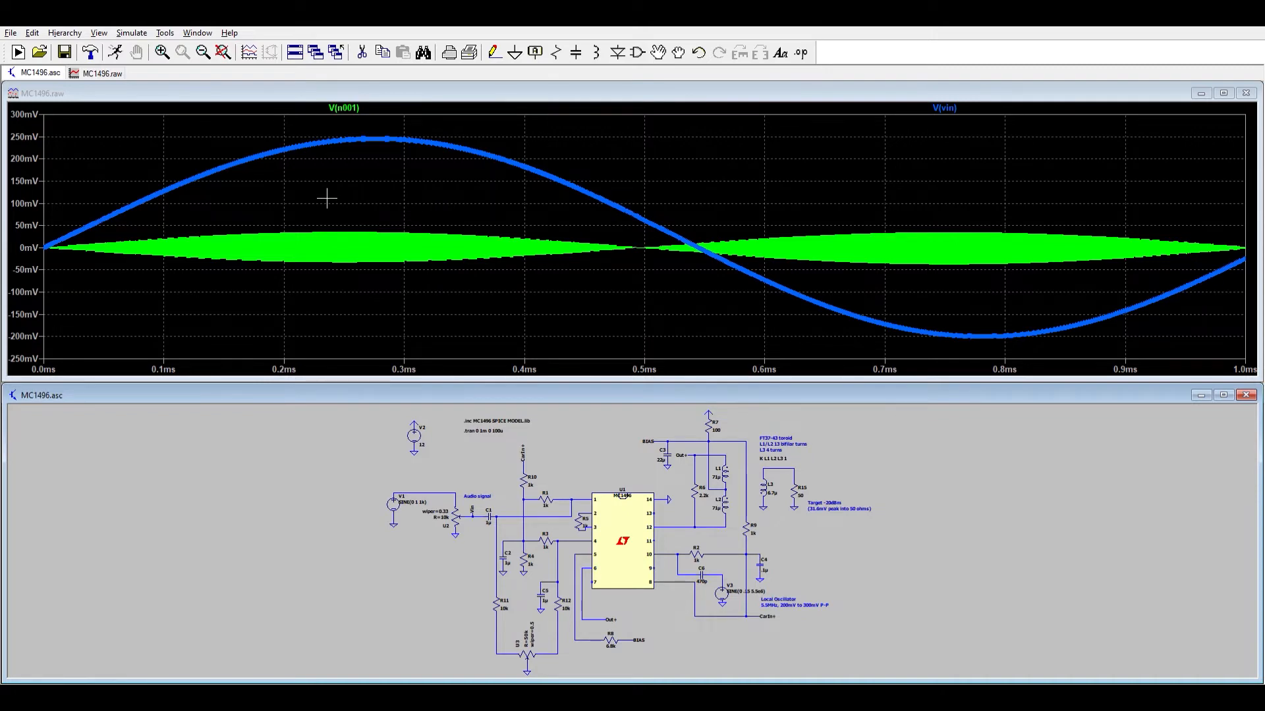
- Run the MC1496.asc modulator simulation in LTspice
left_click(206, 72)
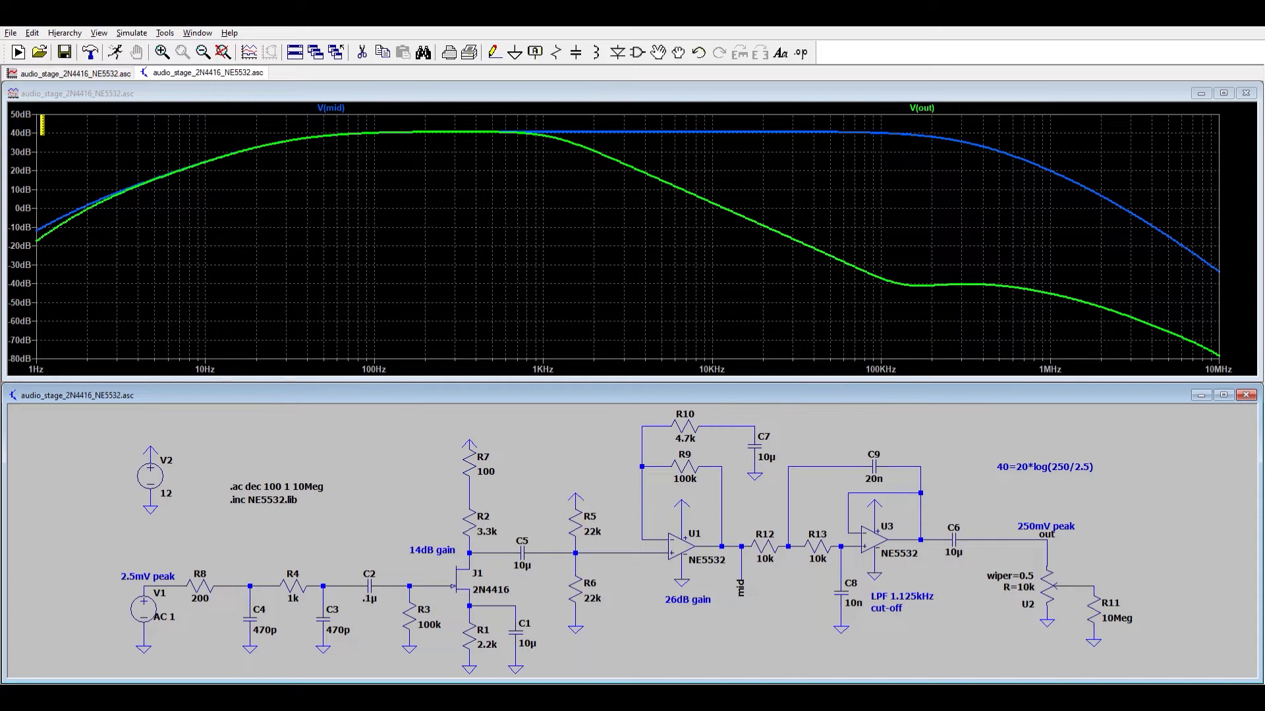
mouse_move(973, 459)
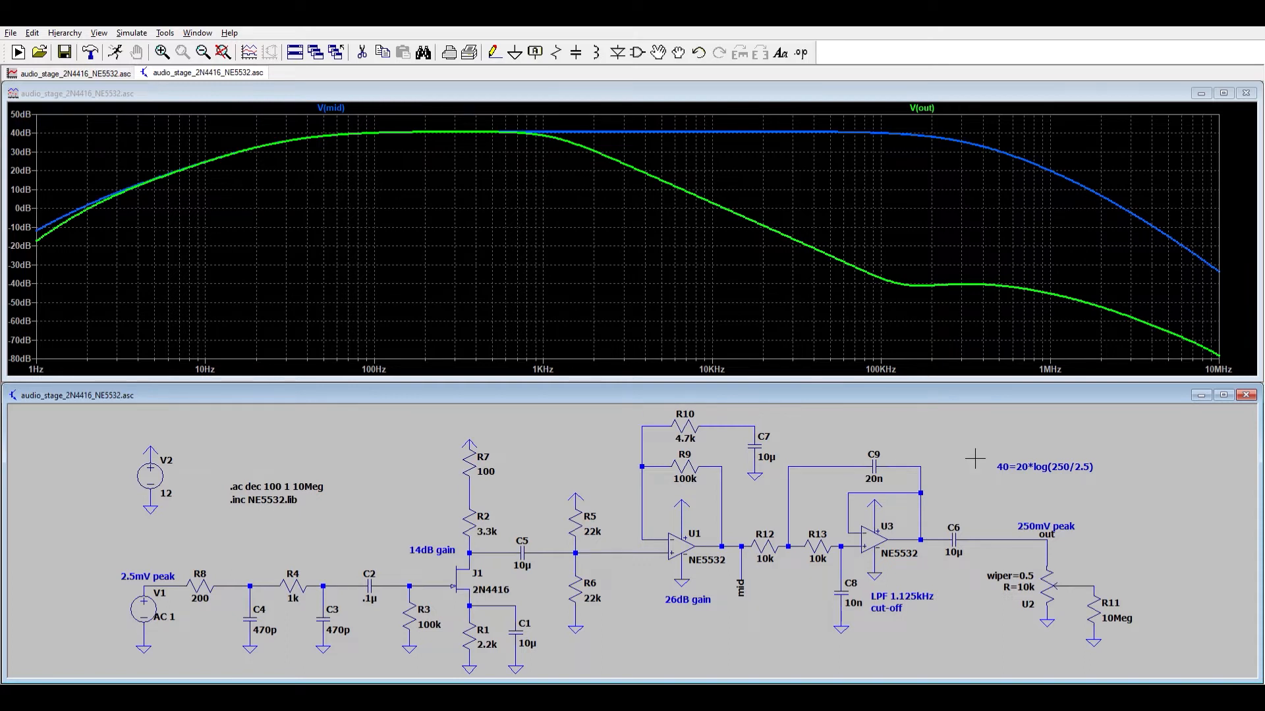
mouse_move(1039, 481)
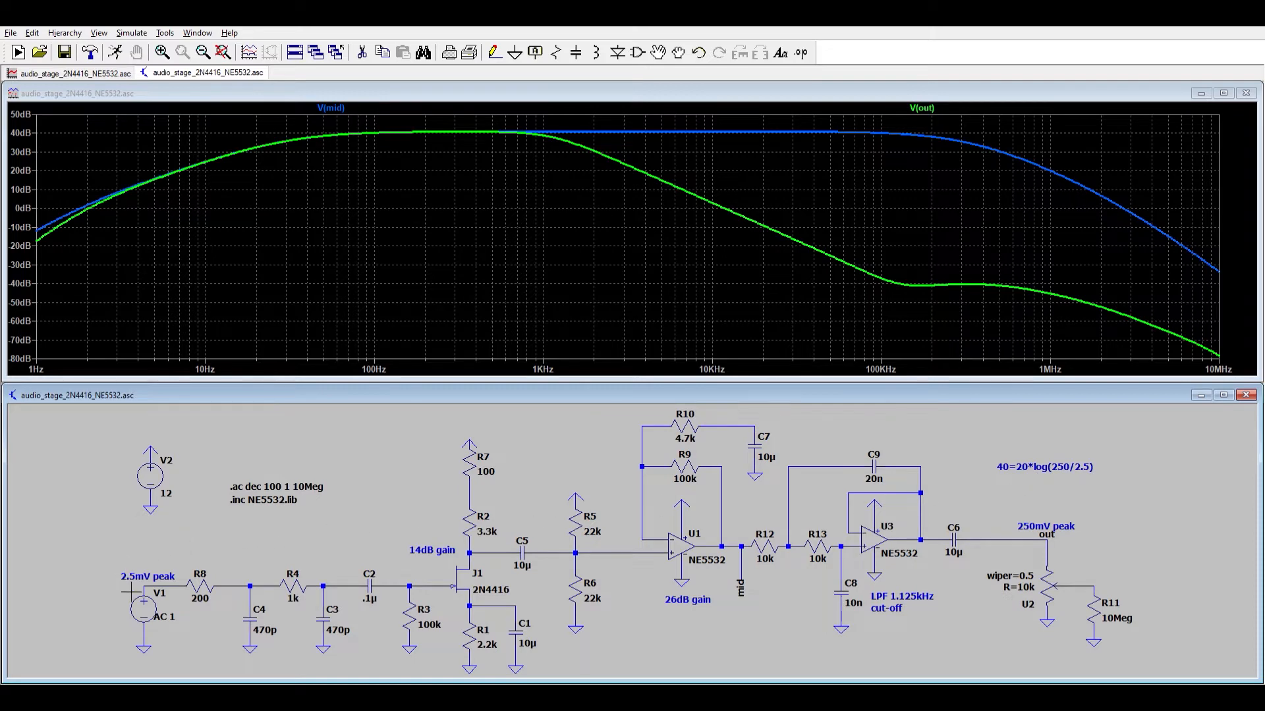
mouse_move(1083, 554)
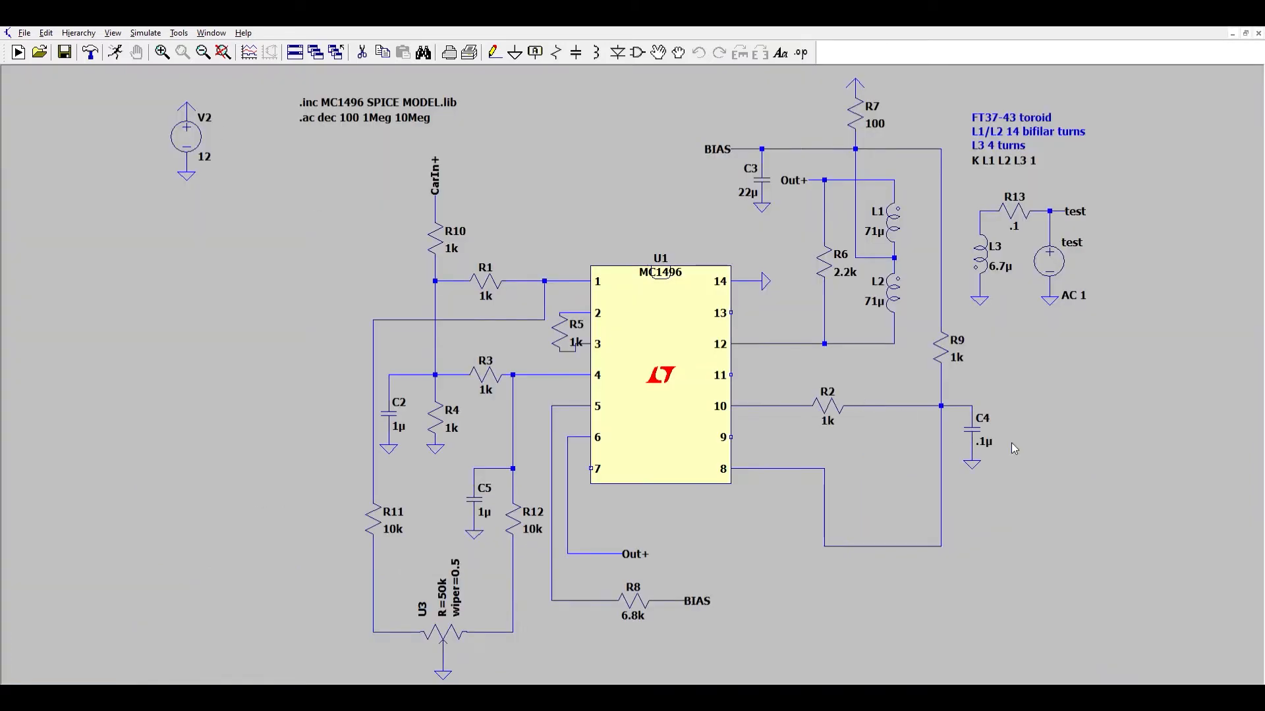
mouse_move(220, 247)
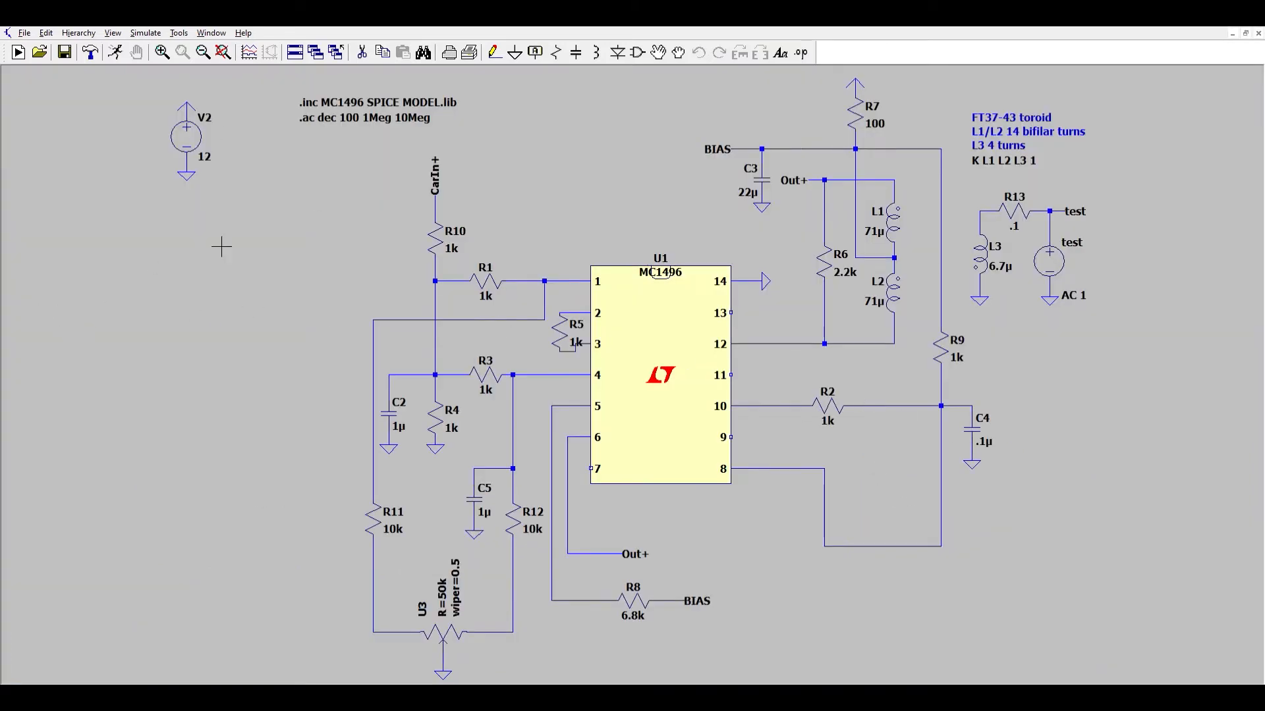
mouse_move(327, 237)
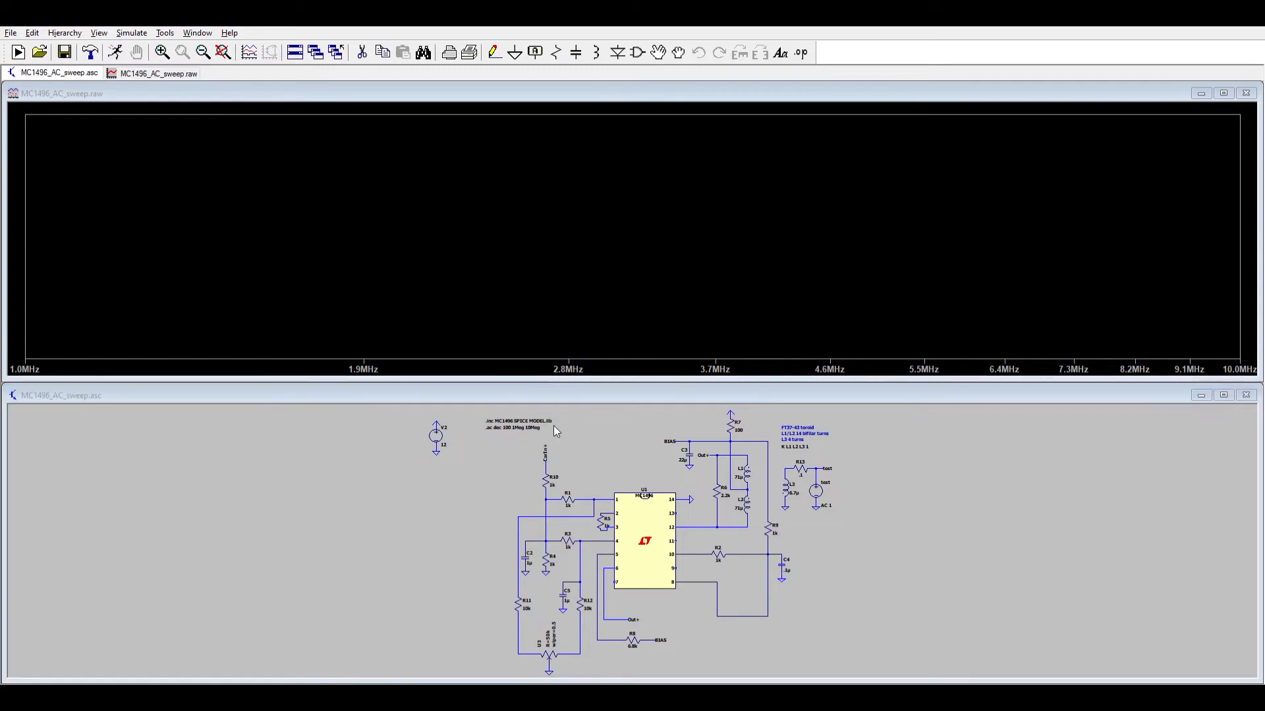
mouse_move(525, 417)
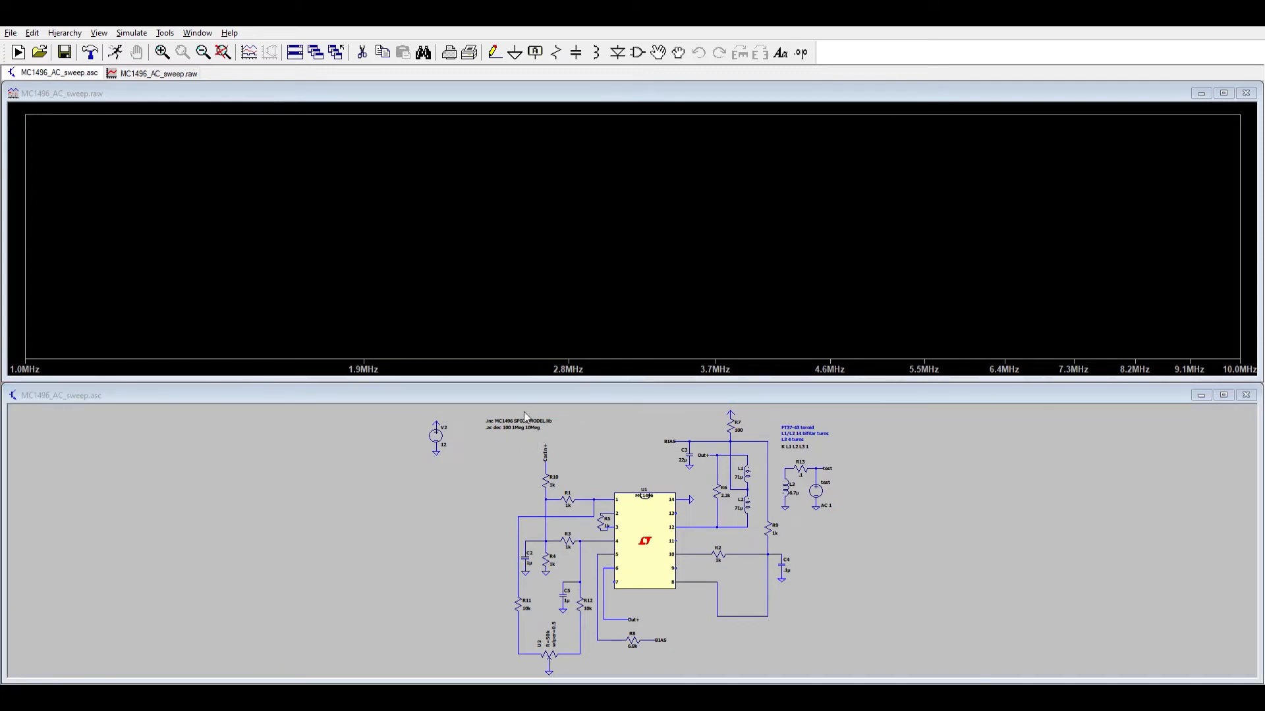
mouse_move(755, 240)
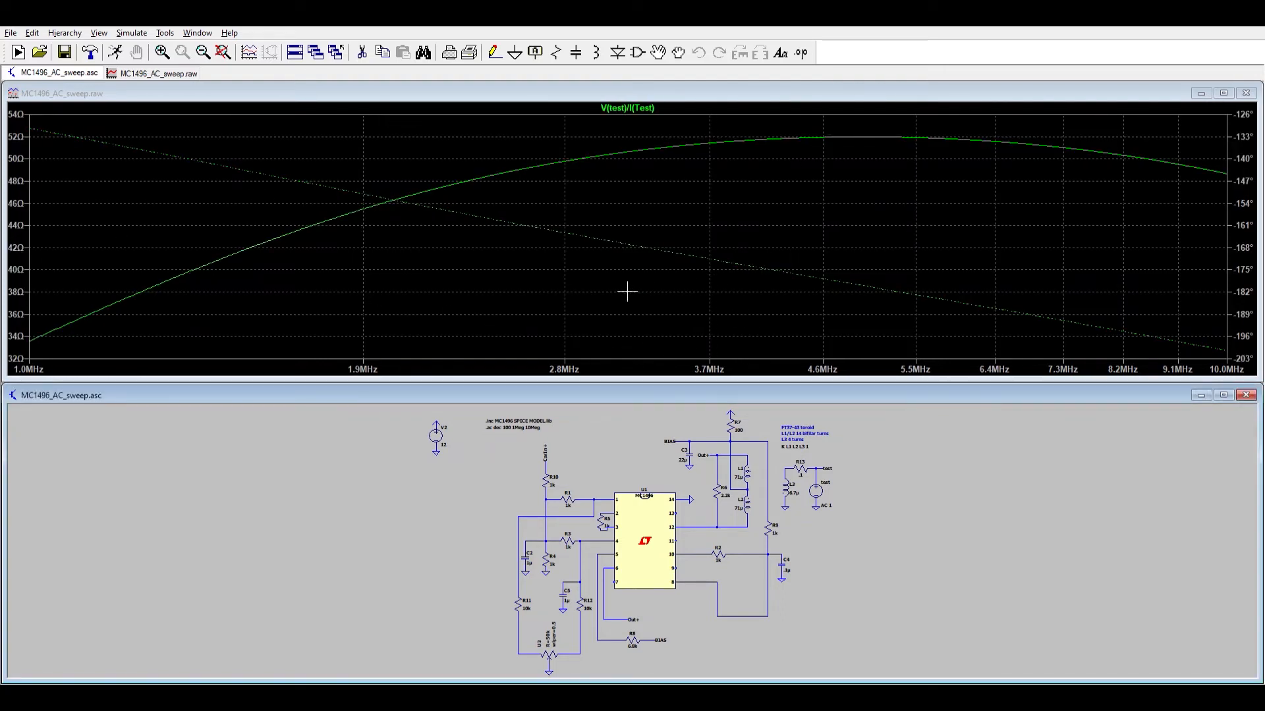
mouse_move(575, 313)
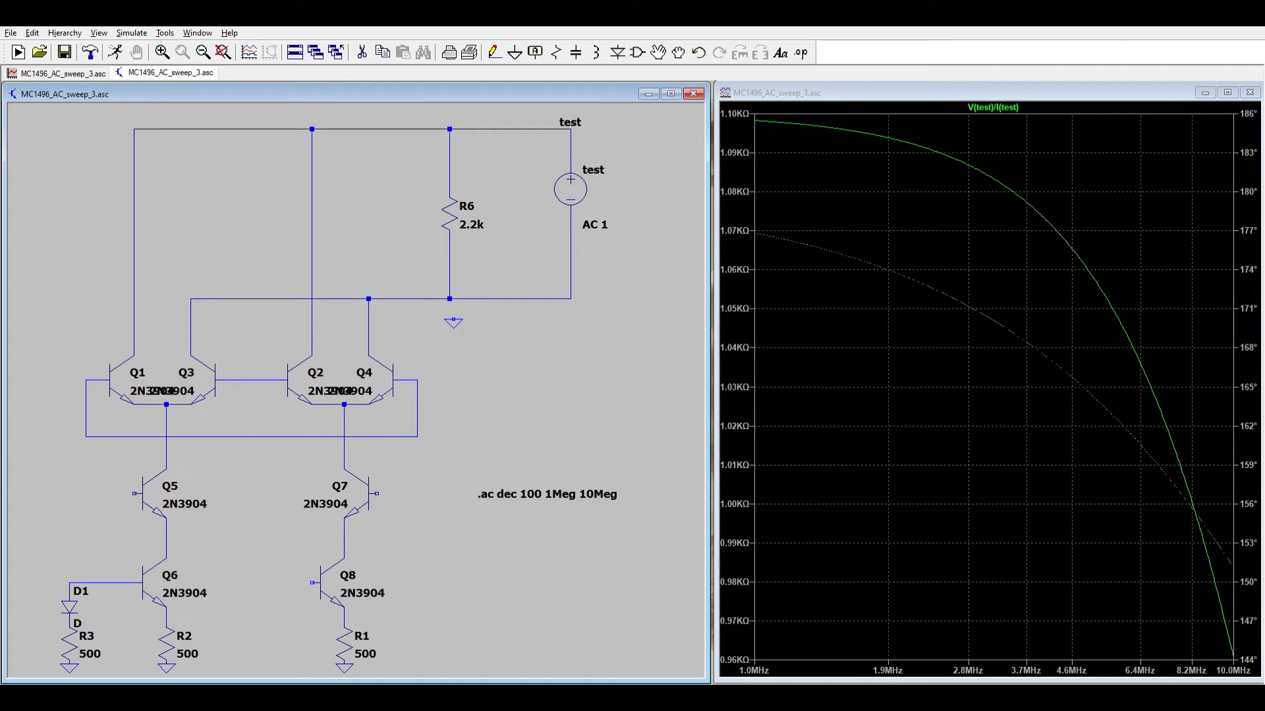
mouse_move(451, 318)
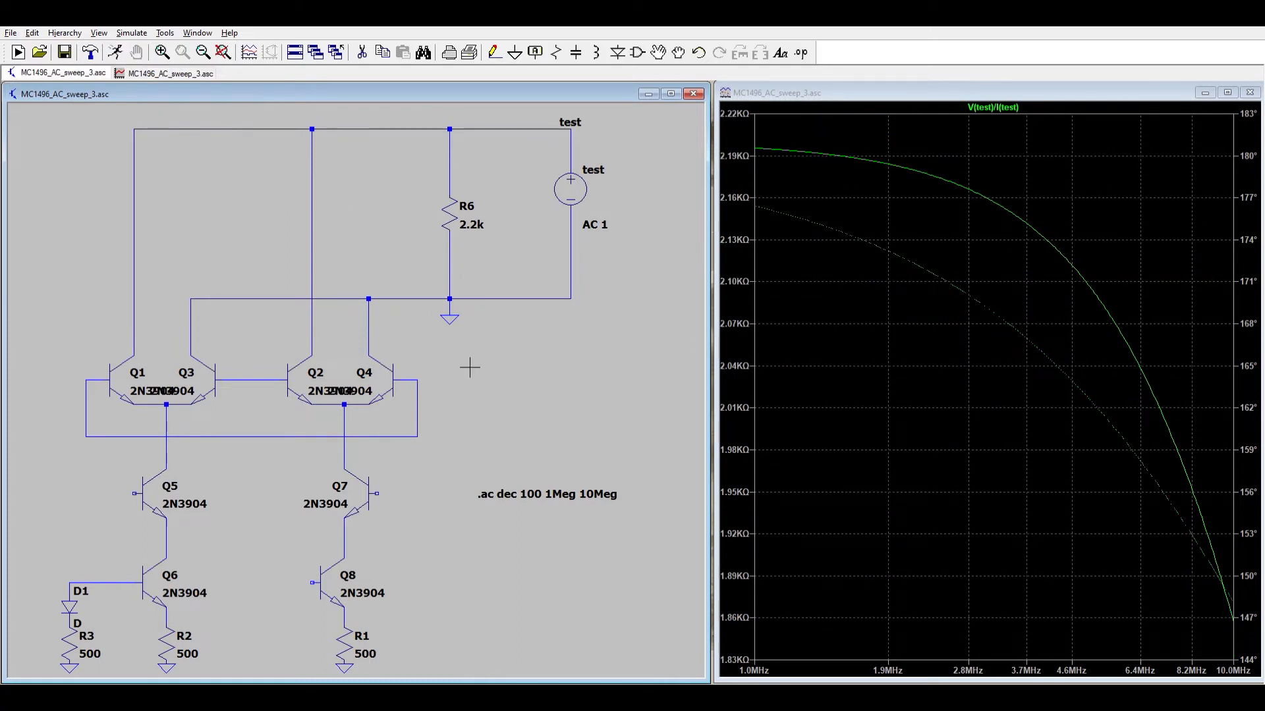
mouse_move(626, 571)
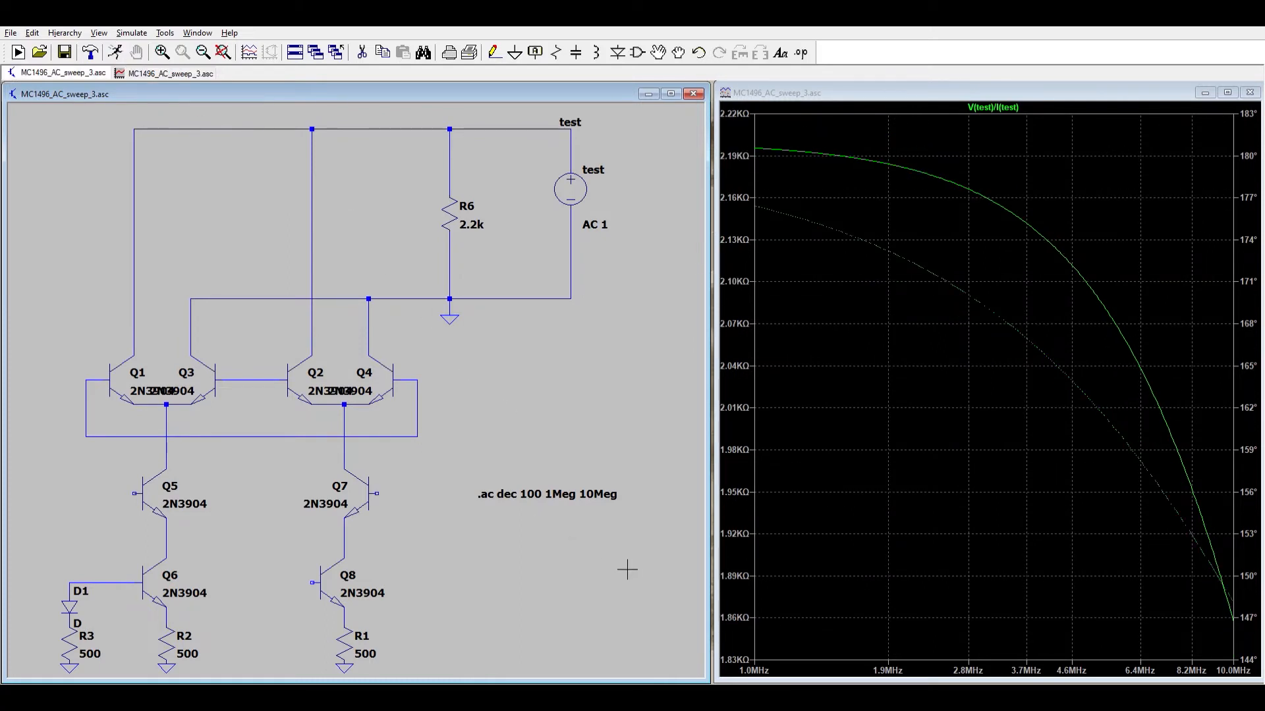
mouse_move(516, 592)
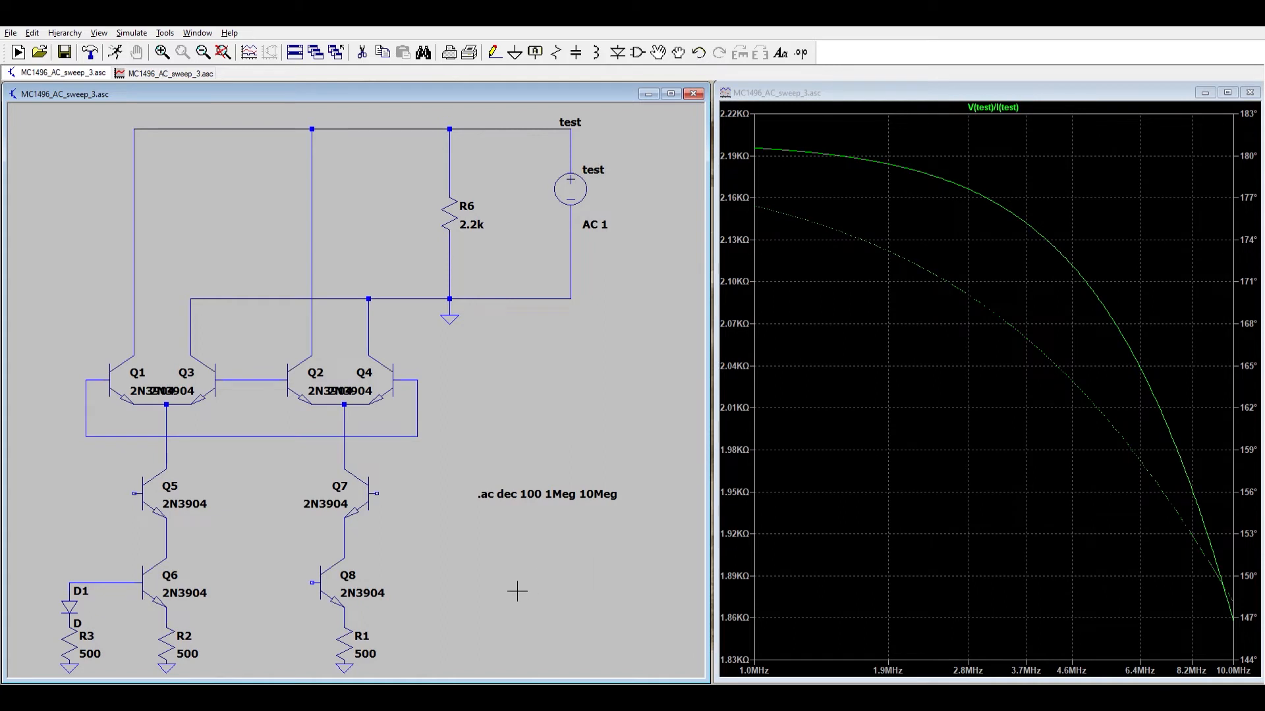
mouse_move(424, 517)
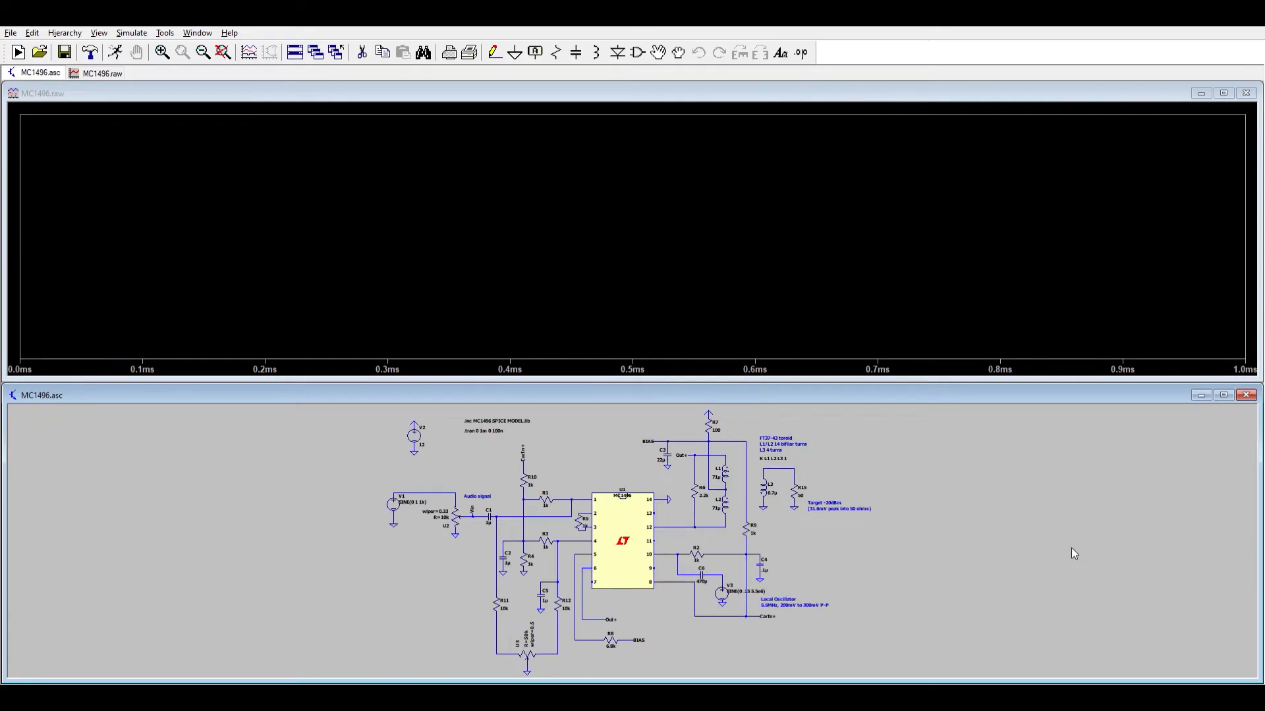
mouse_move(923, 430)
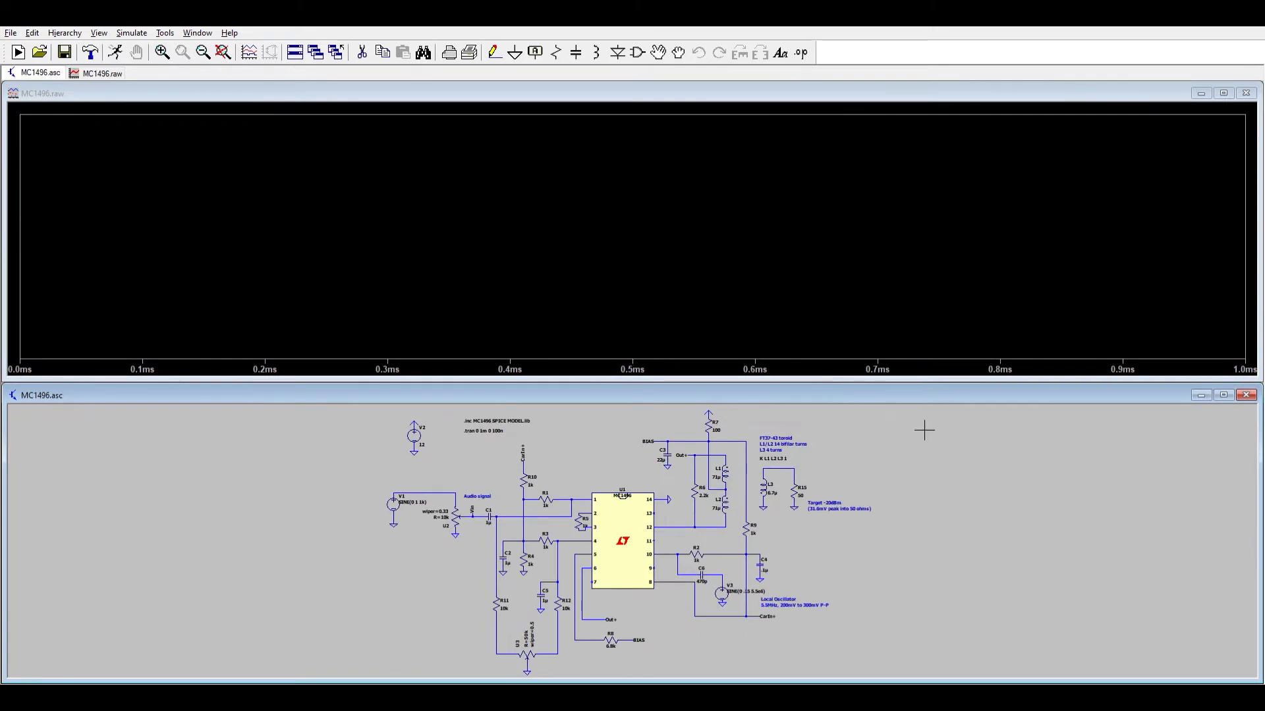
mouse_move(898, 553)
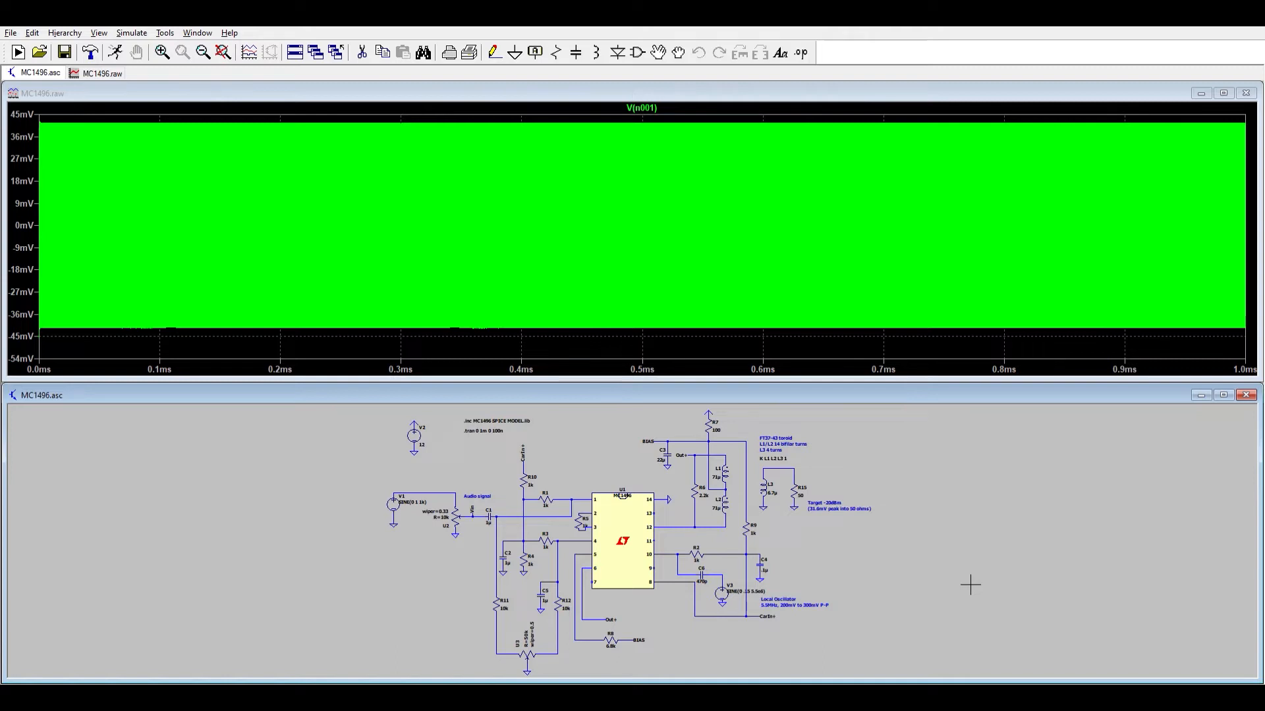
mouse_move(1032, 556)
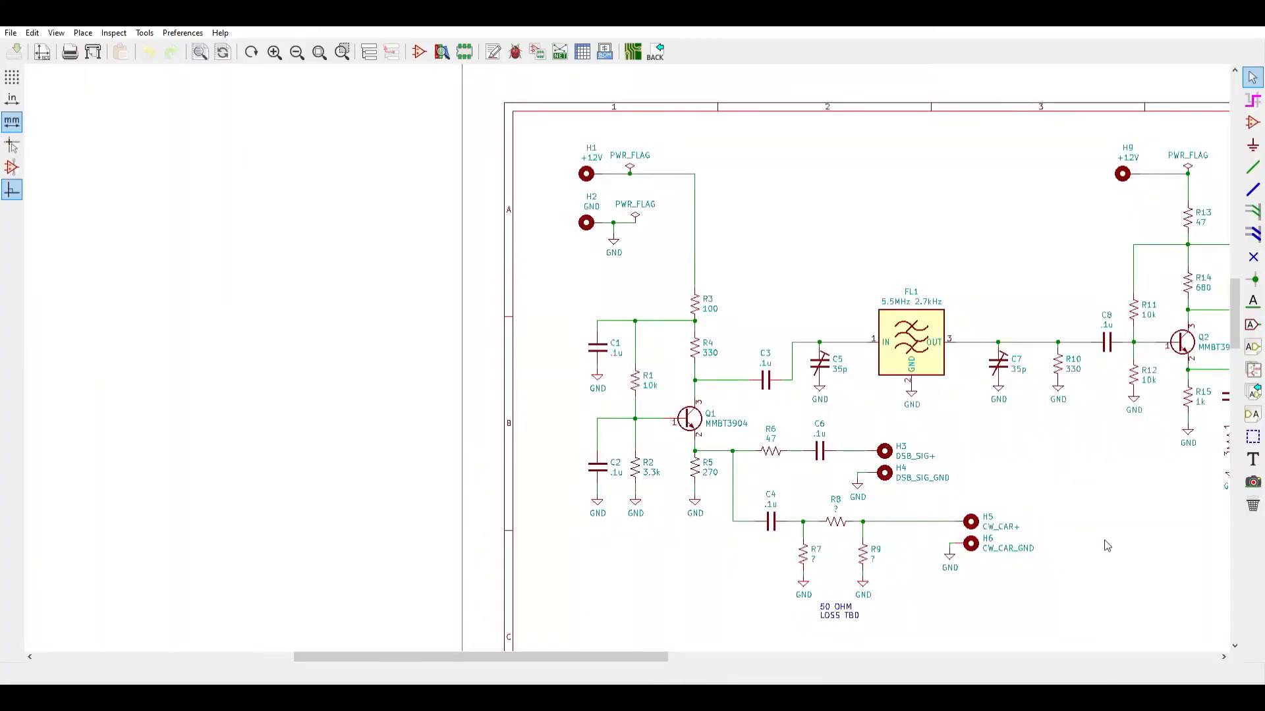
mouse_move(1035, 256)
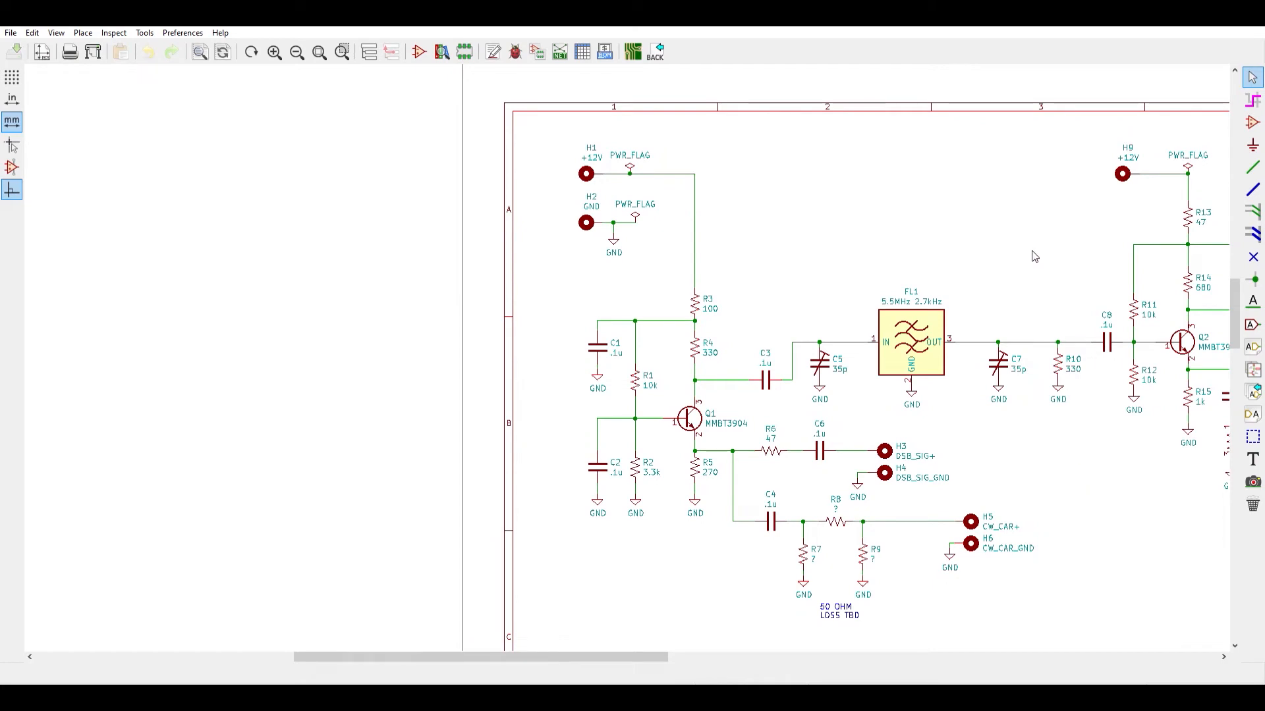
mouse_move(883, 501)
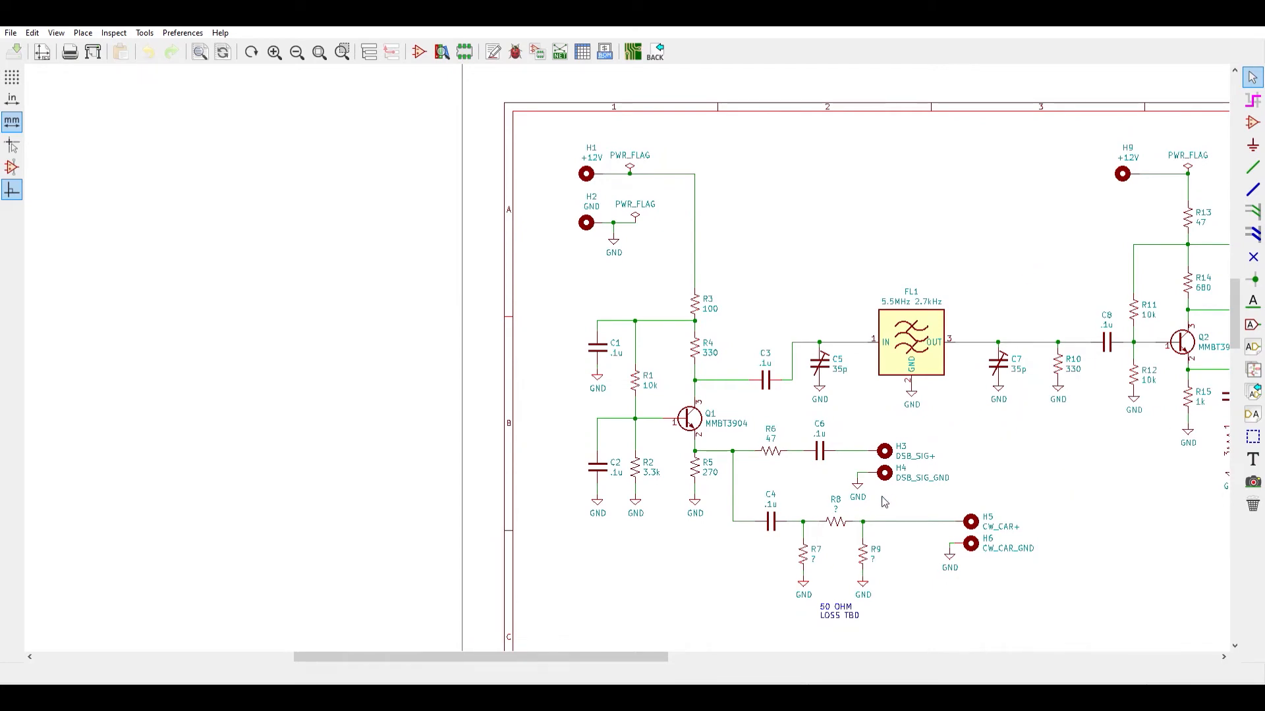
mouse_move(788, 473)
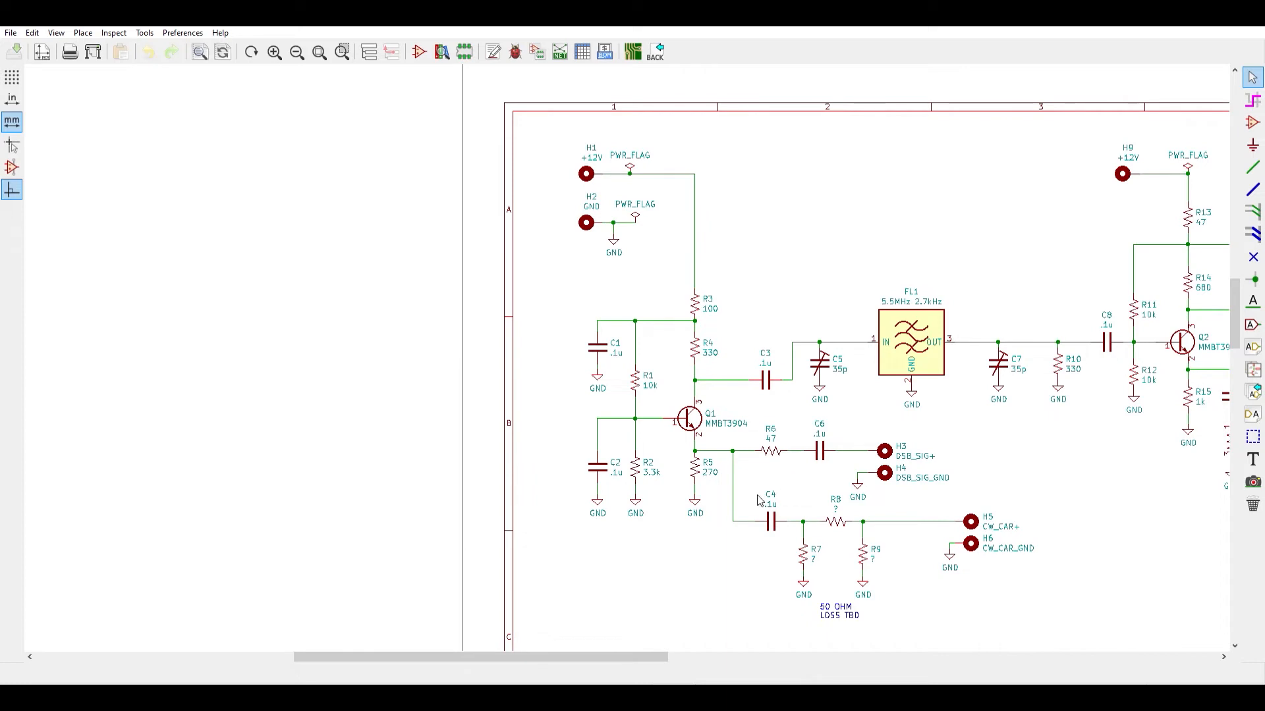
mouse_move(789, 292)
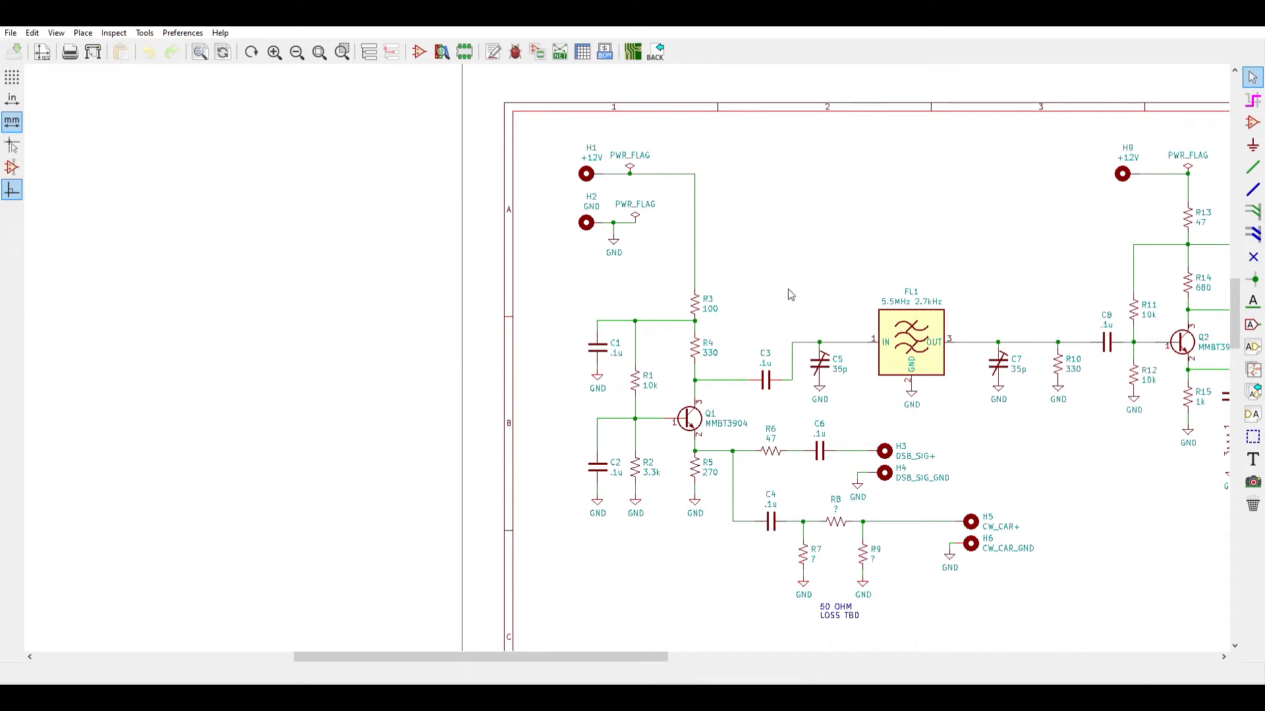
left_click(689, 418)
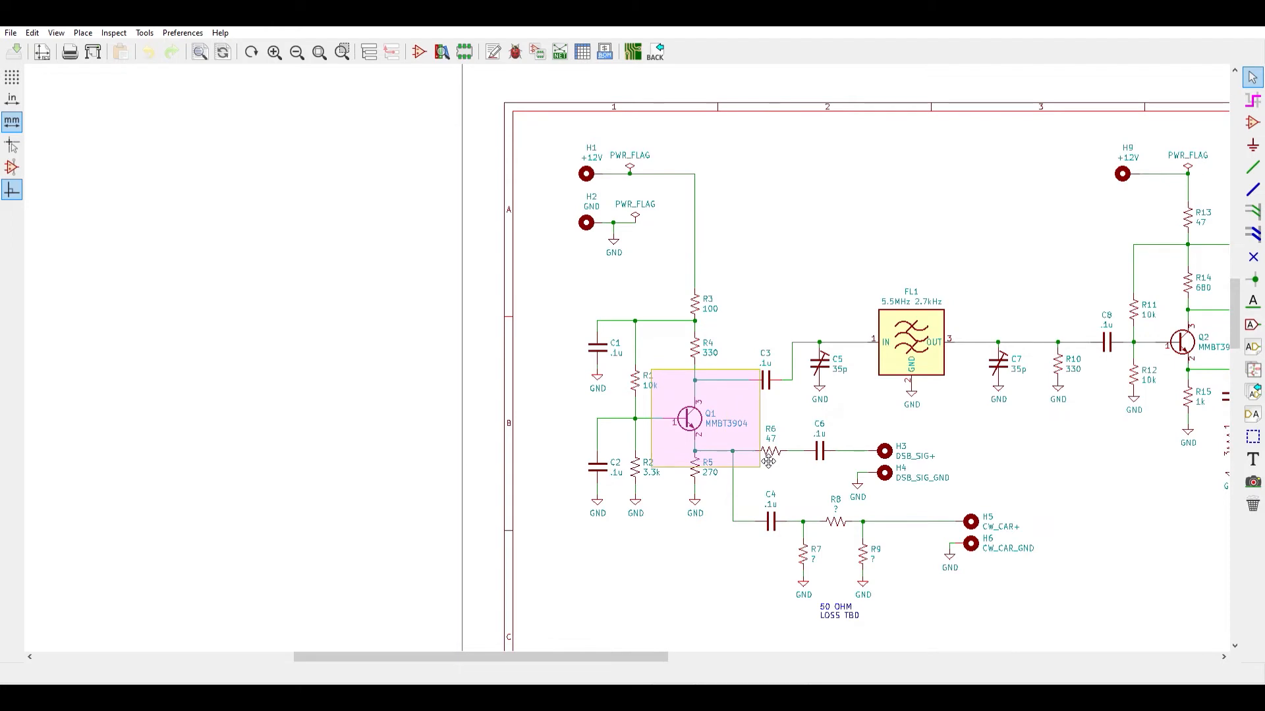
left_click(764, 457)
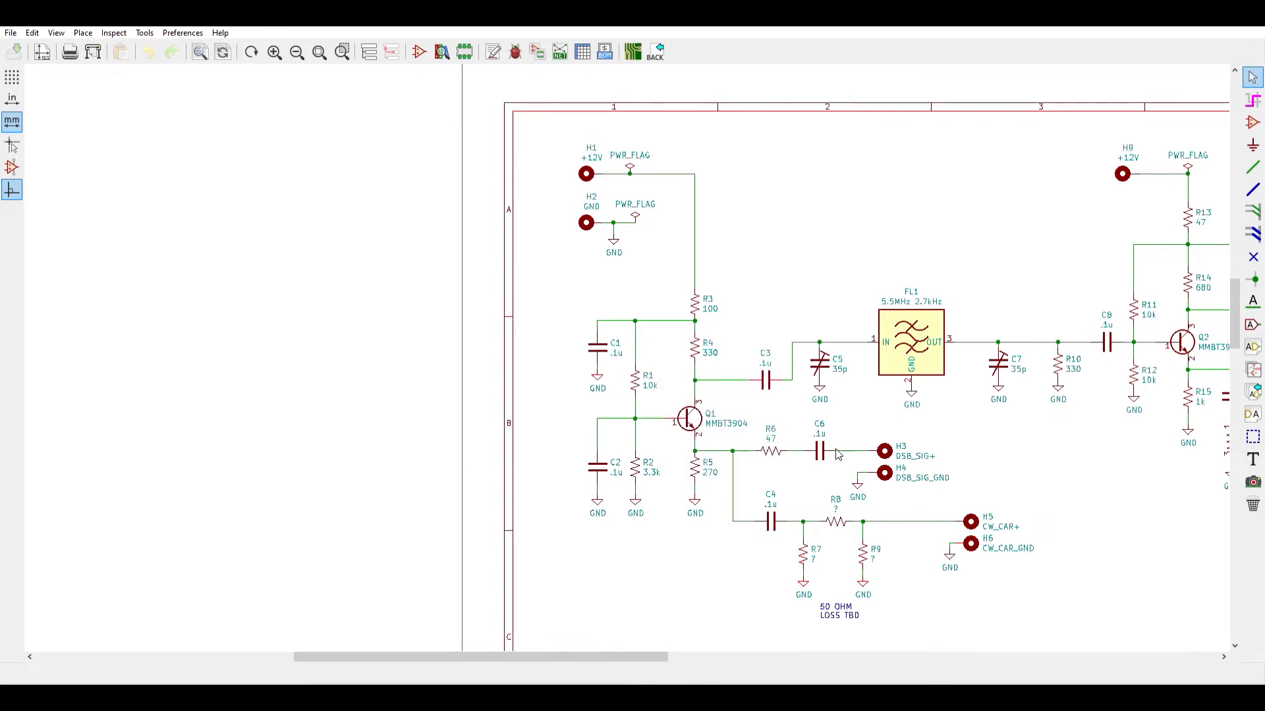
left_click(770, 449)
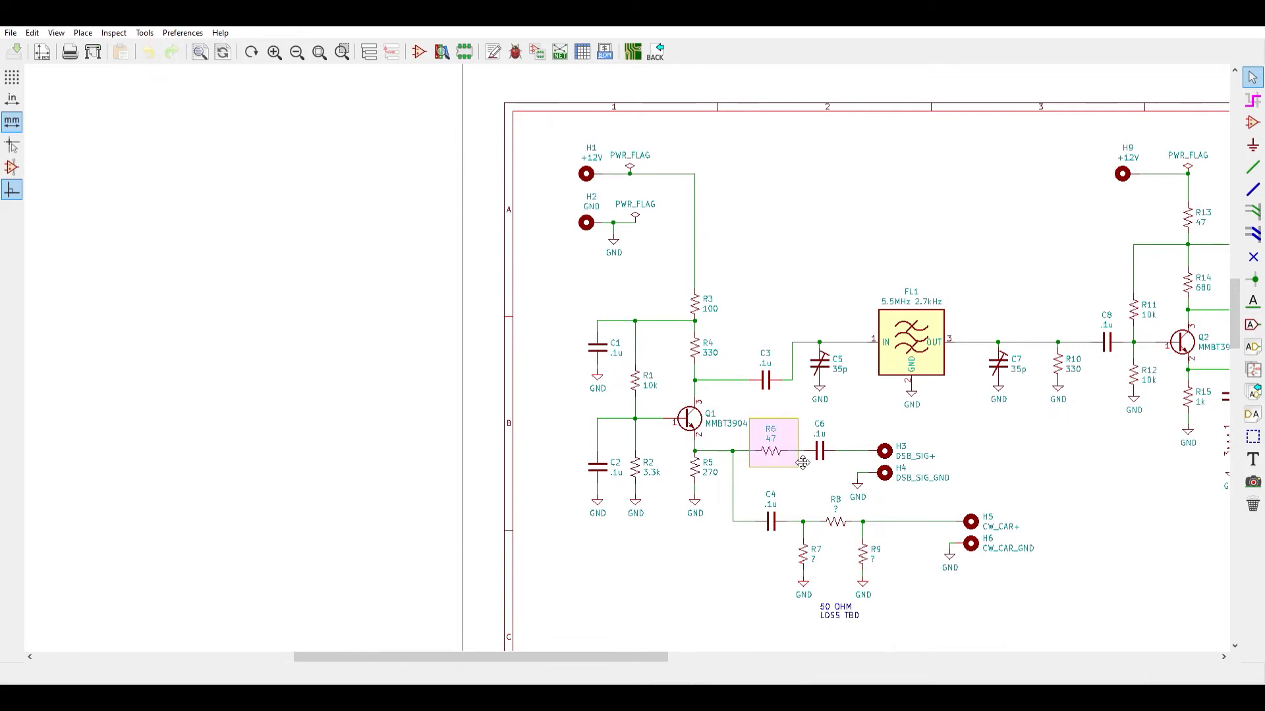
left_click(799, 463)
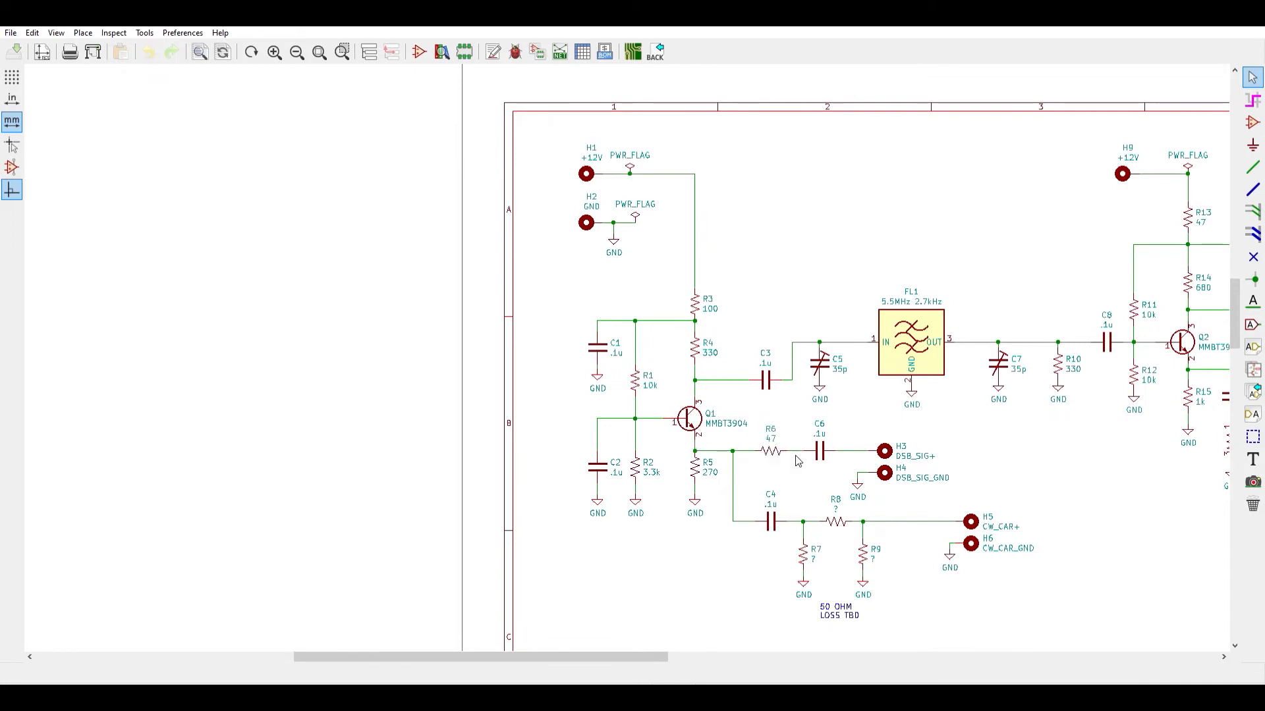
mouse_move(707, 445)
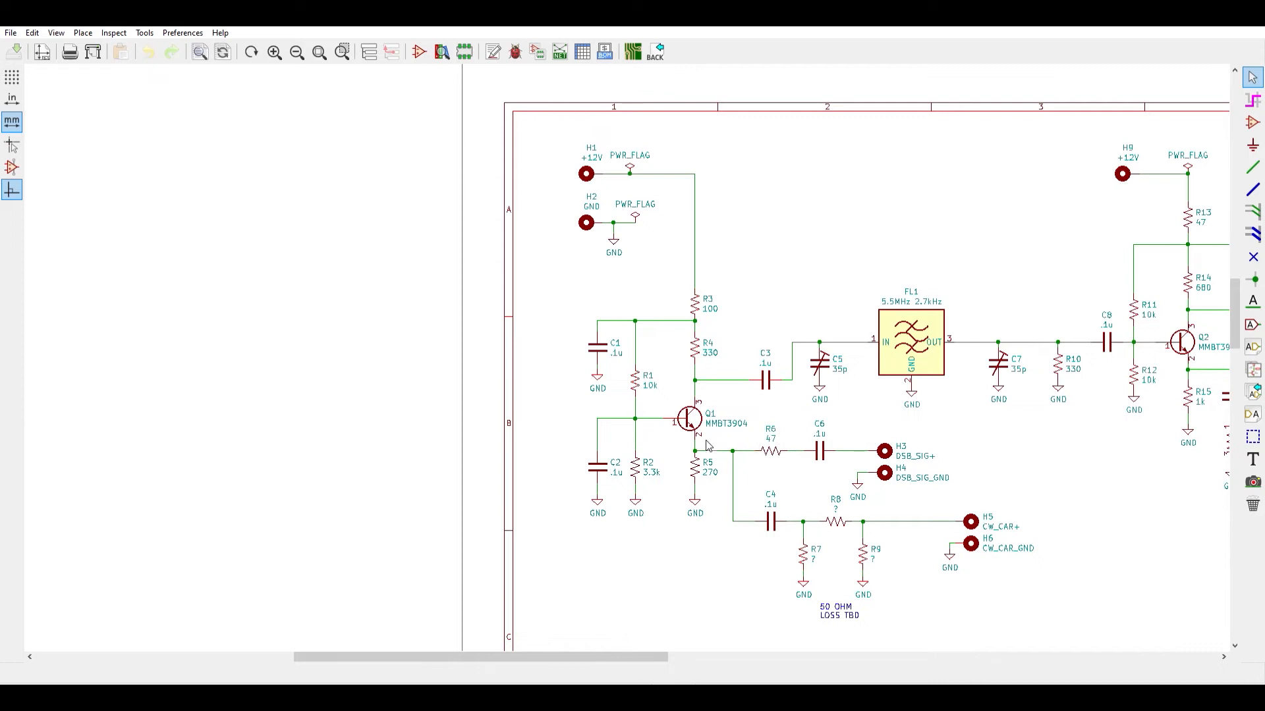
mouse_move(730, 460)
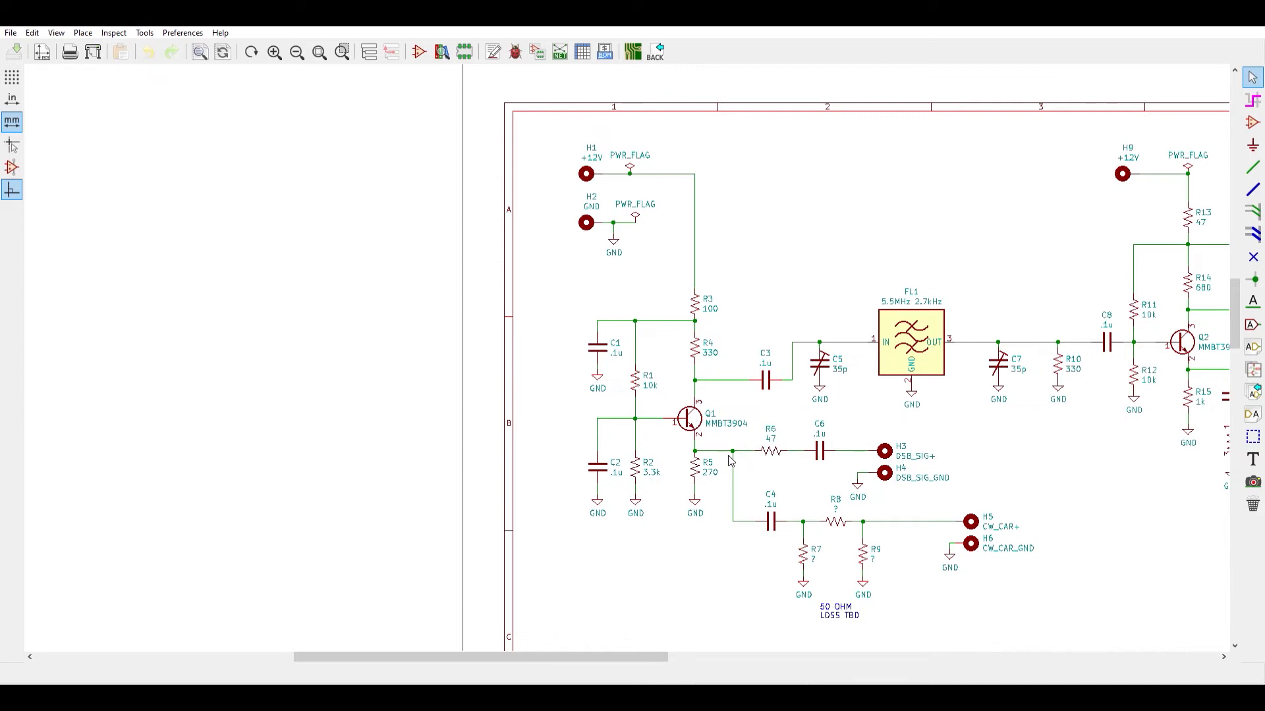
mouse_move(705, 424)
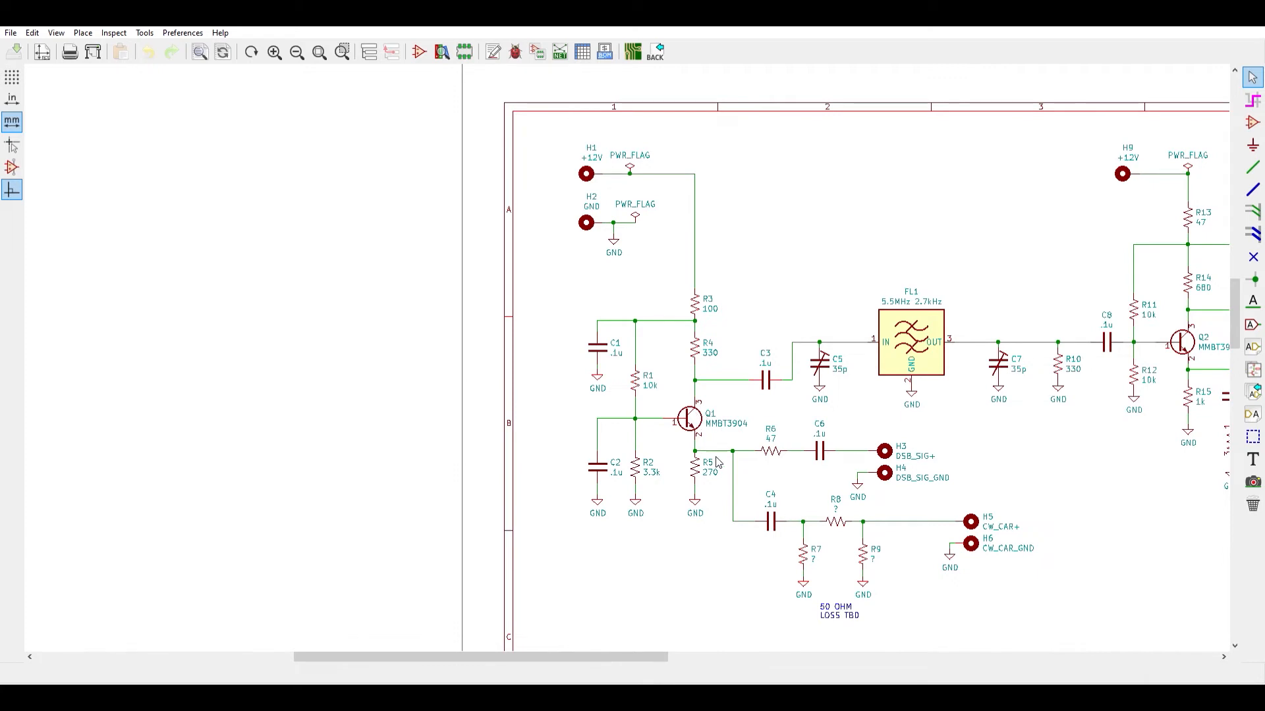
mouse_move(791, 464)
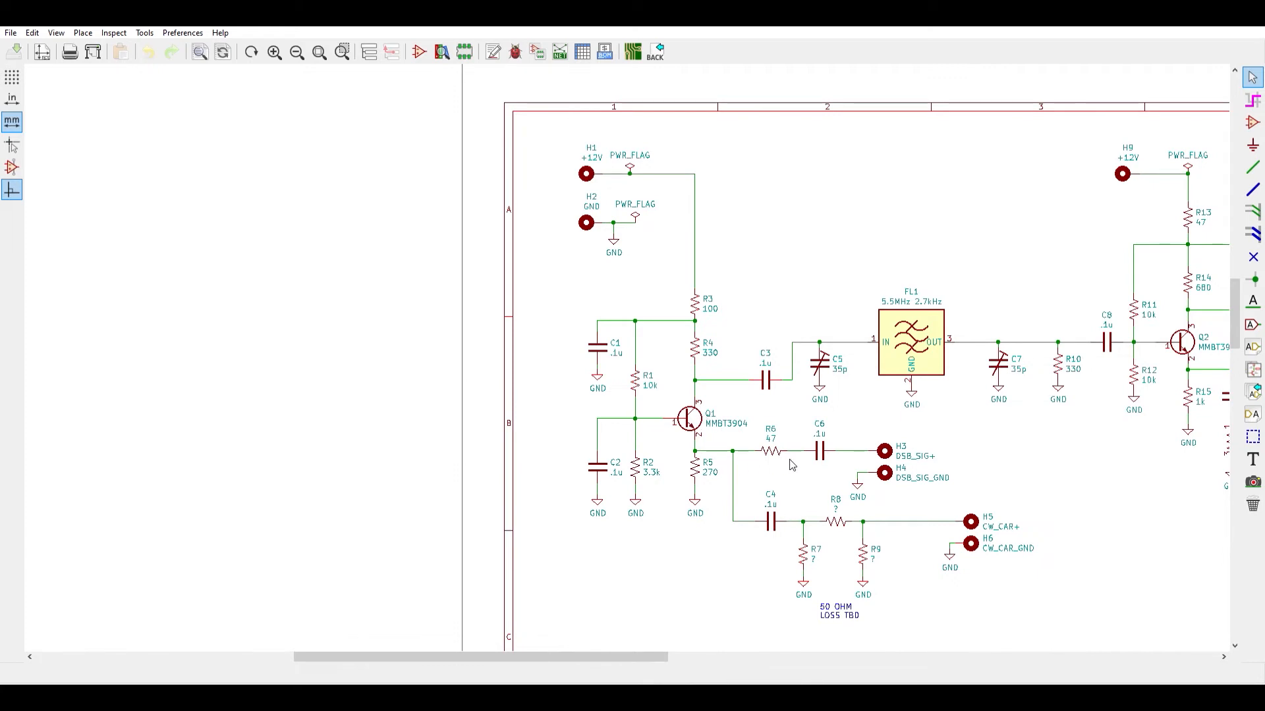
mouse_move(819, 470)
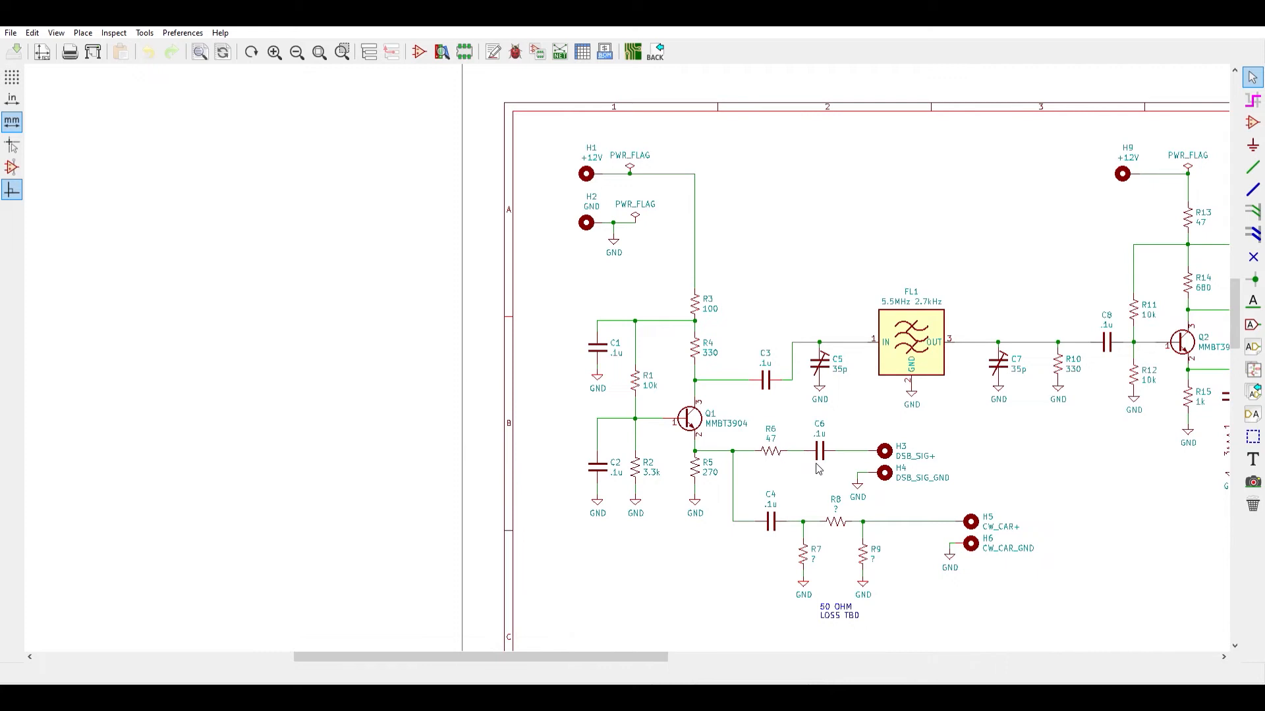
mouse_move(764, 466)
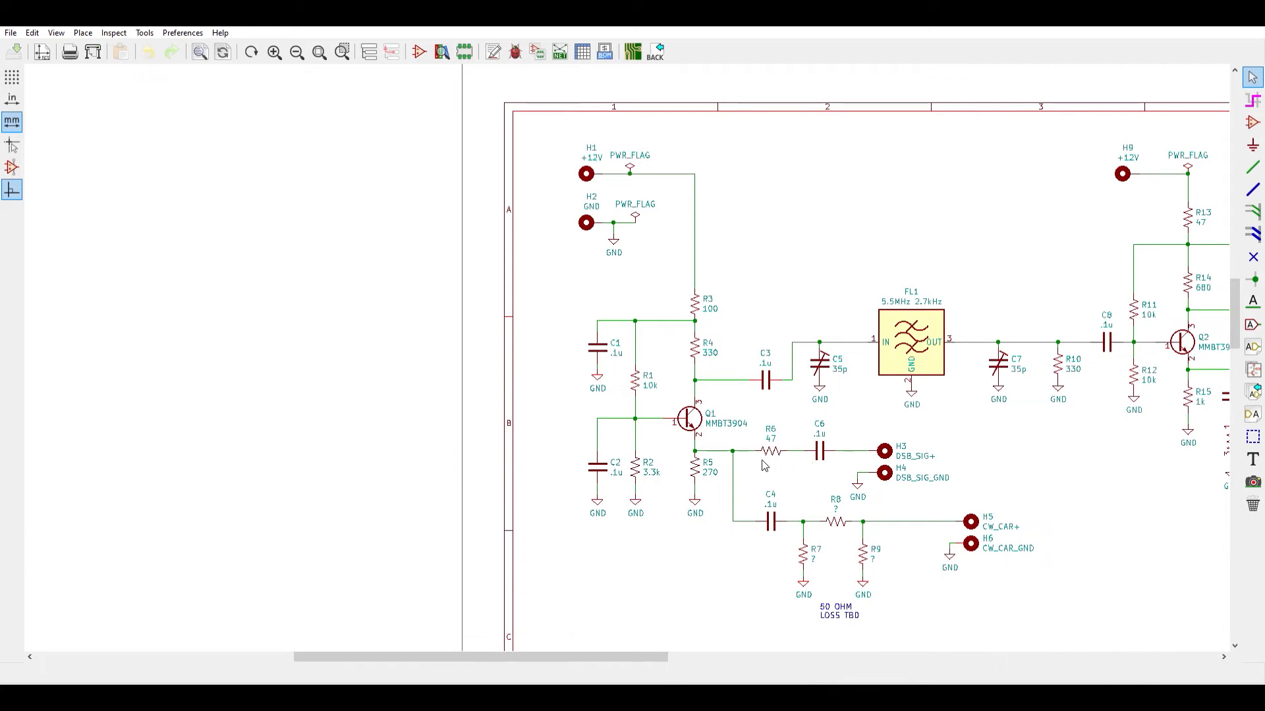
mouse_move(756, 450)
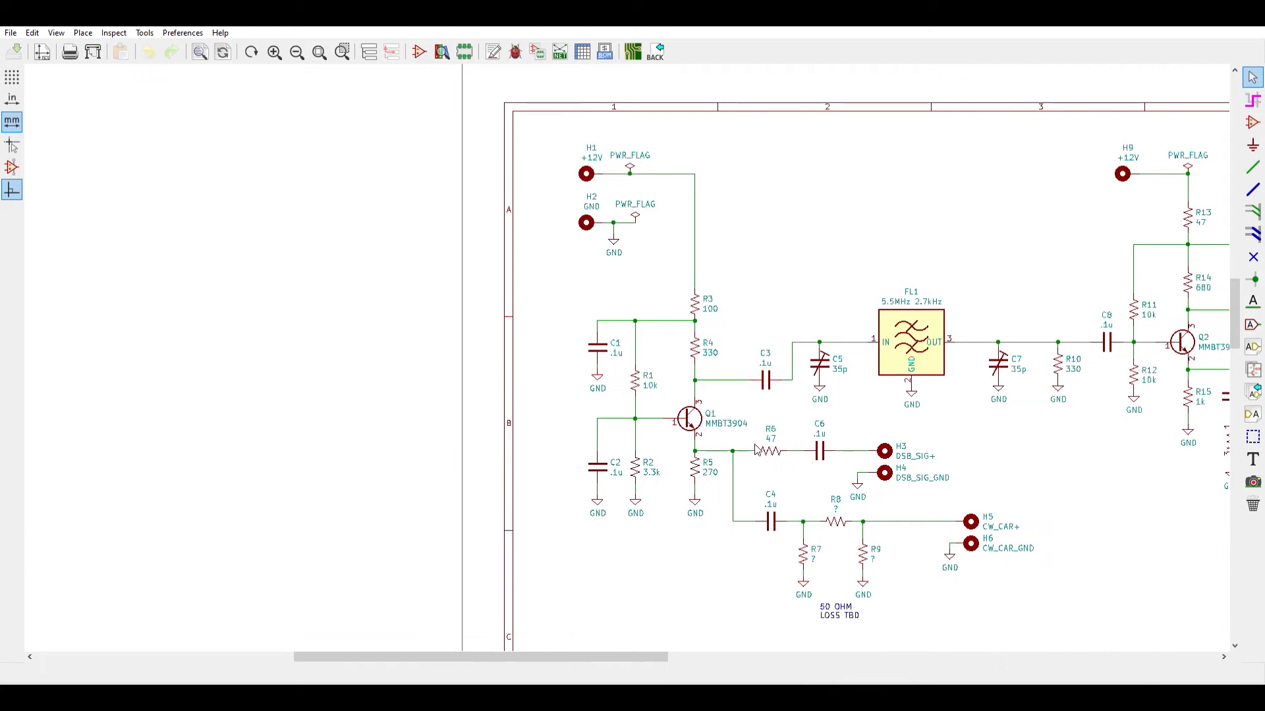
mouse_move(795, 465)
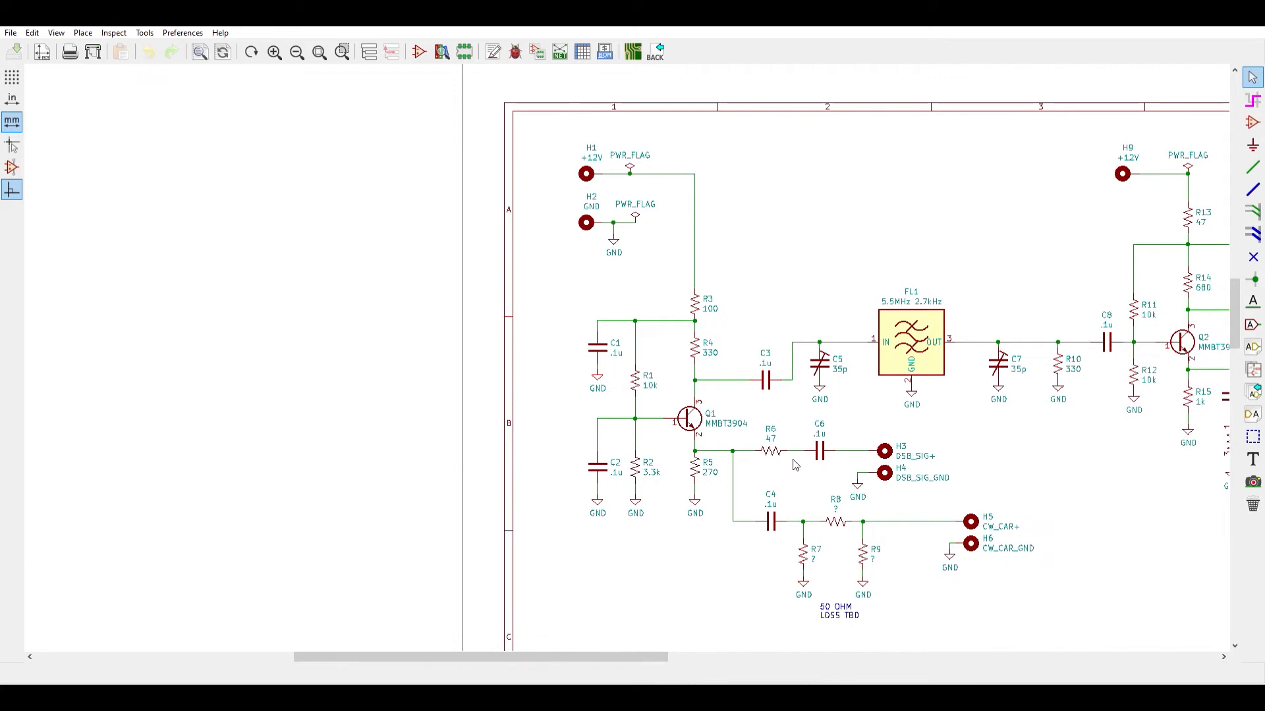
mouse_move(869, 424)
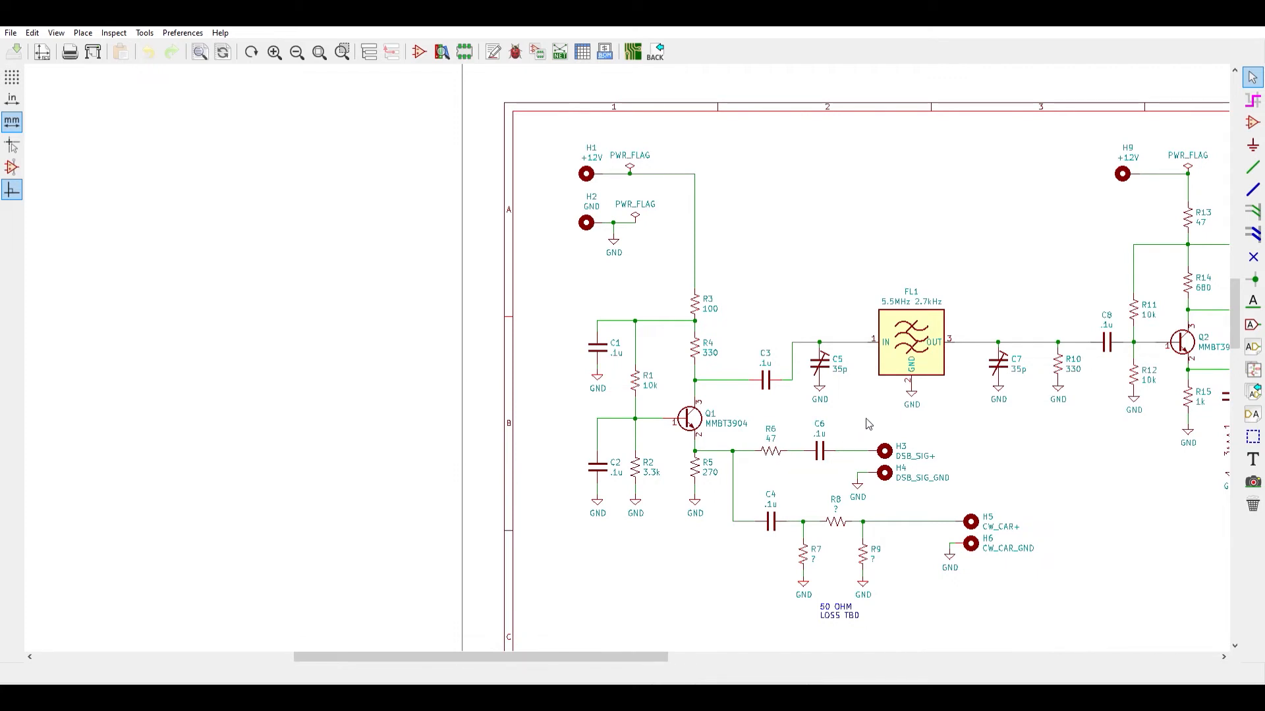
mouse_move(962, 427)
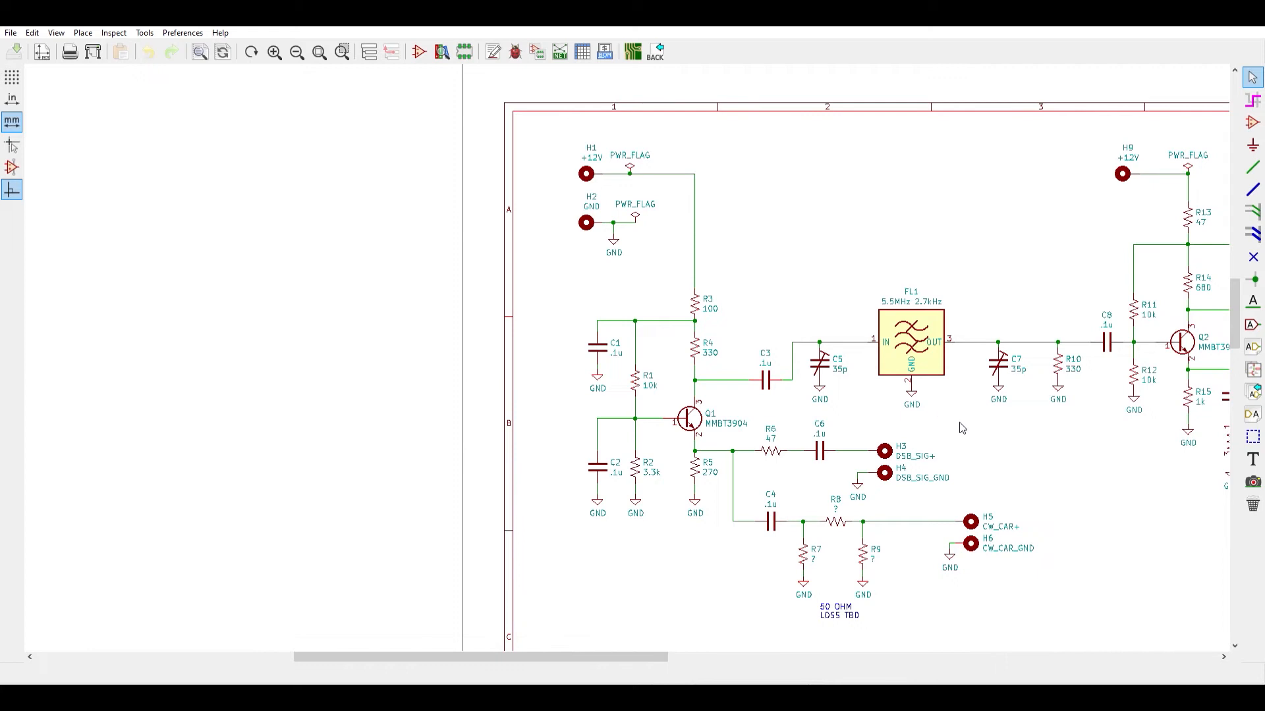
mouse_move(972, 442)
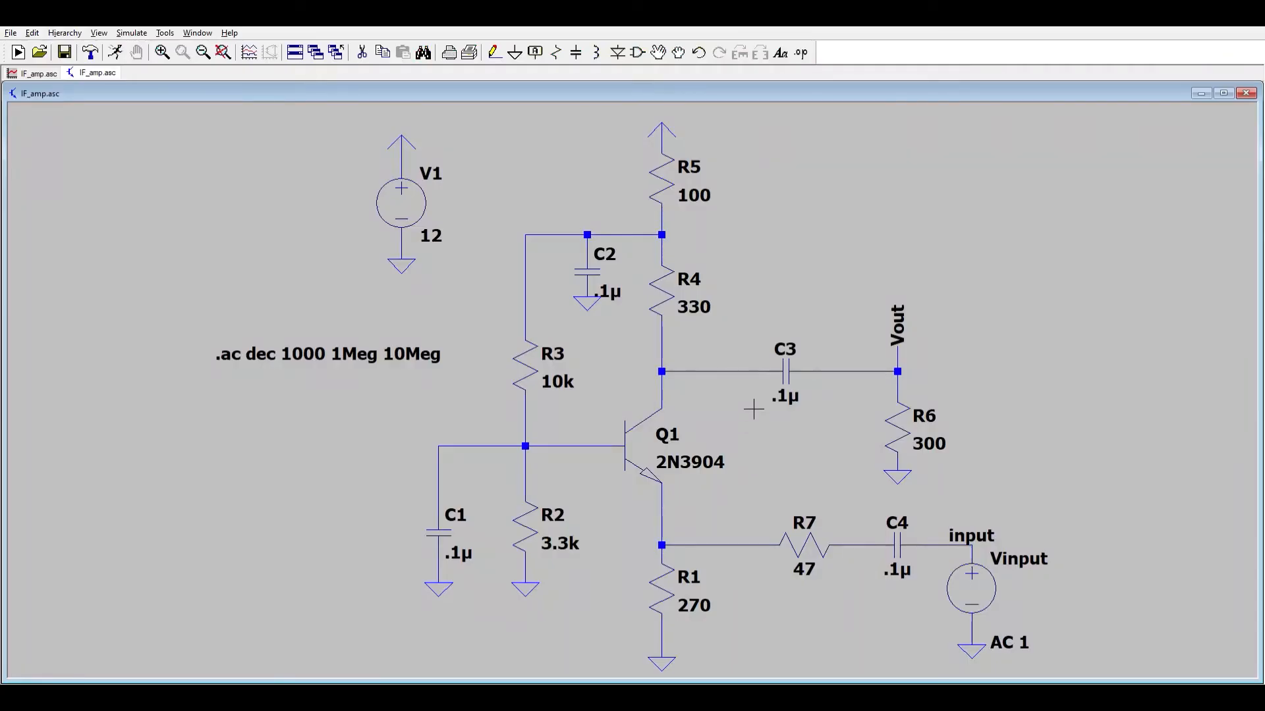
mouse_move(766, 313)
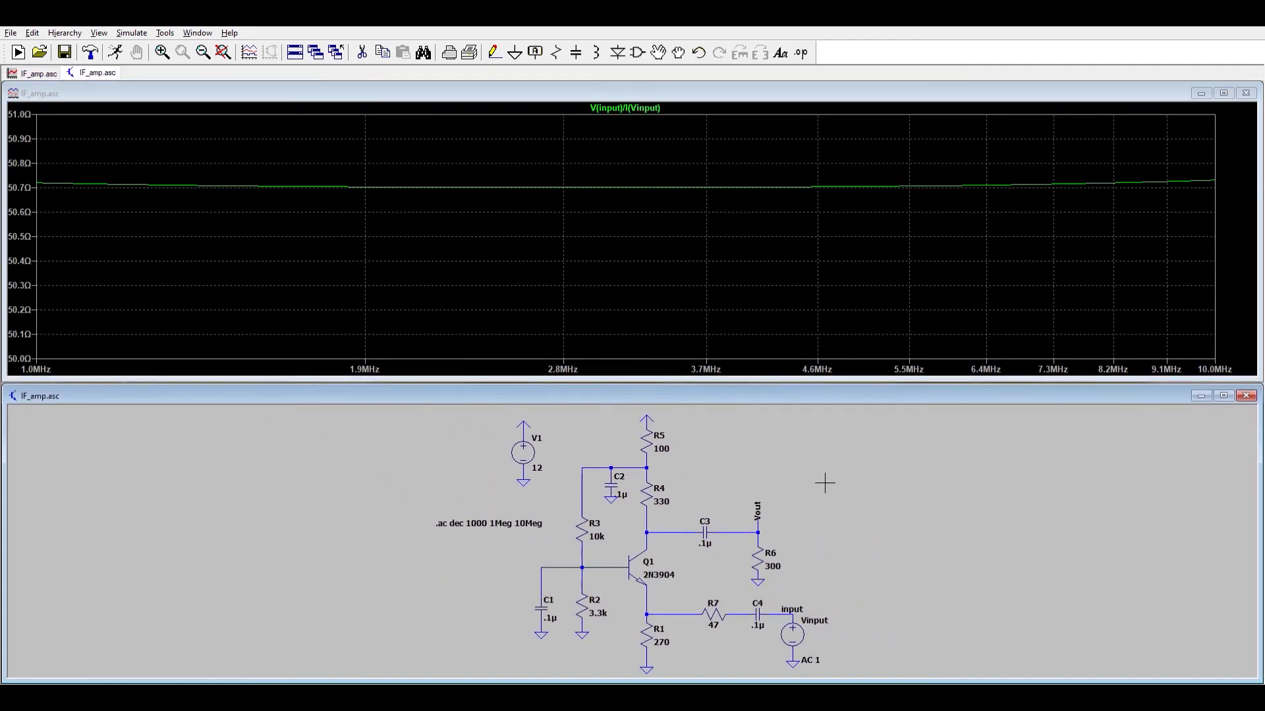
mouse_move(864, 175)
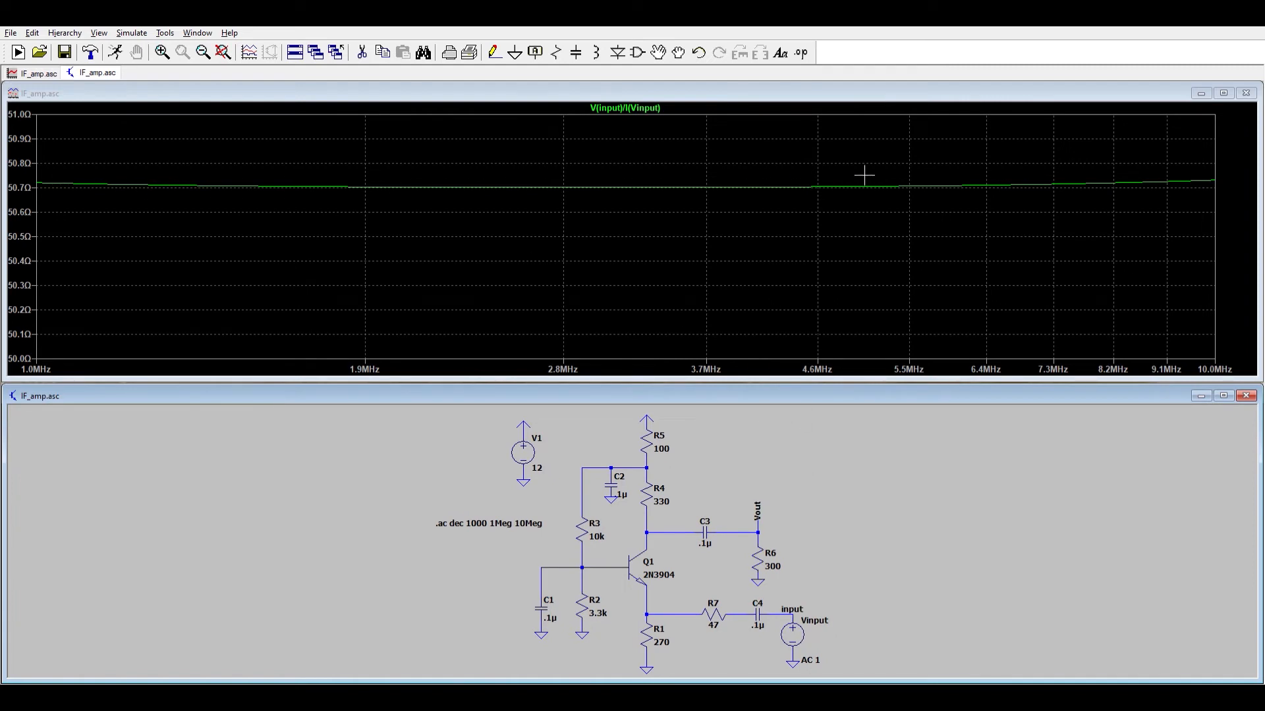
mouse_move(1142, 263)
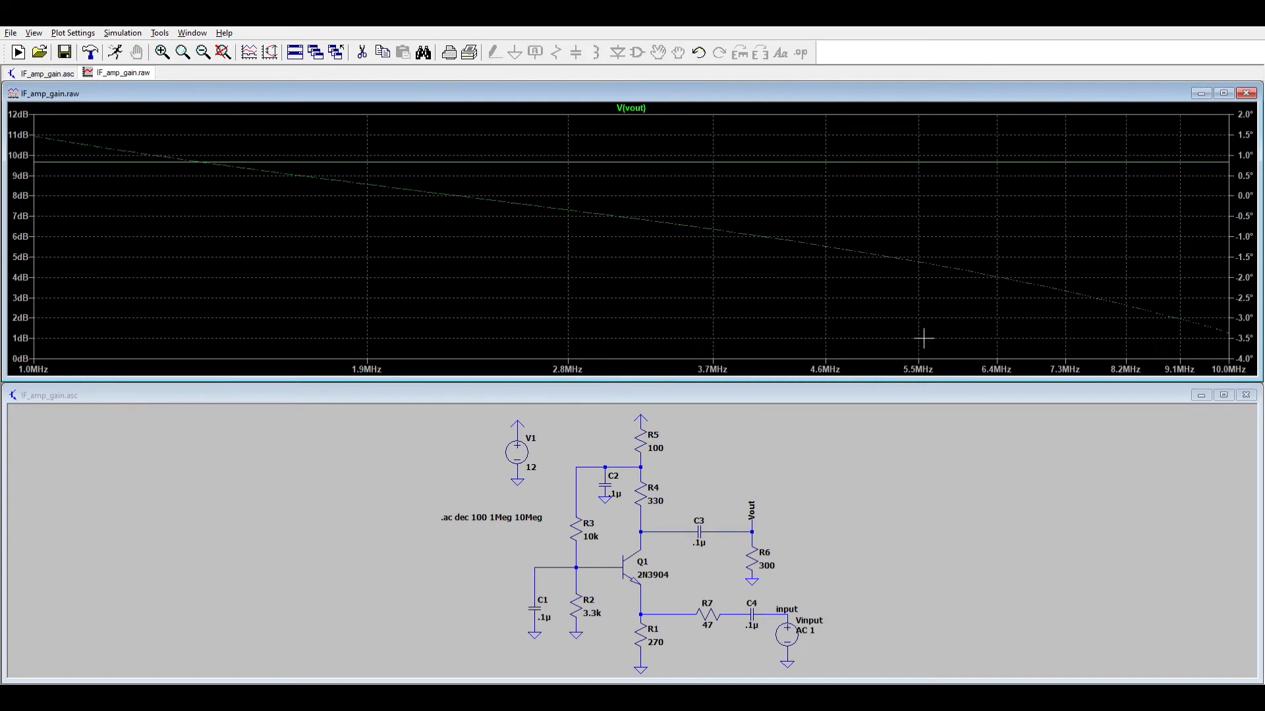
mouse_move(496, 144)
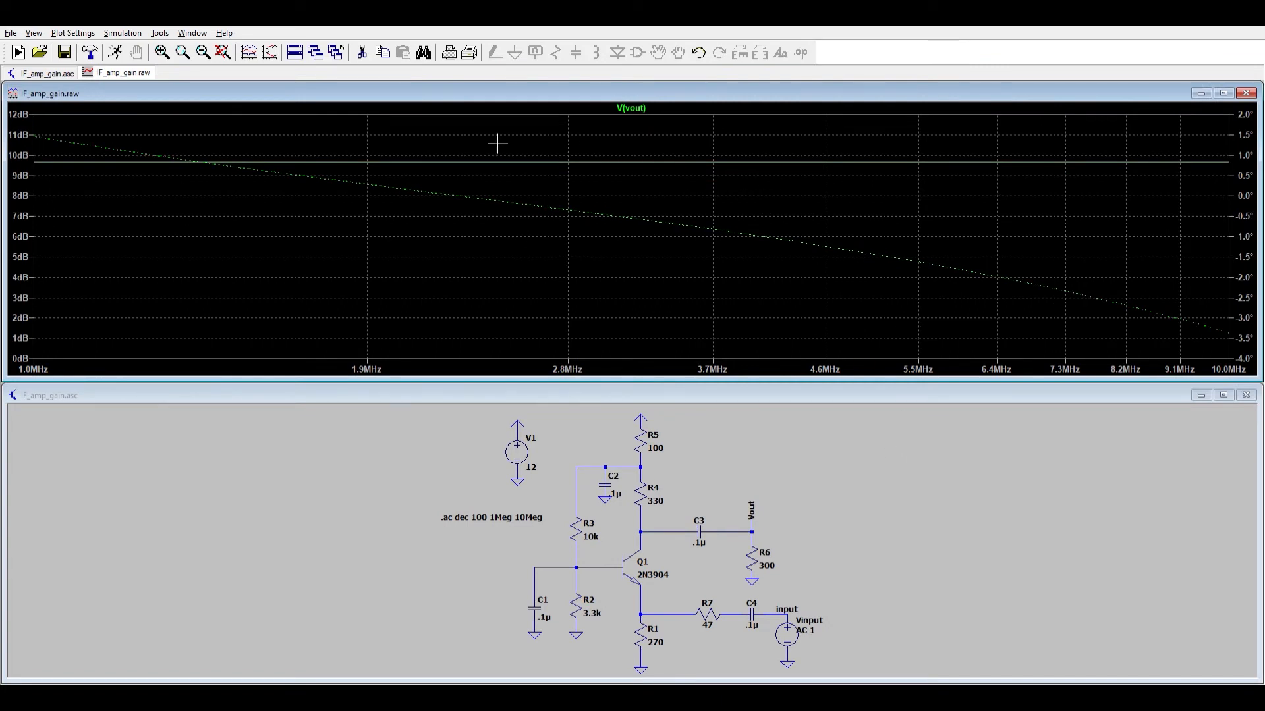
mouse_move(150, 143)
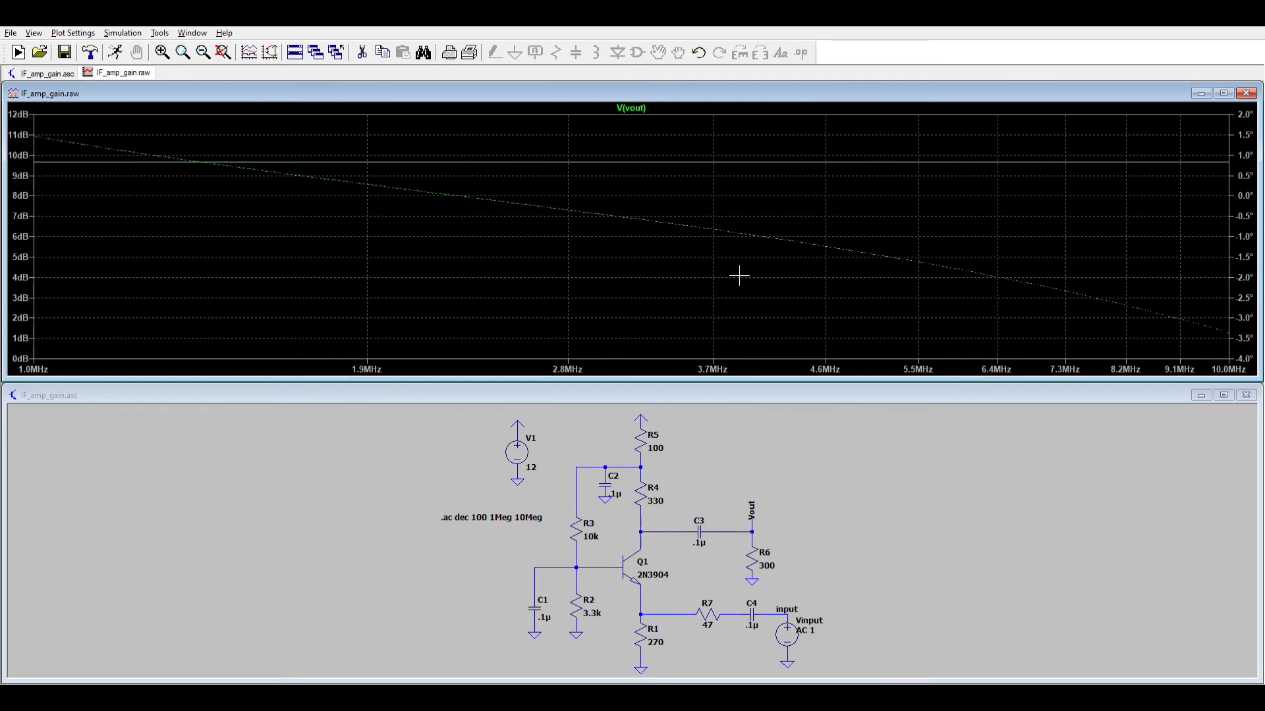
mouse_move(587, 317)
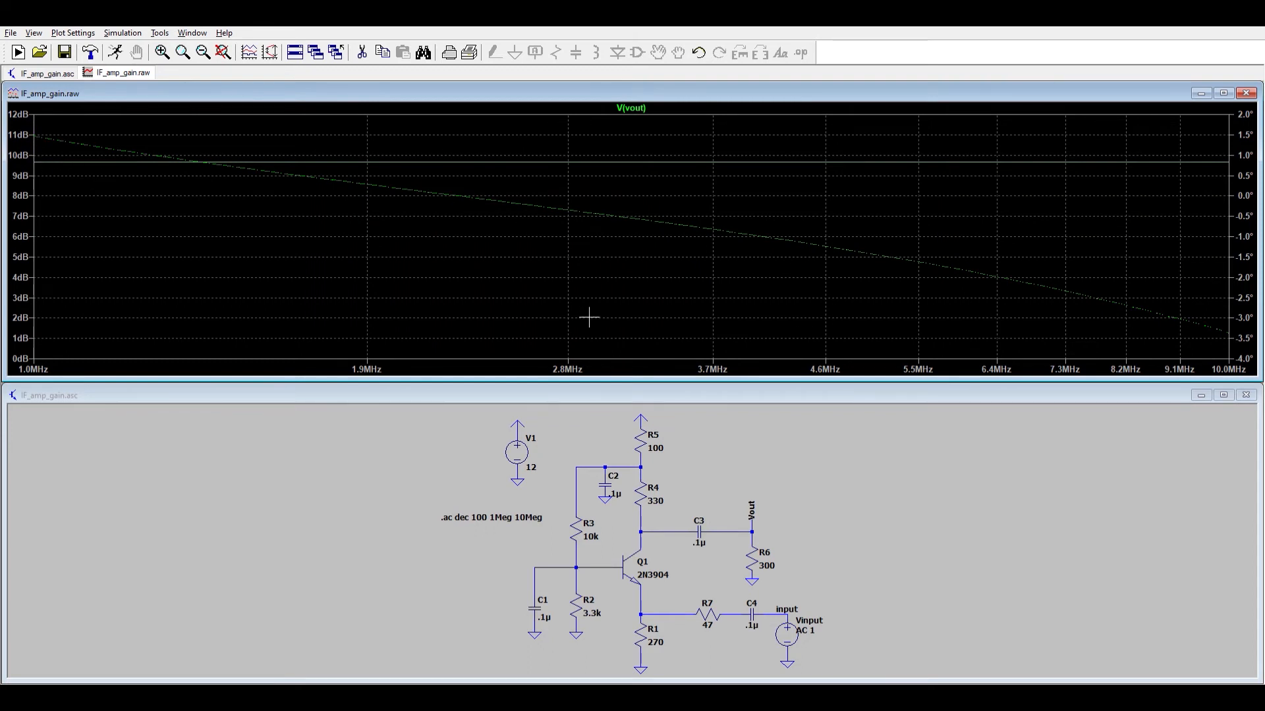
mouse_move(679, 317)
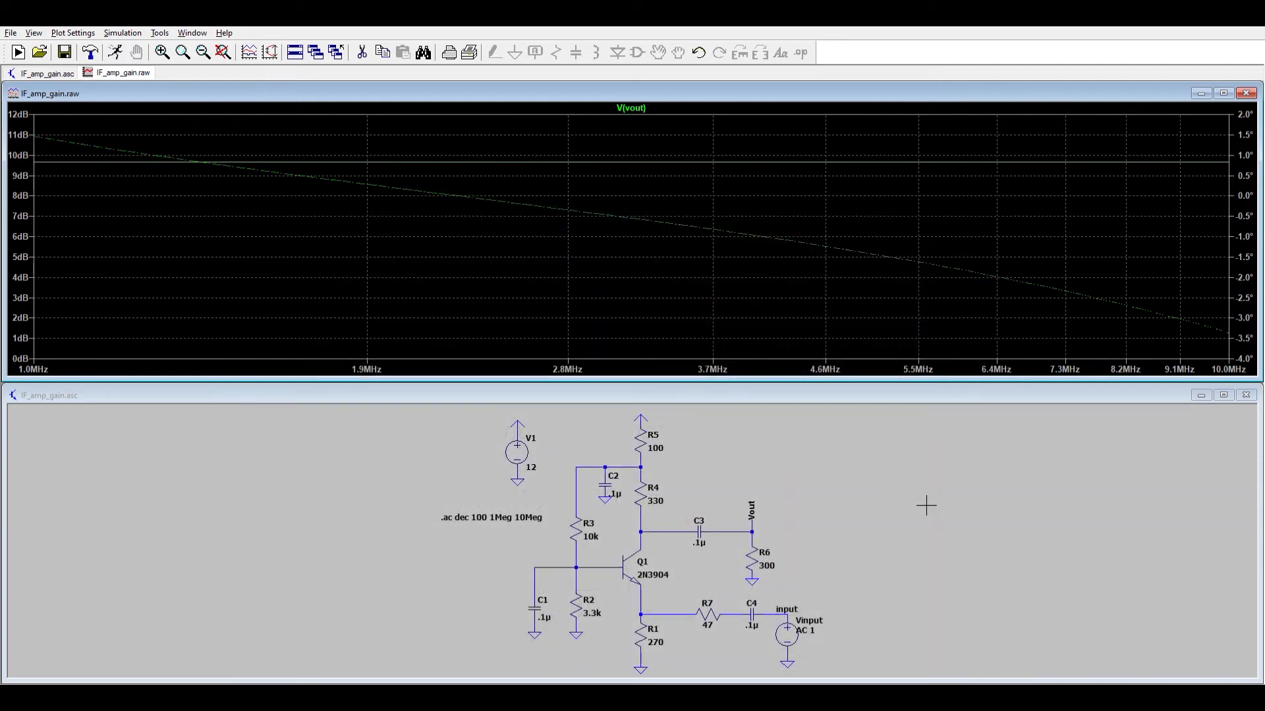
mouse_move(838, 534)
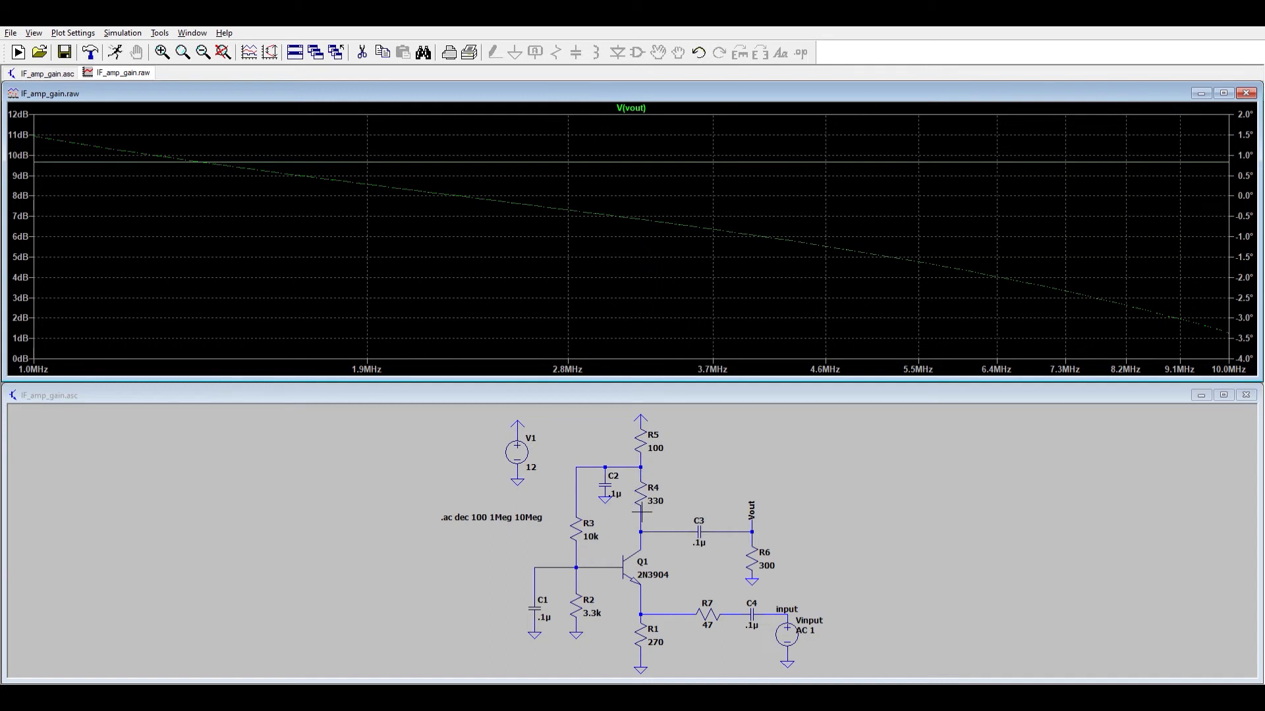
mouse_move(782, 575)
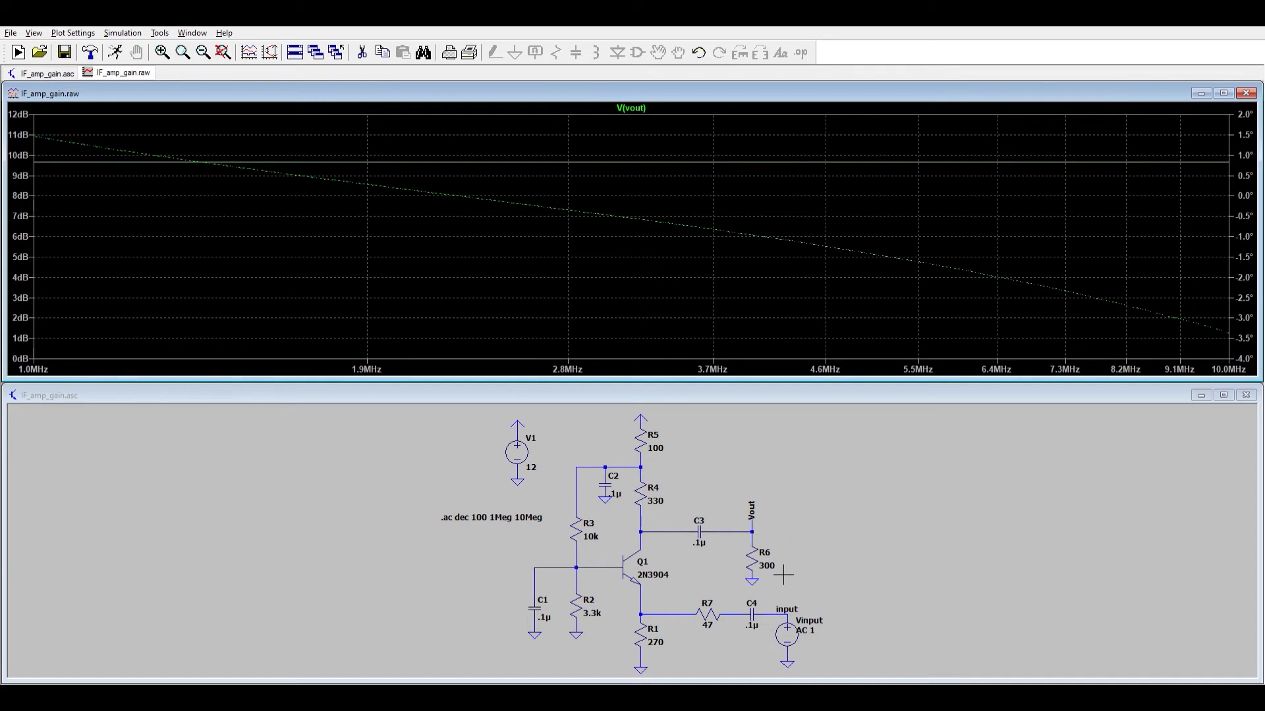
mouse_move(940, 517)
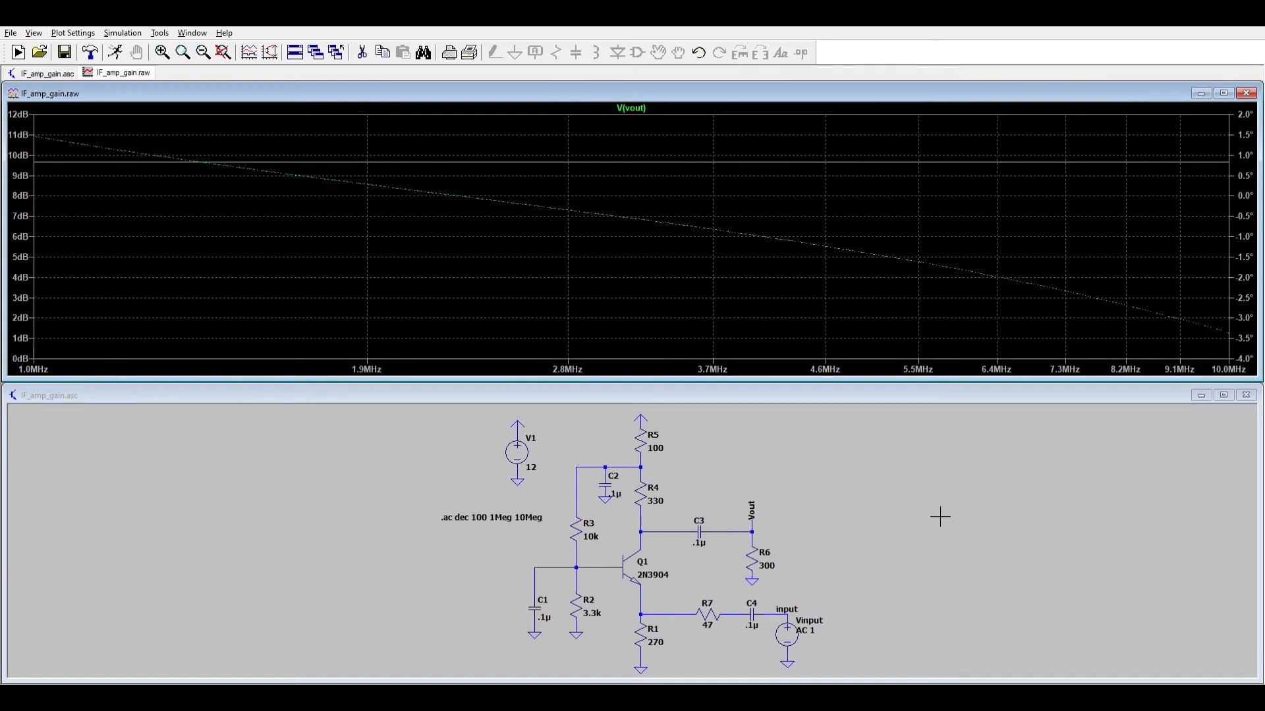
mouse_move(751, 450)
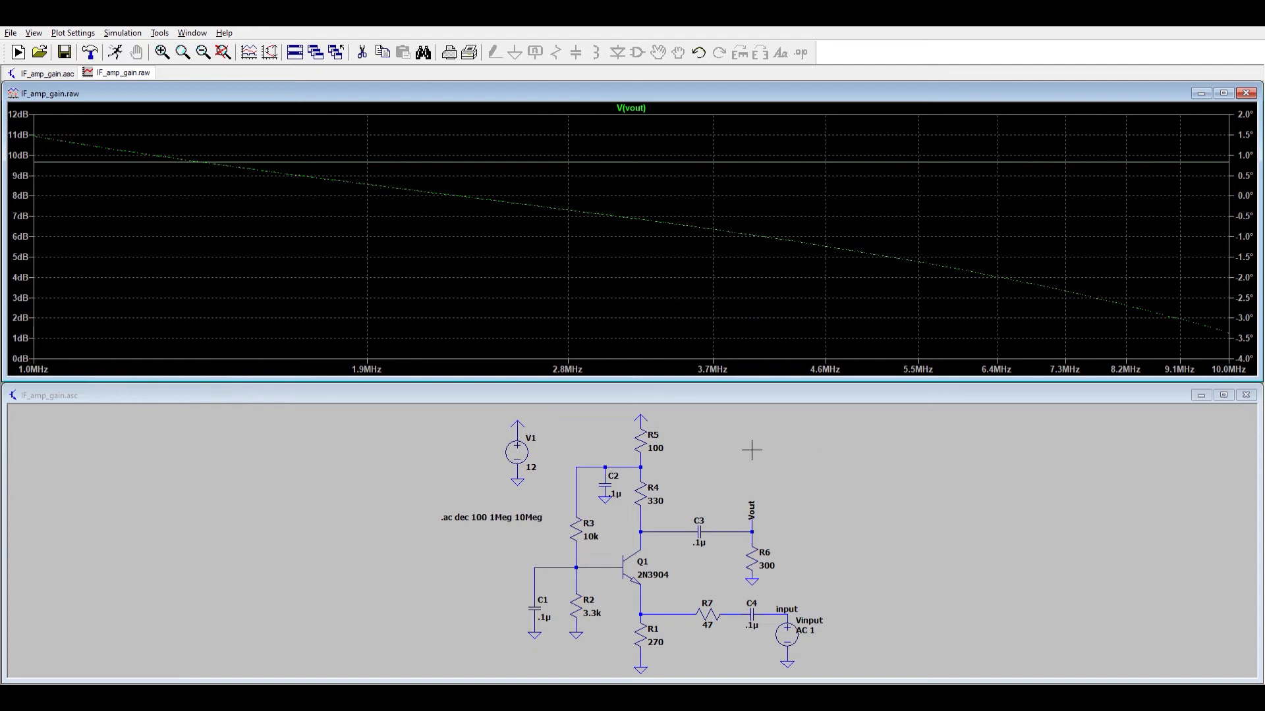
mouse_move(727, 486)
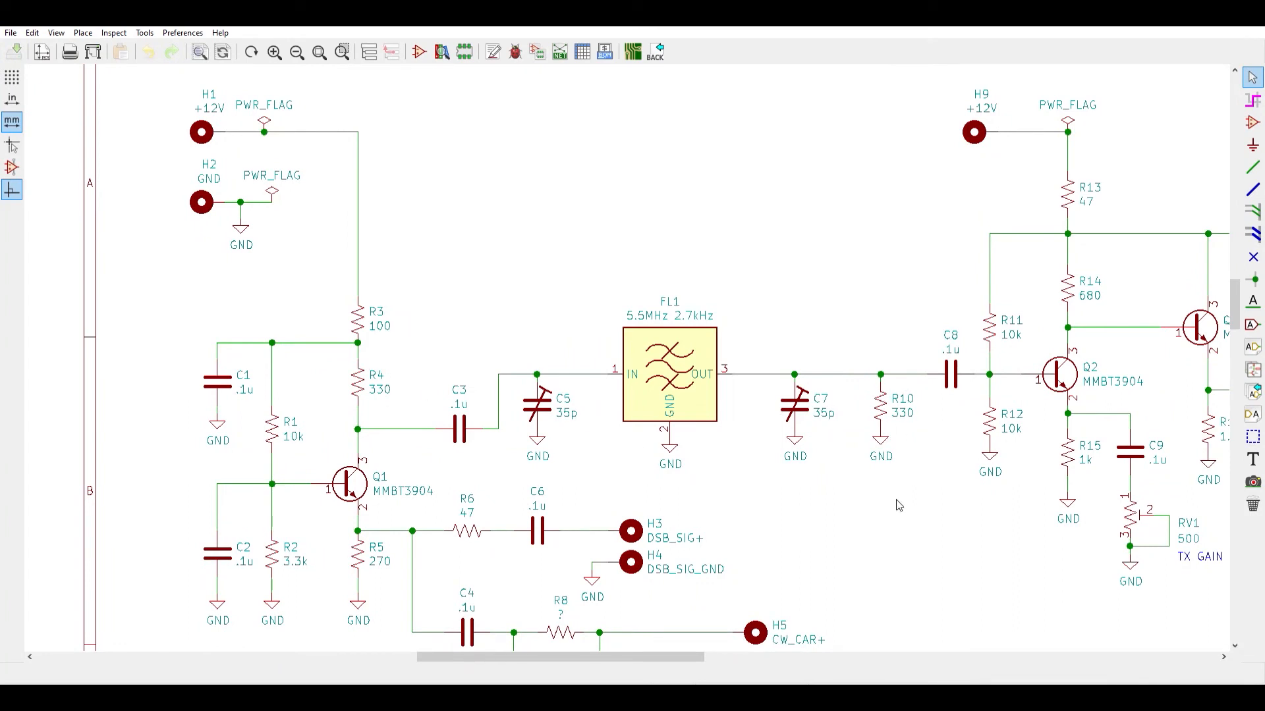
mouse_move(564, 409)
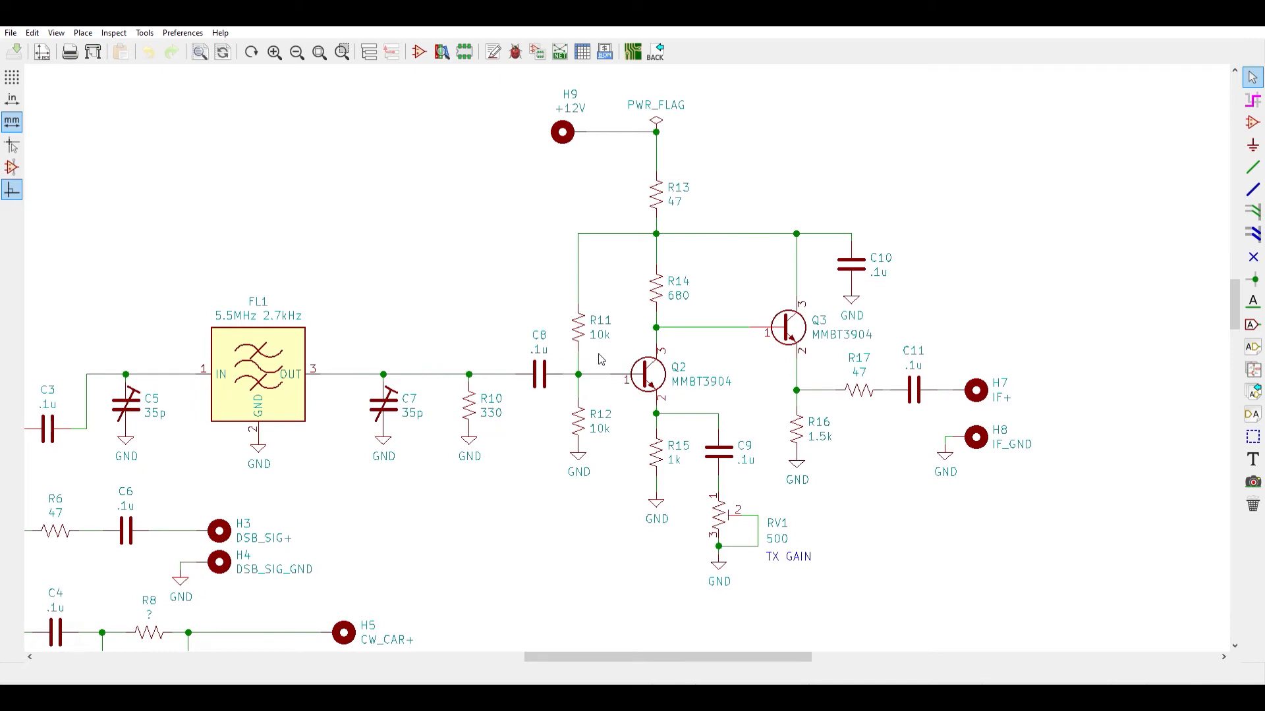
mouse_move(612, 339)
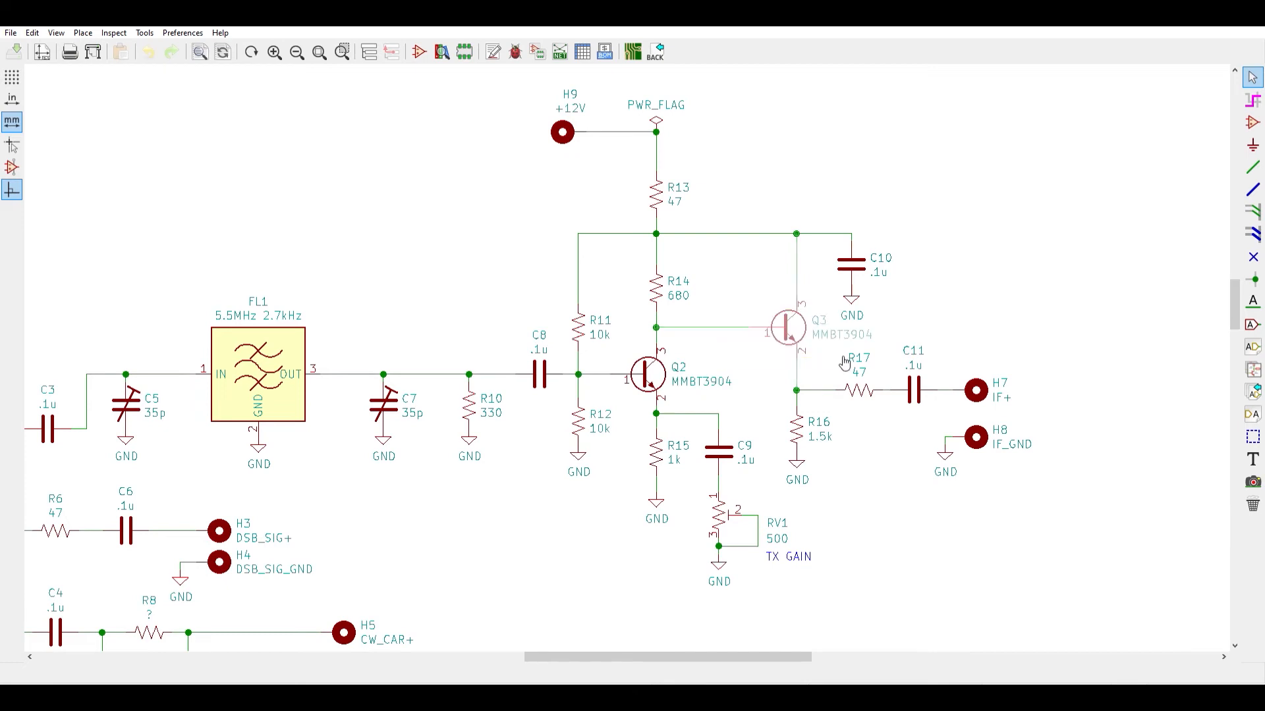
mouse_move(766, 359)
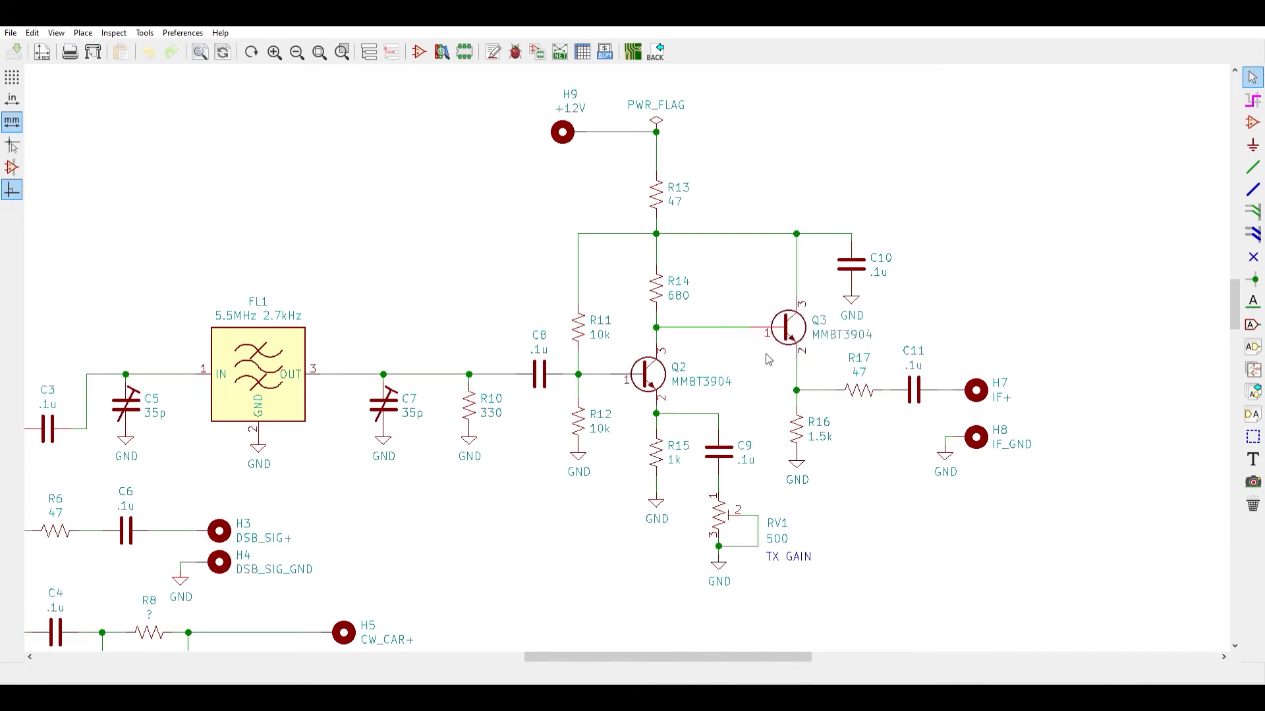
- Bring the Q2/Q3 second IF amplifier stage into view
left_click(726, 532)
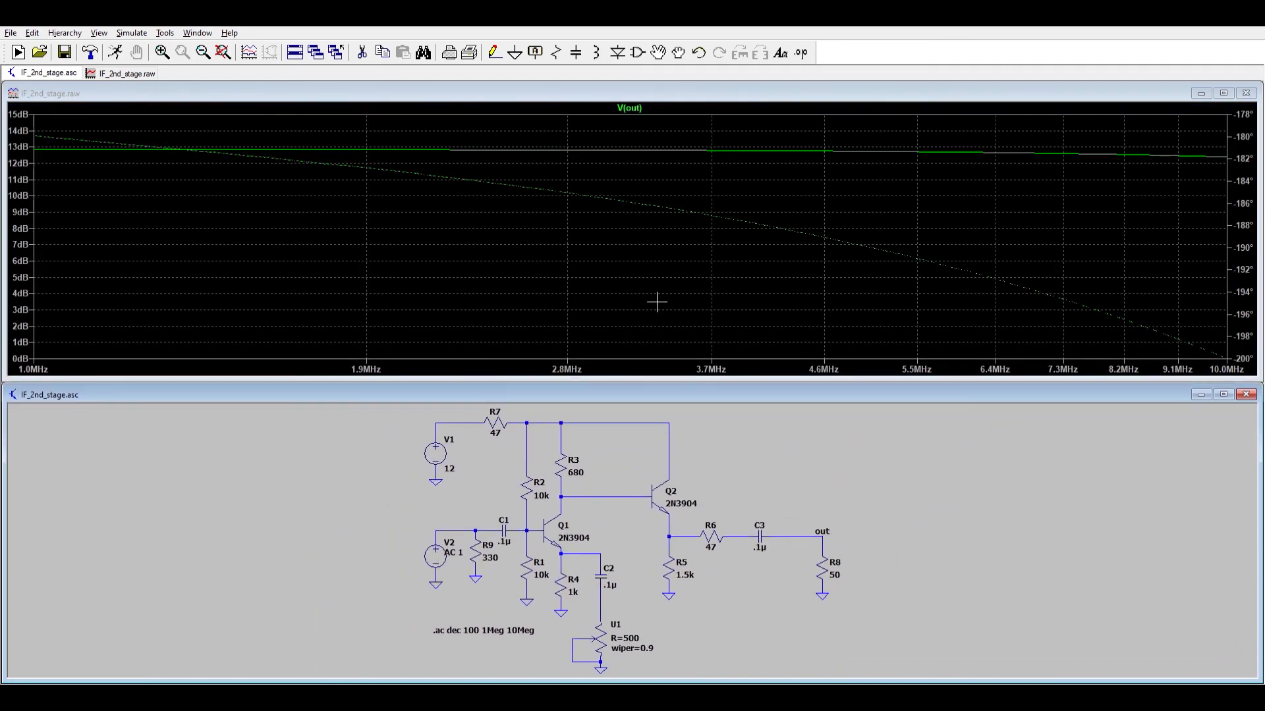
mouse_move(244, 159)
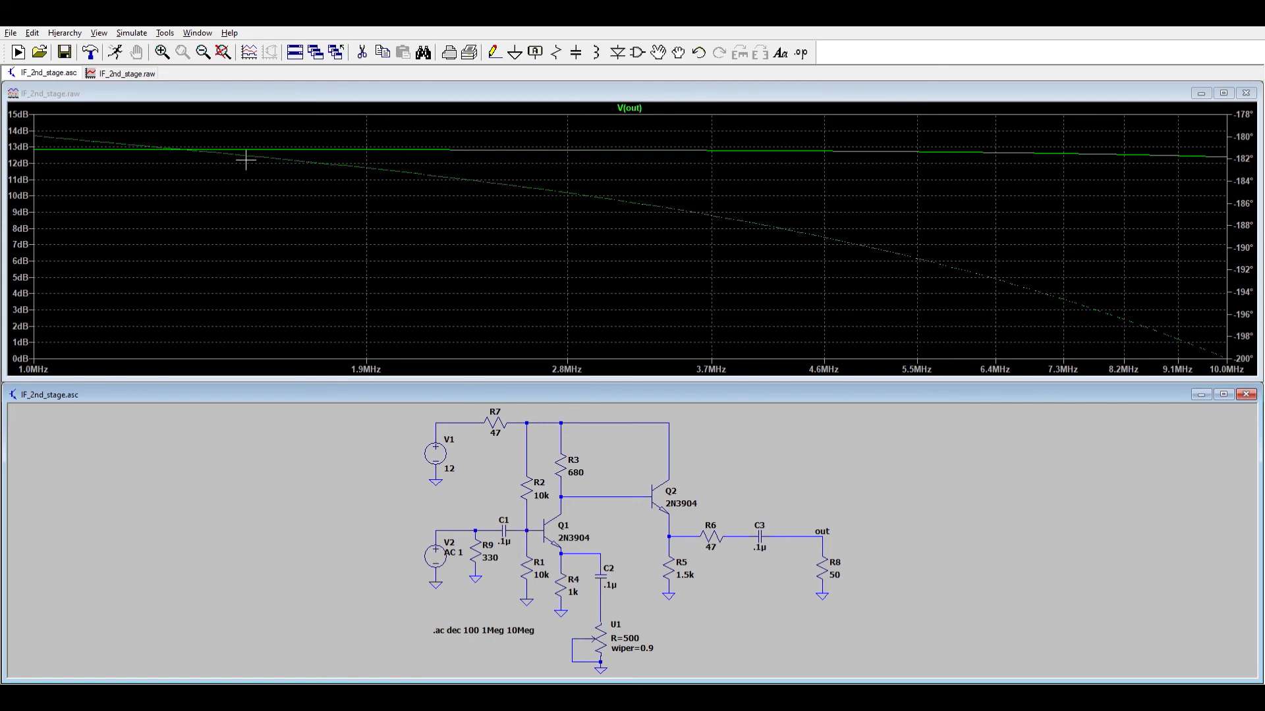
mouse_move(467, 230)
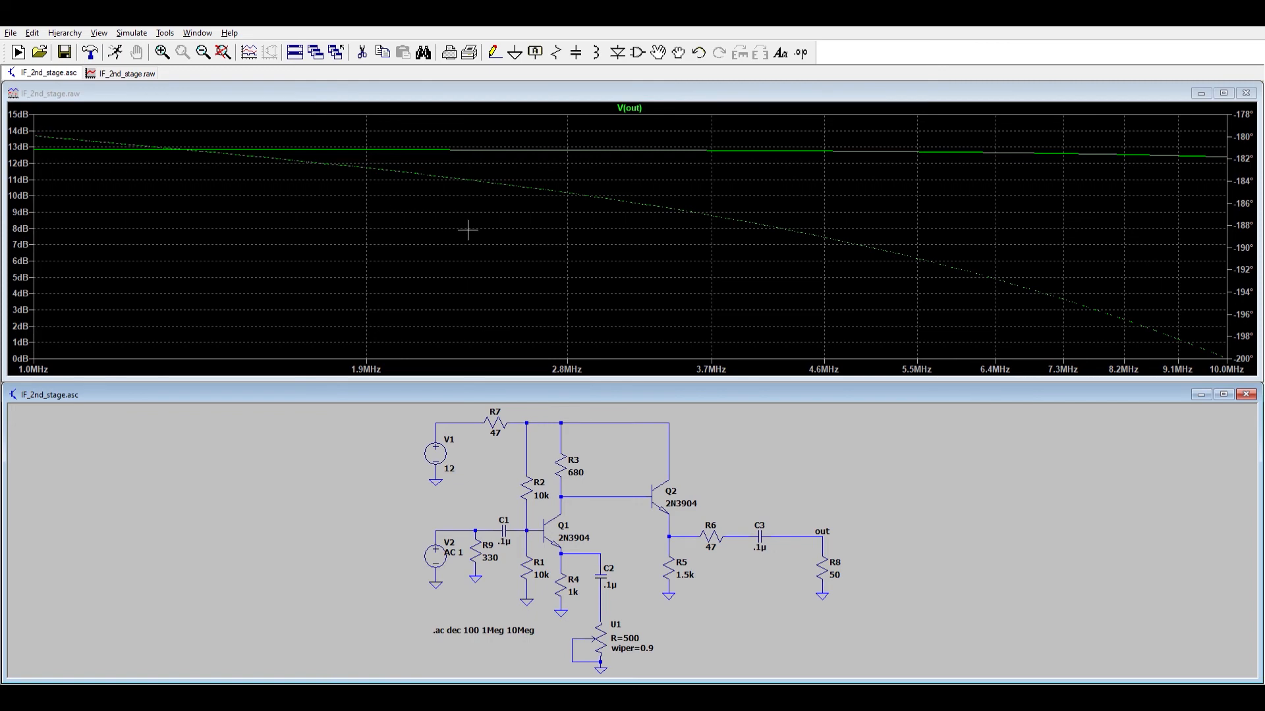
mouse_move(543, 246)
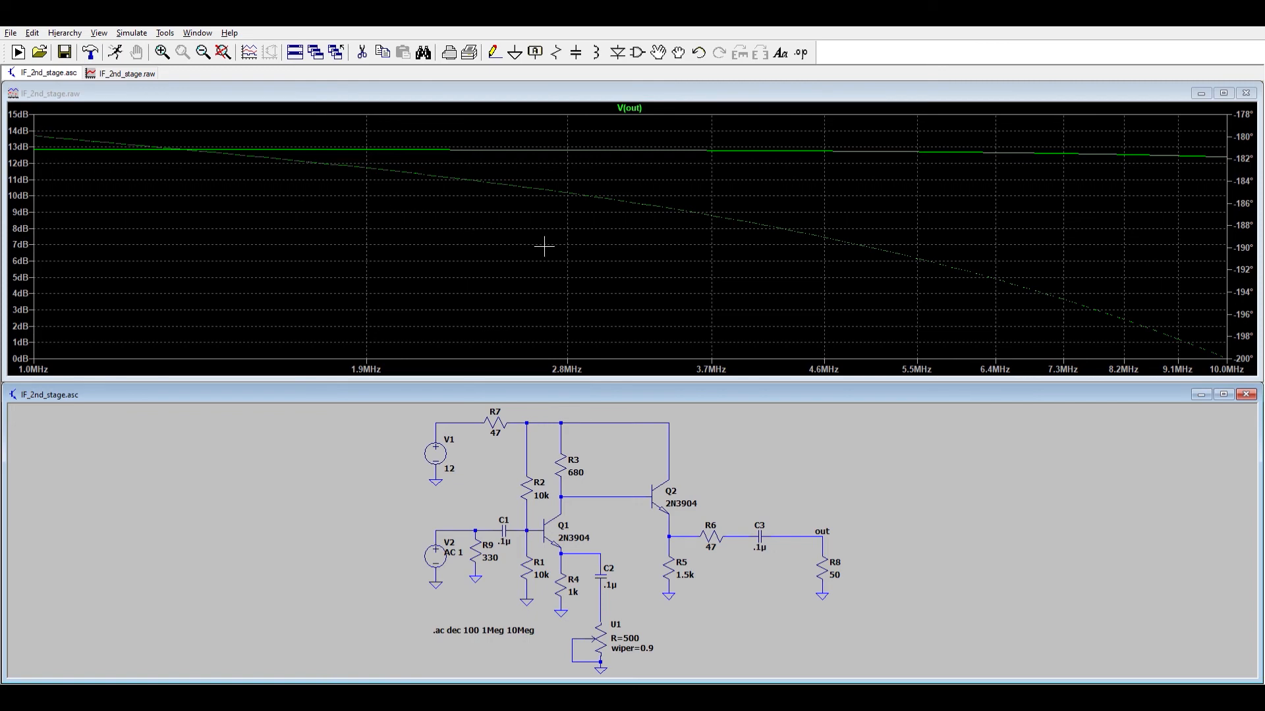
mouse_move(623, 262)
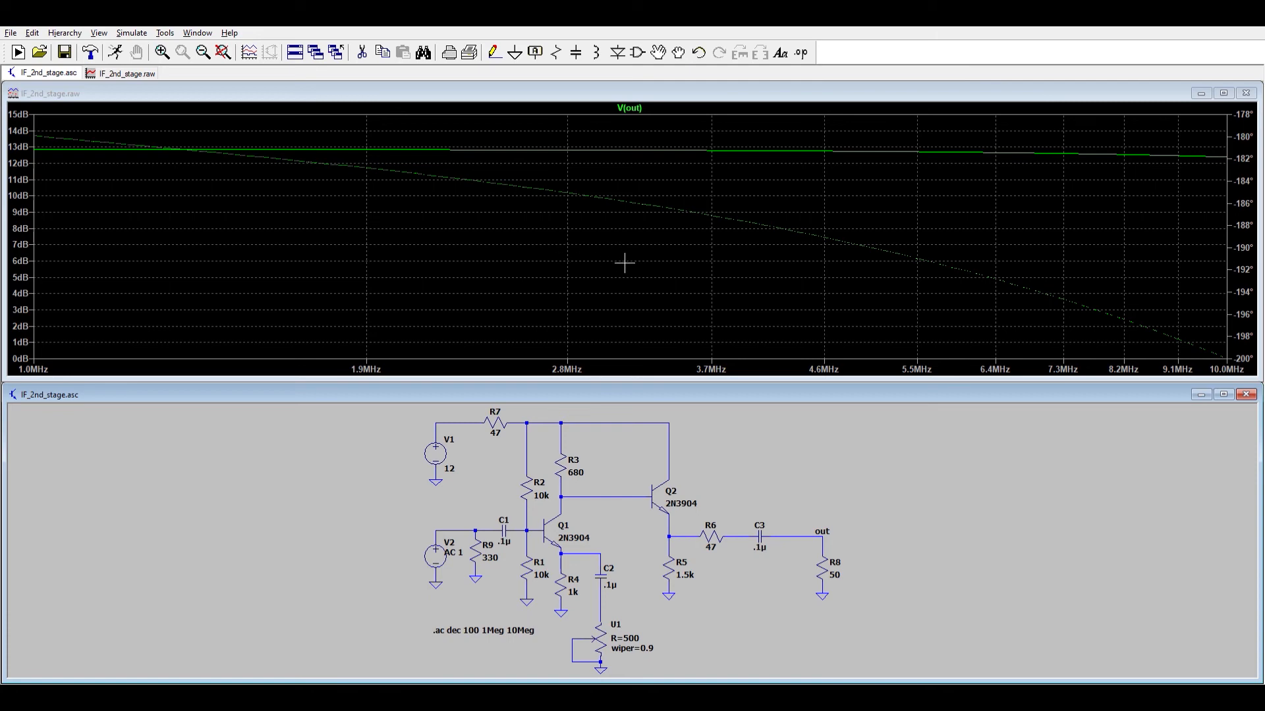
mouse_move(615, 267)
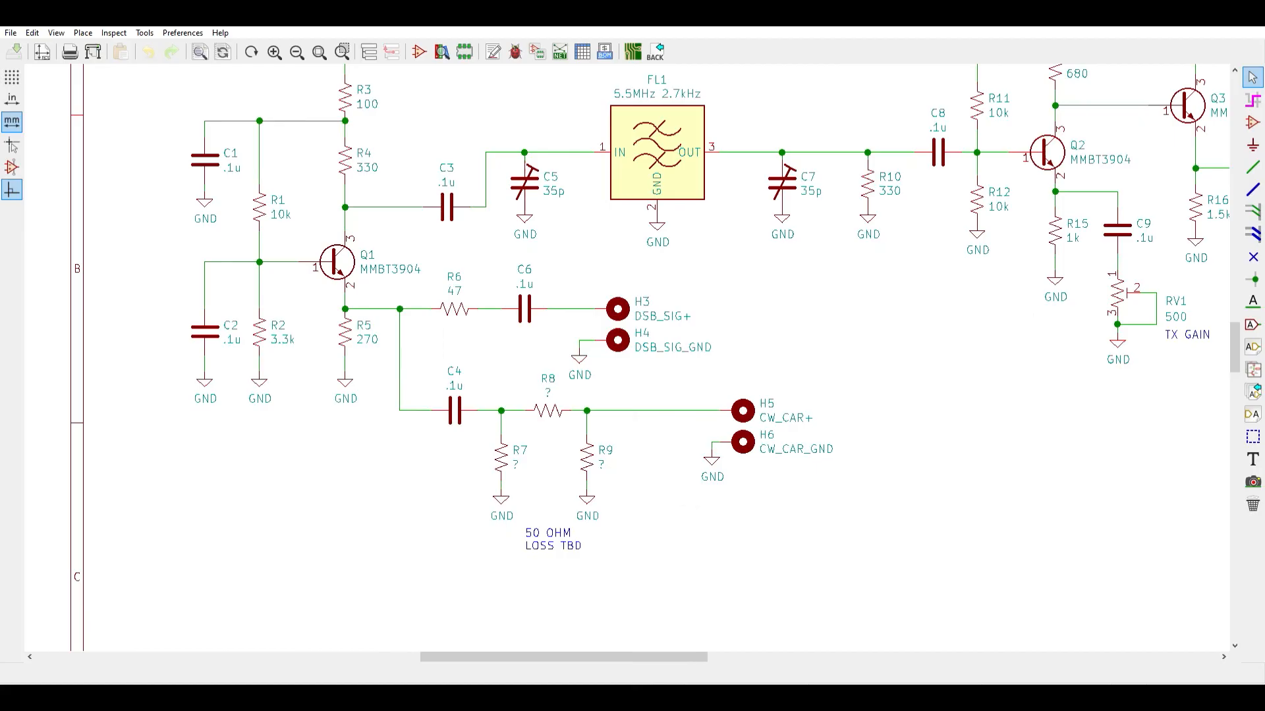
mouse_move(562, 380)
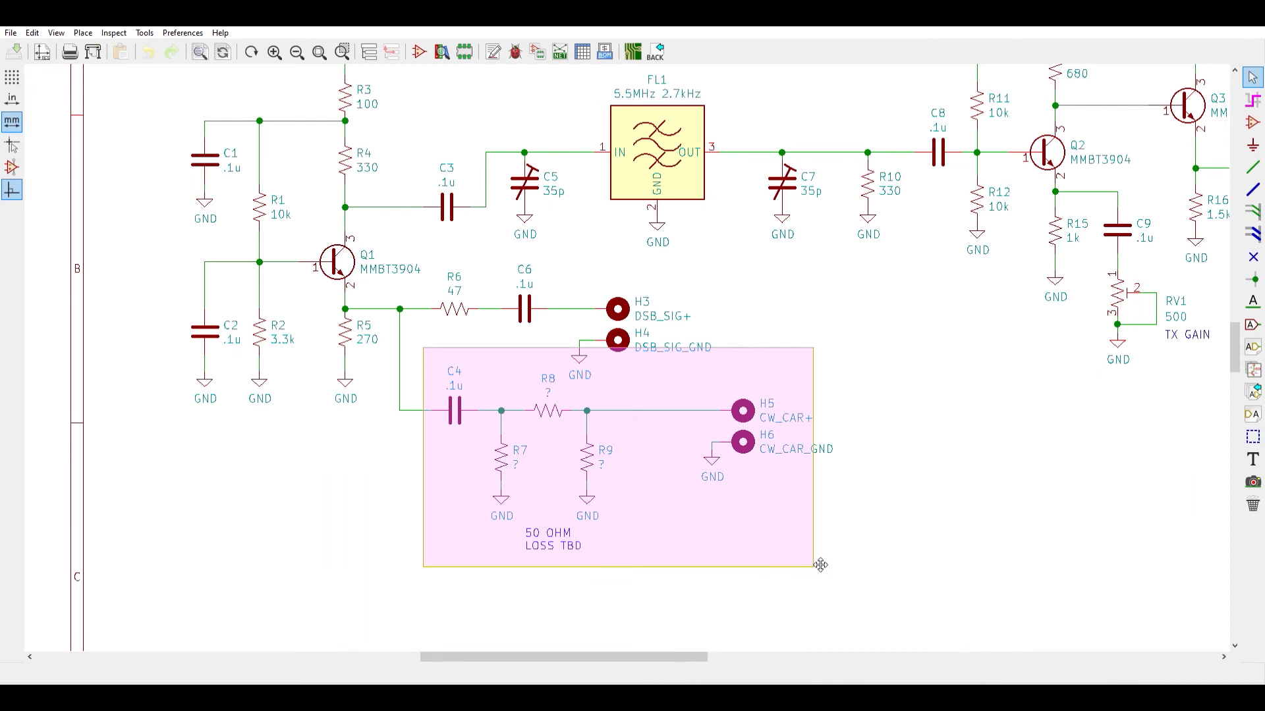
- Deselect the 50-ohm carrier pad resistors R7, R8 and R9
left_click(815, 563)
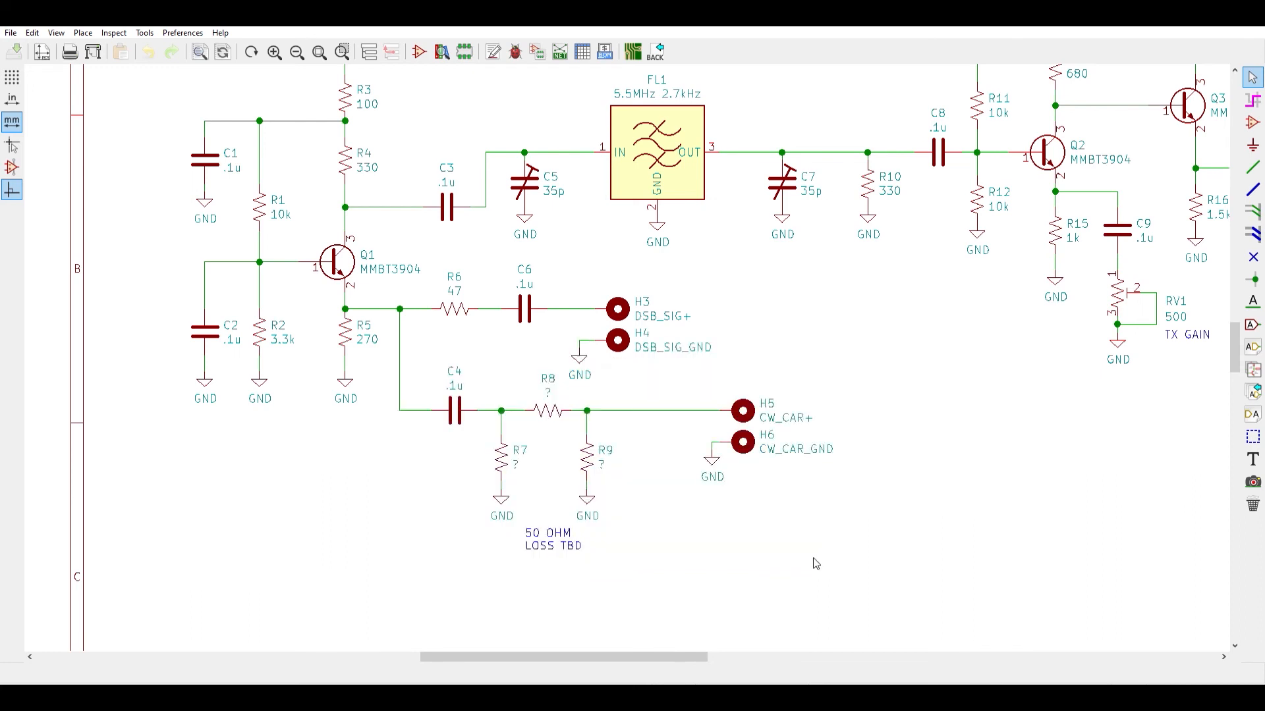
mouse_move(488, 401)
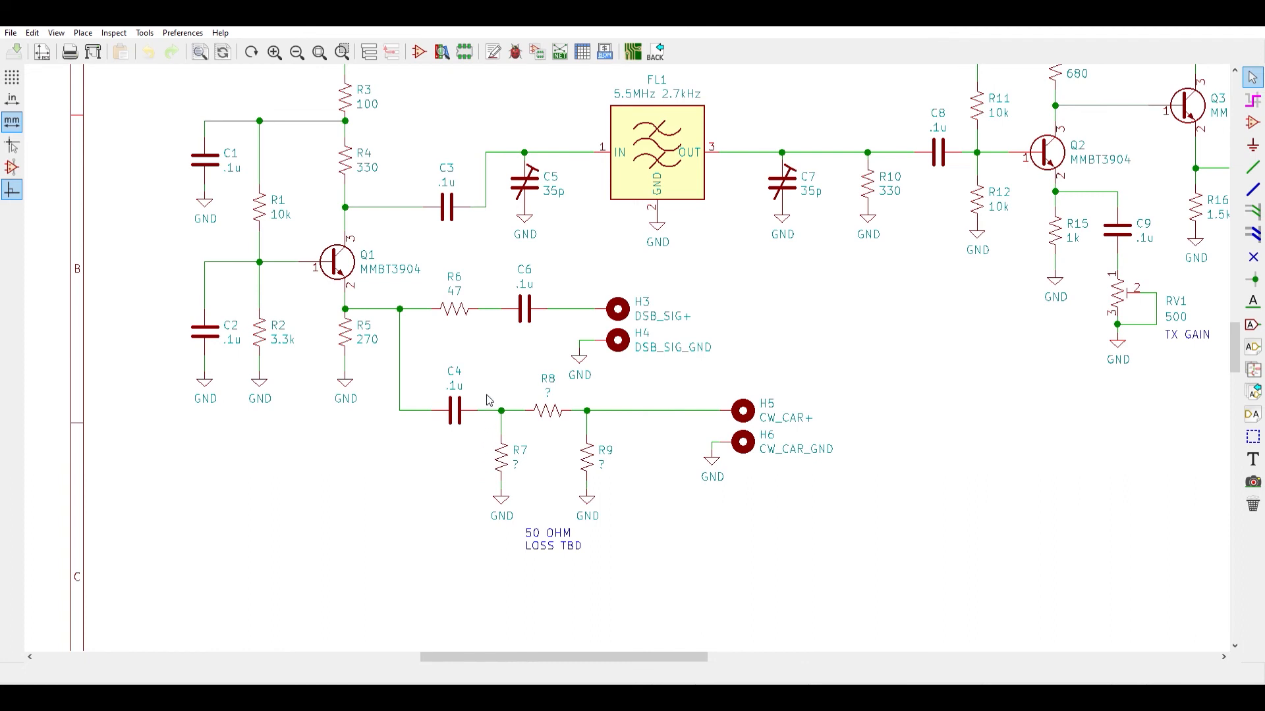
mouse_move(485, 355)
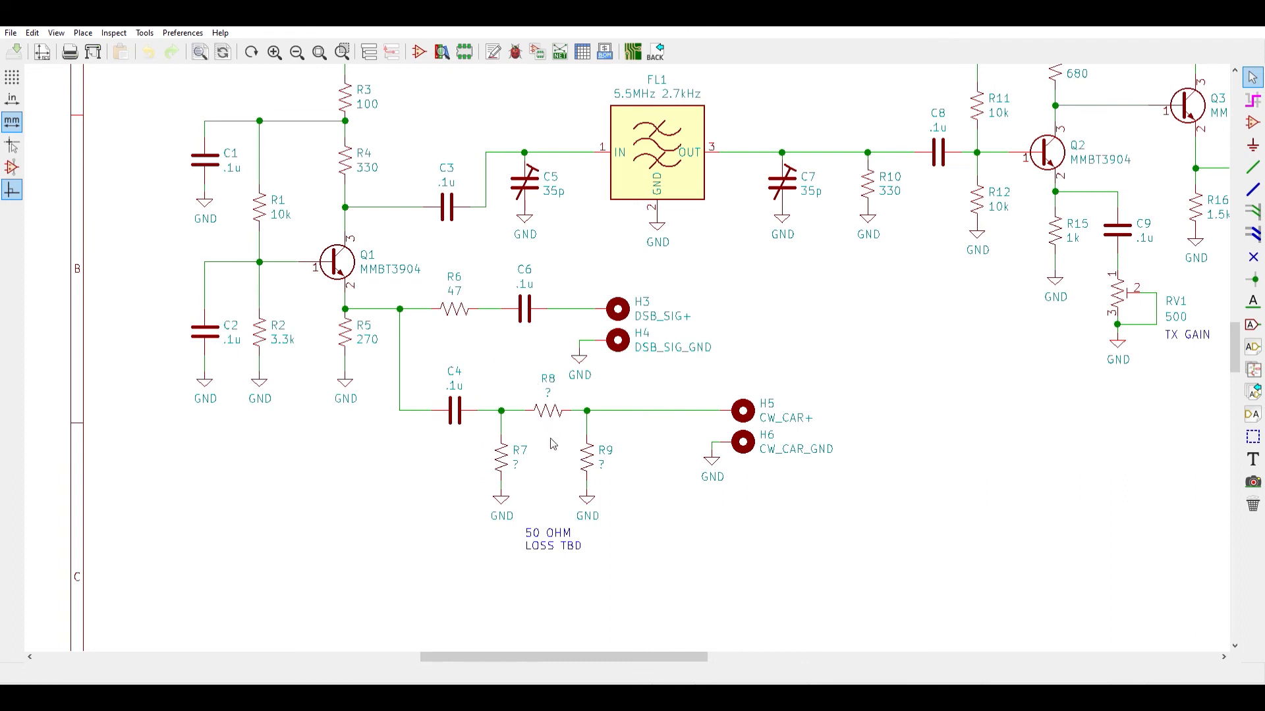
mouse_move(646, 560)
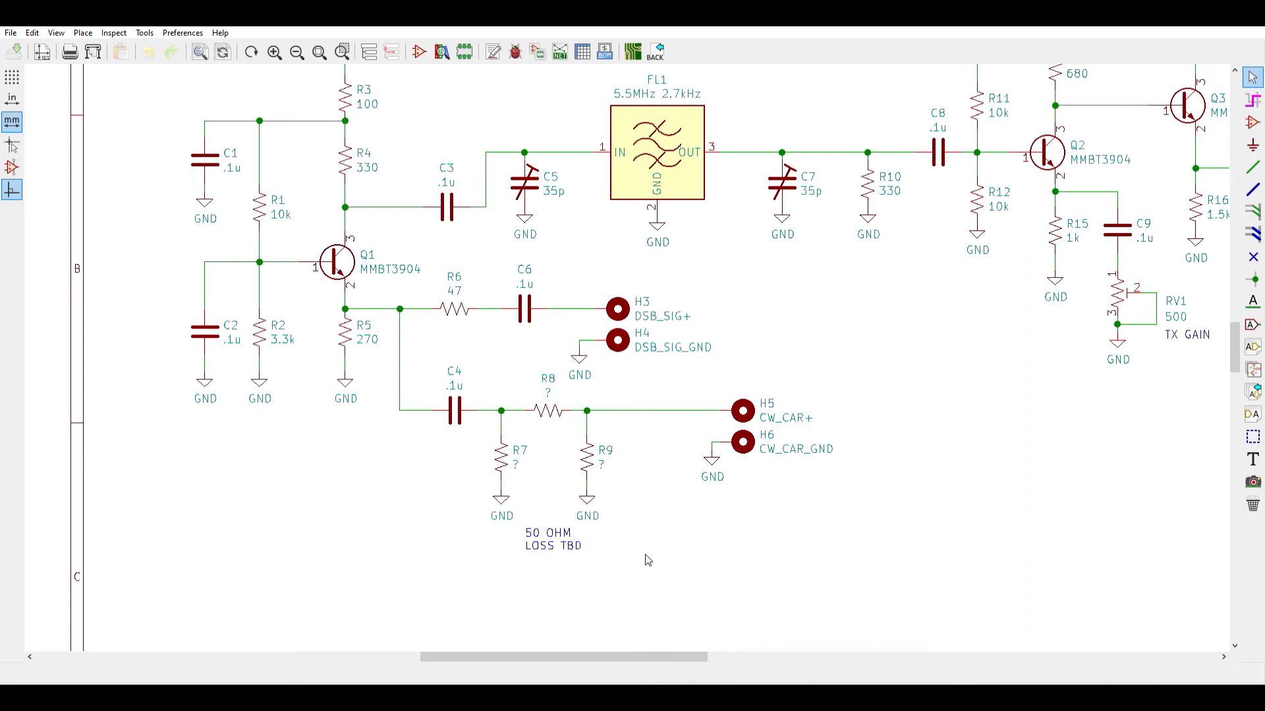
mouse_move(641, 540)
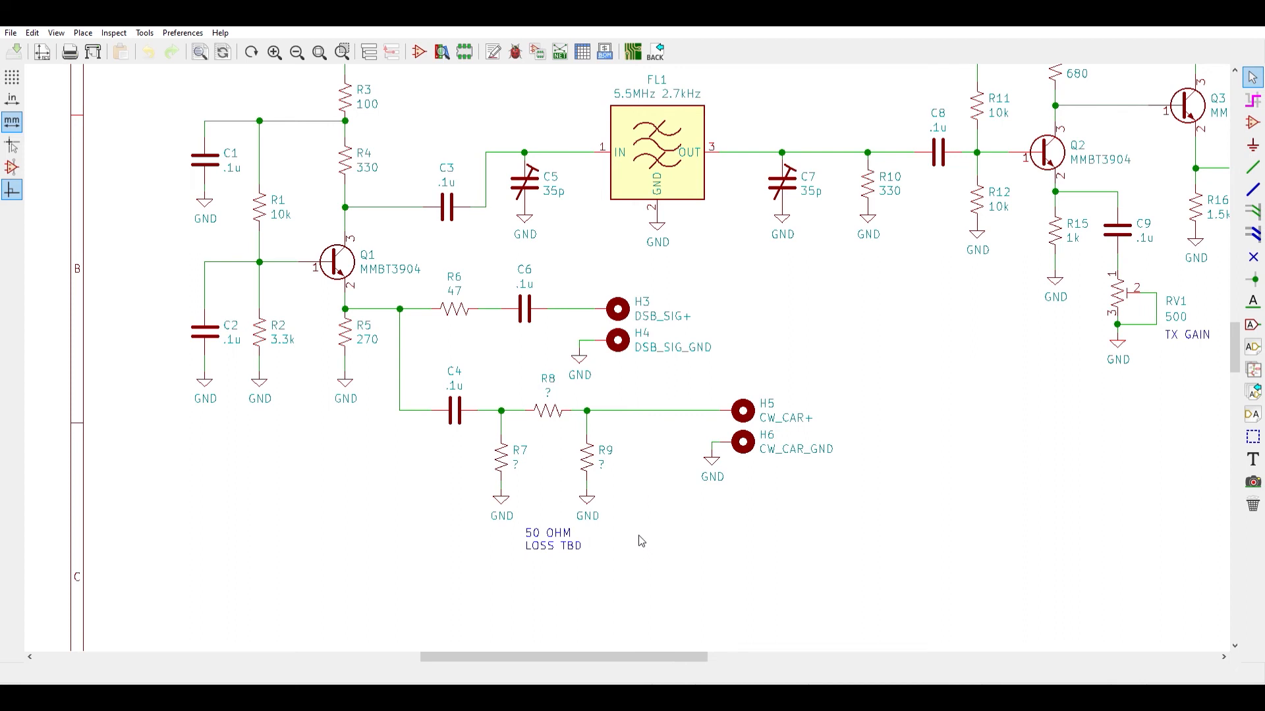
mouse_move(482, 364)
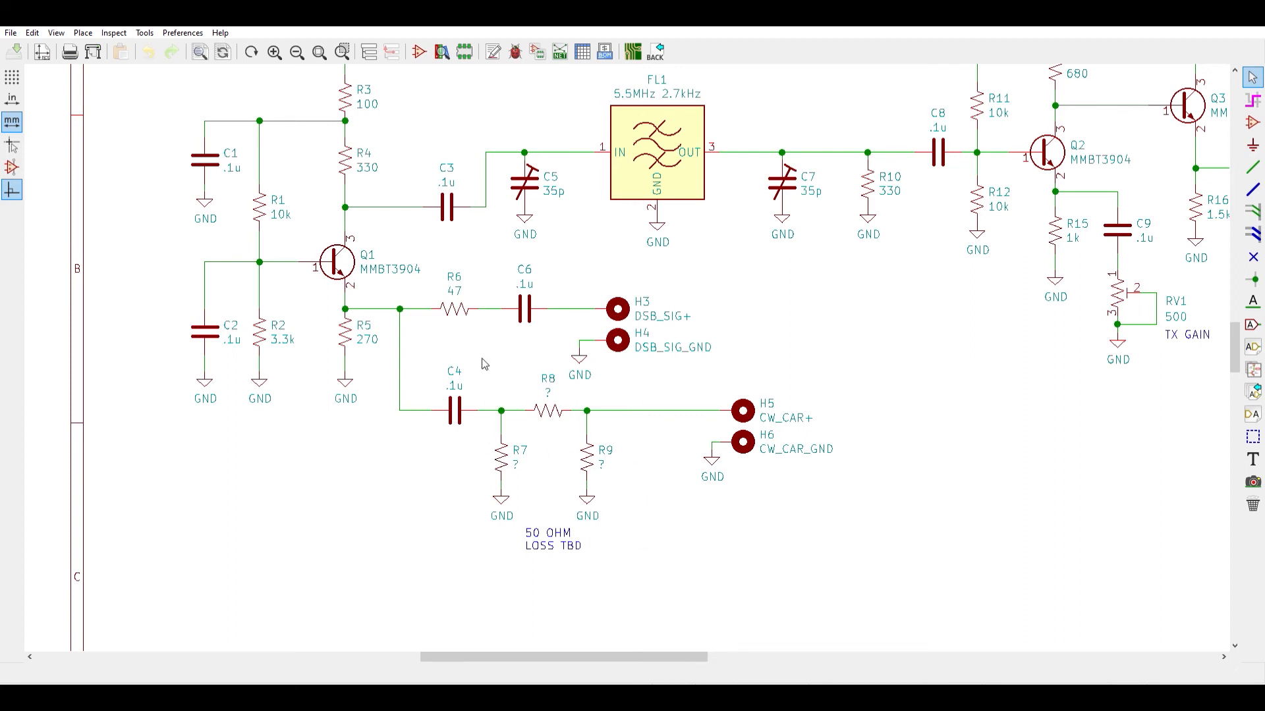
mouse_move(516, 340)
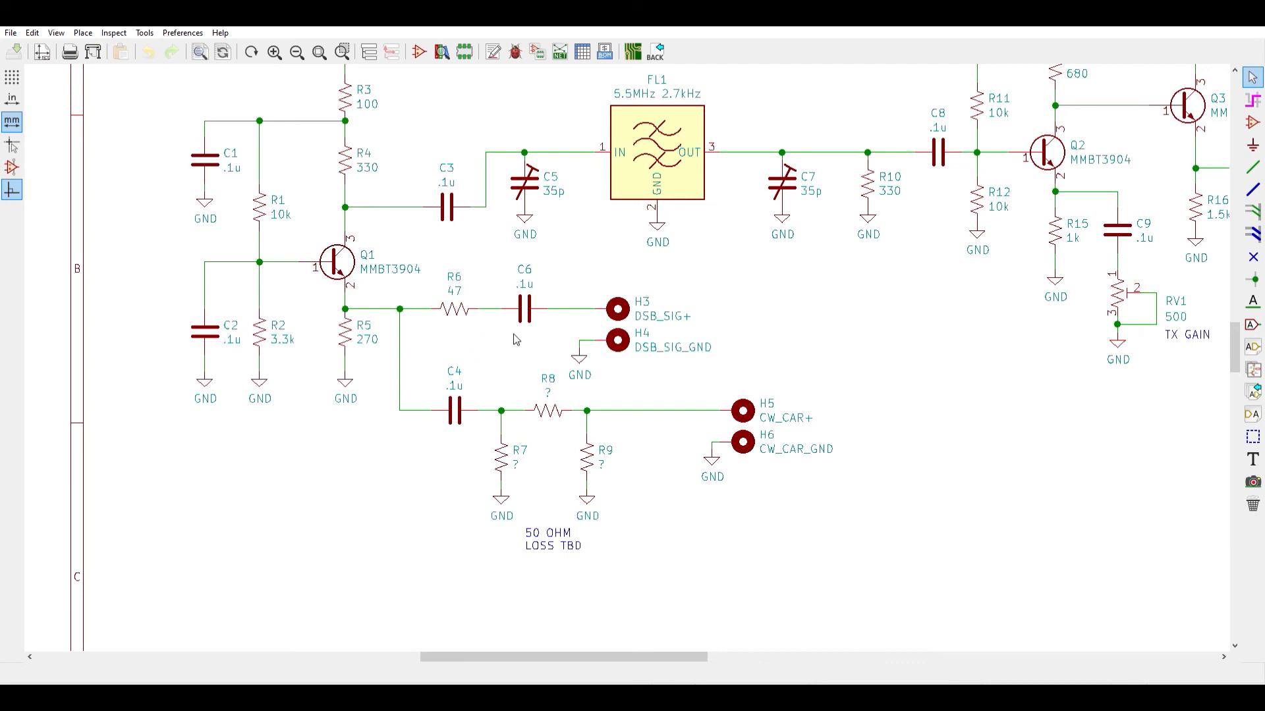
mouse_move(436, 340)
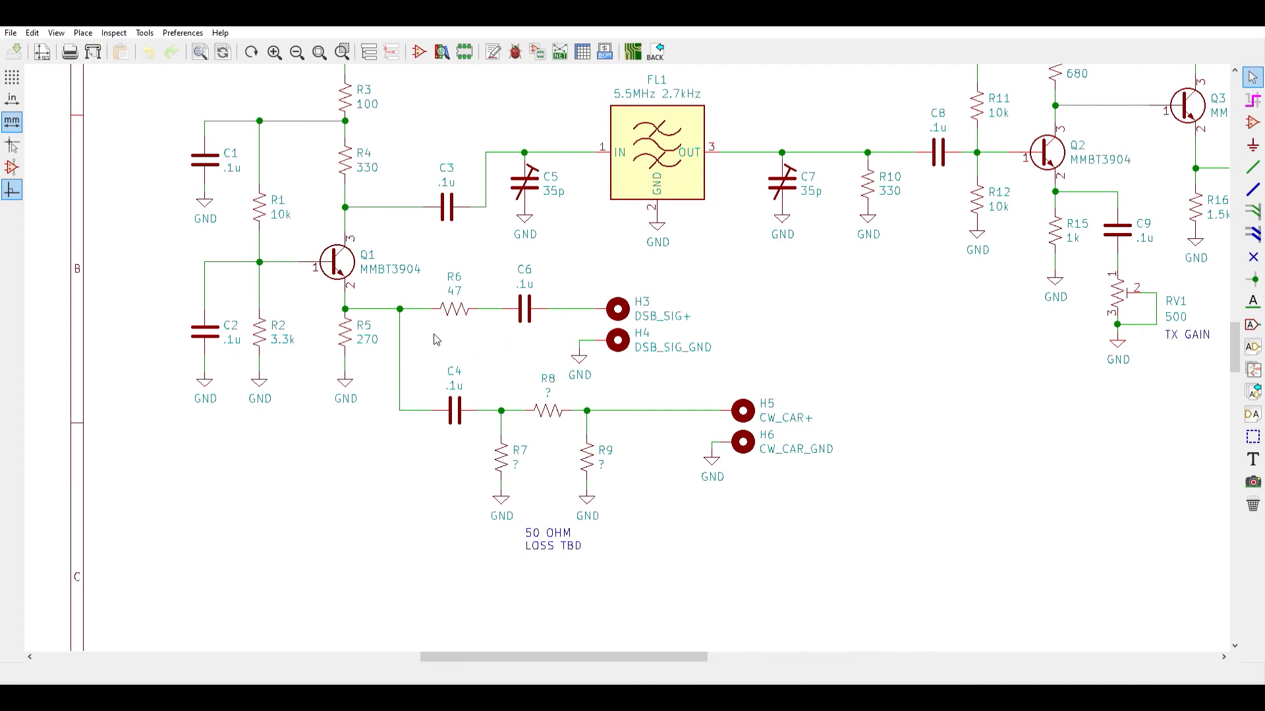
mouse_move(380, 458)
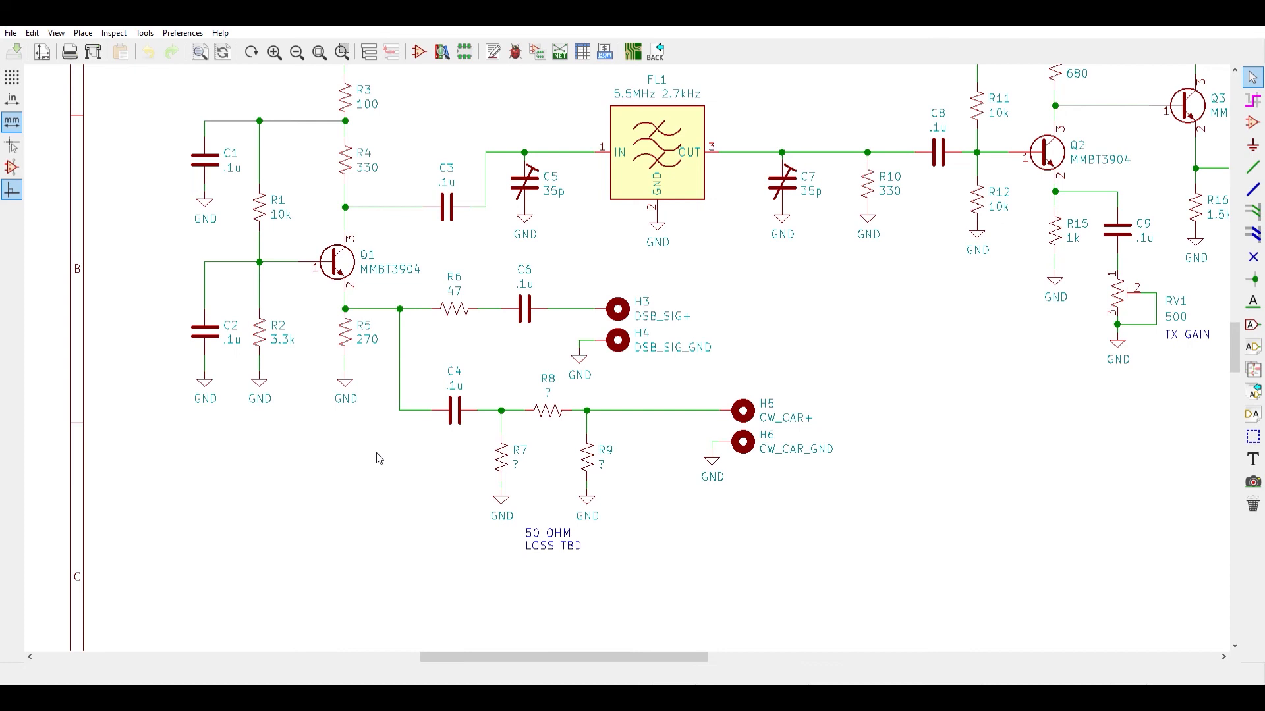
mouse_move(407, 463)
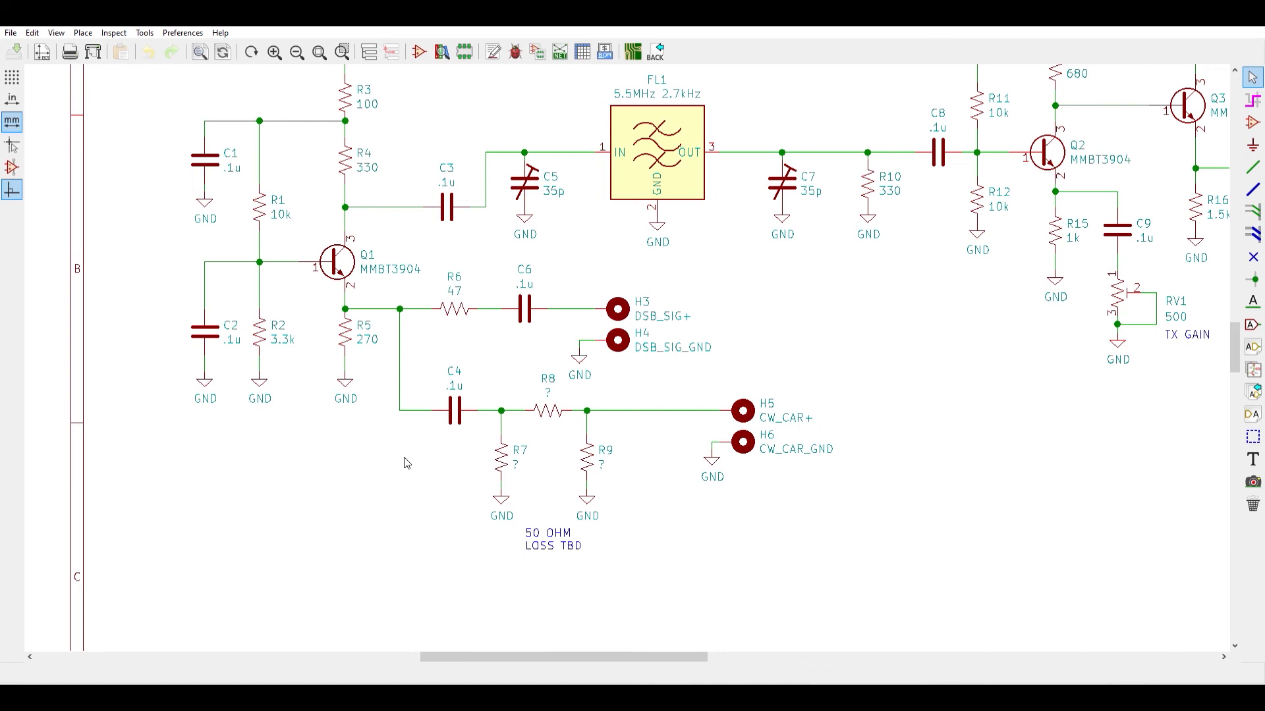
mouse_move(477, 353)
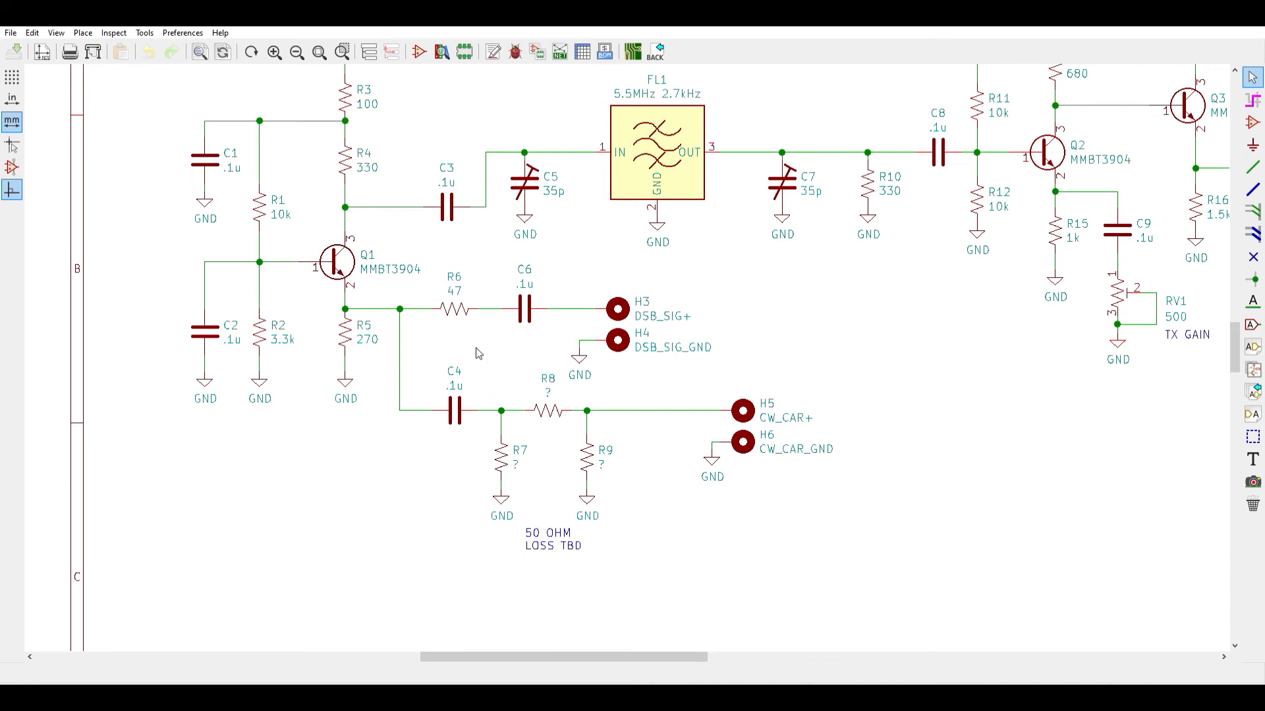